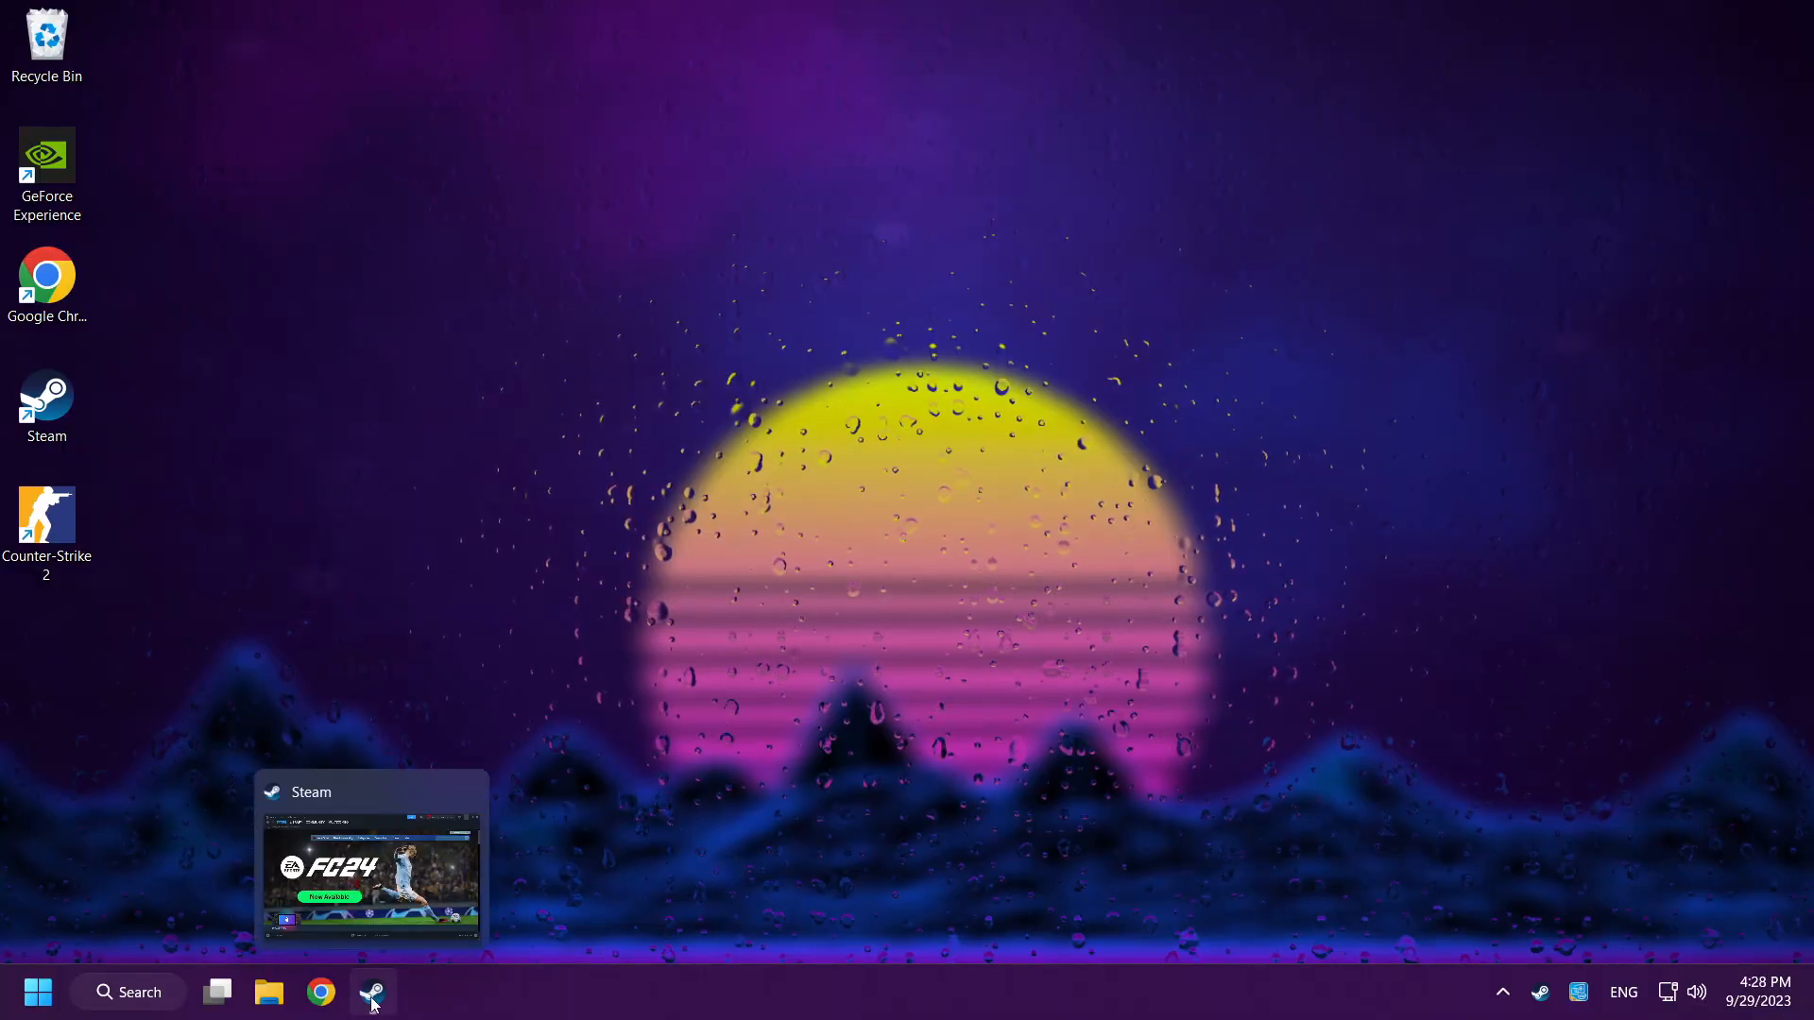
# Restore Steam, go to Library and open Counter-Strike 2's Properties from its right-click menu.
pyautogui.click(370, 992)
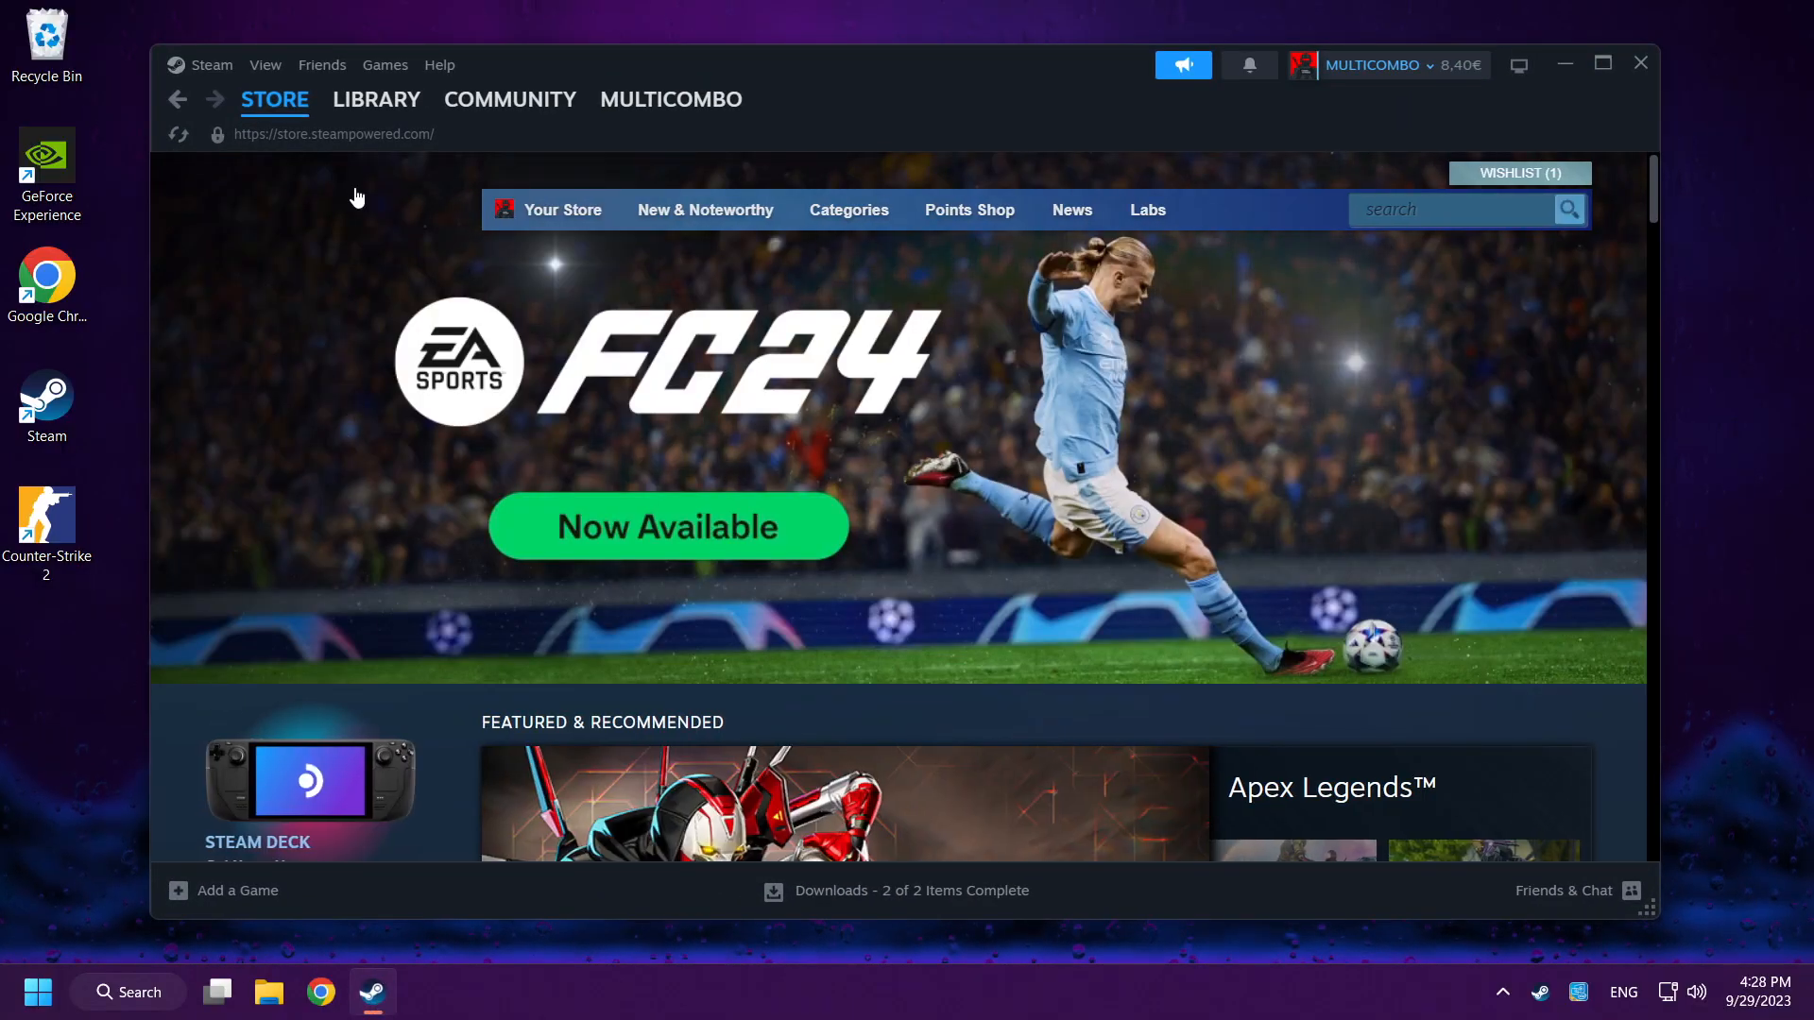
pyautogui.click(376, 99)
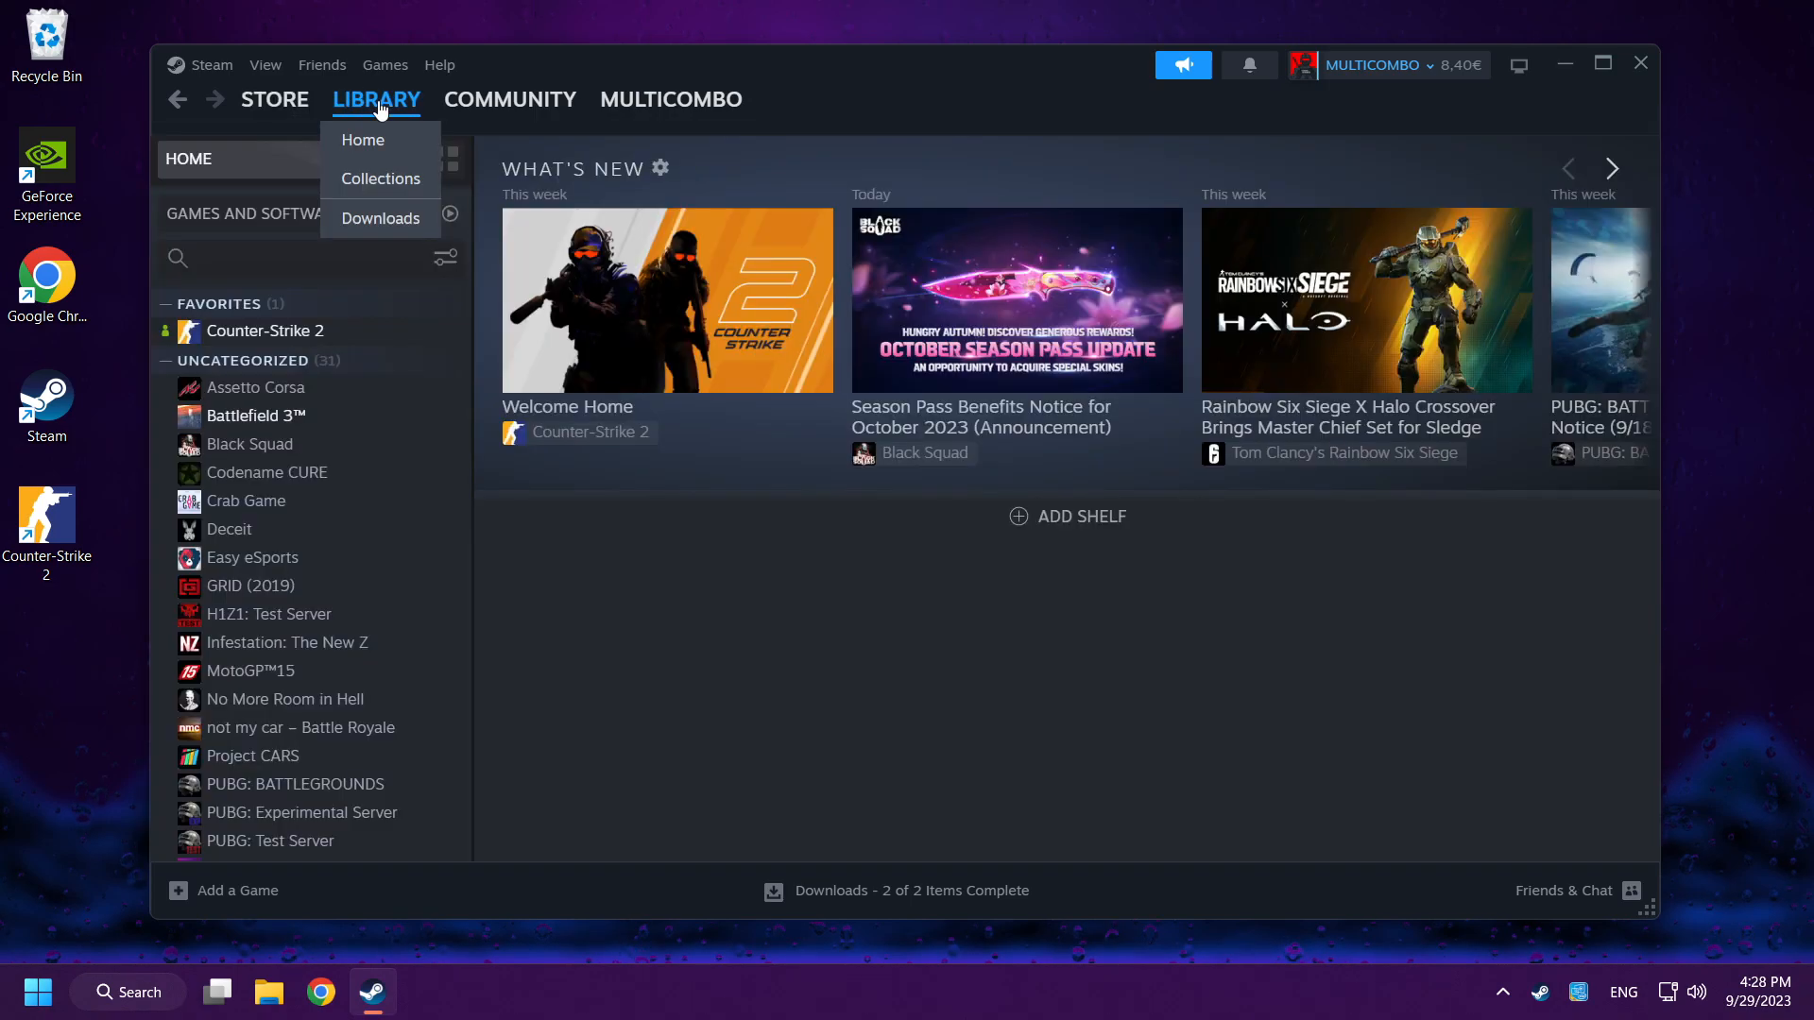
pyautogui.click(264, 331)
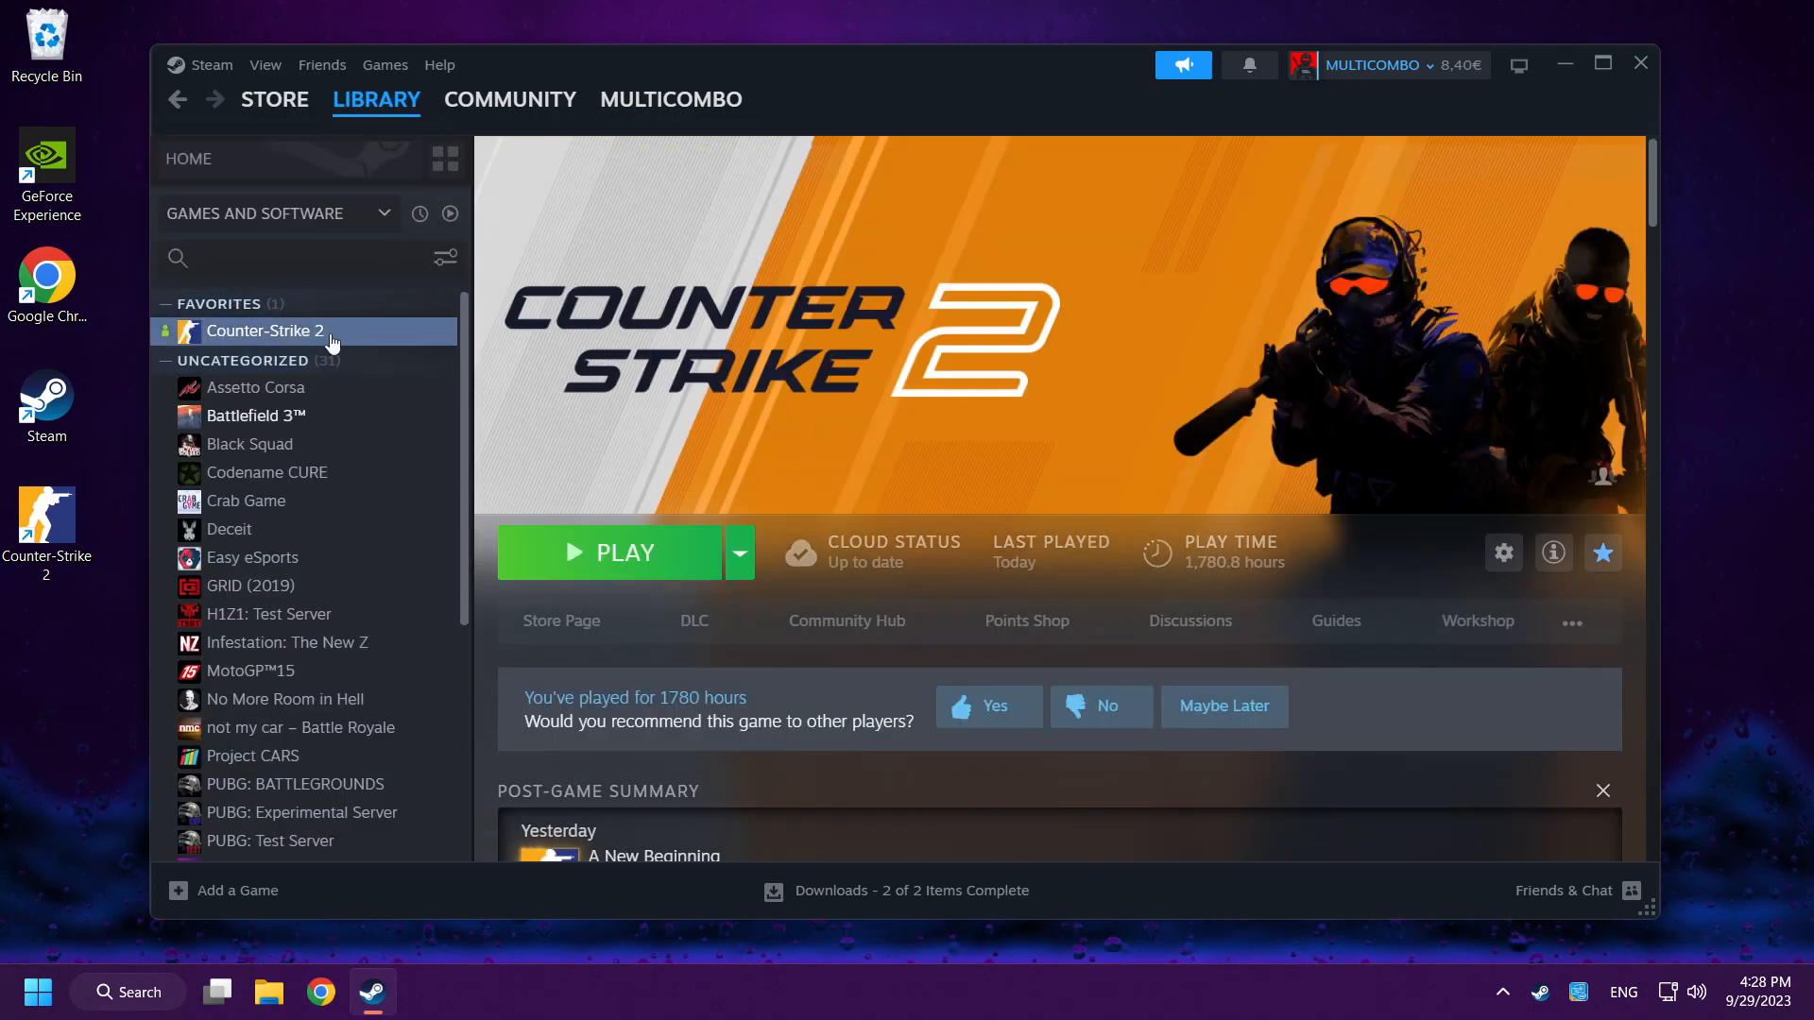
pyautogui.rightClick(265, 331)
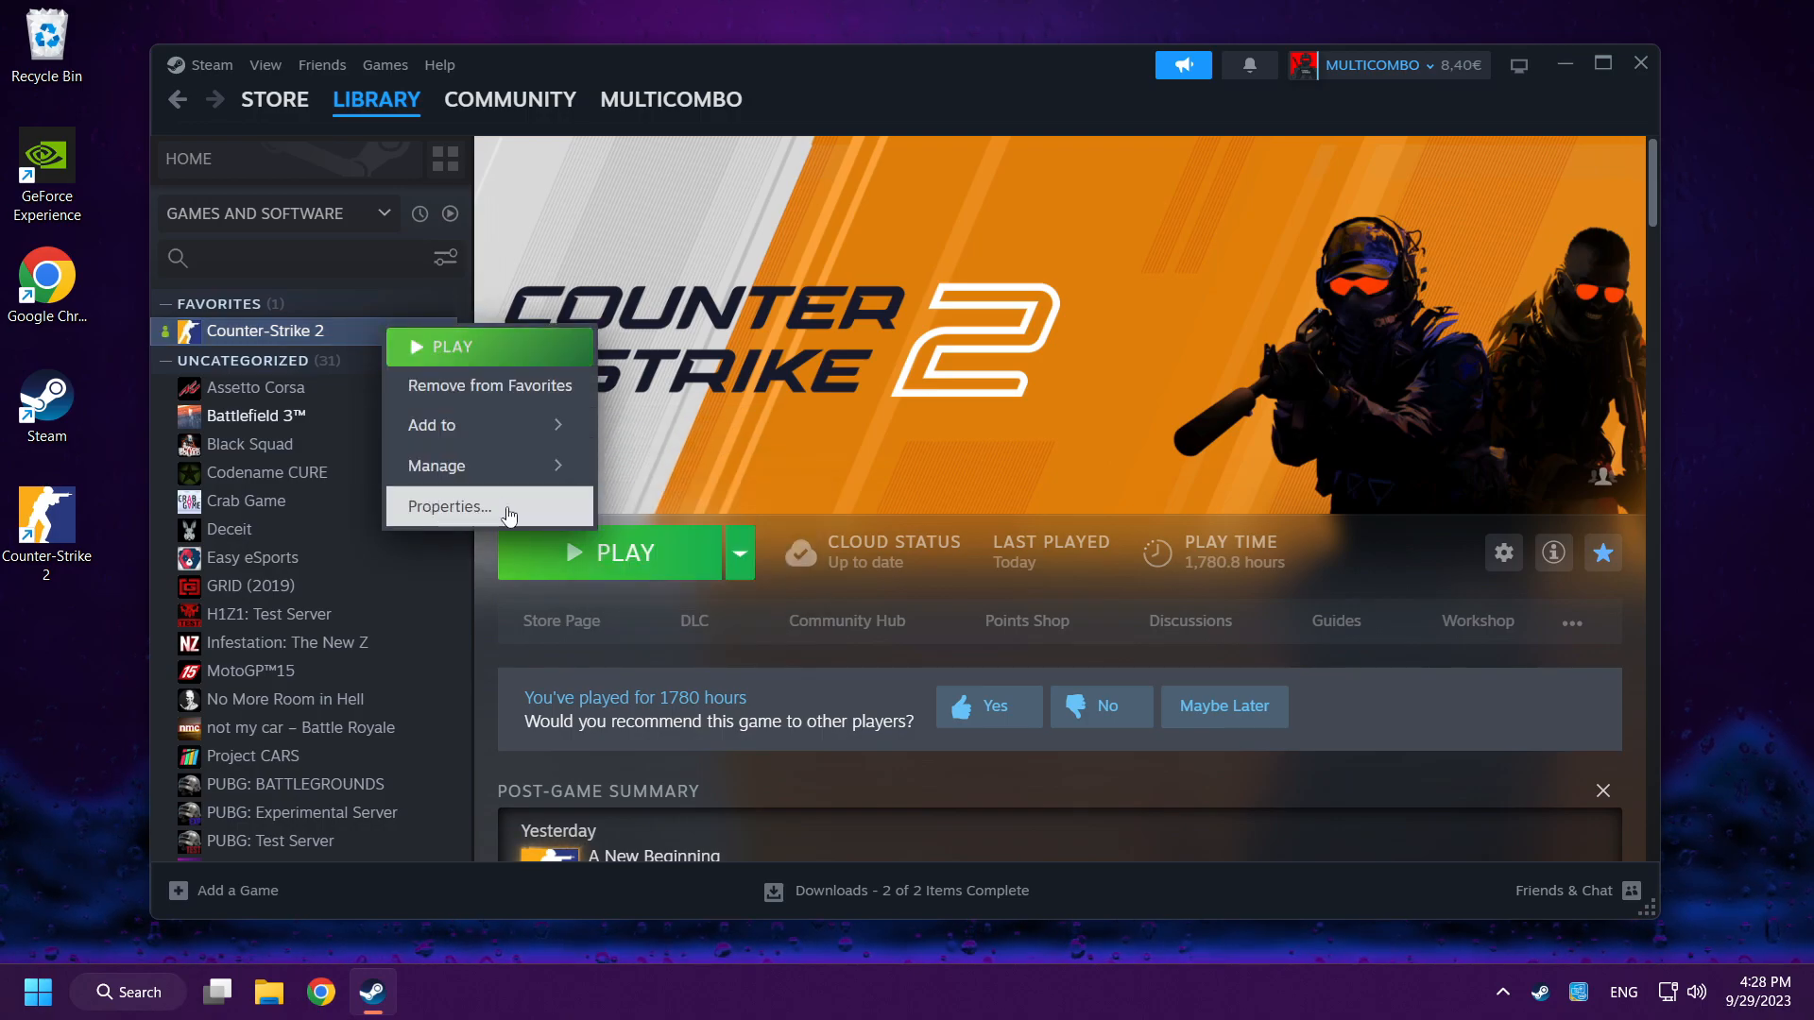
pyautogui.click(449, 506)
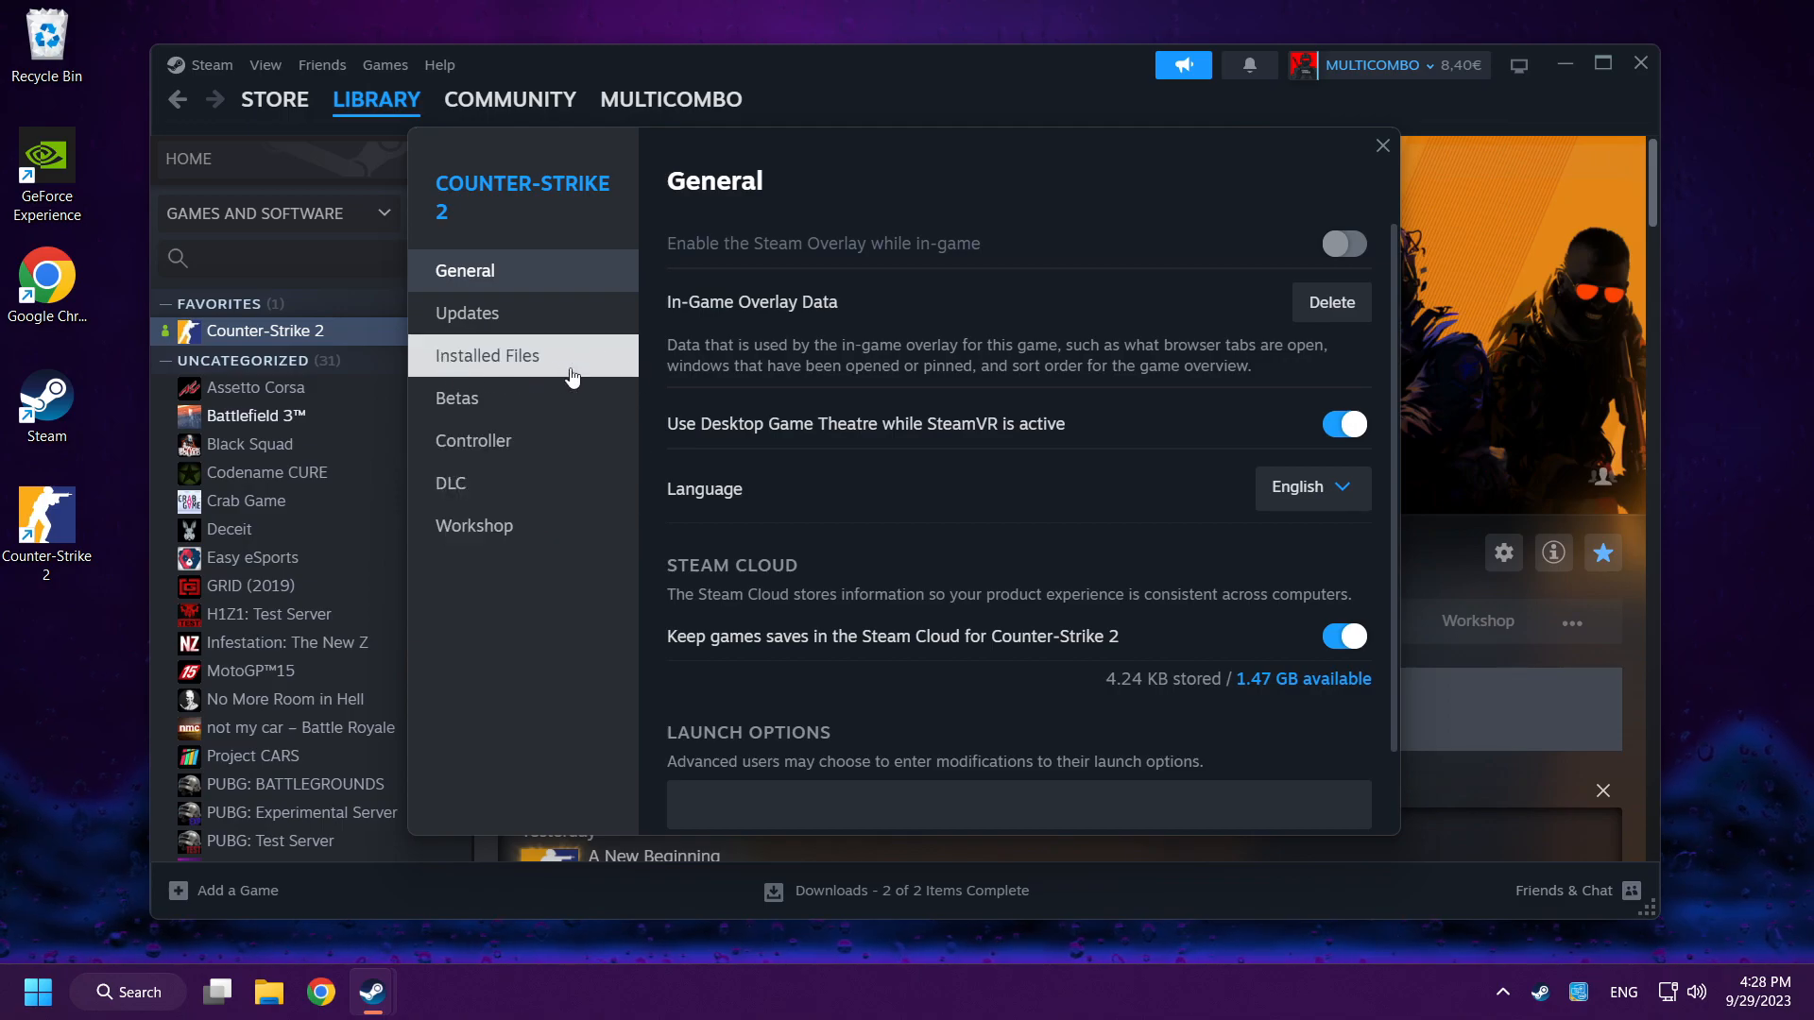
pyautogui.moveTo(576, 372)
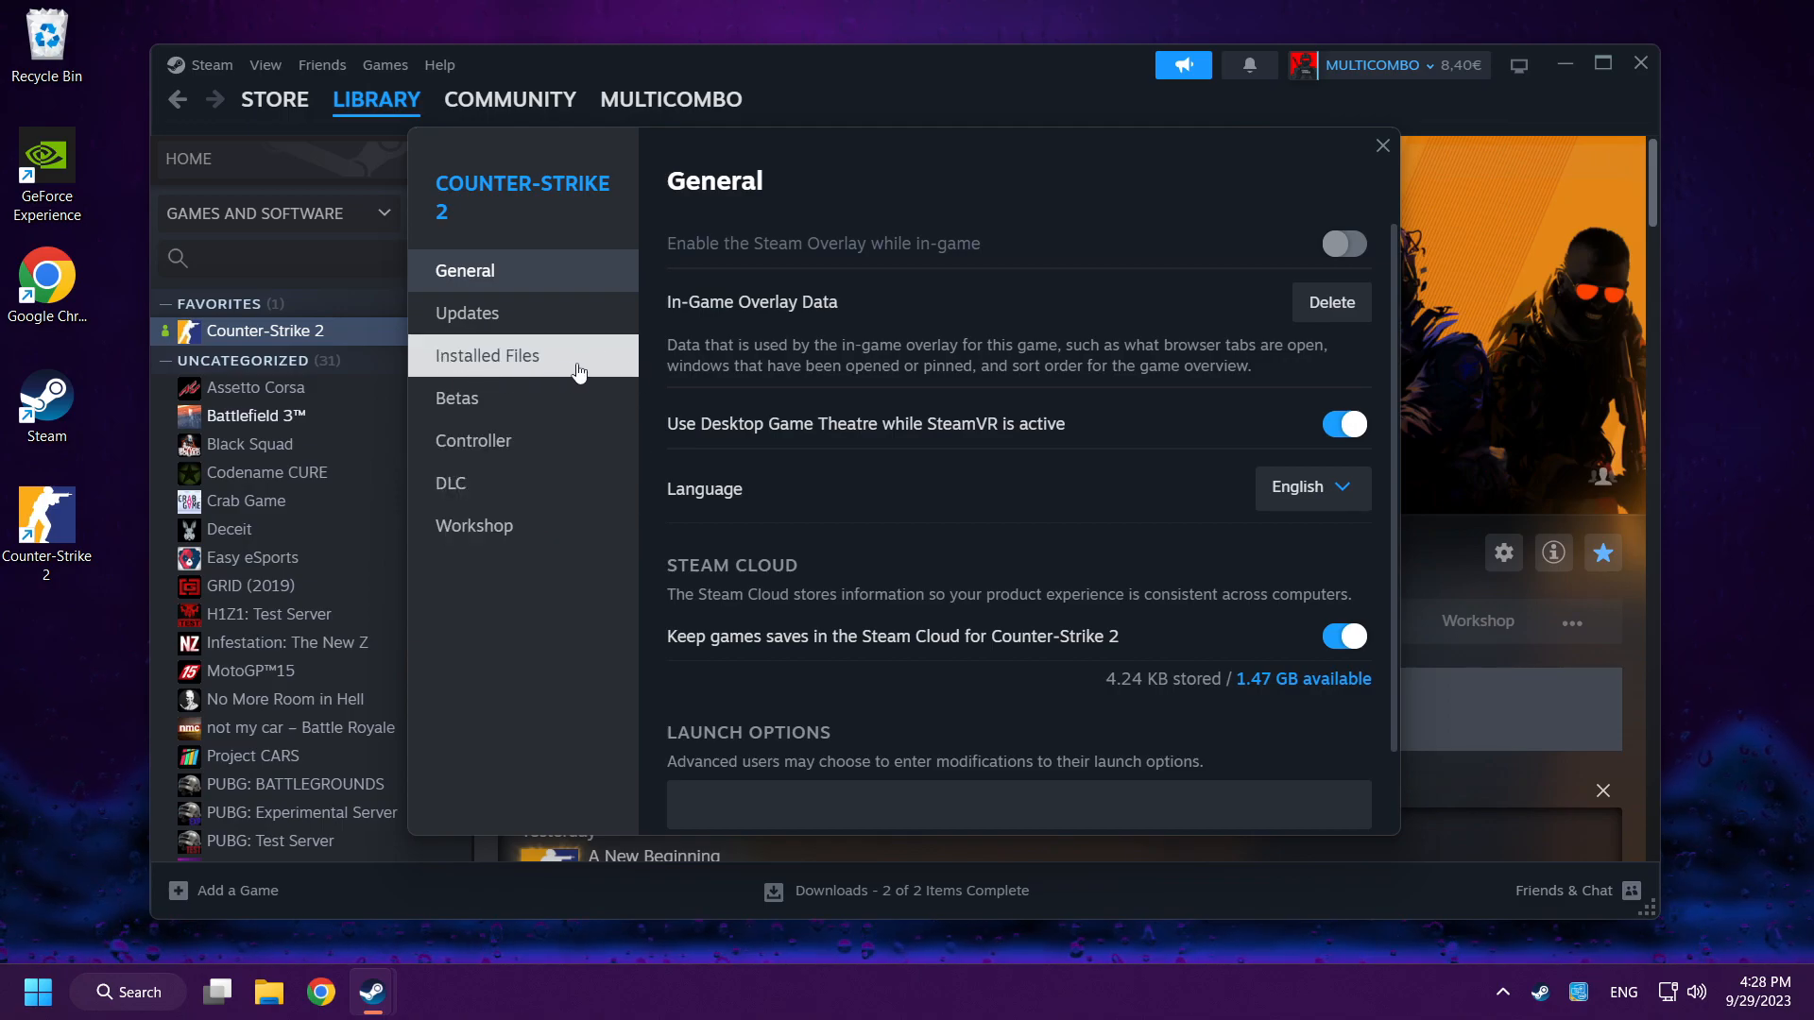
# Verify integrity of game files under Installed Files until all 3245 validate, then close Properties.
pyautogui.click(488, 355)
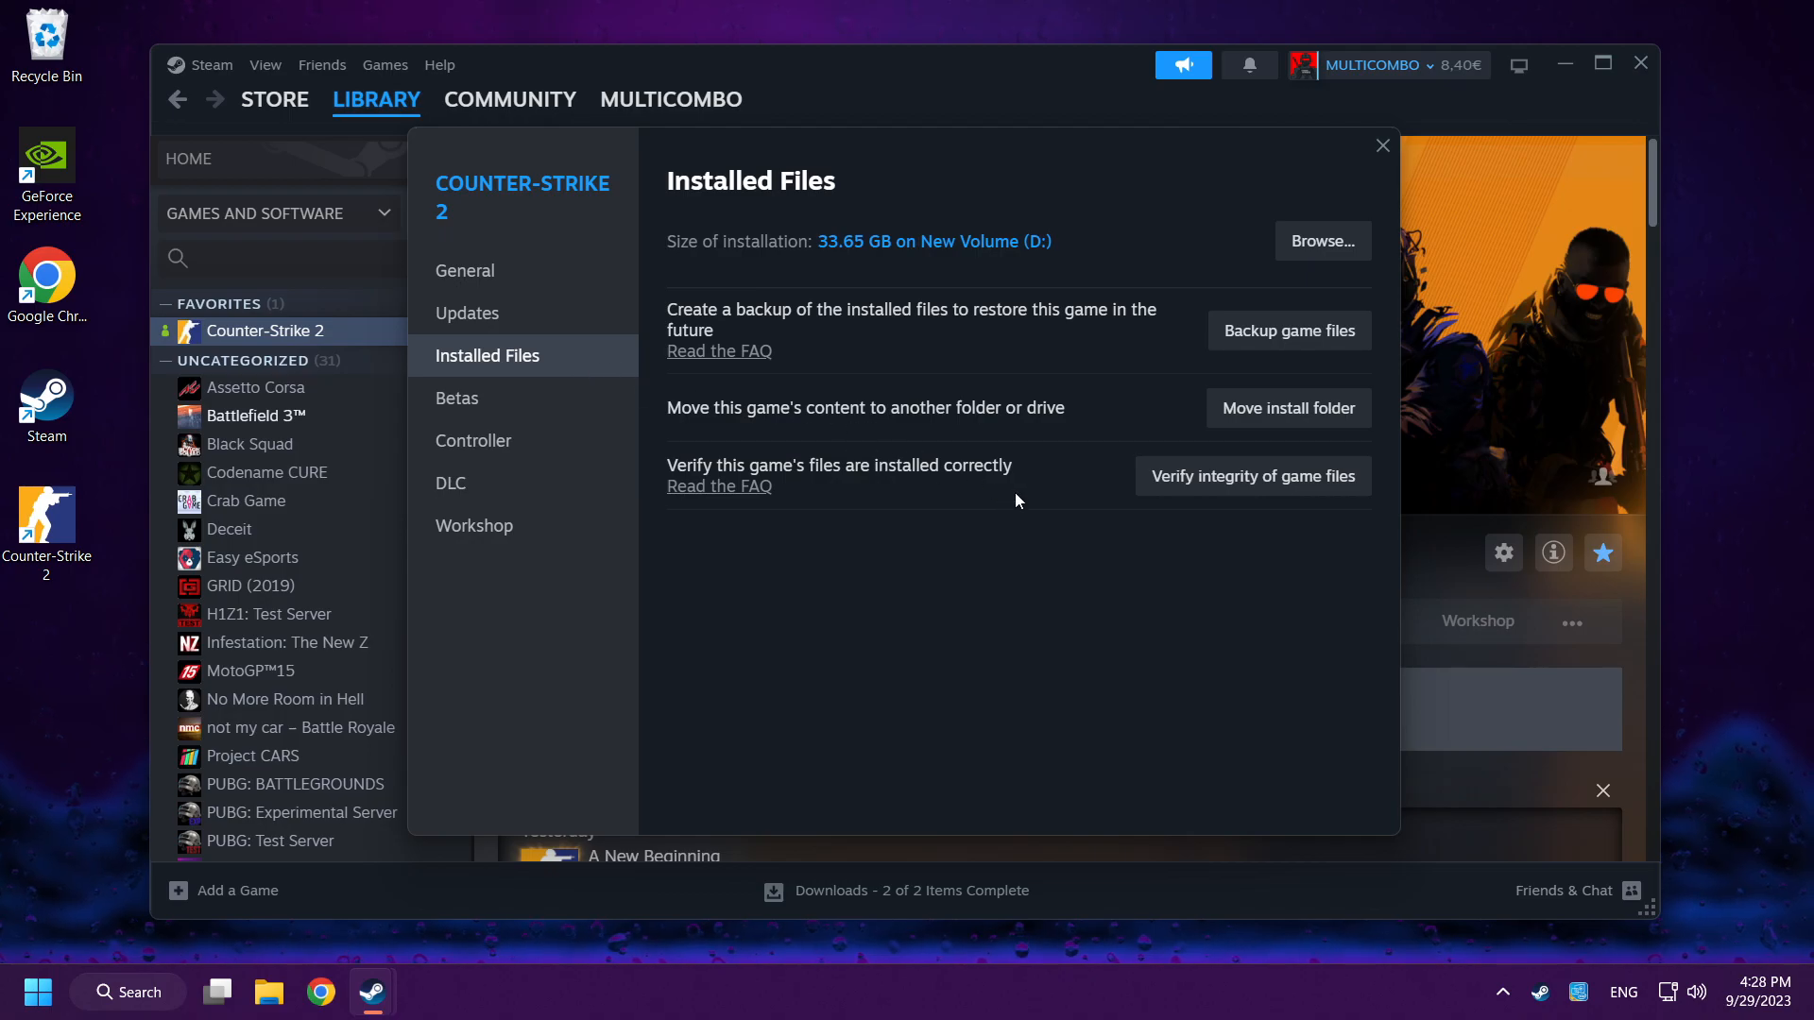
pyautogui.moveTo(1206, 506)
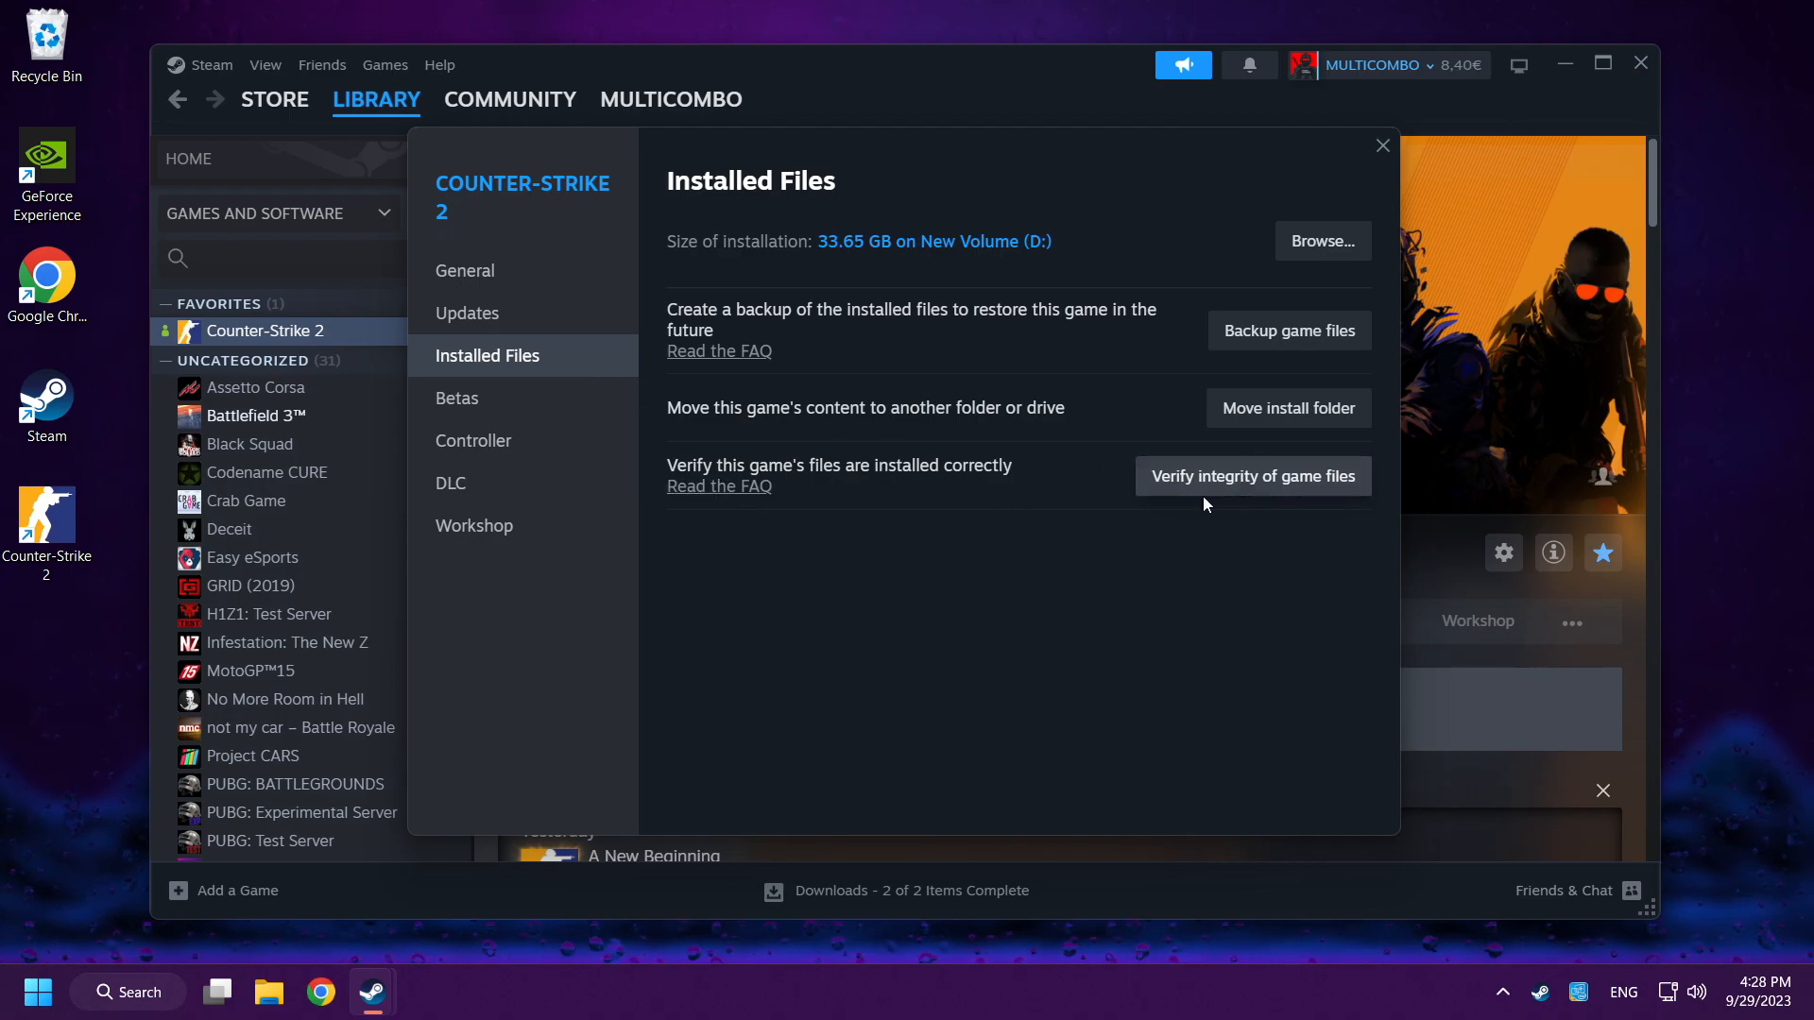
pyautogui.click(1251, 476)
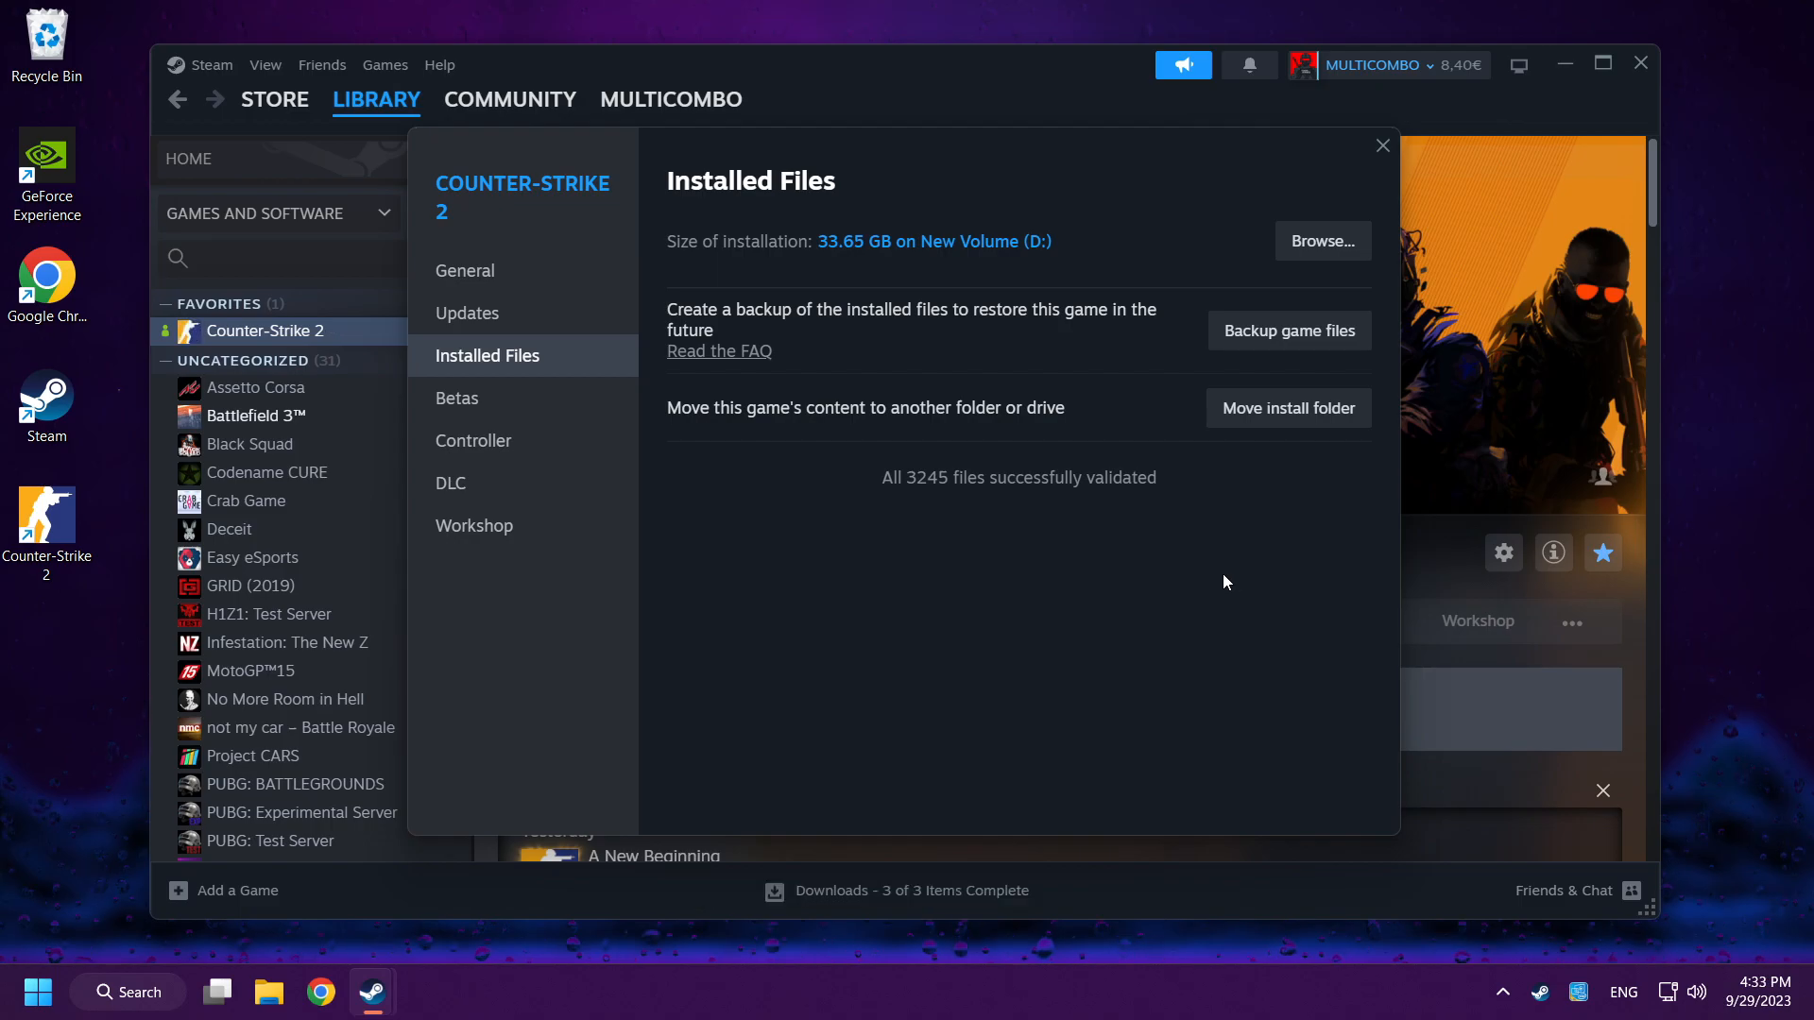
pyautogui.moveTo(1034, 512)
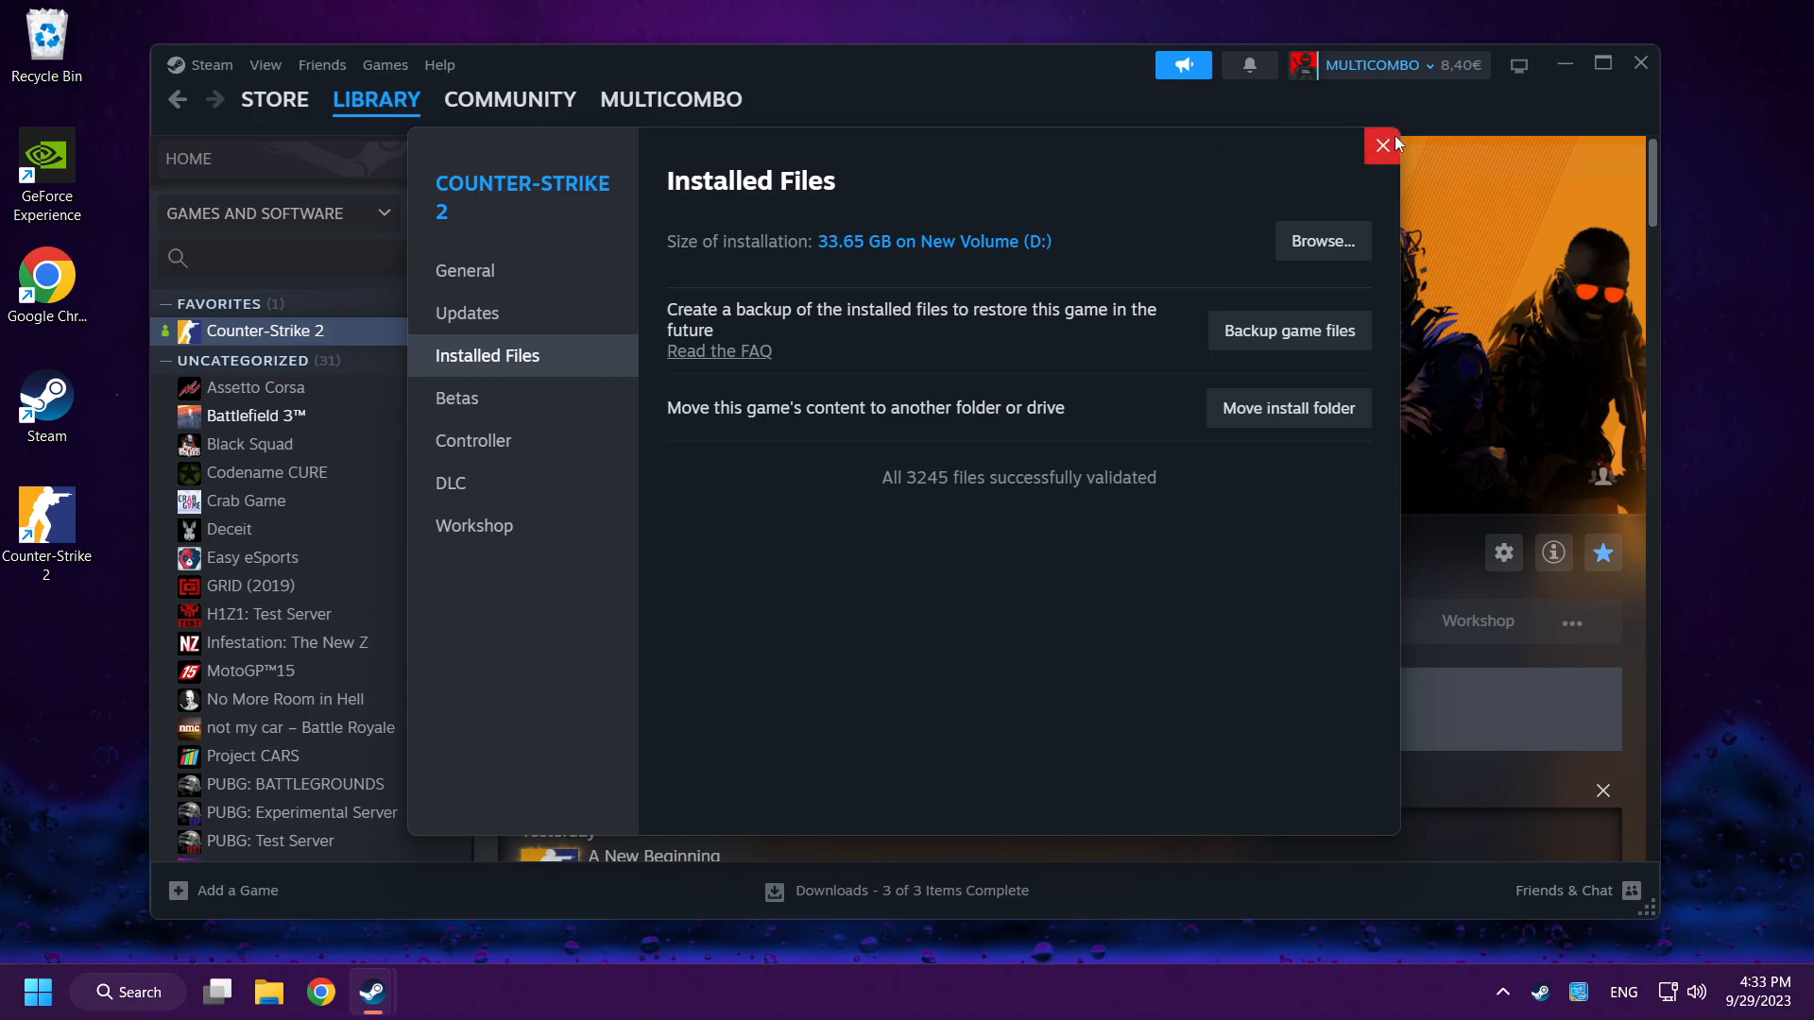
pyautogui.click(1379, 146)
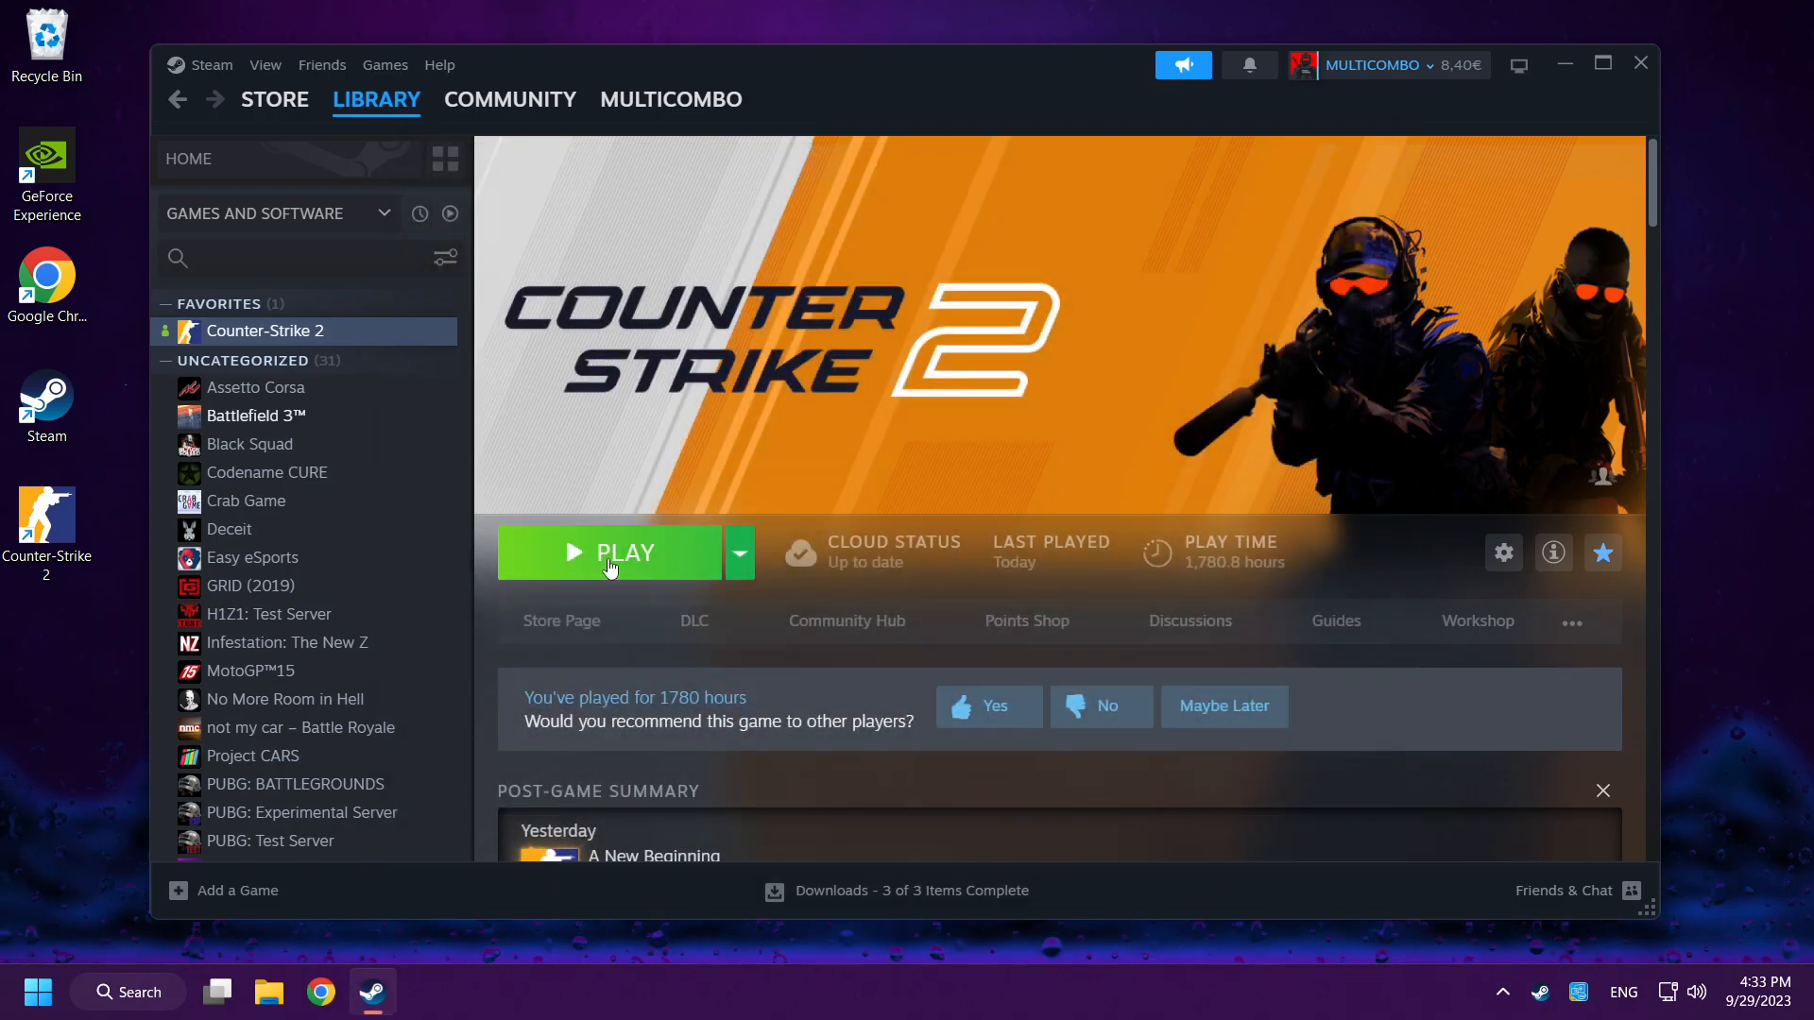
# Close the Steam window to return to the desktop.
pyautogui.click(611, 552)
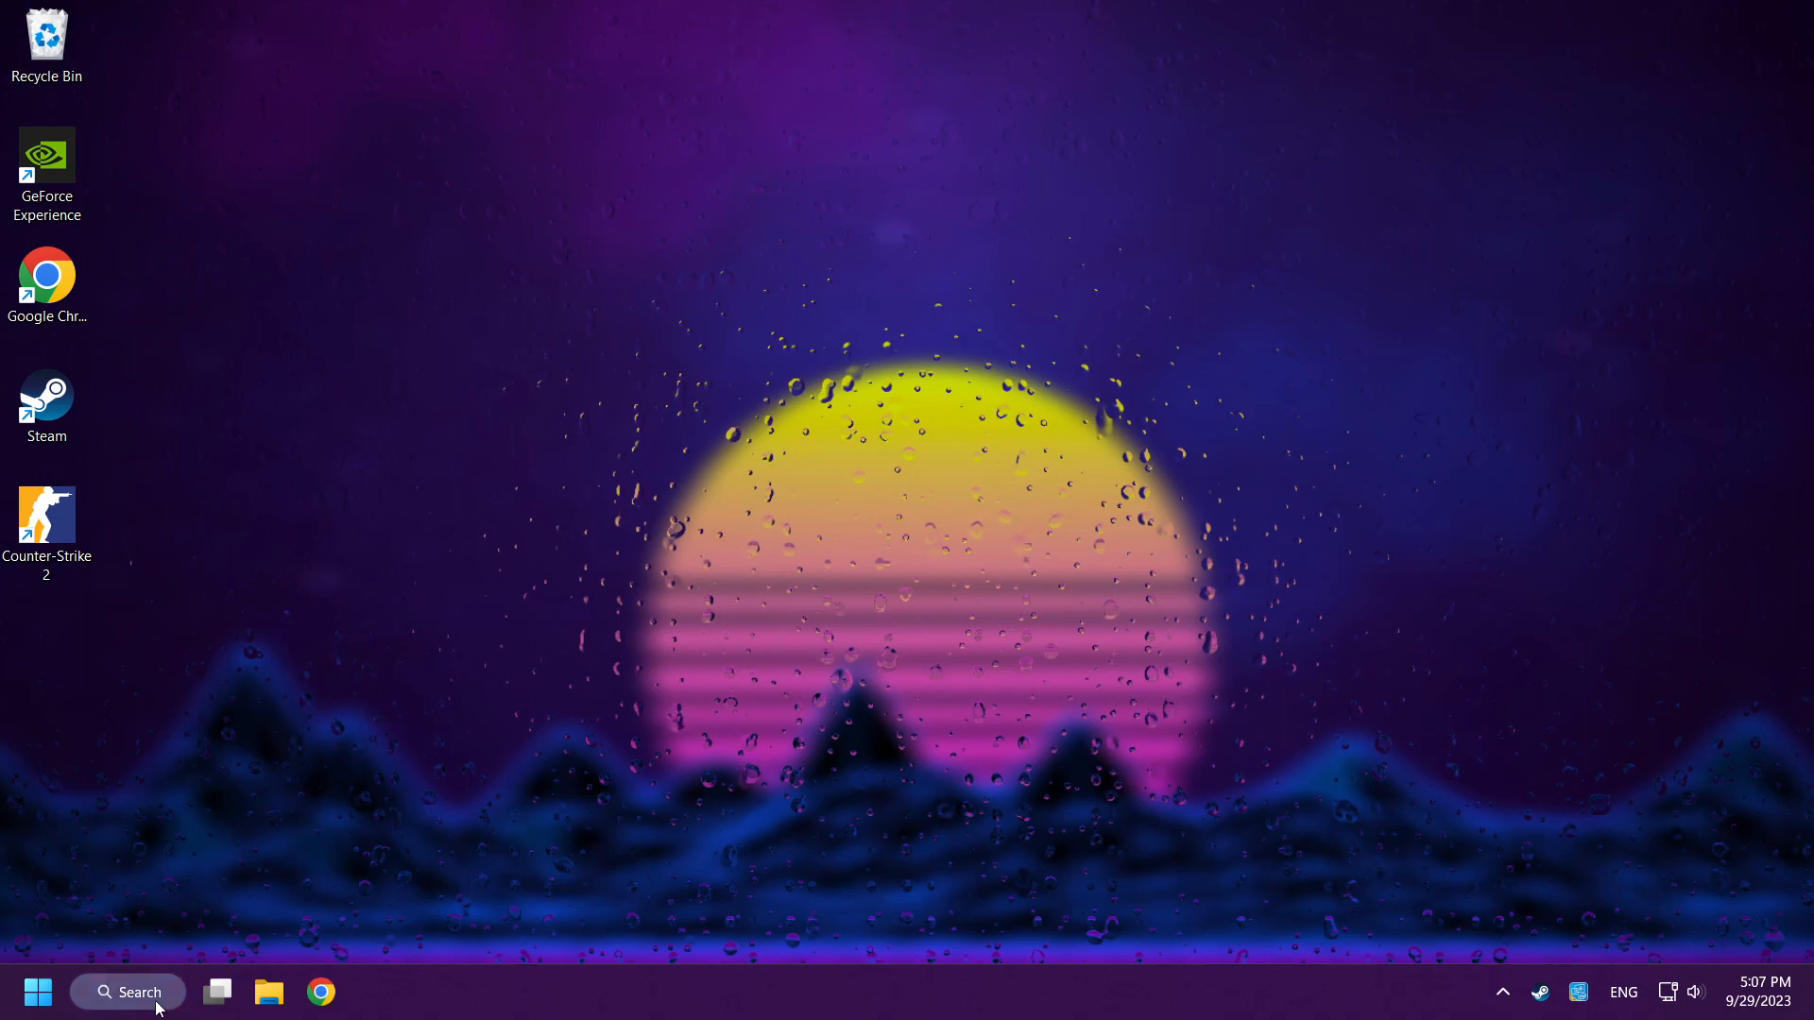
# Search %temp%, select everything in the Temp folder and delete it.
pyautogui.click(126, 992)
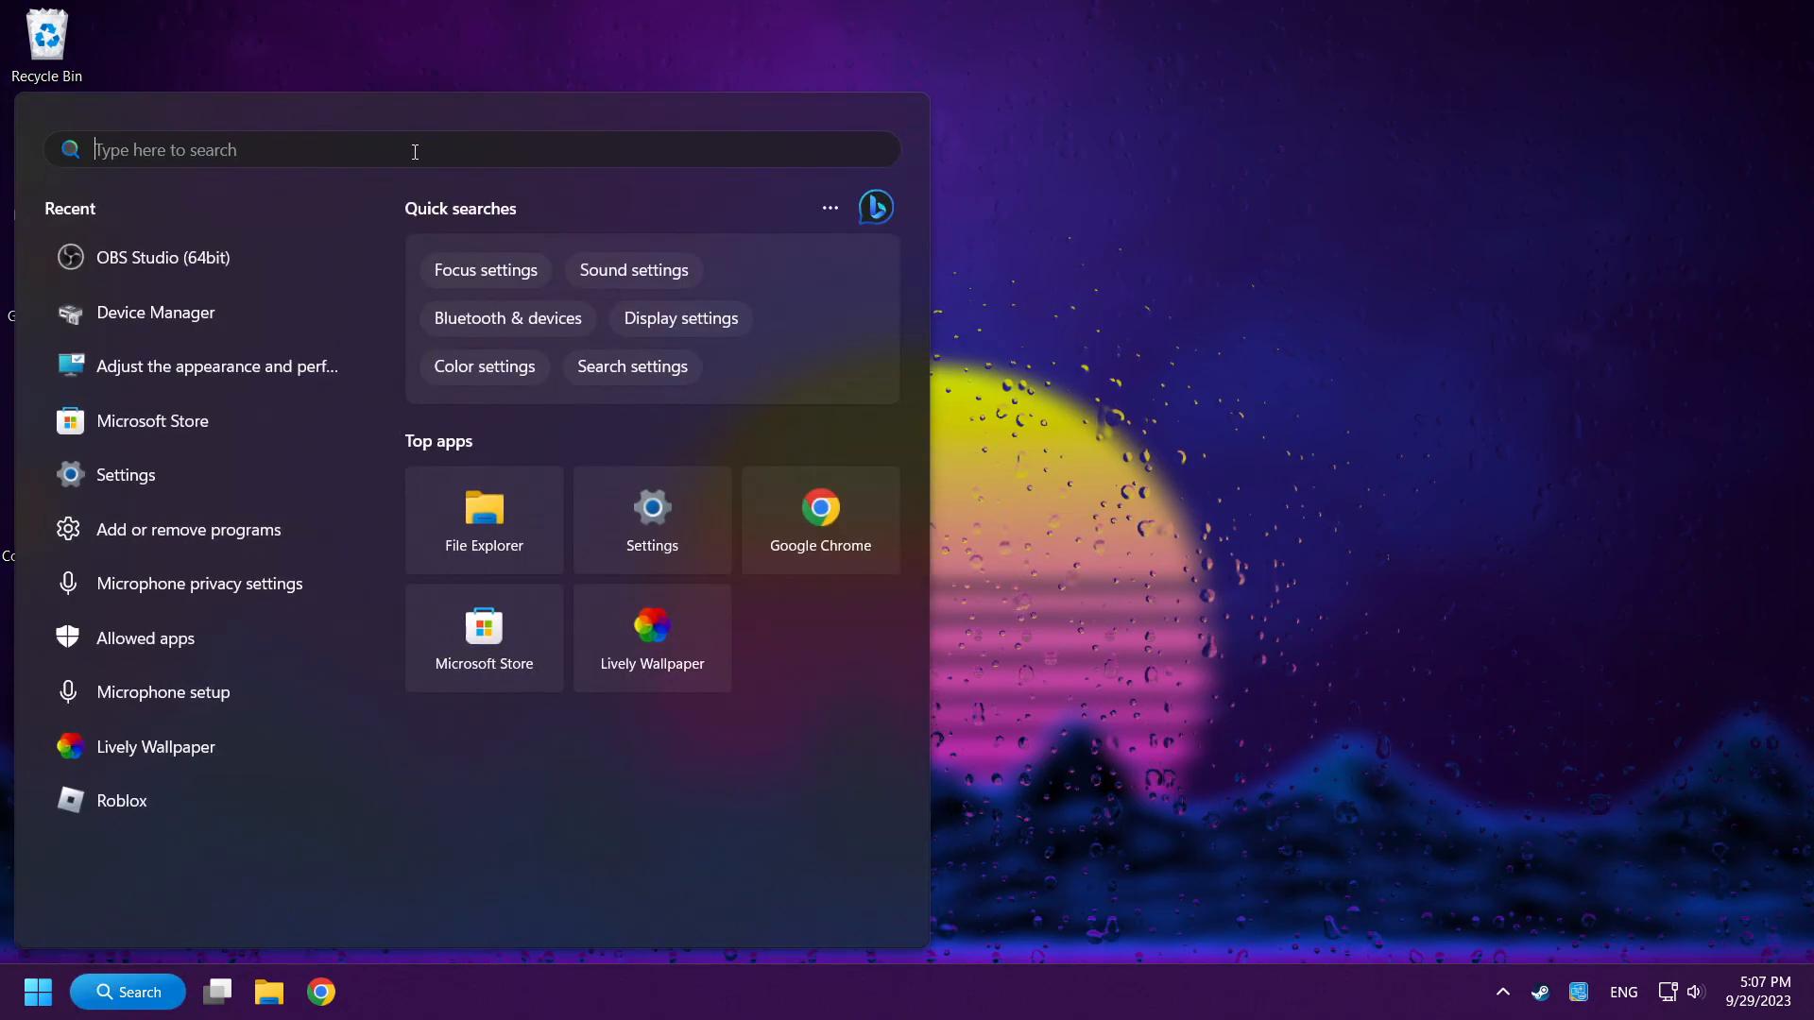
pyautogui.write('%temp%')
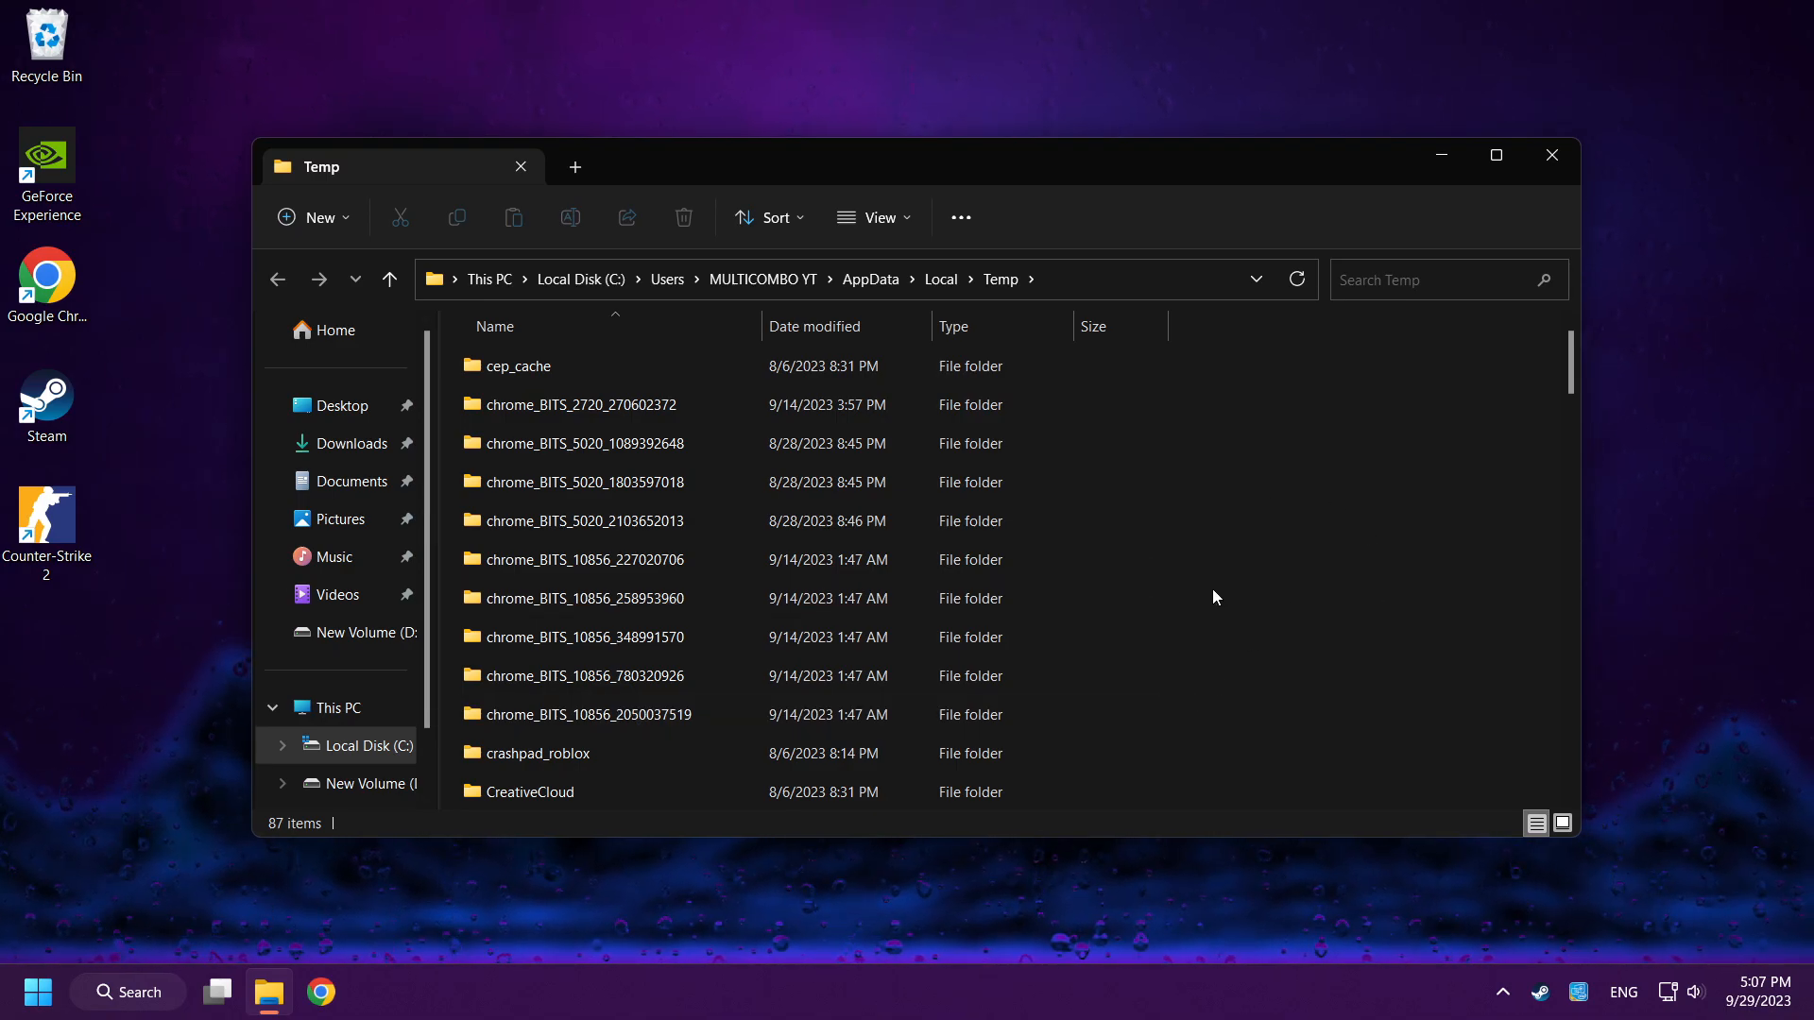
pyautogui.press('ctrl+a')
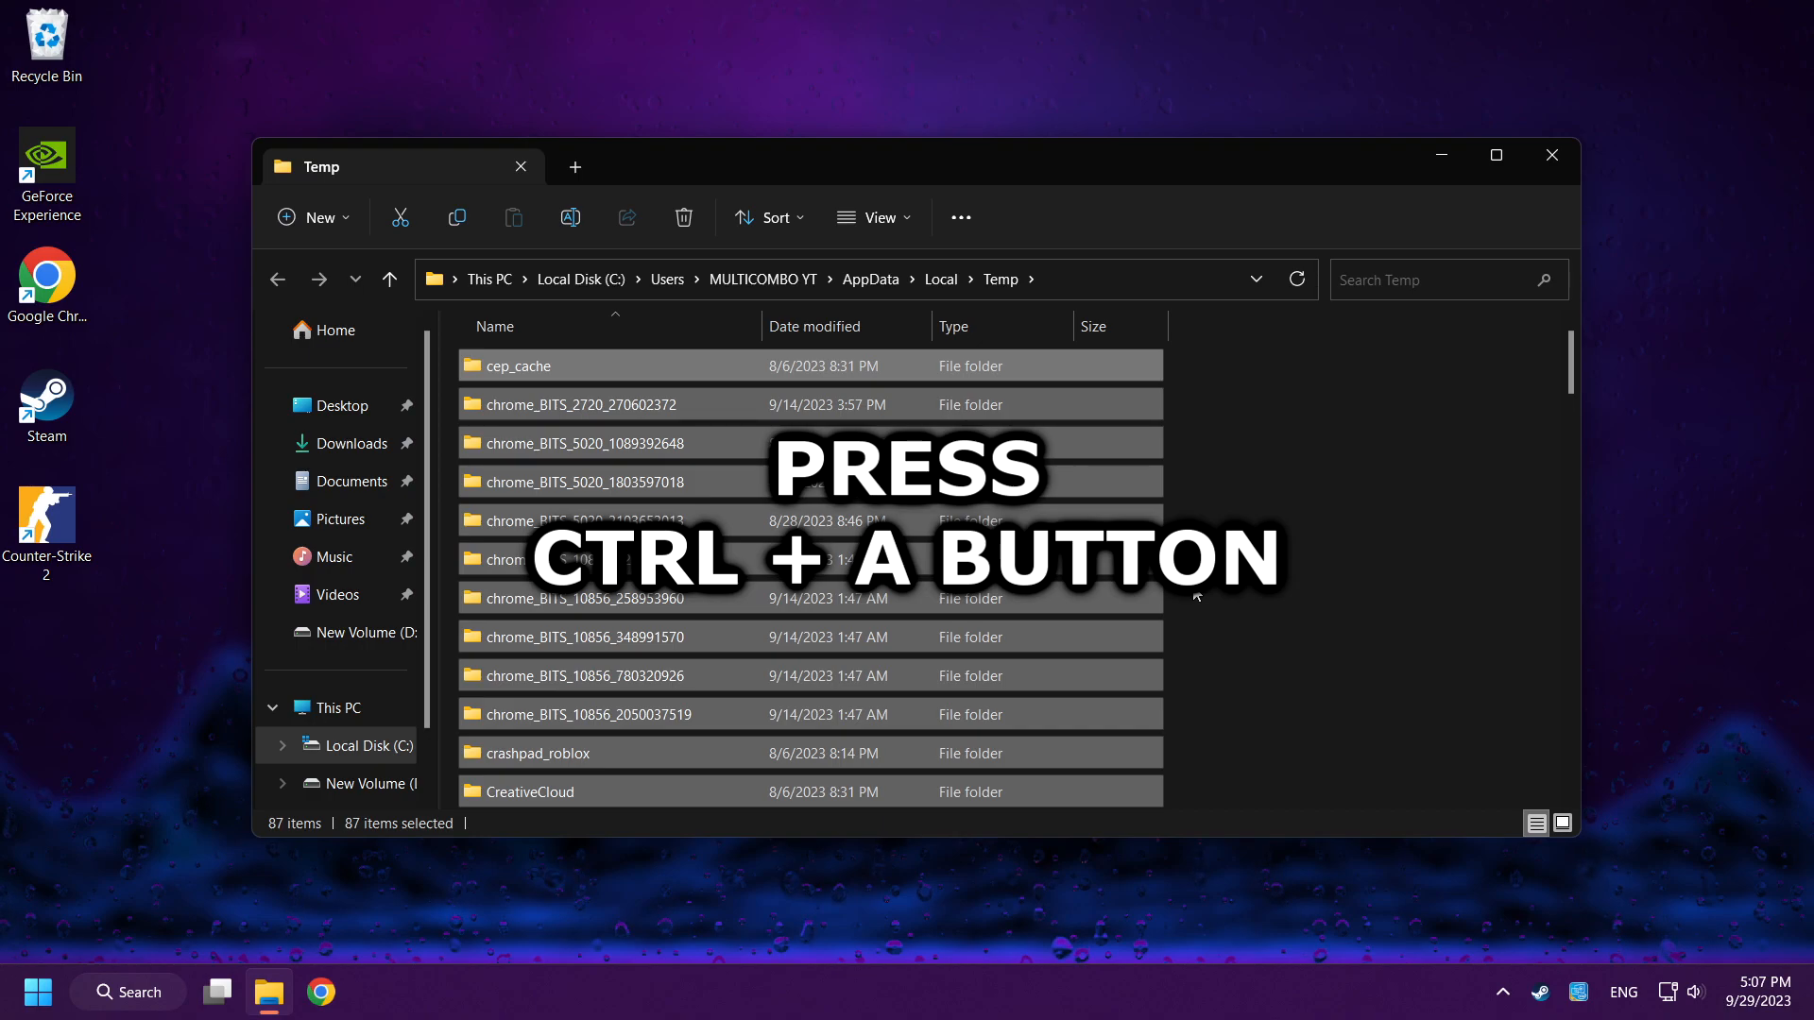
pyautogui.press('ctrl+a')
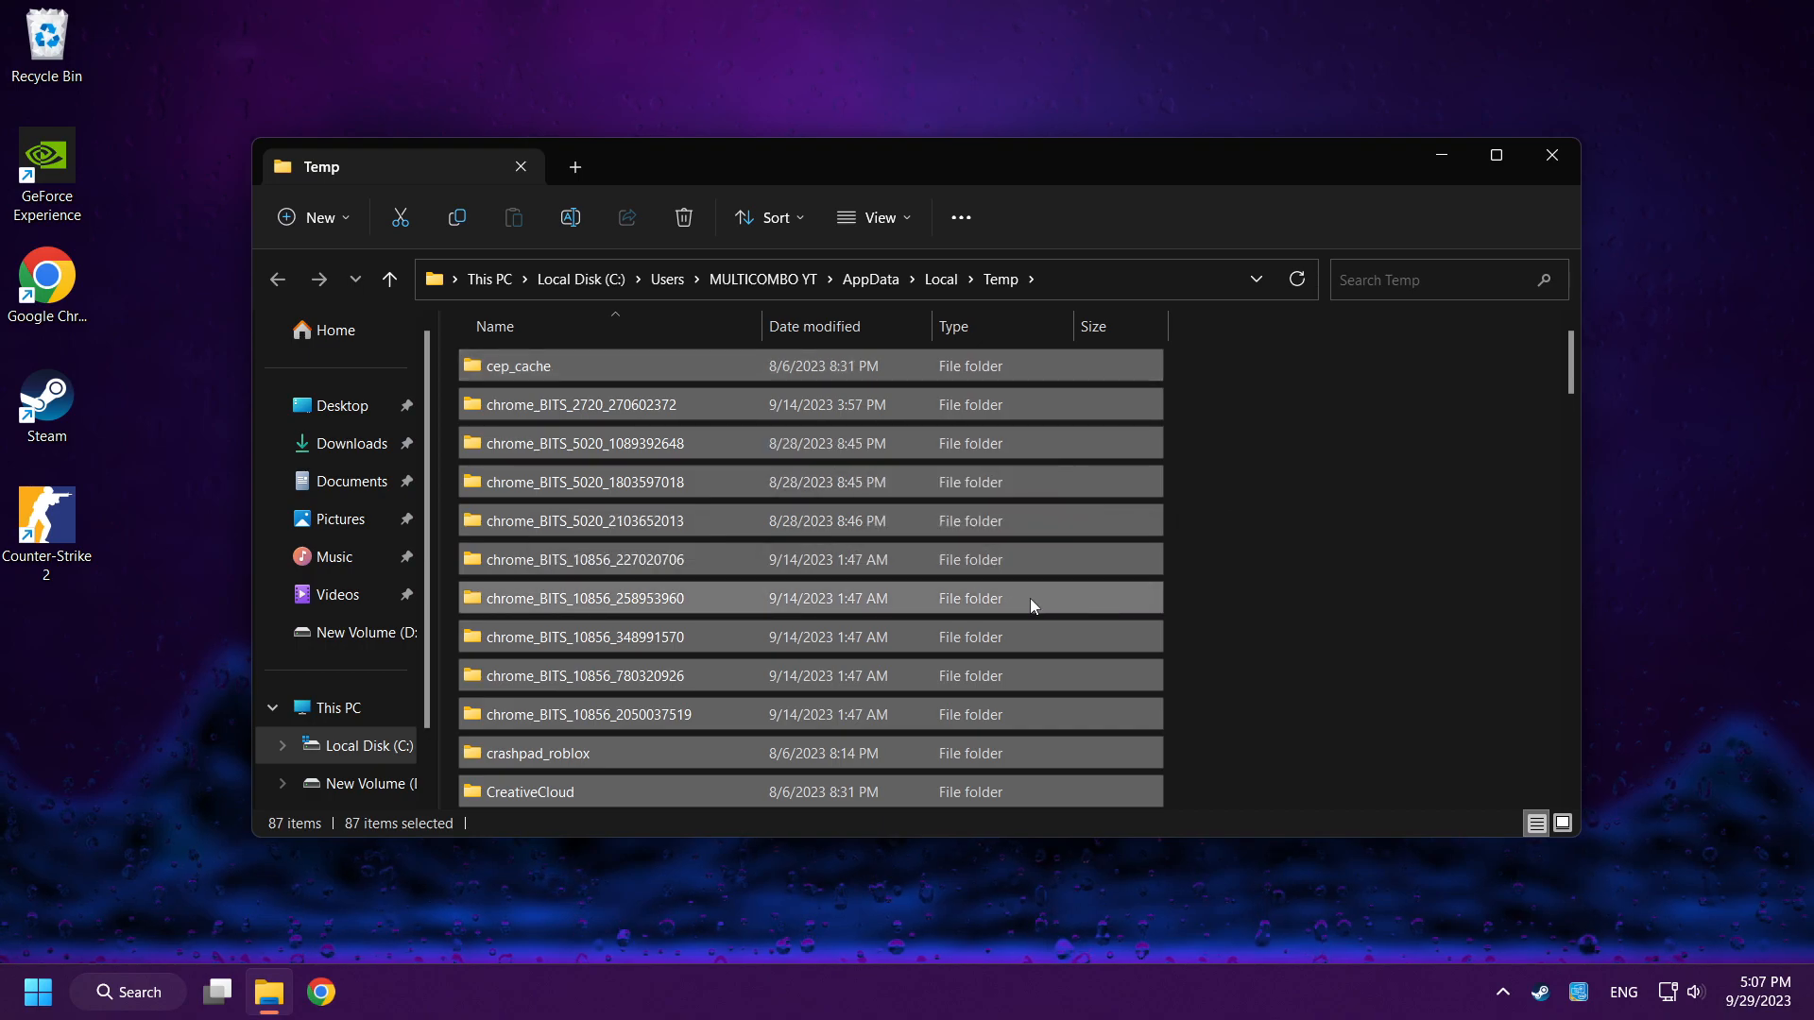
pyautogui.rightClick(1032, 607)
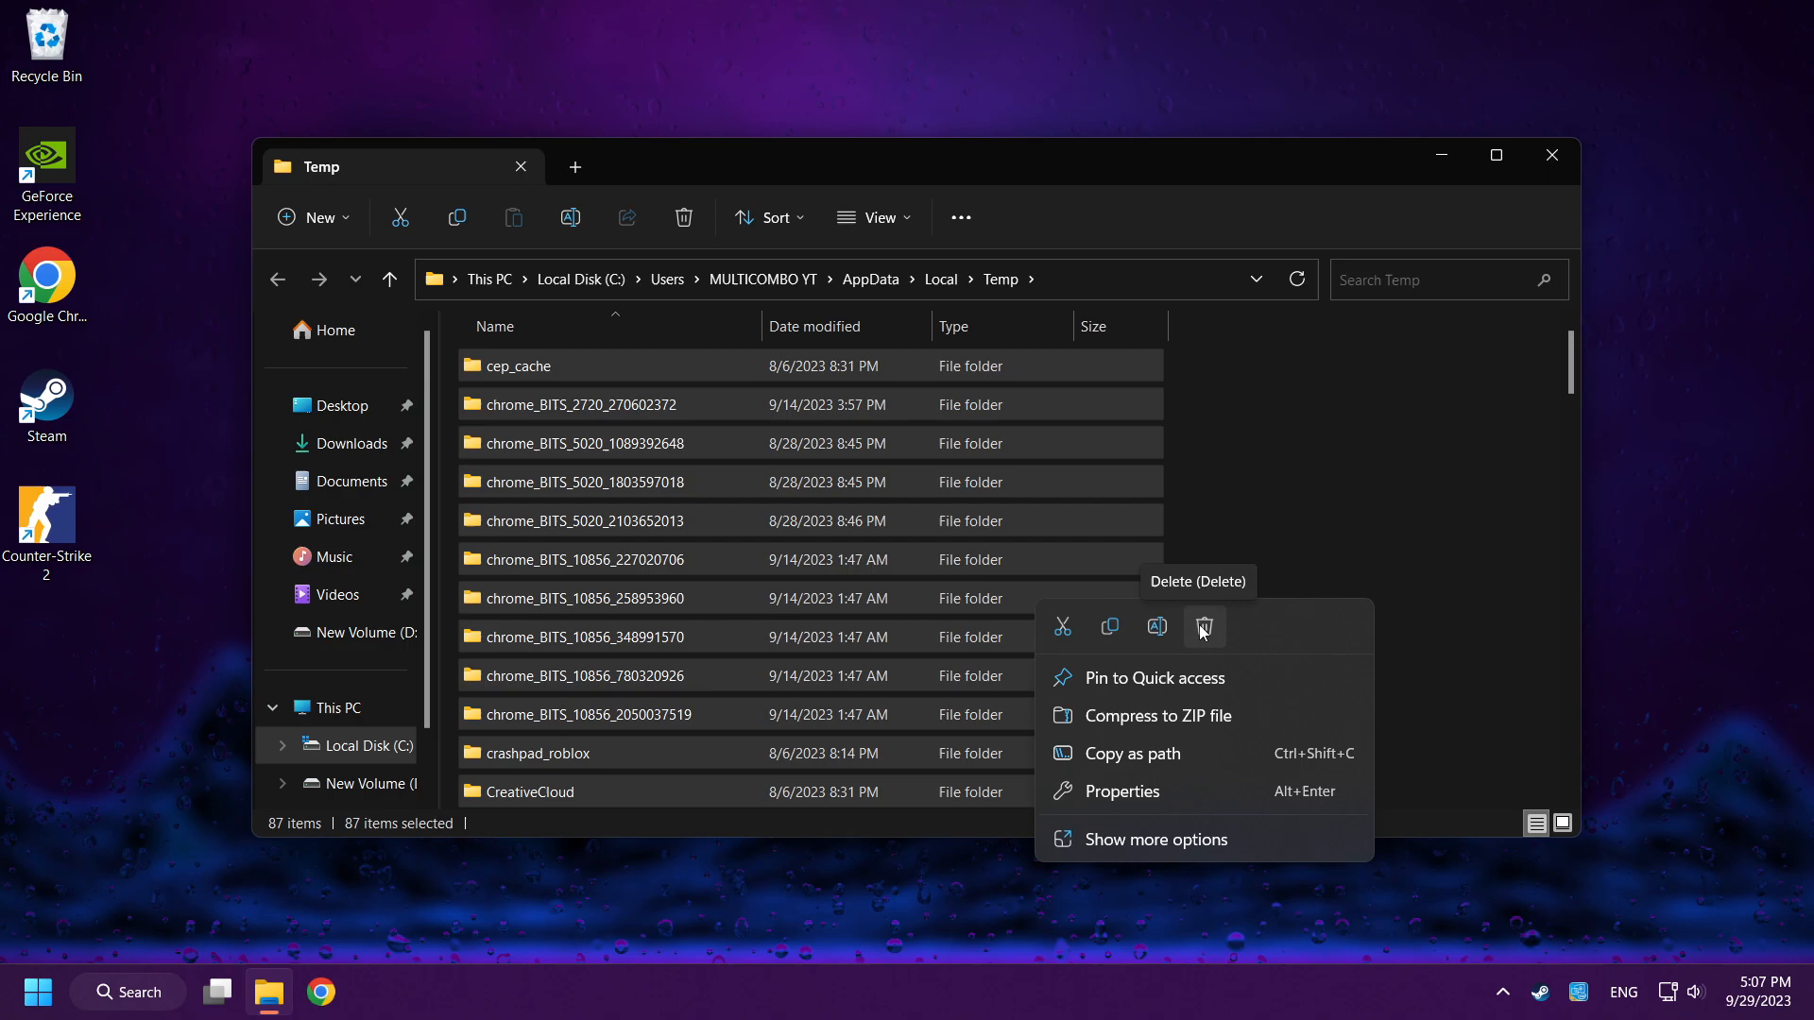
pyautogui.click(1200, 633)
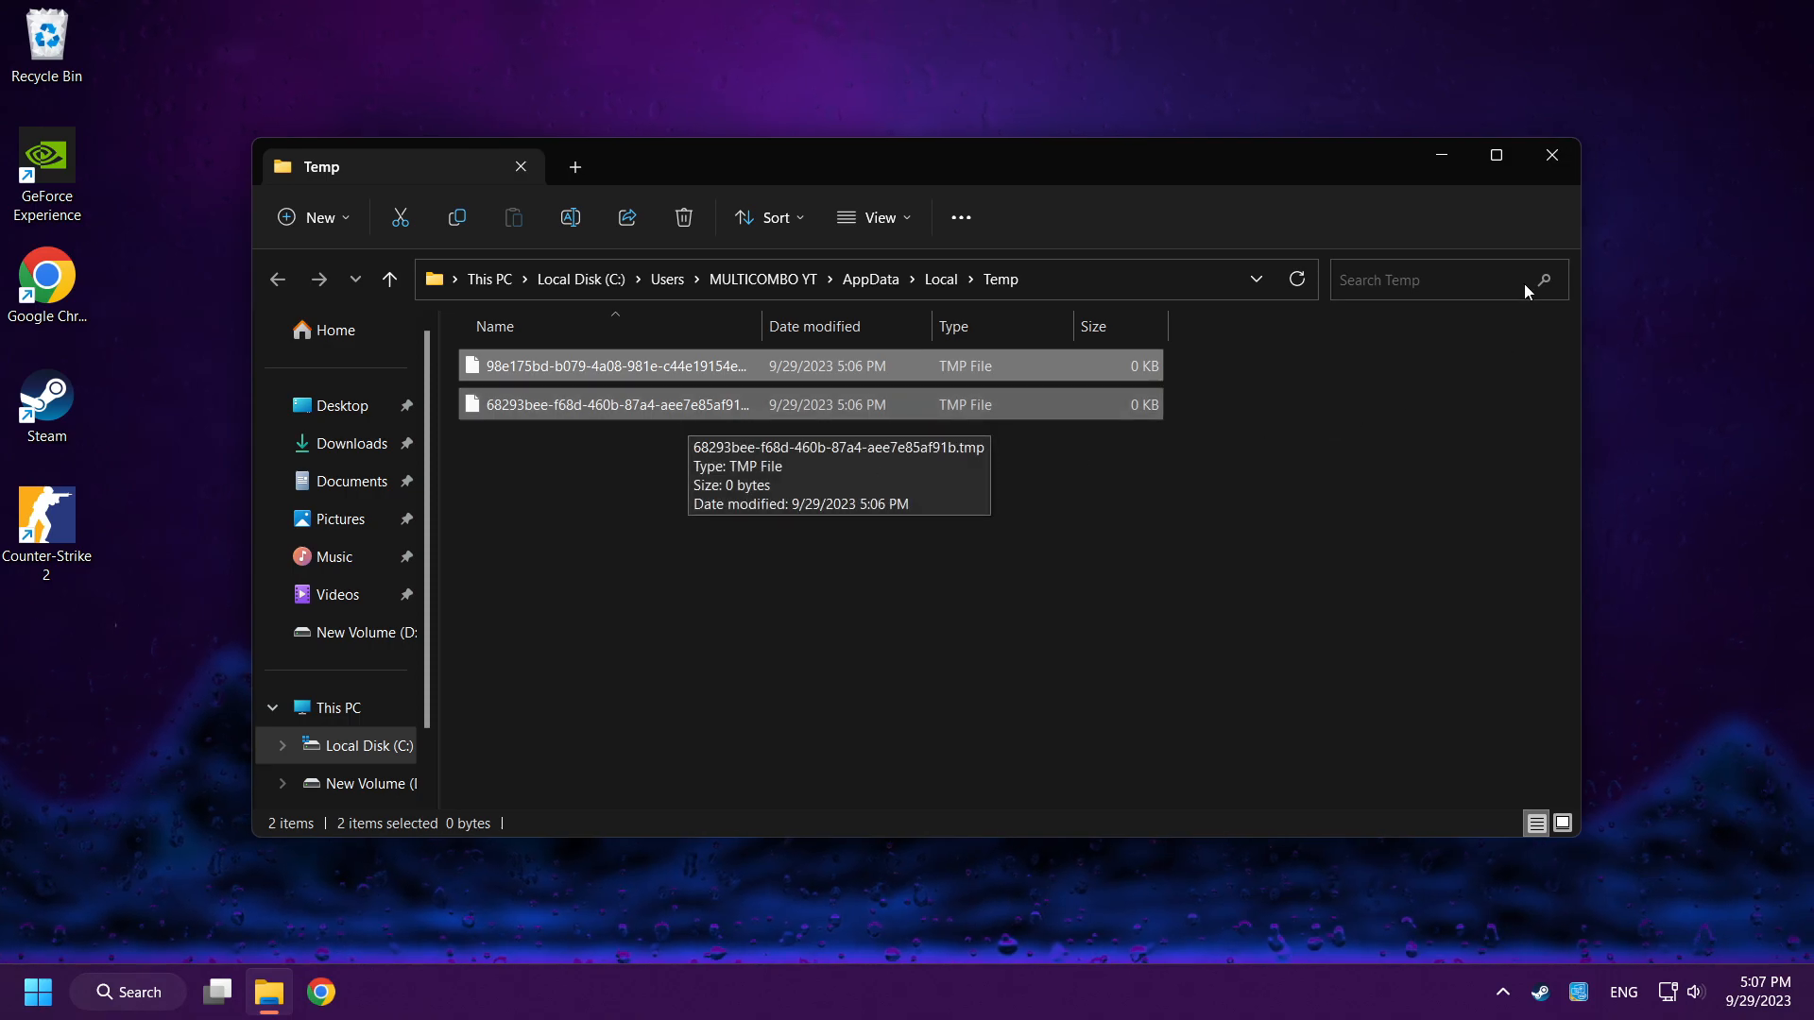
pyautogui.moveTo(1553, 155)
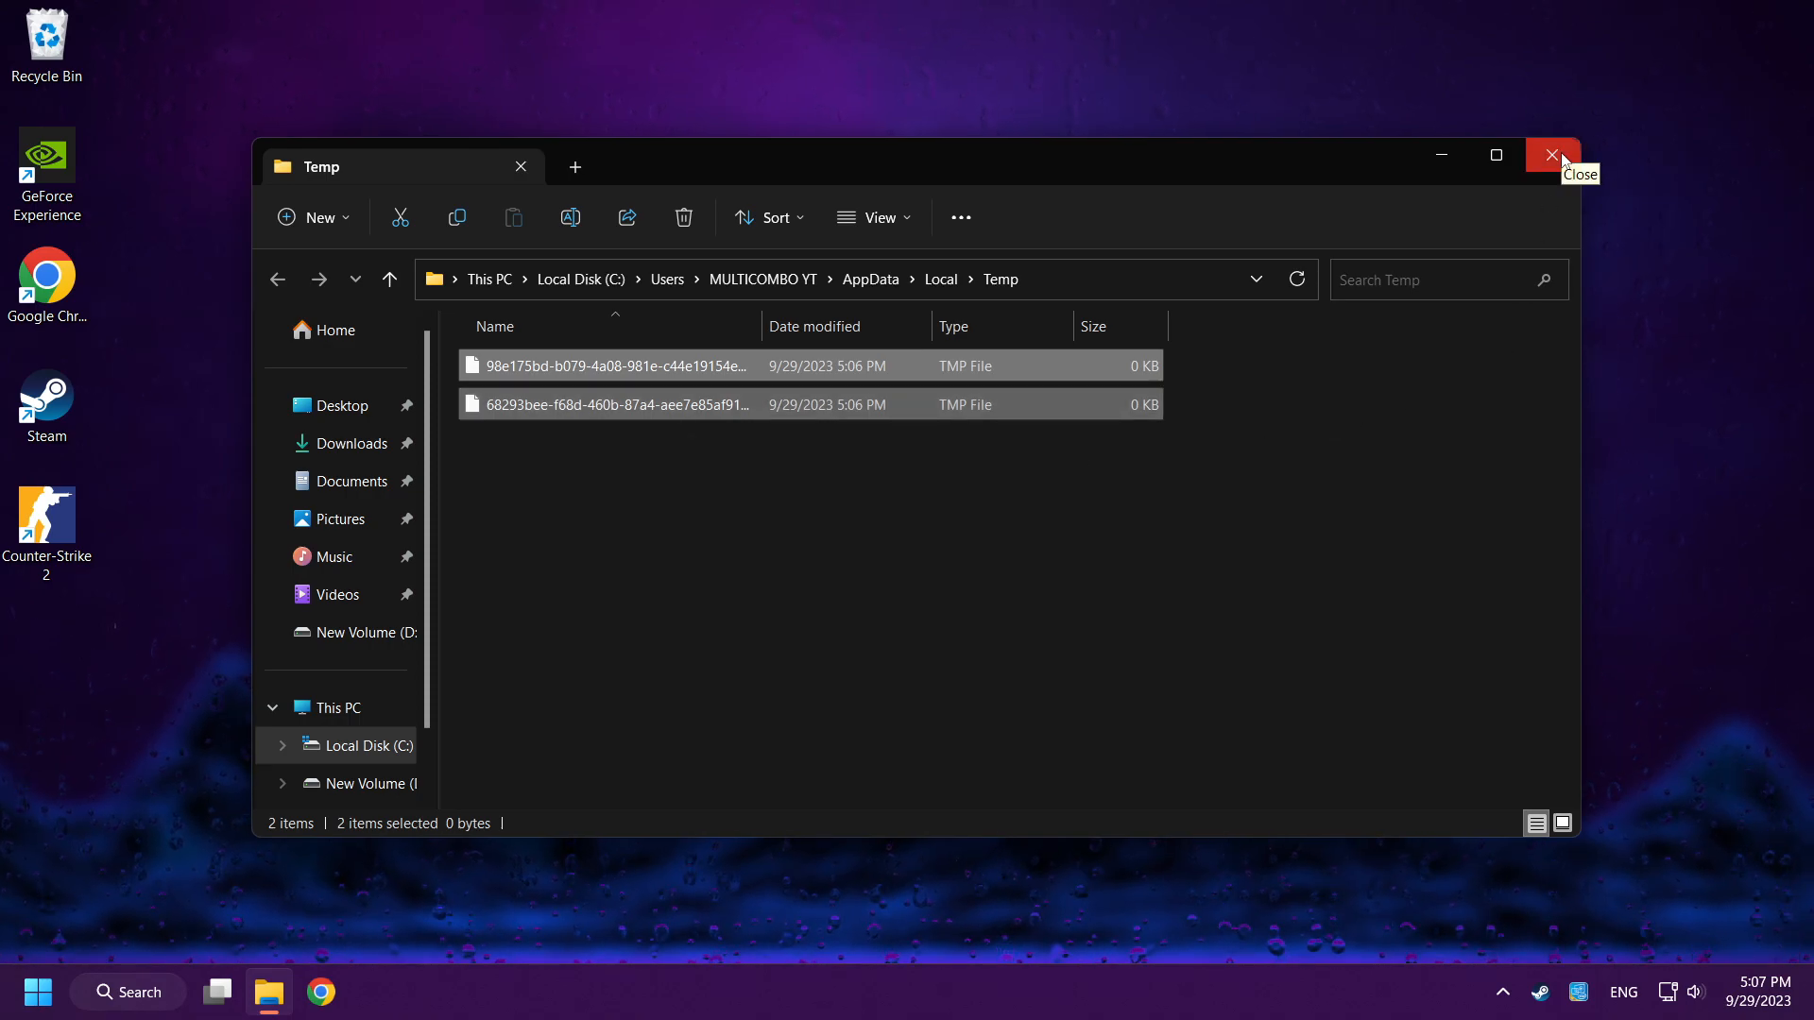
# Browse File Explorer to Program Files (x86)\Steam\userdata.
pyautogui.click(1551, 155)
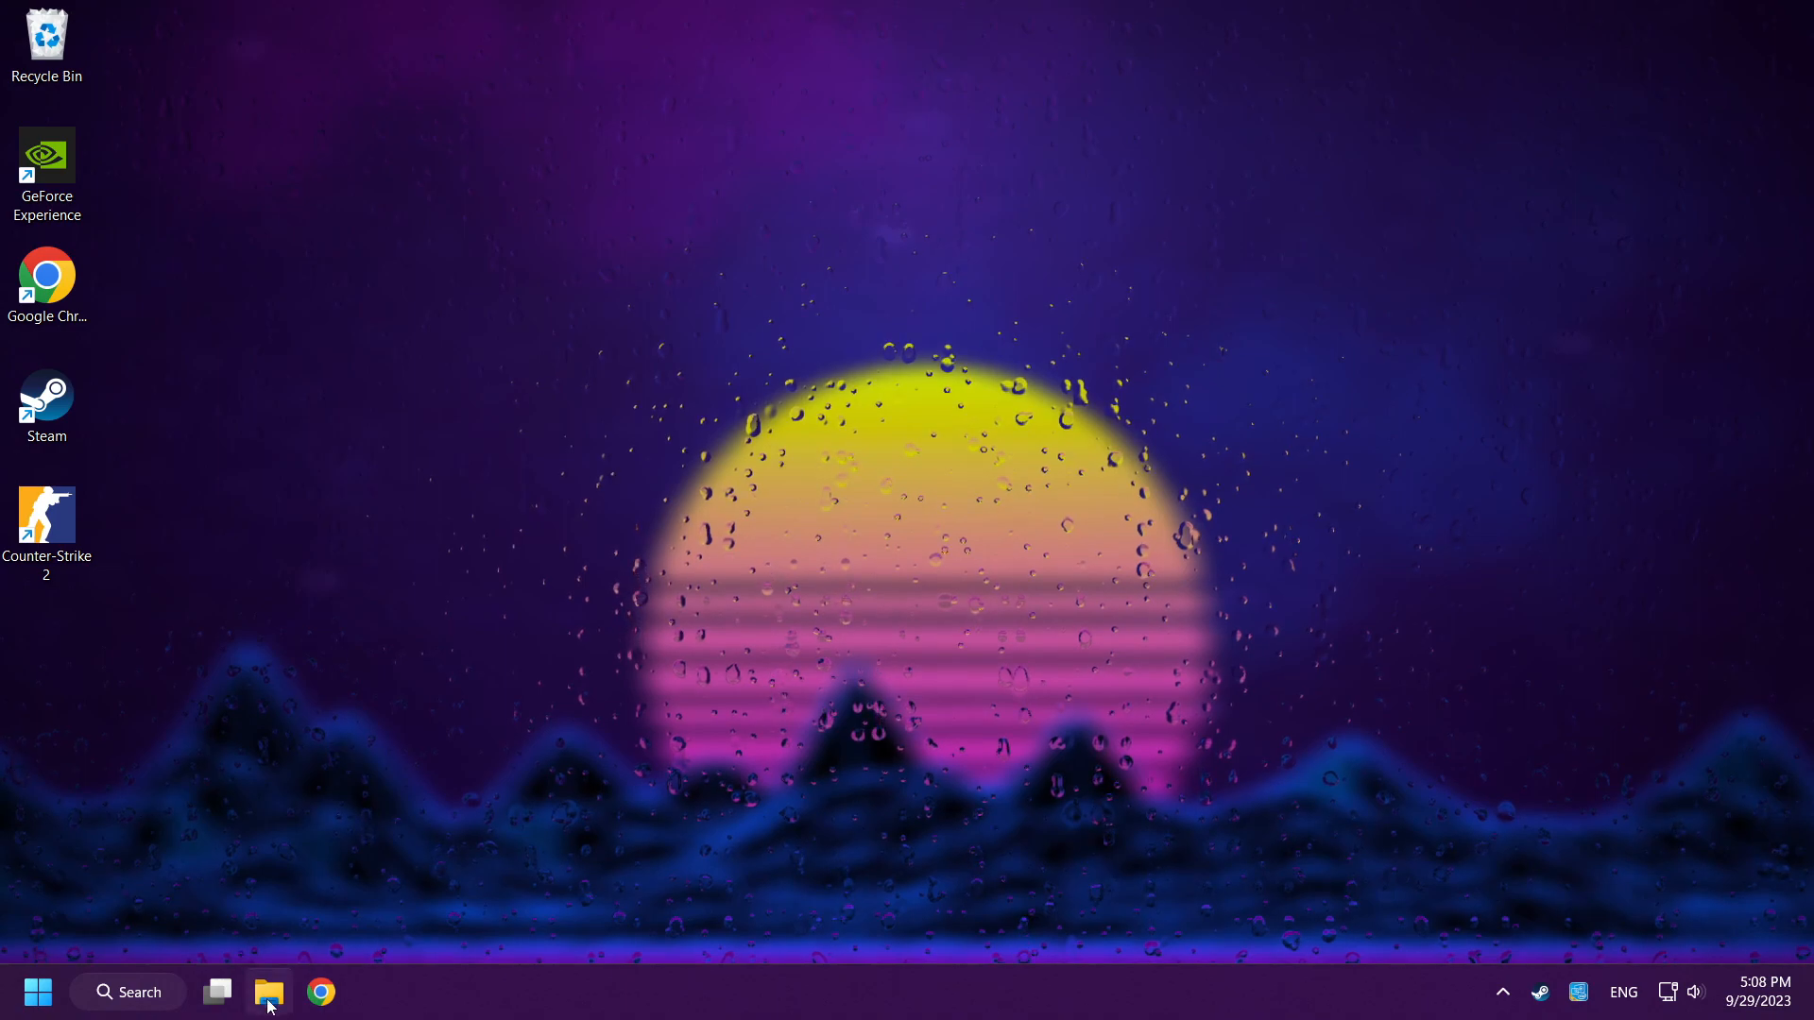
pyautogui.click(268, 992)
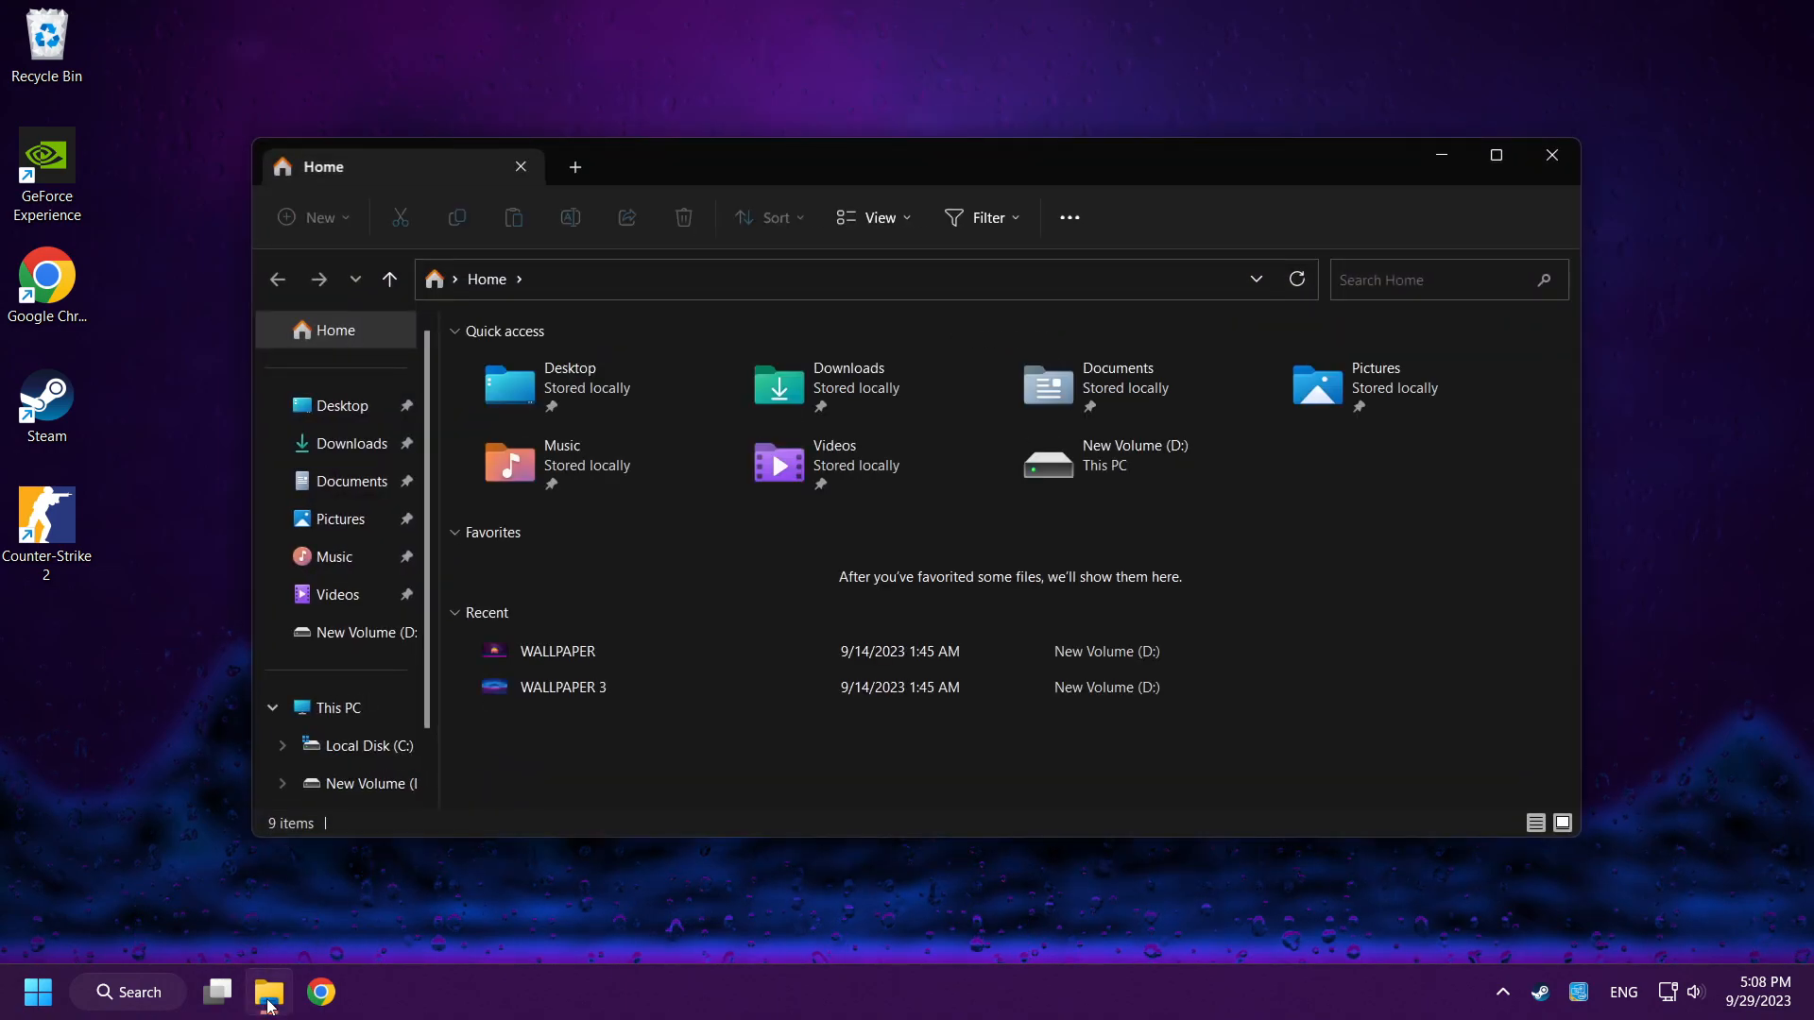
pyautogui.moveTo(276, 958)
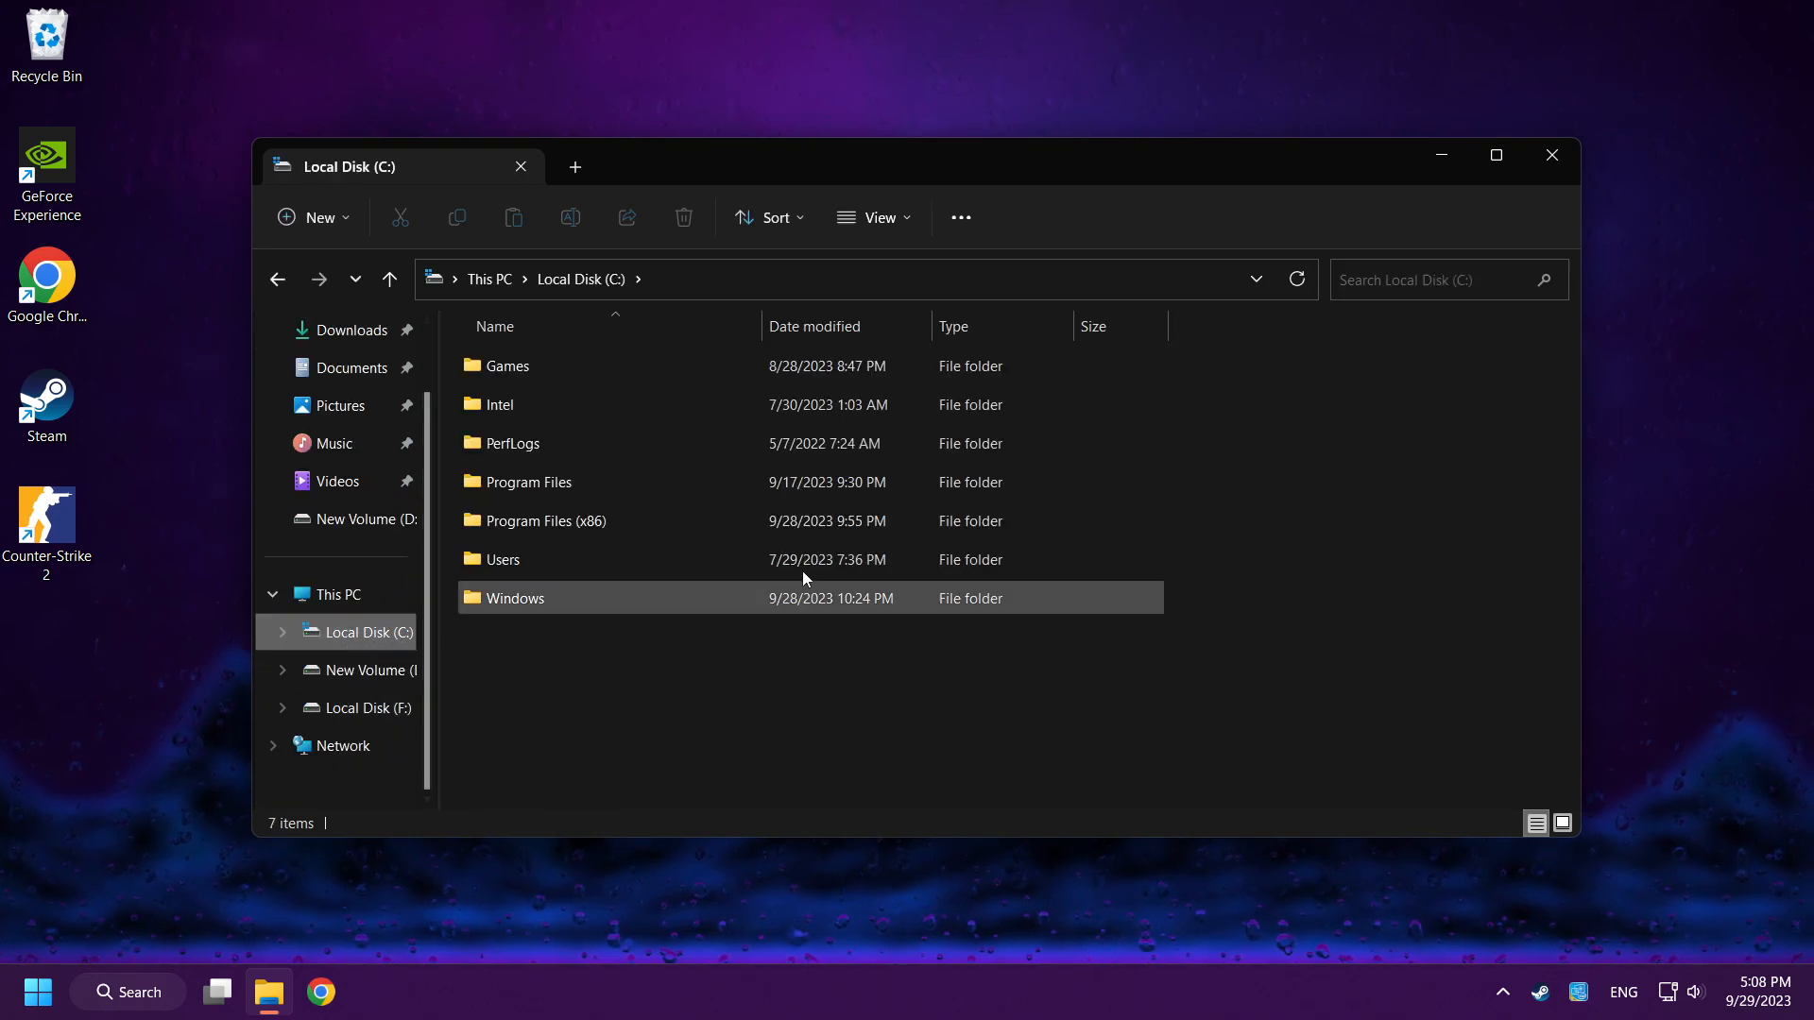
pyautogui.doubleClick(546, 521)
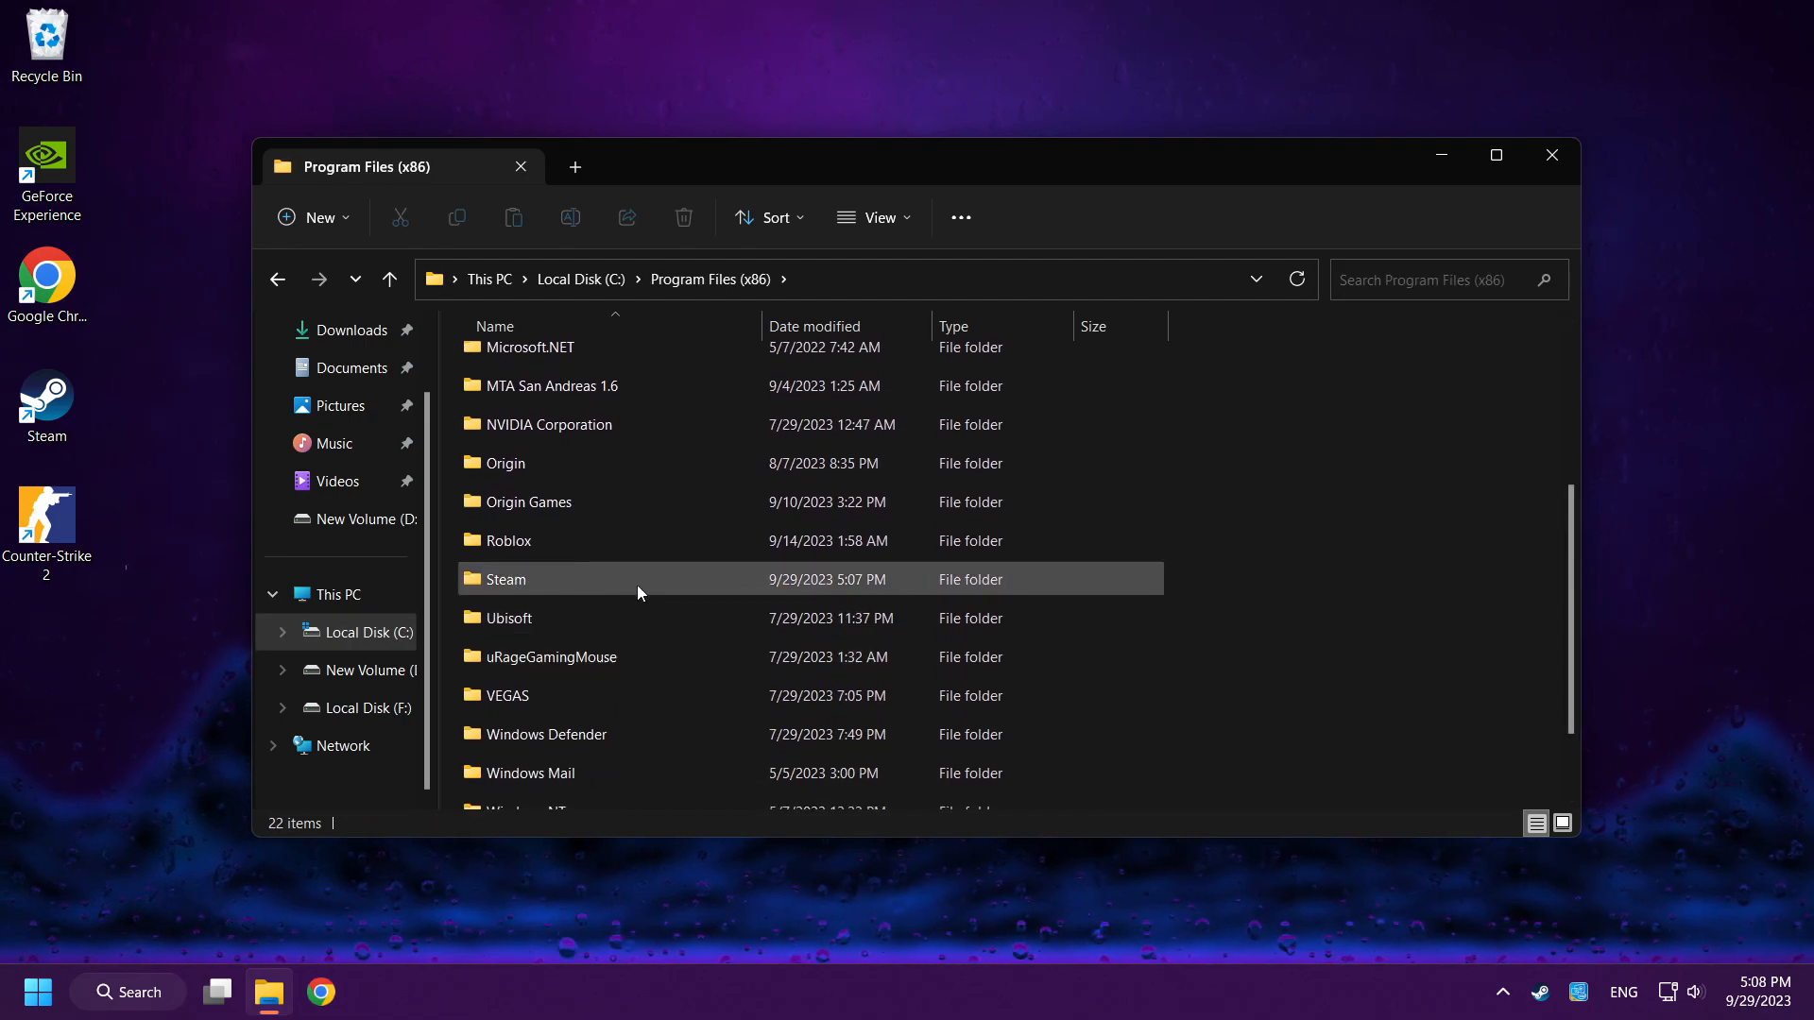
pyautogui.doubleClick(507, 578)
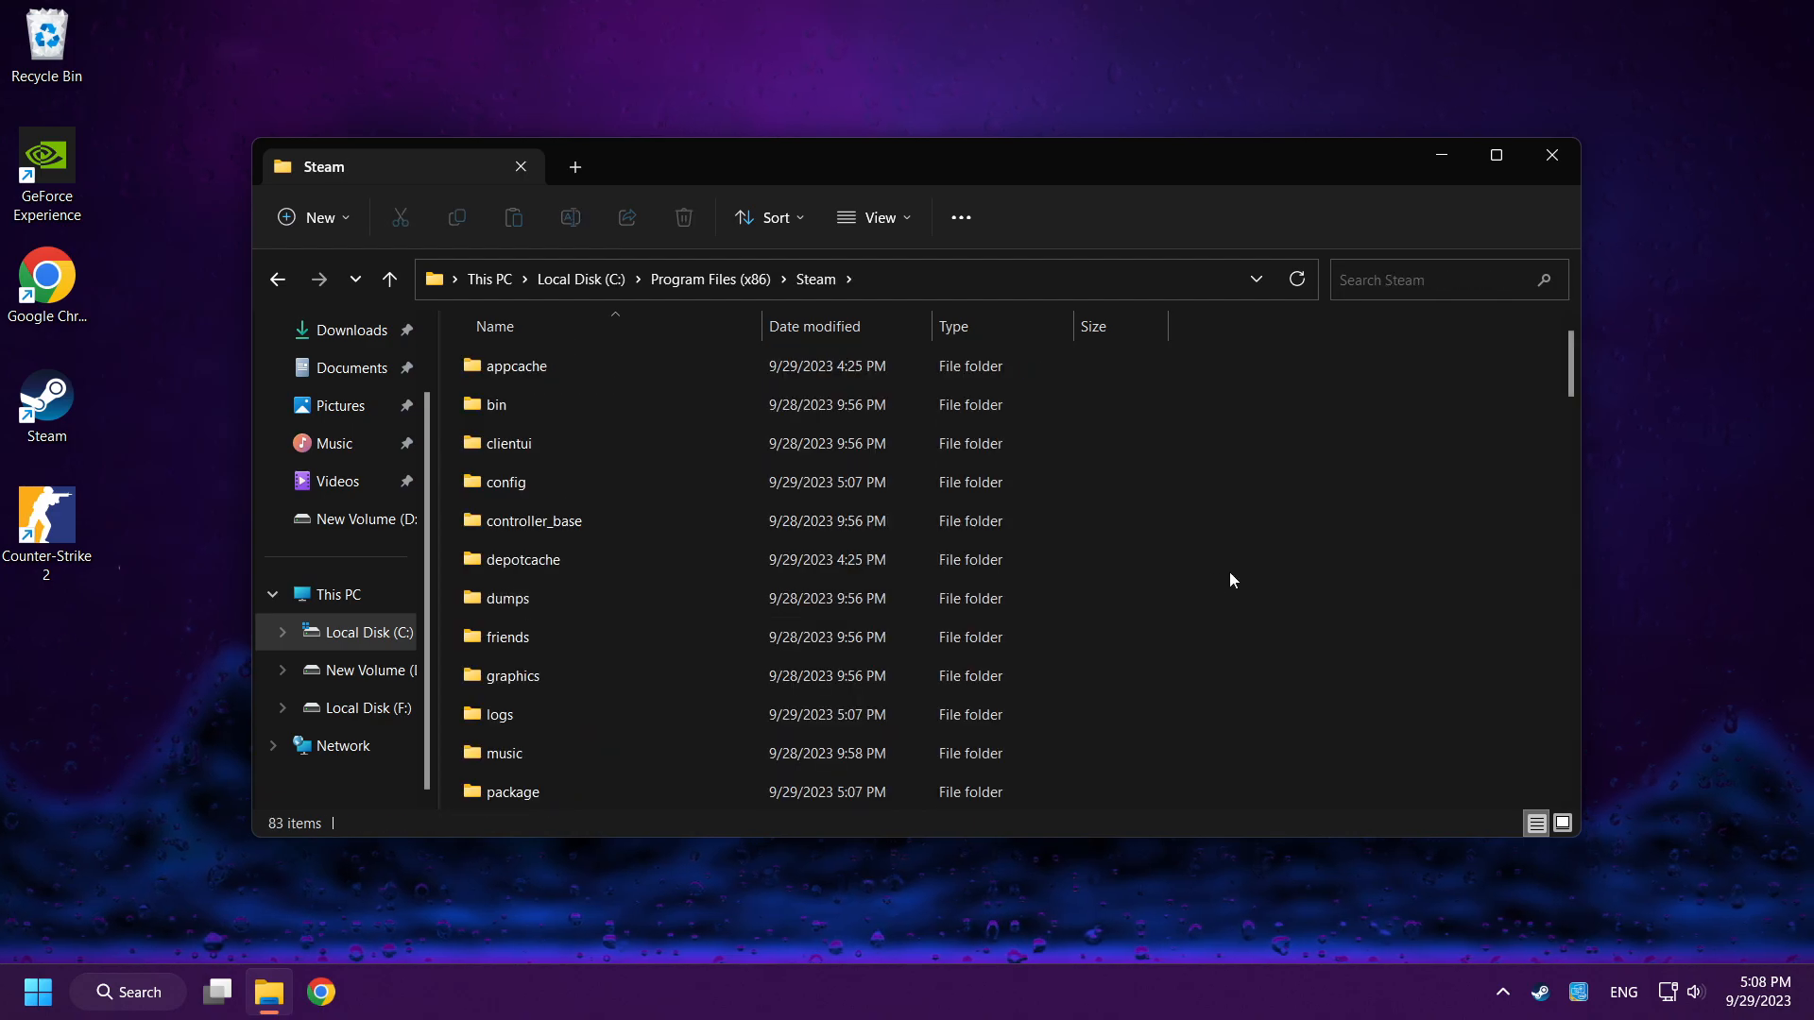
pyautogui.scroll(-3)
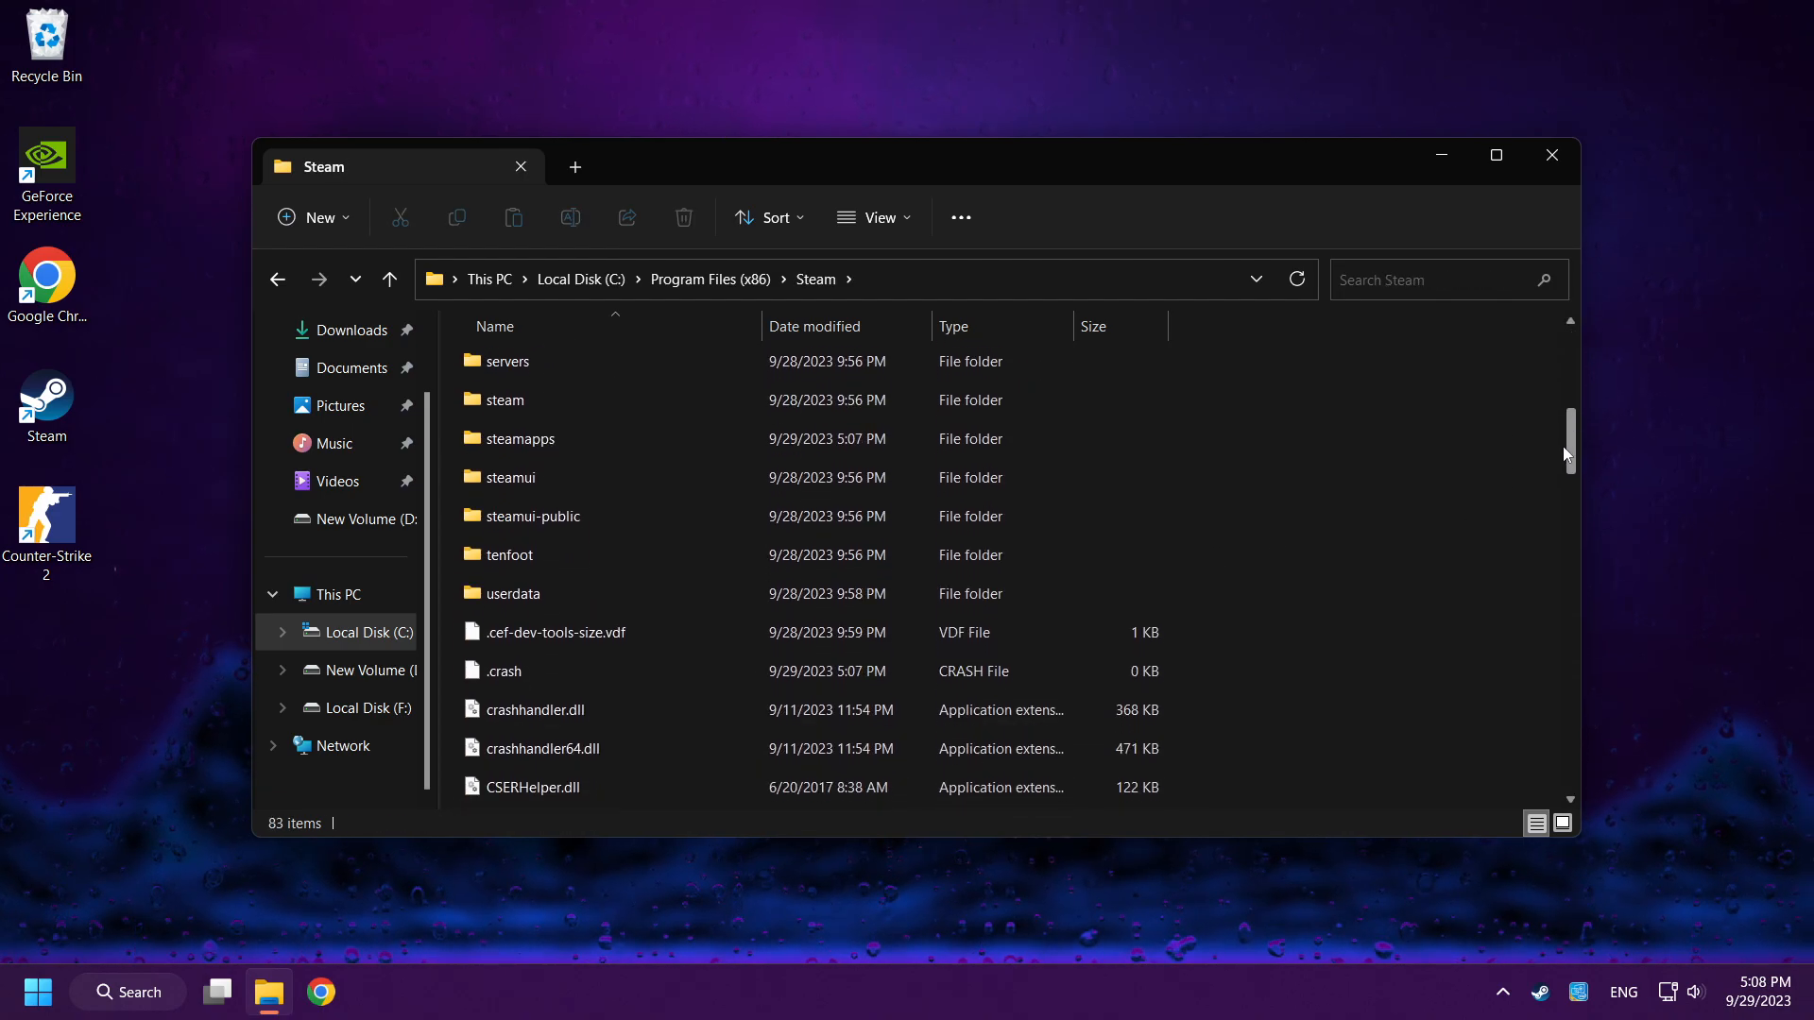
pyautogui.click(512, 593)
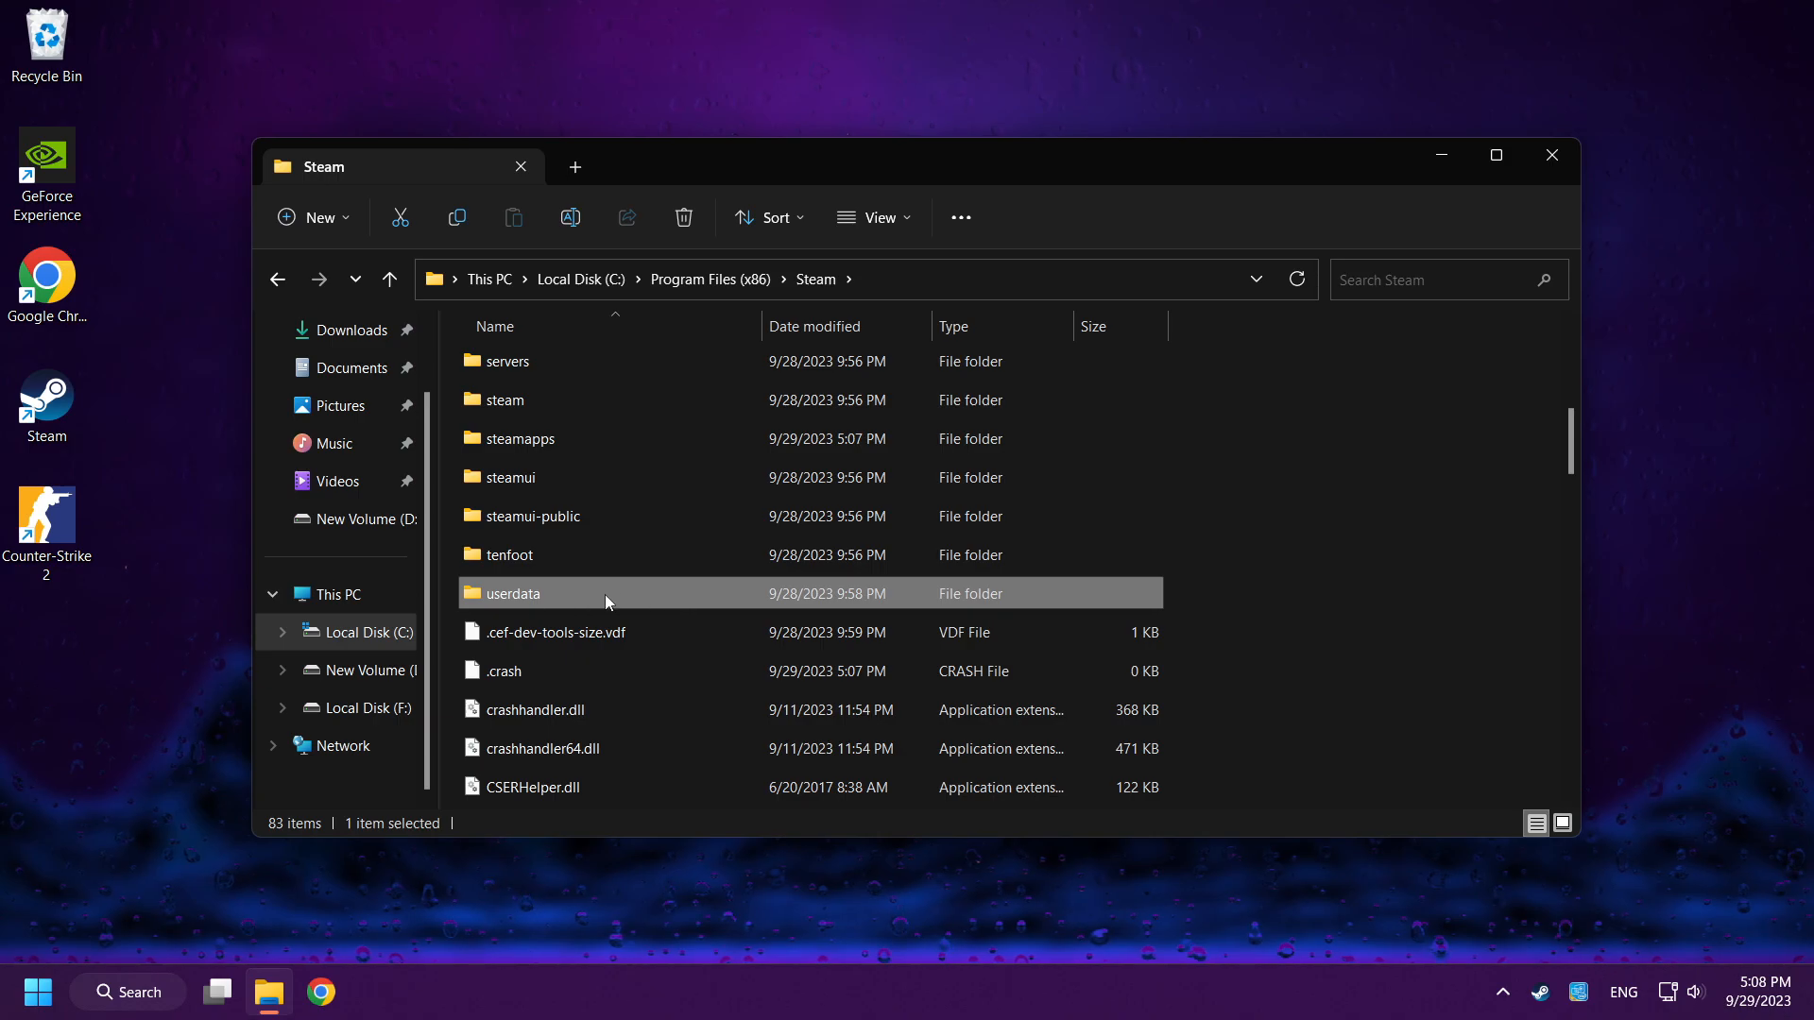
pyautogui.doubleClick(512, 591)
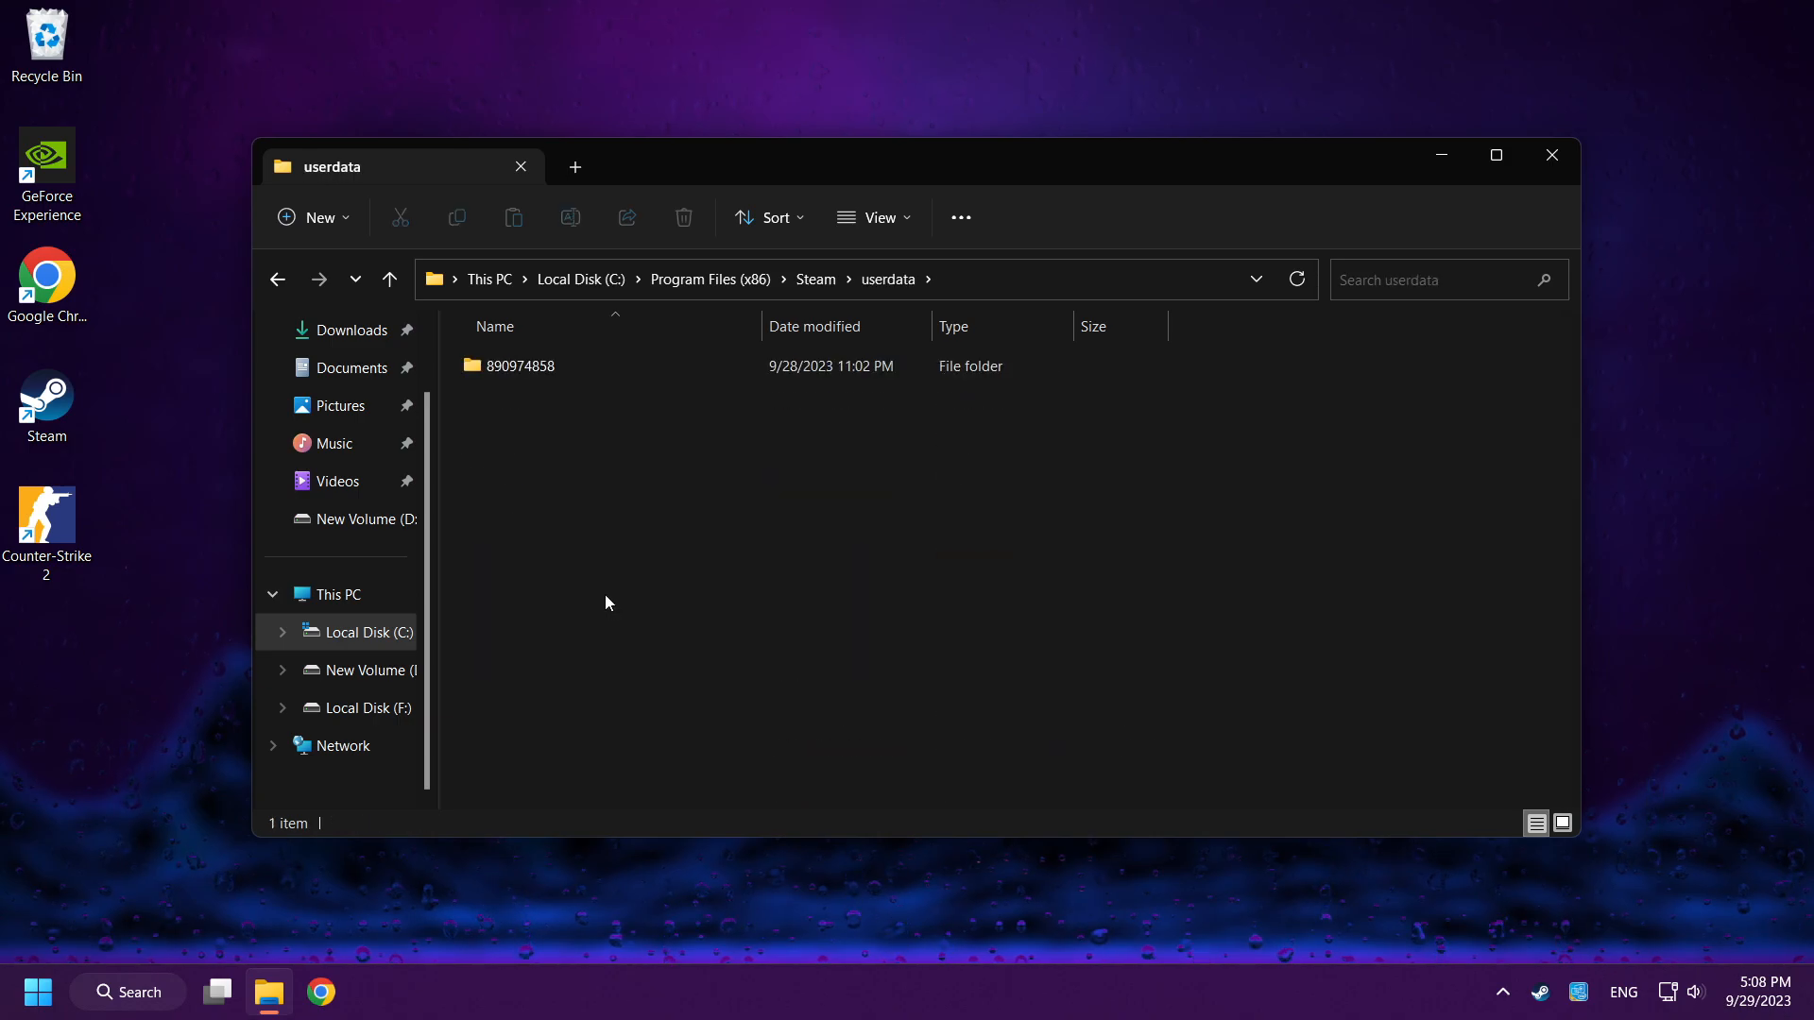
pyautogui.moveTo(622, 370)
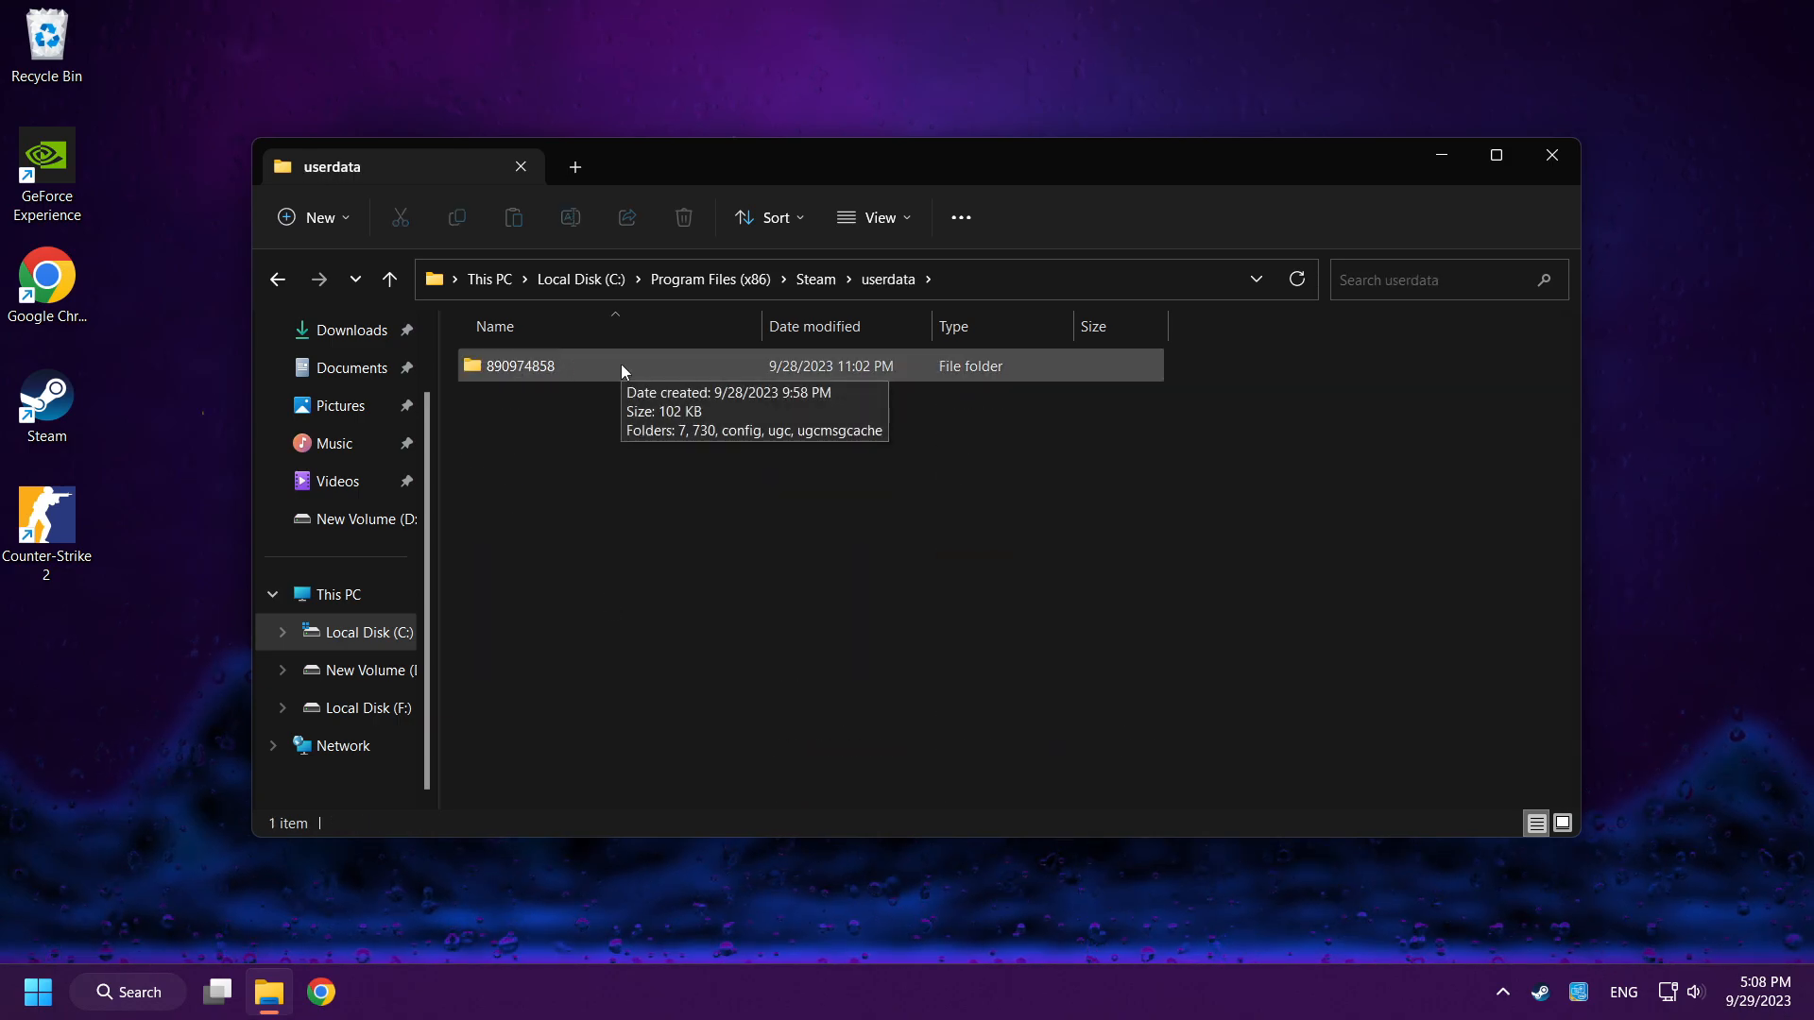
# Inside the account folder, select the 730 folder and bring up its delete options.
pyautogui.doubleClick(520, 365)
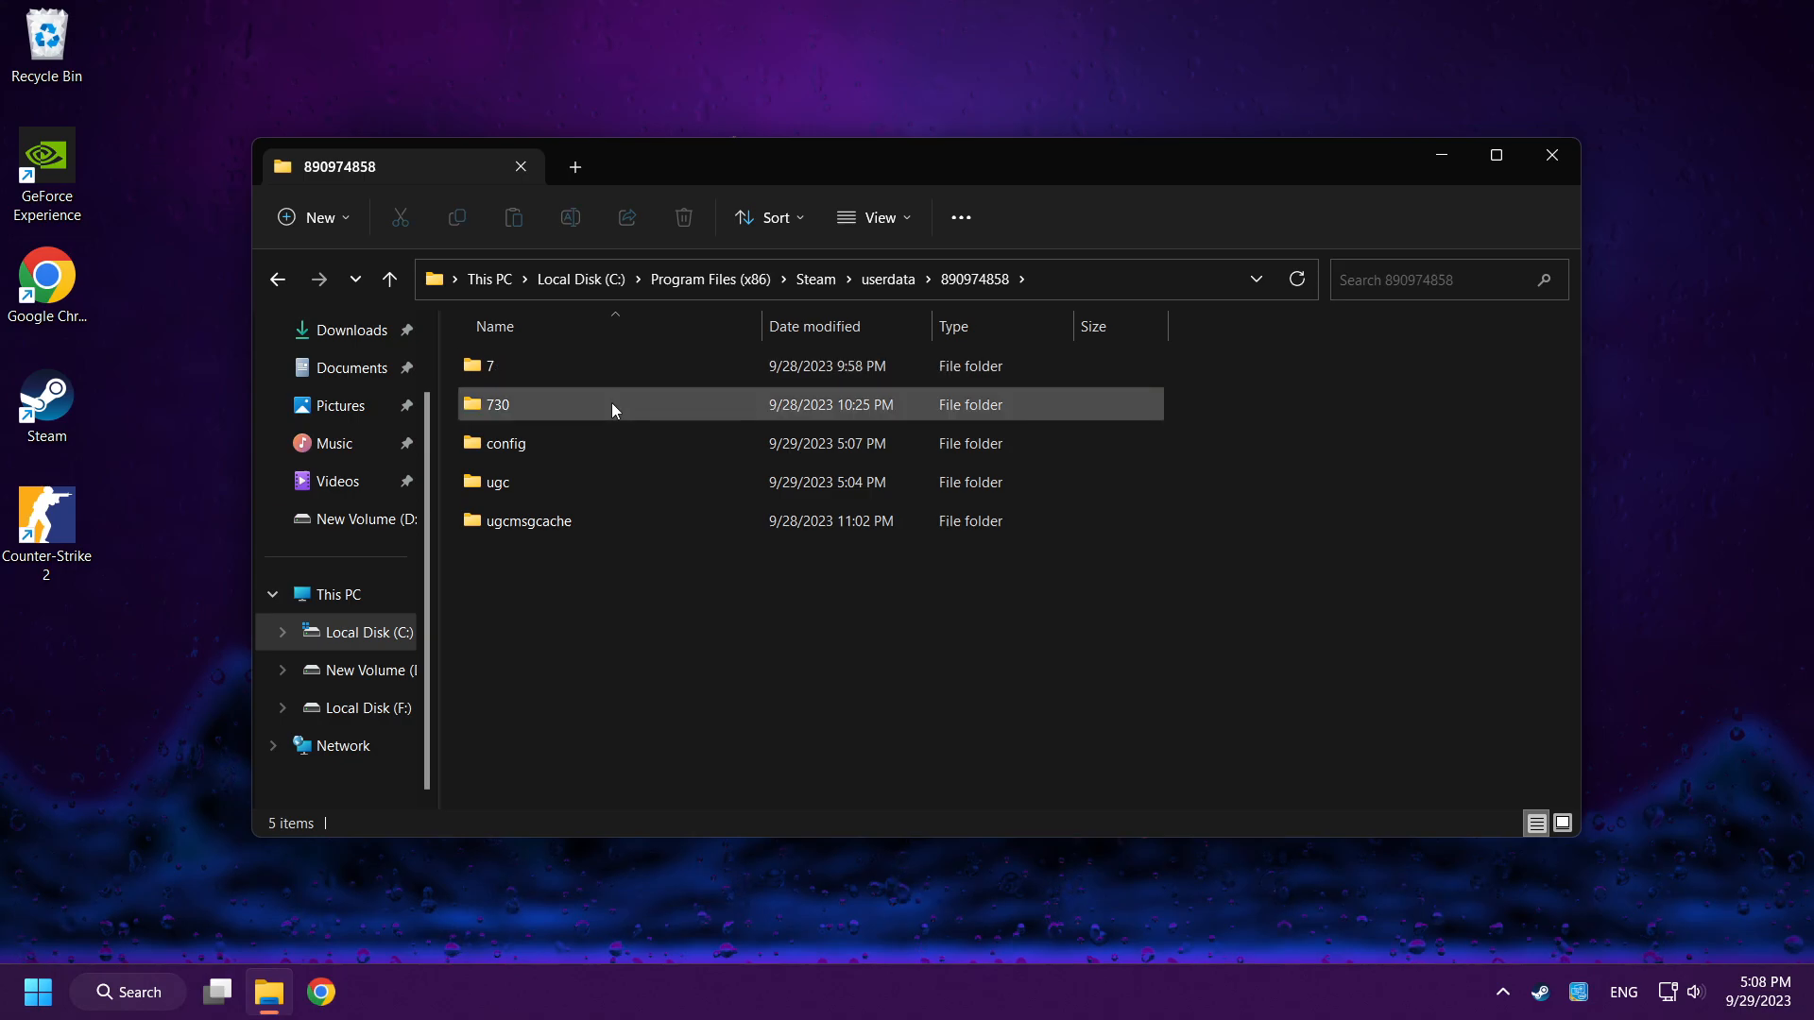
pyautogui.click(495, 405)
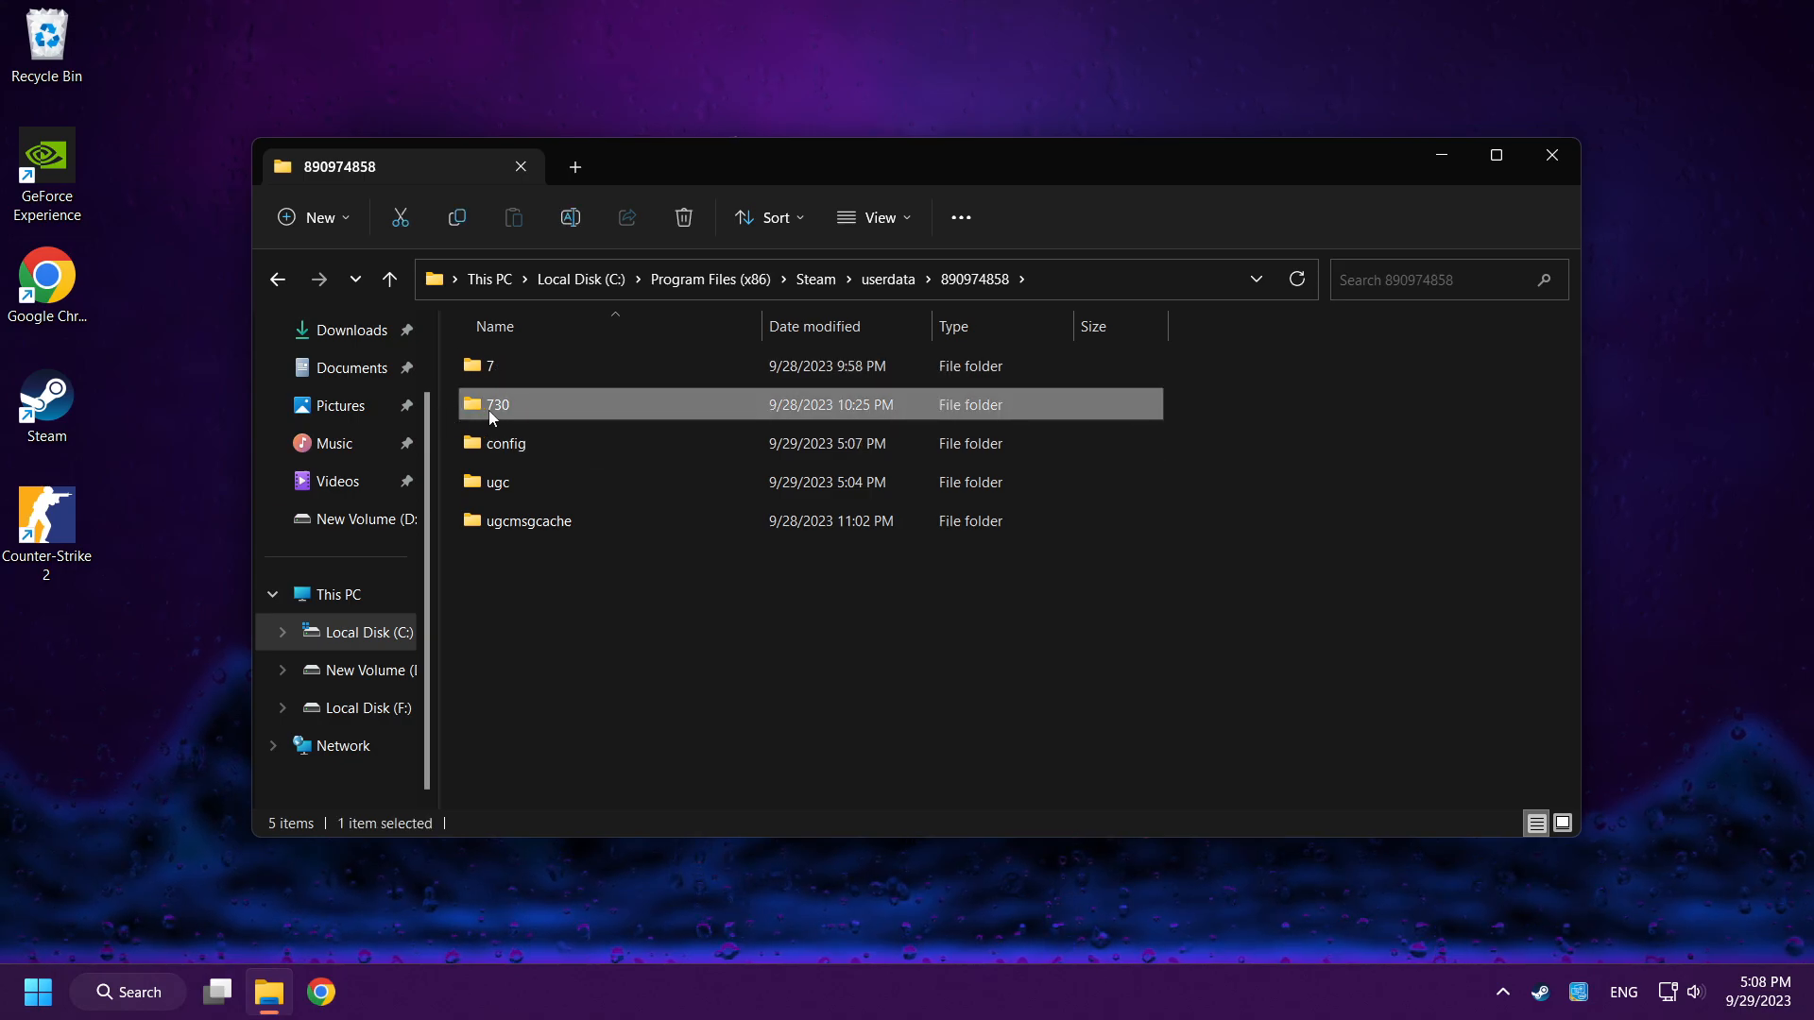
pyautogui.rightClick(497, 405)
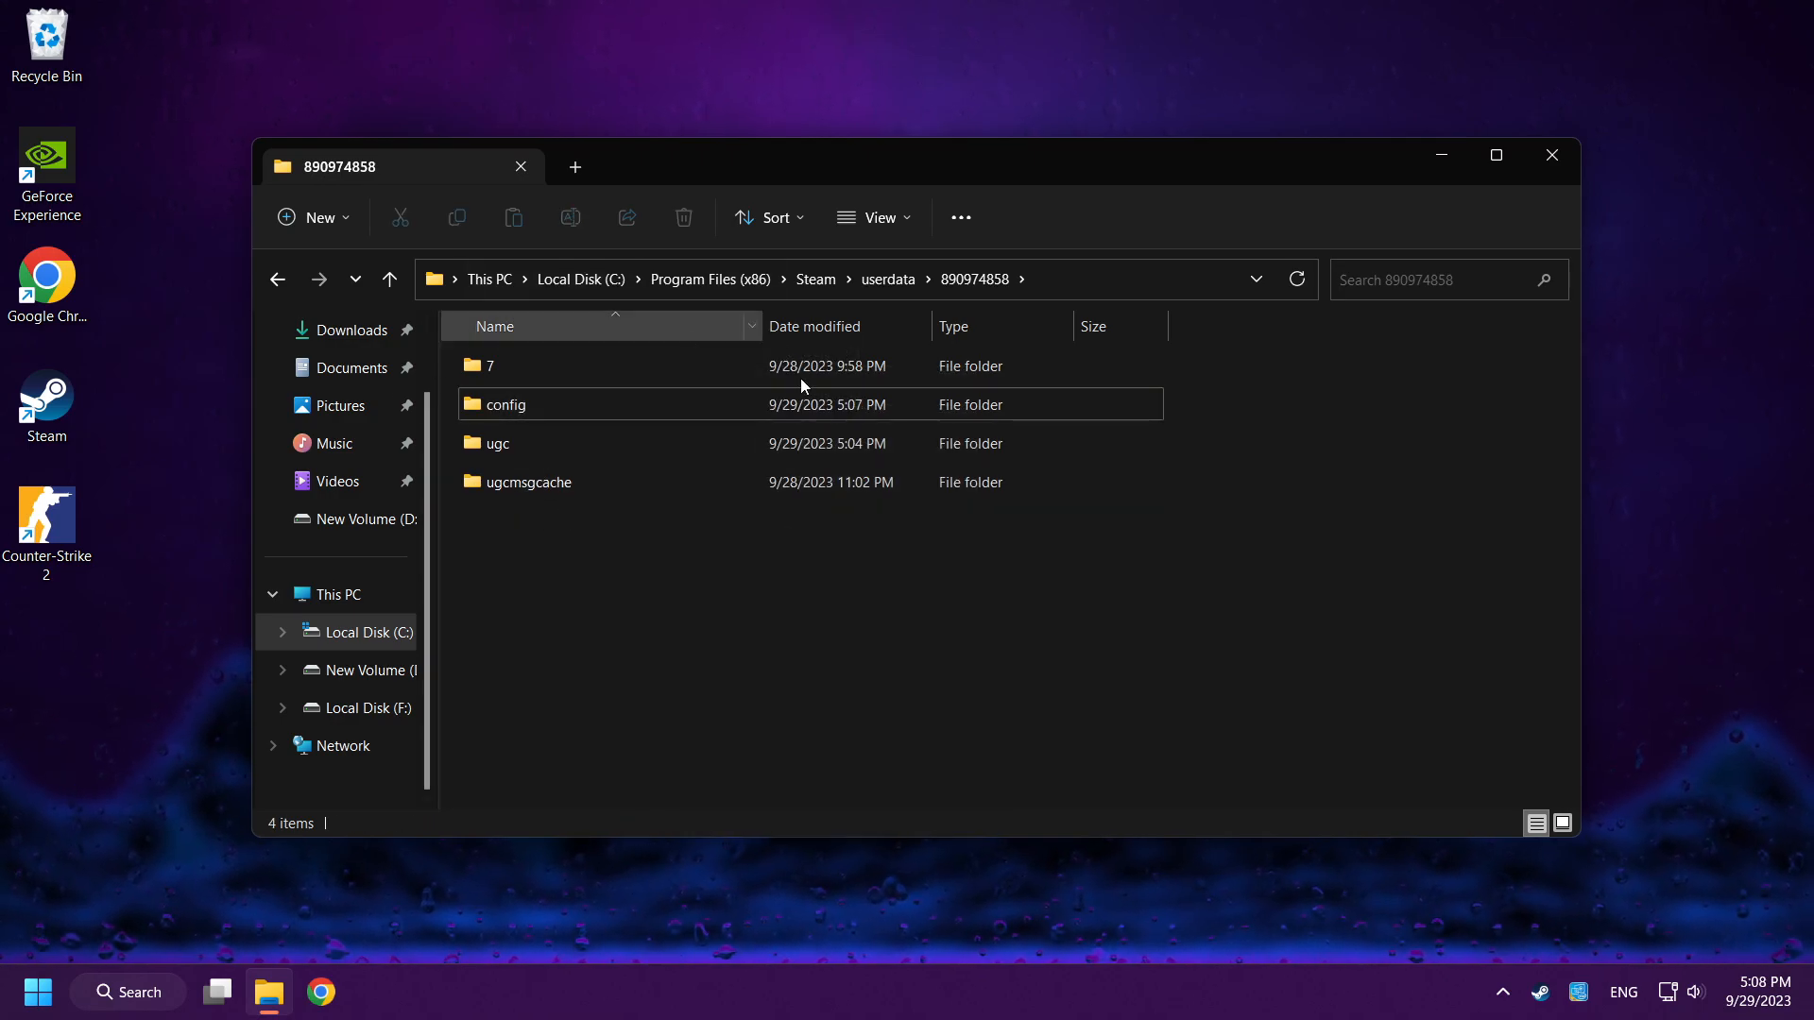
pyautogui.moveTo(1549, 157)
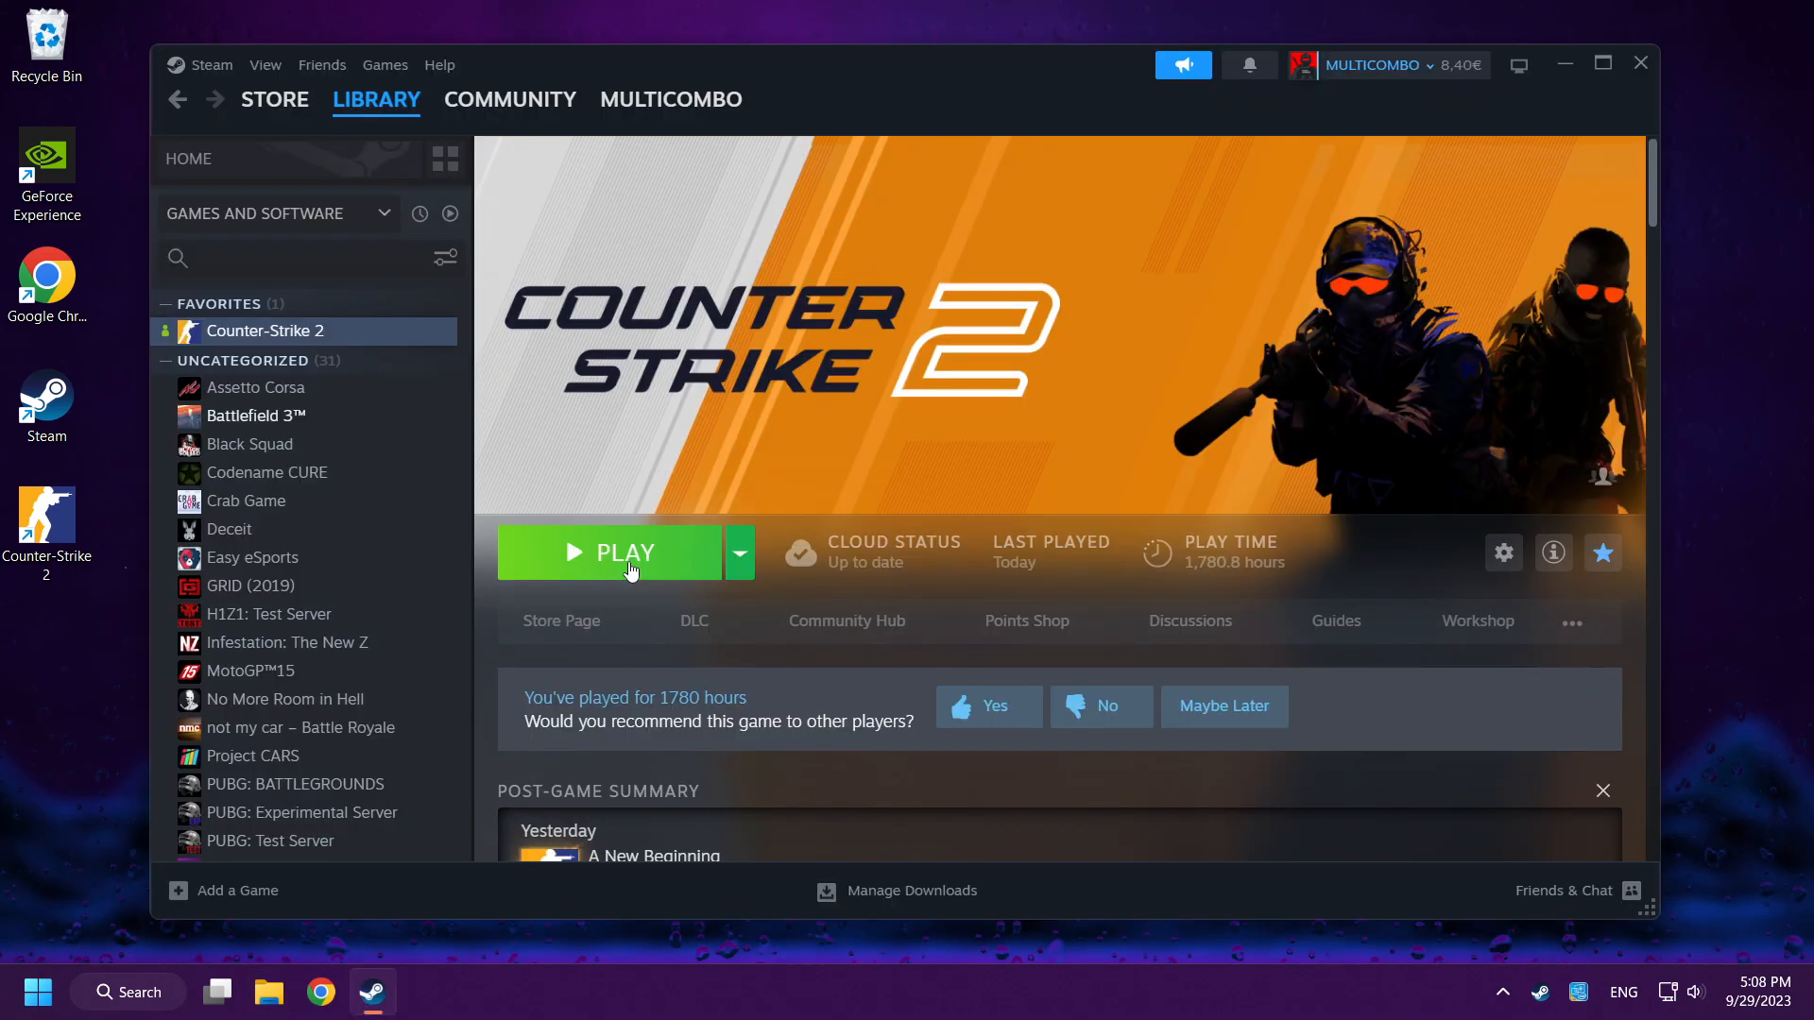
# Launch Counter-Strike 2 with the green PLAY button.
pyautogui.click(612, 552)
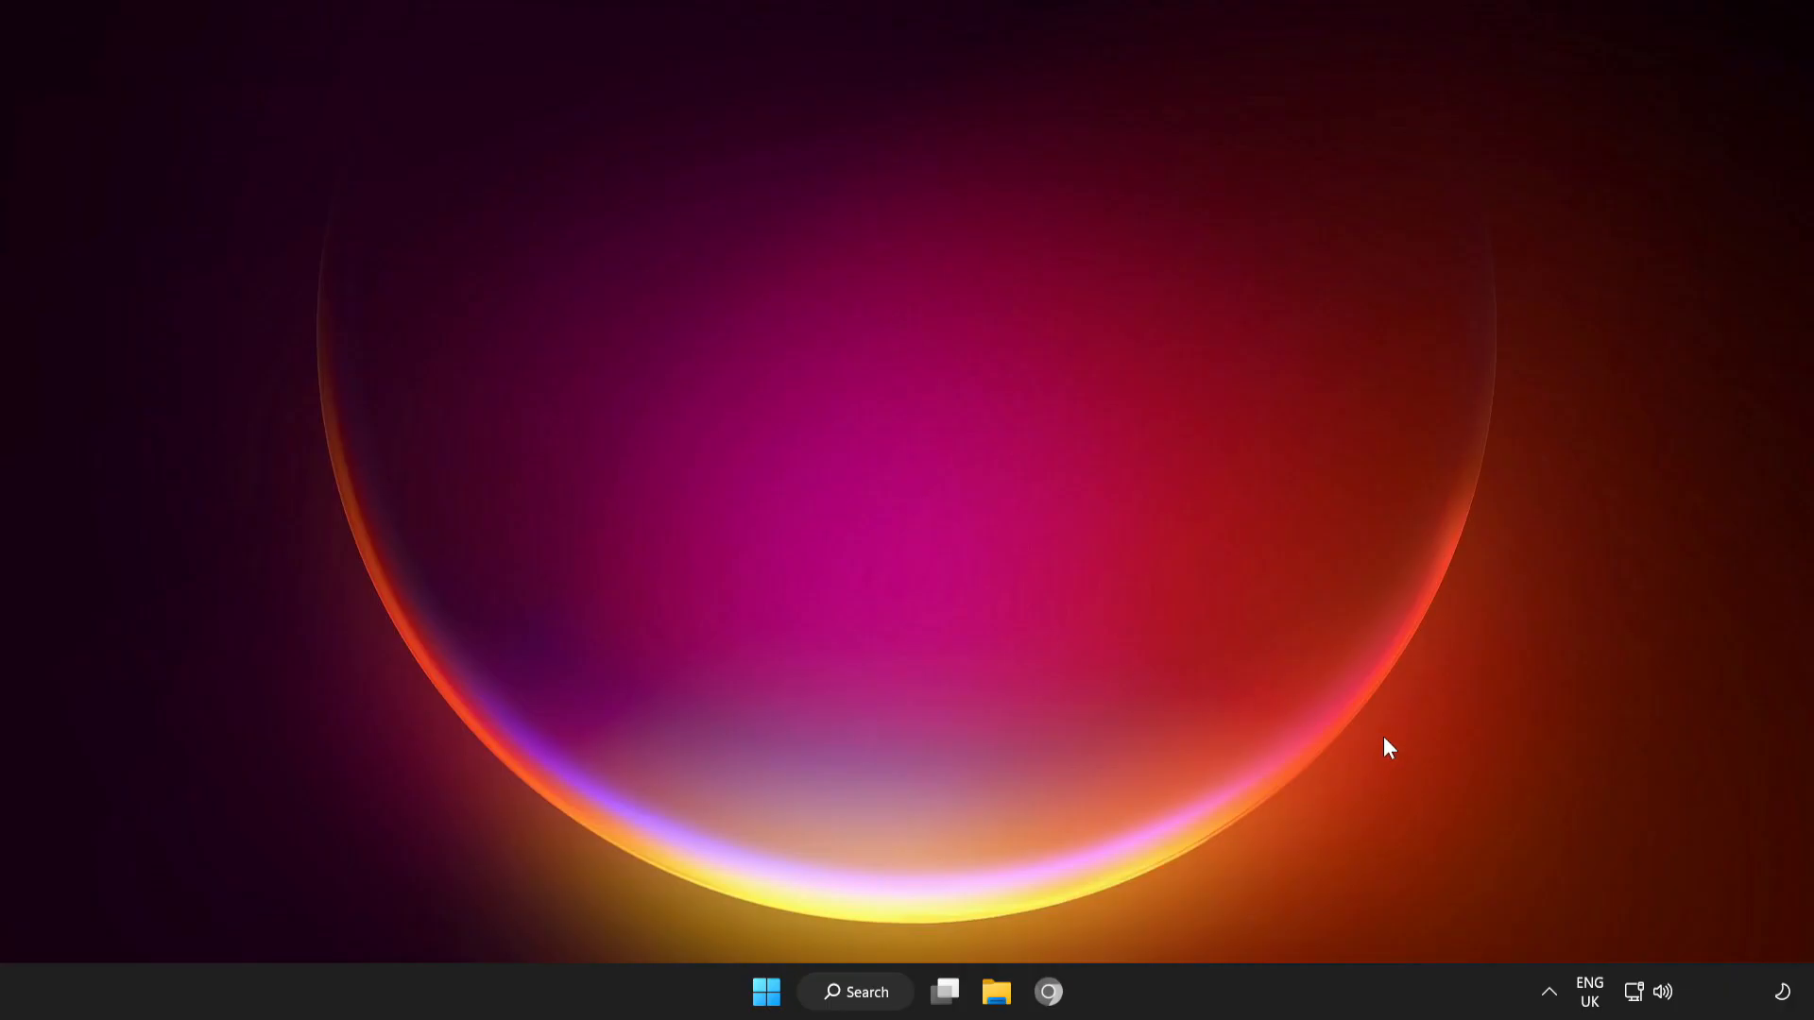
pyautogui.moveTo(1634, 992)
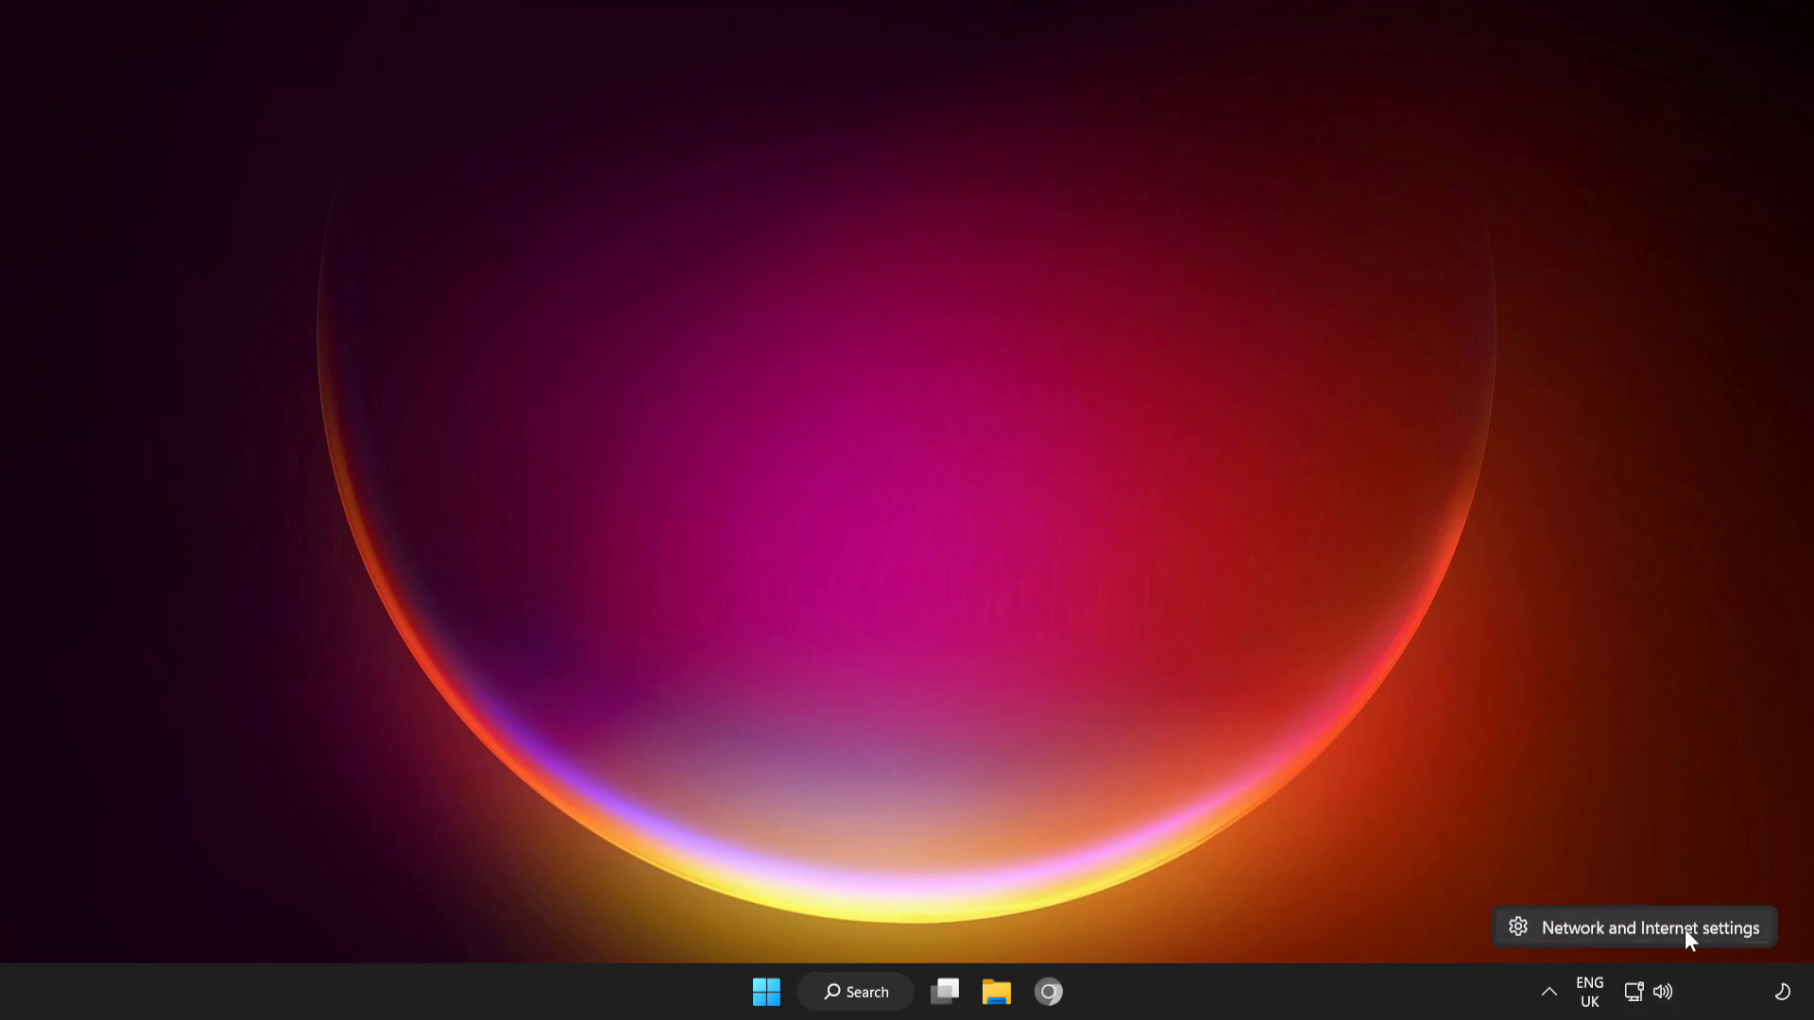
pyautogui.moveTo(1657, 937)
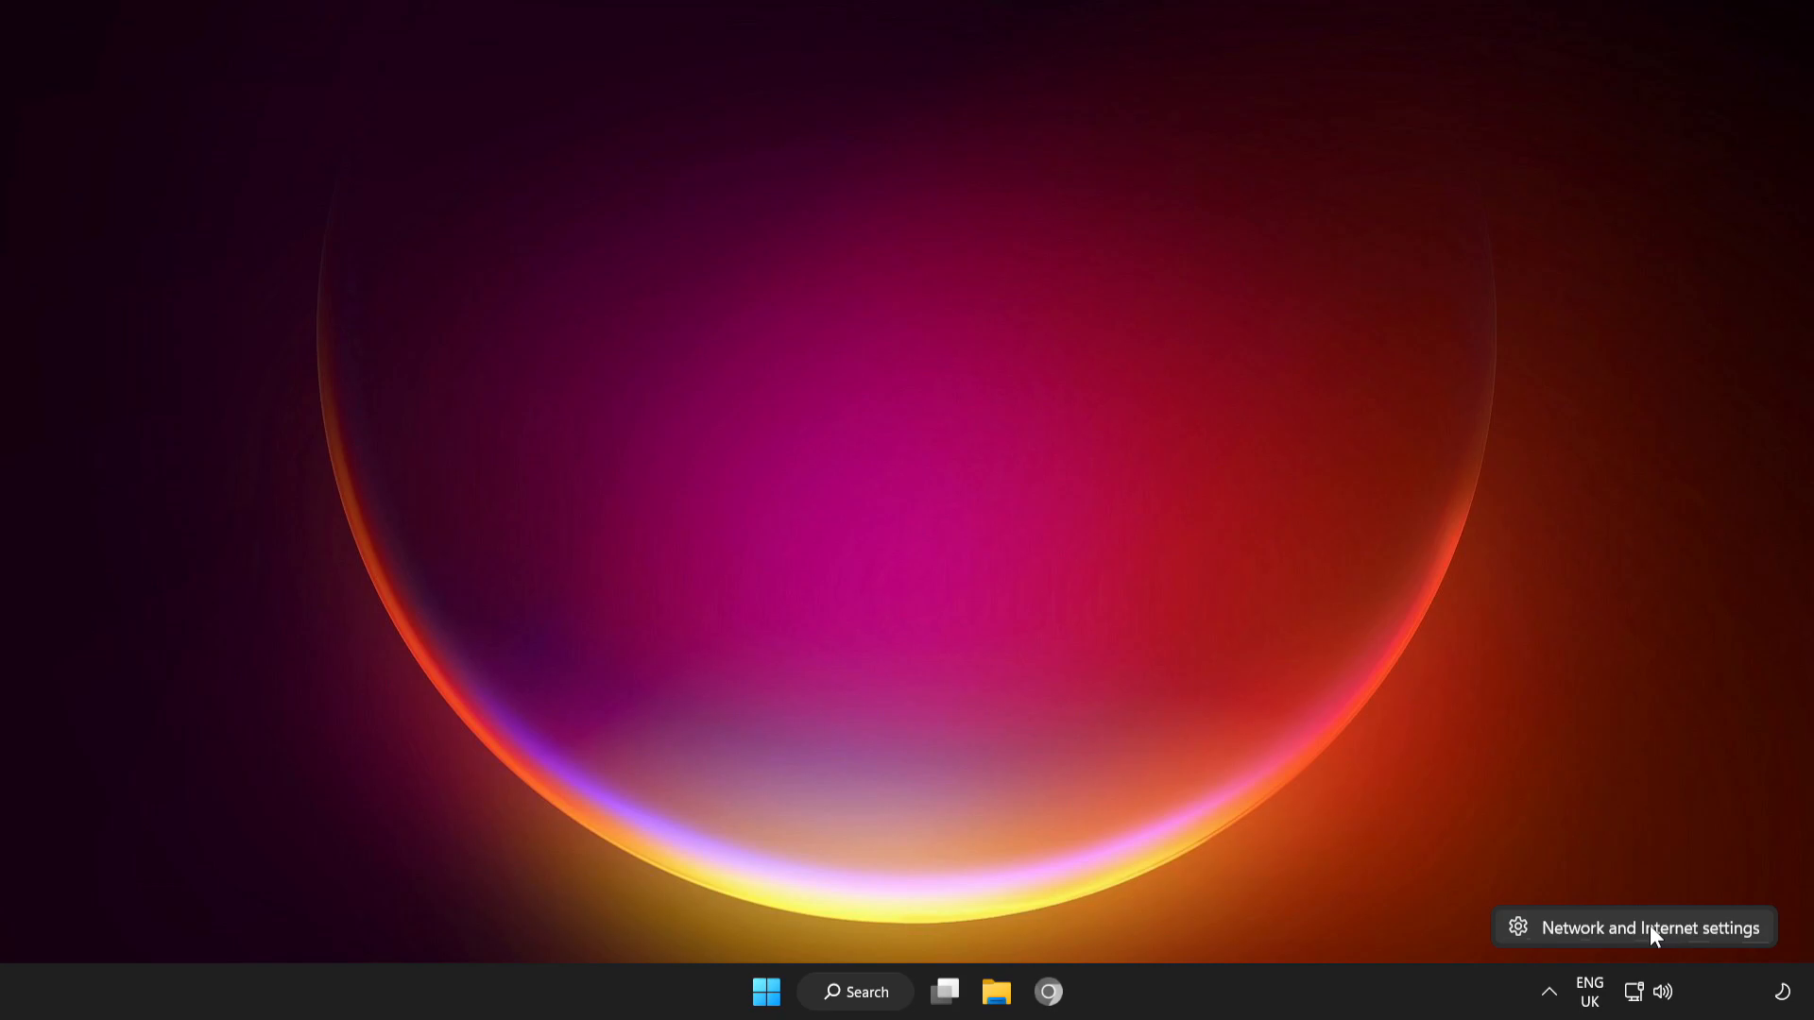
# Check the manual proxy setup shows Off, cancel without changes and close Settings.
pyautogui.click(1648, 927)
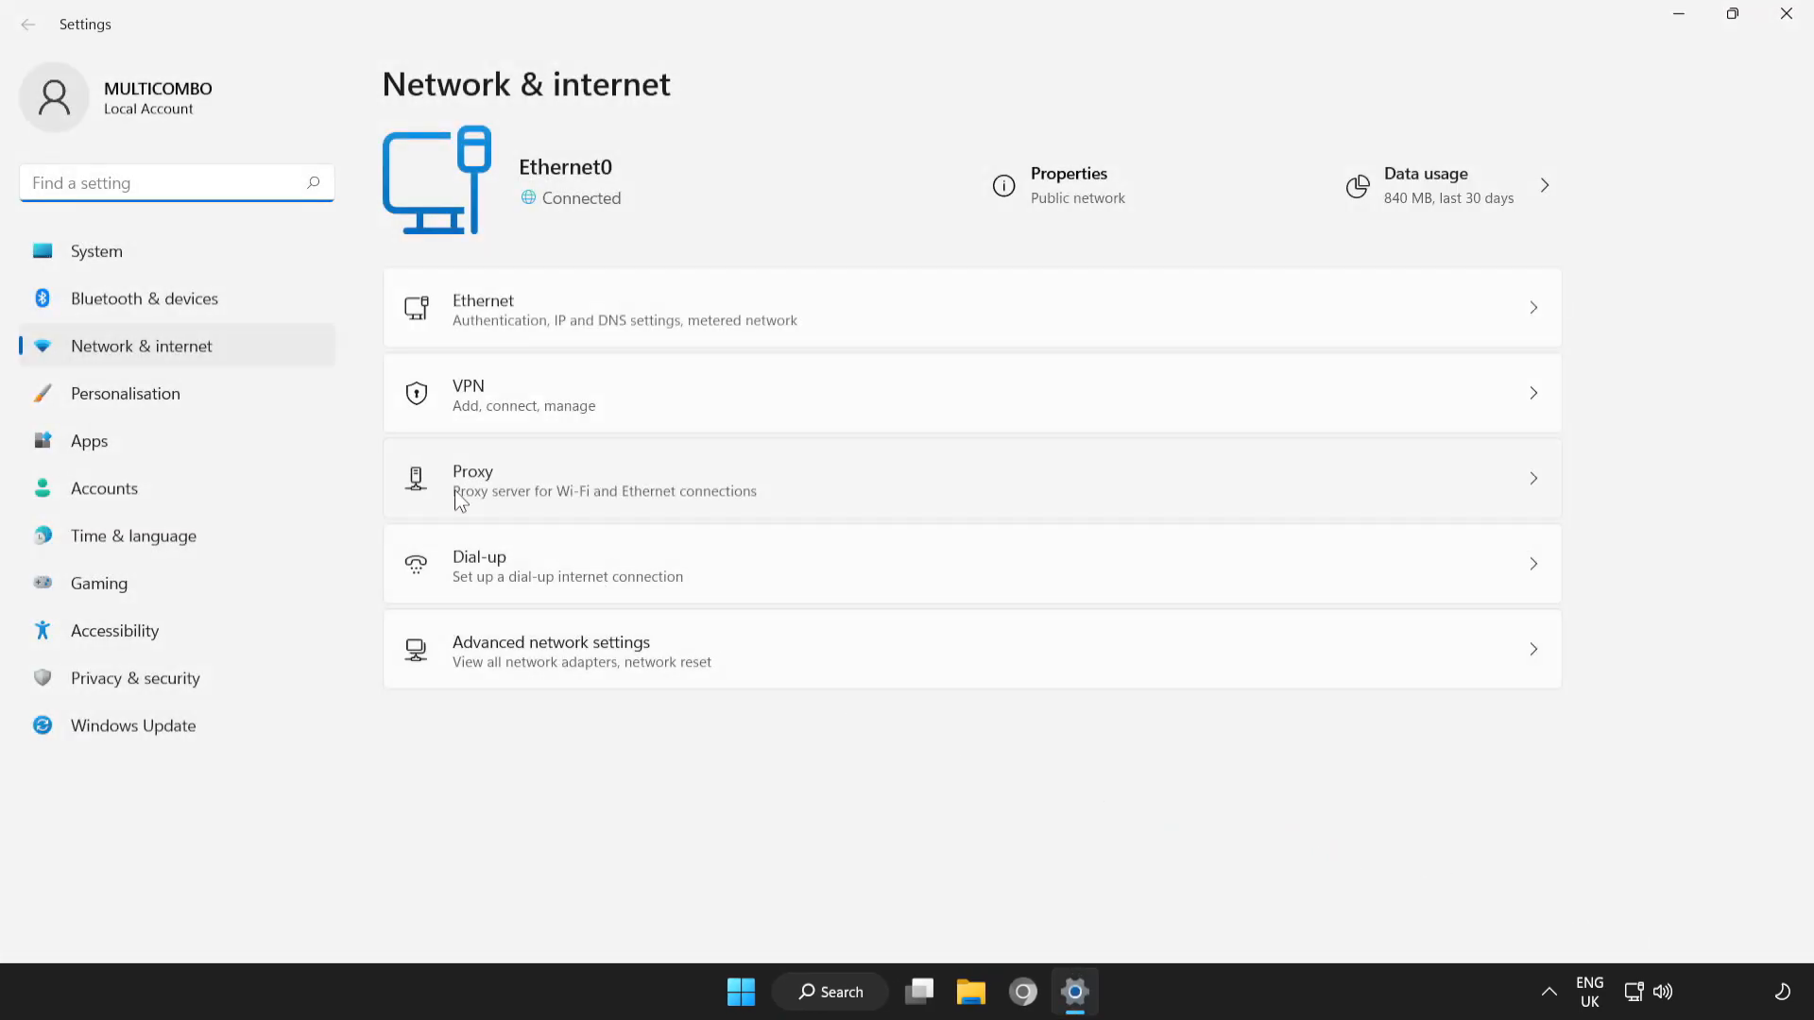
pyautogui.moveTo(849, 487)
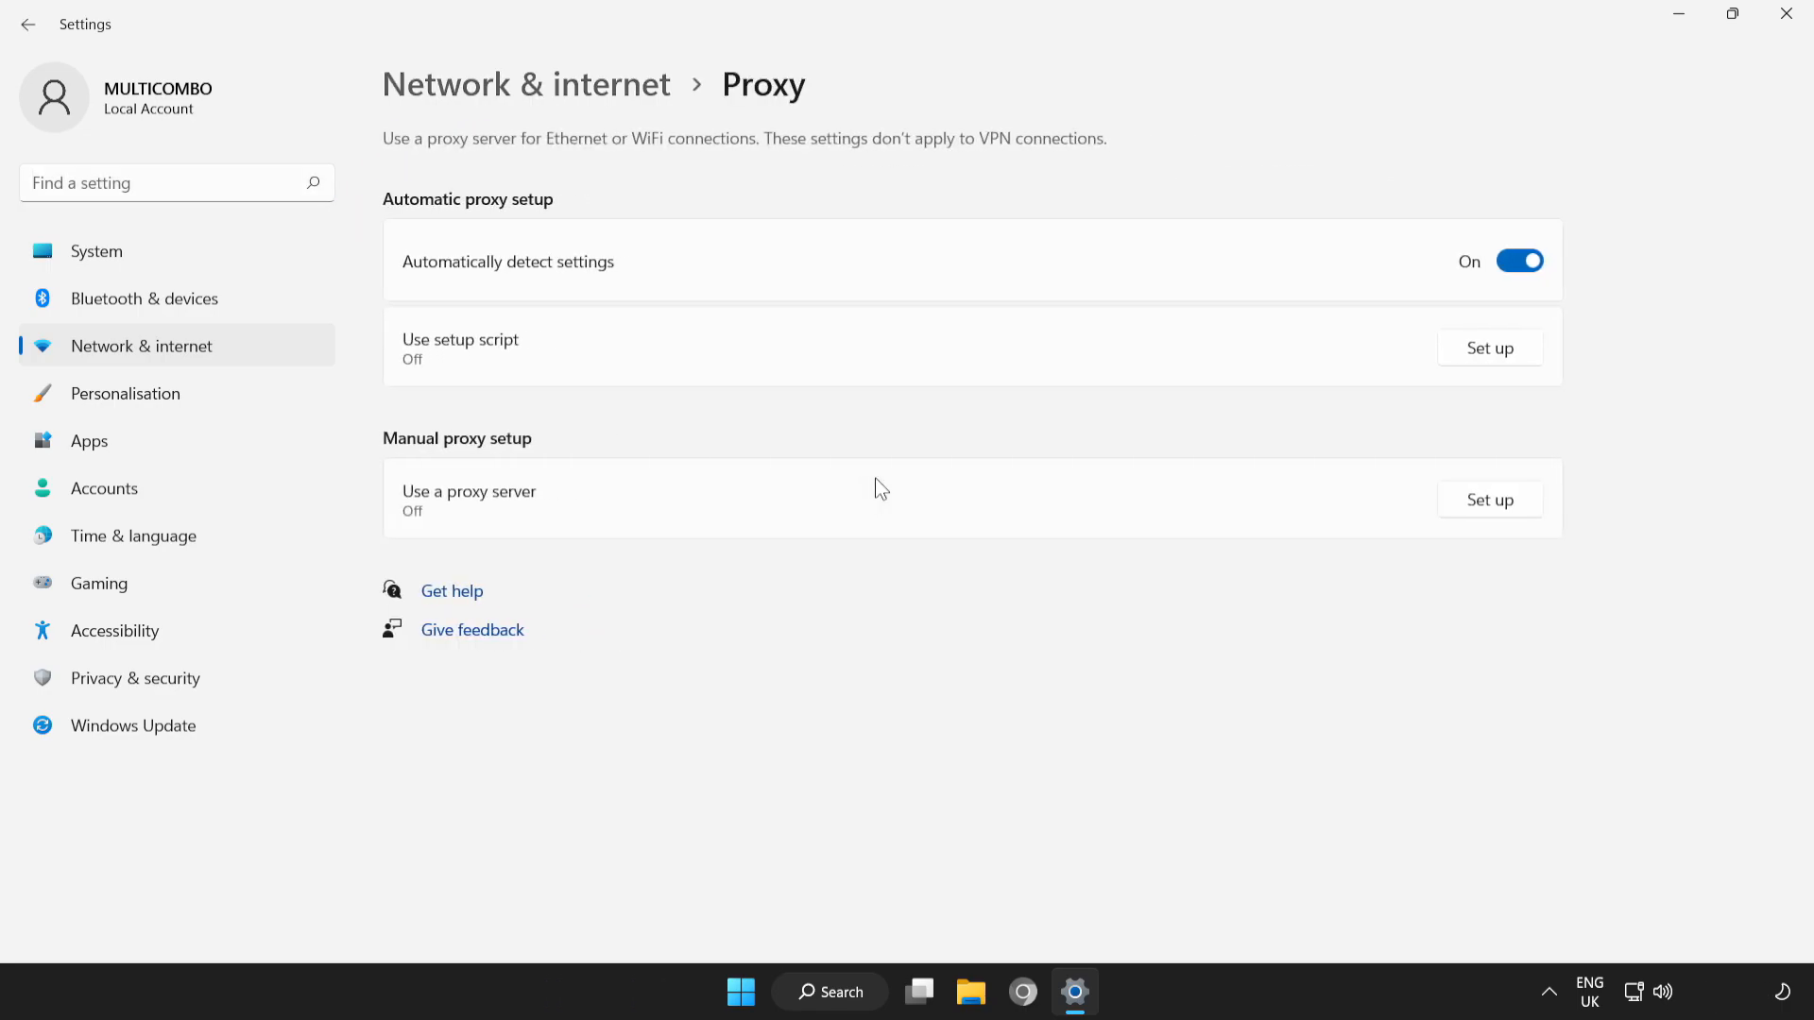
pyautogui.moveTo(429, 529)
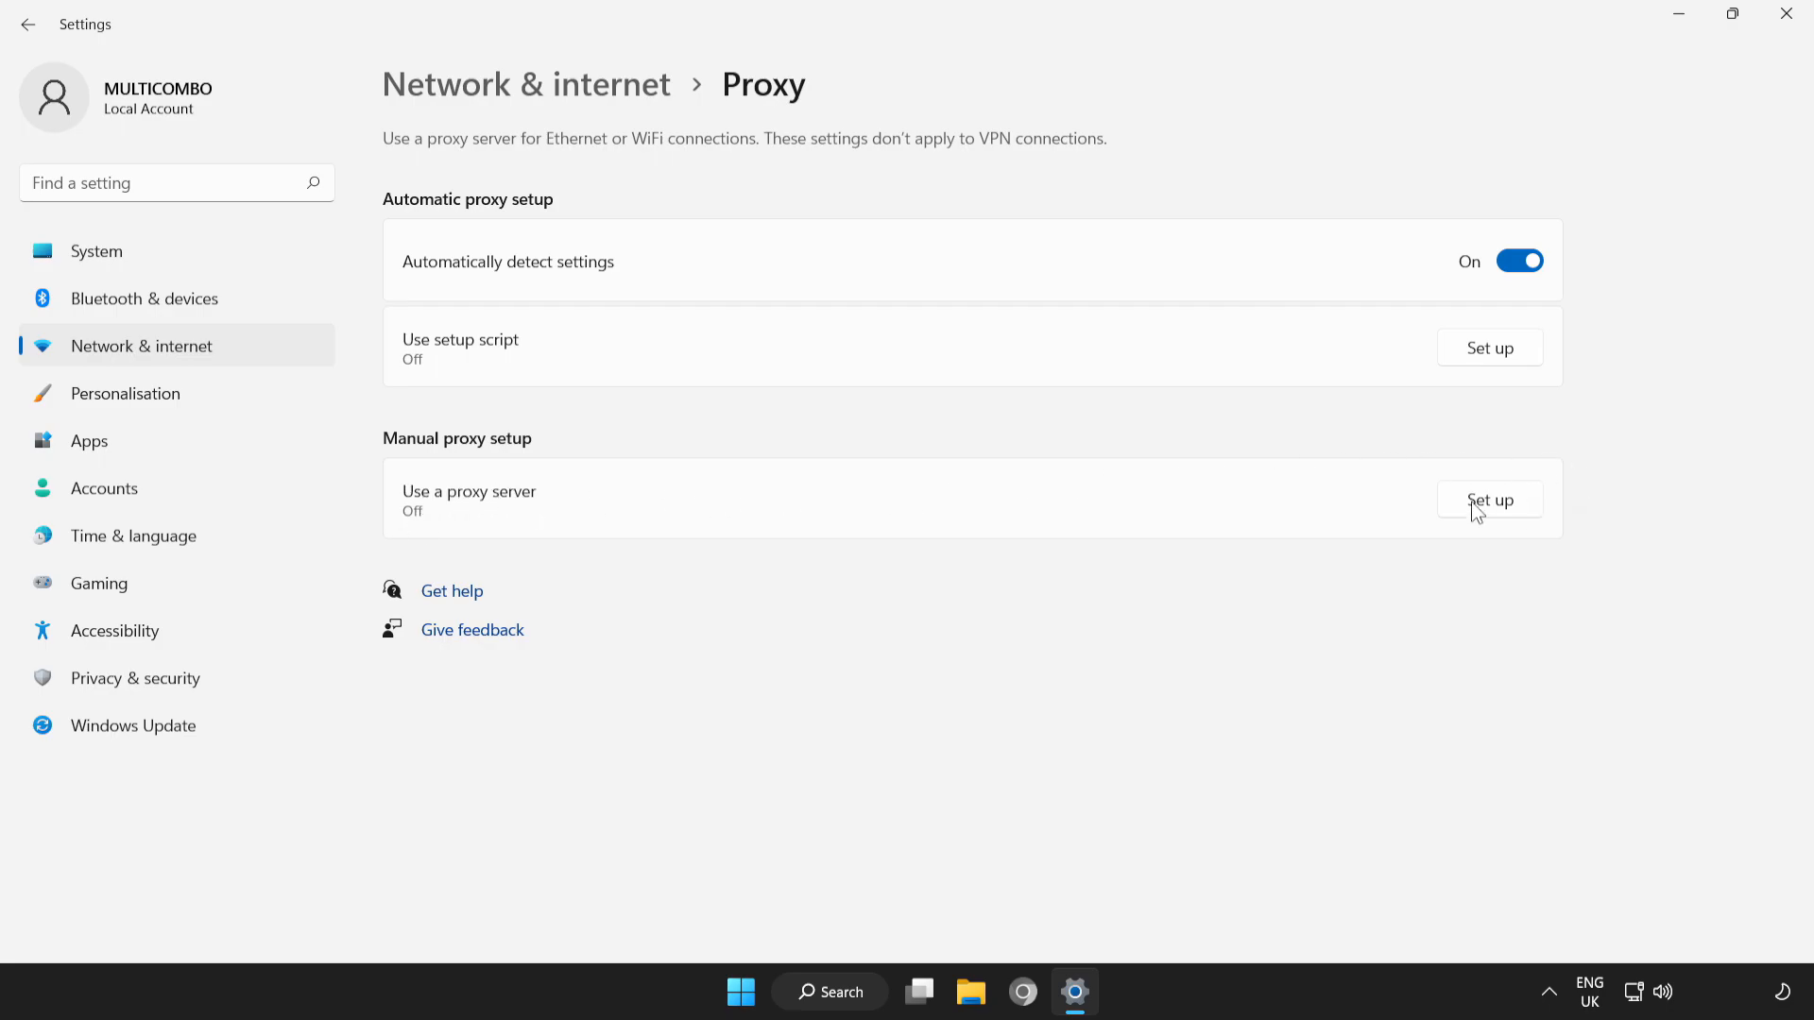
pyautogui.click(1489, 499)
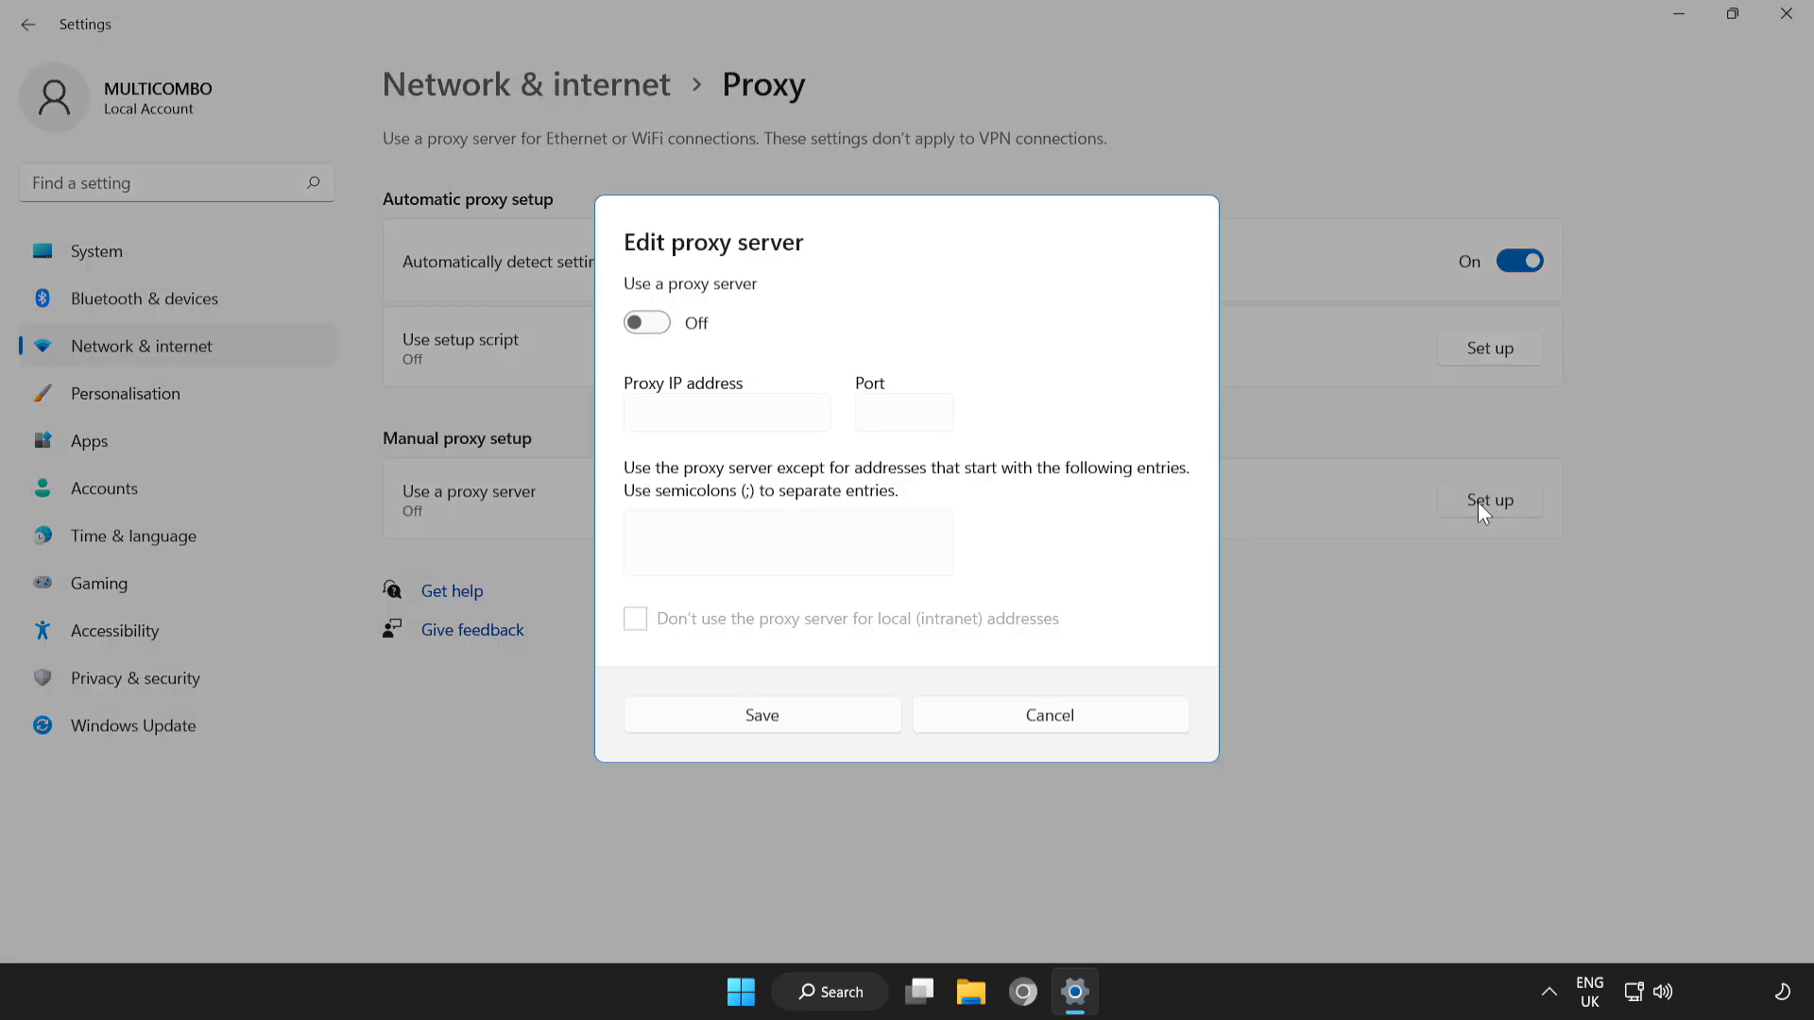
pyautogui.moveTo(610, 319)
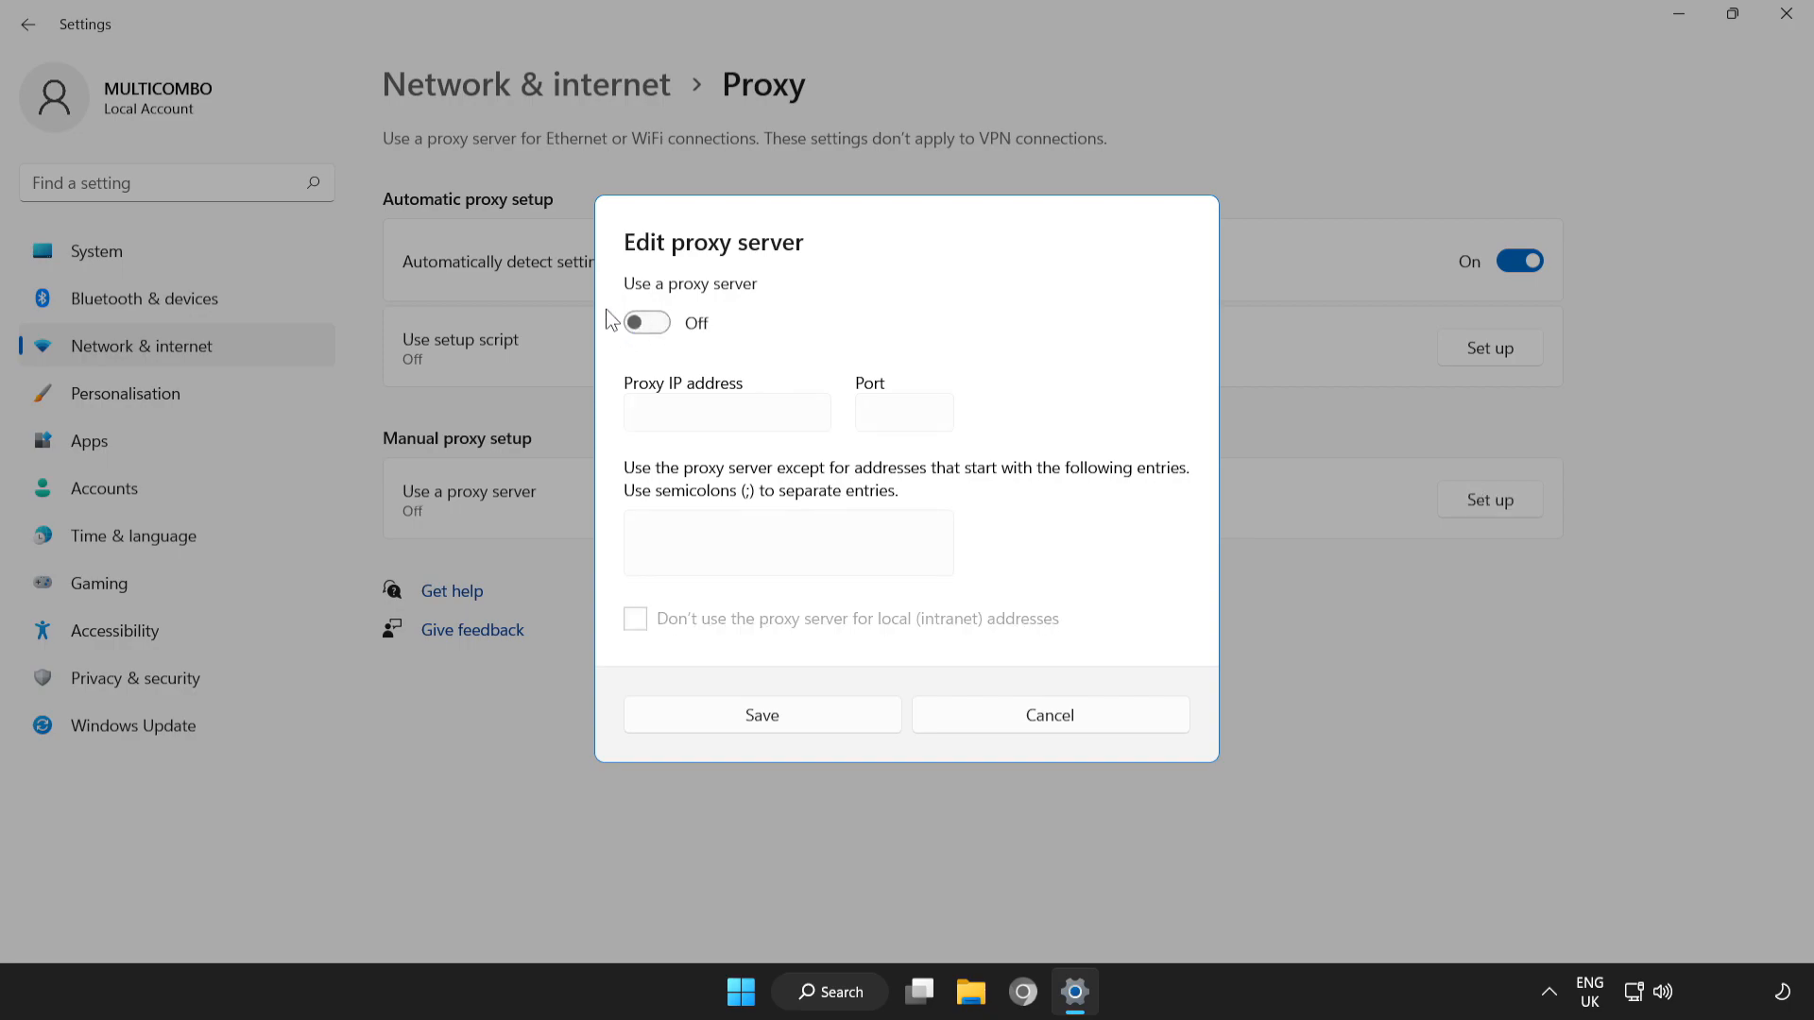
pyautogui.moveTo(589, 252)
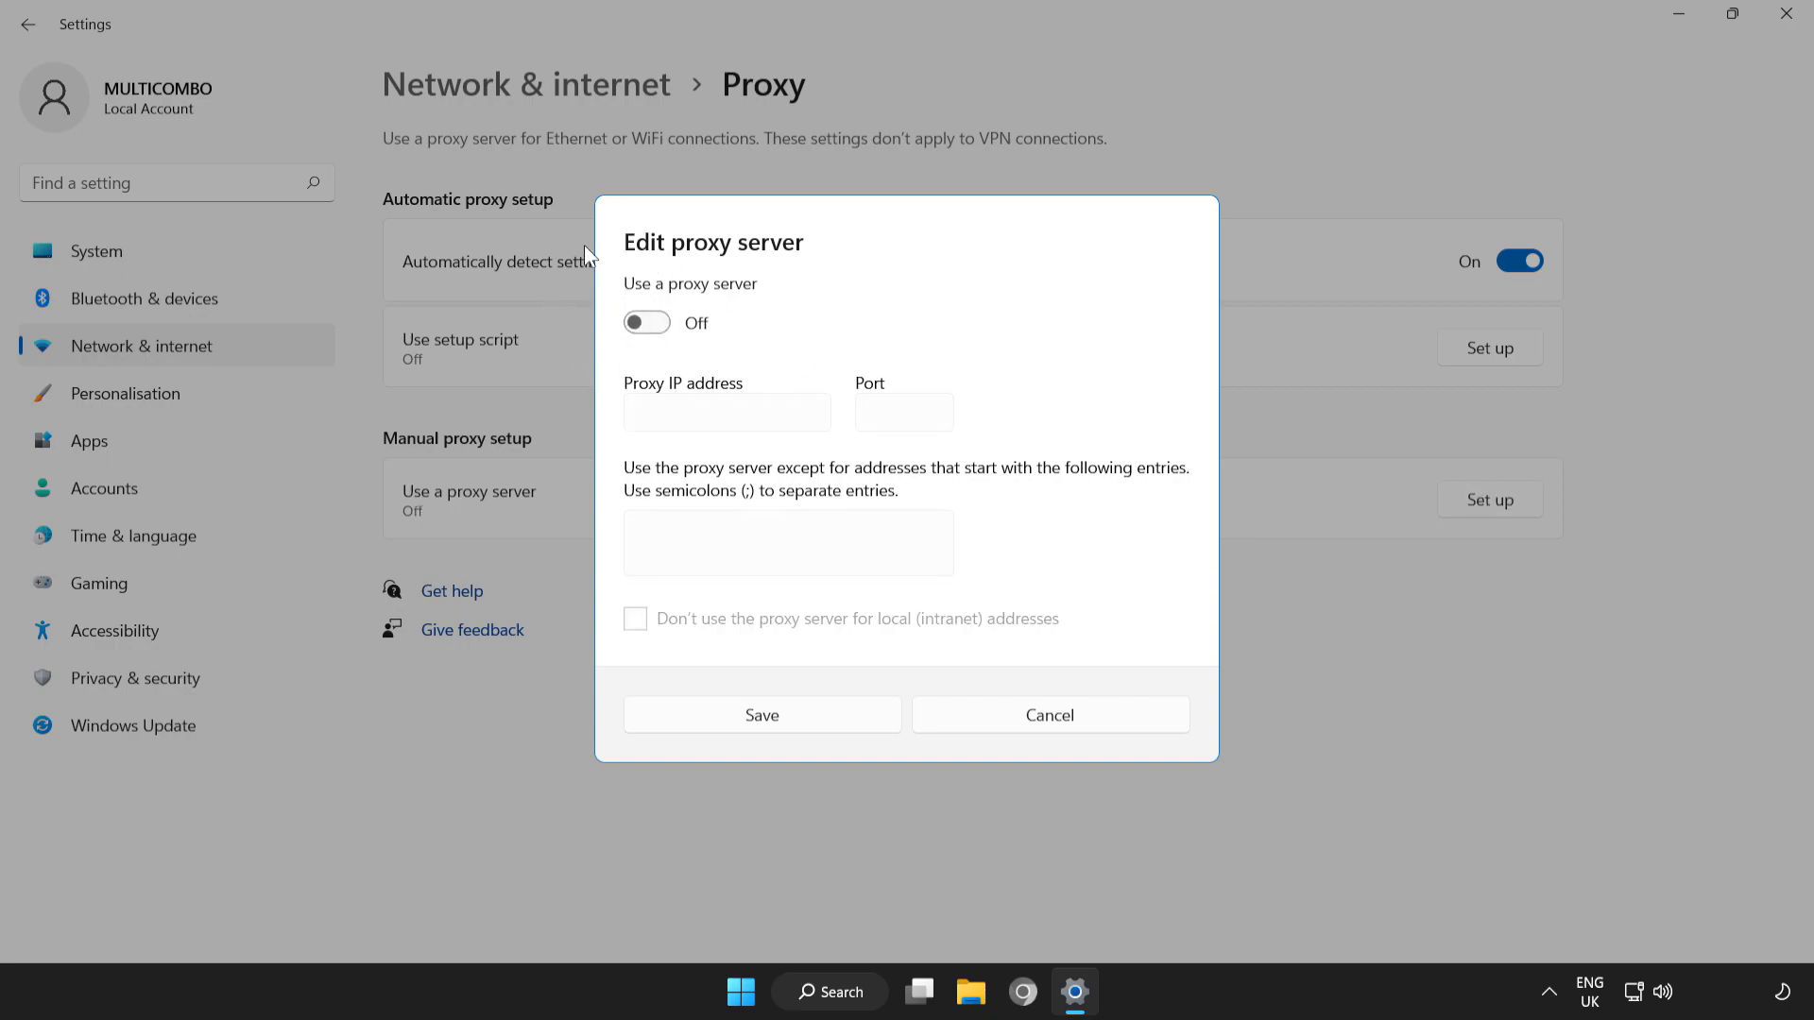
pyautogui.moveTo(808, 780)
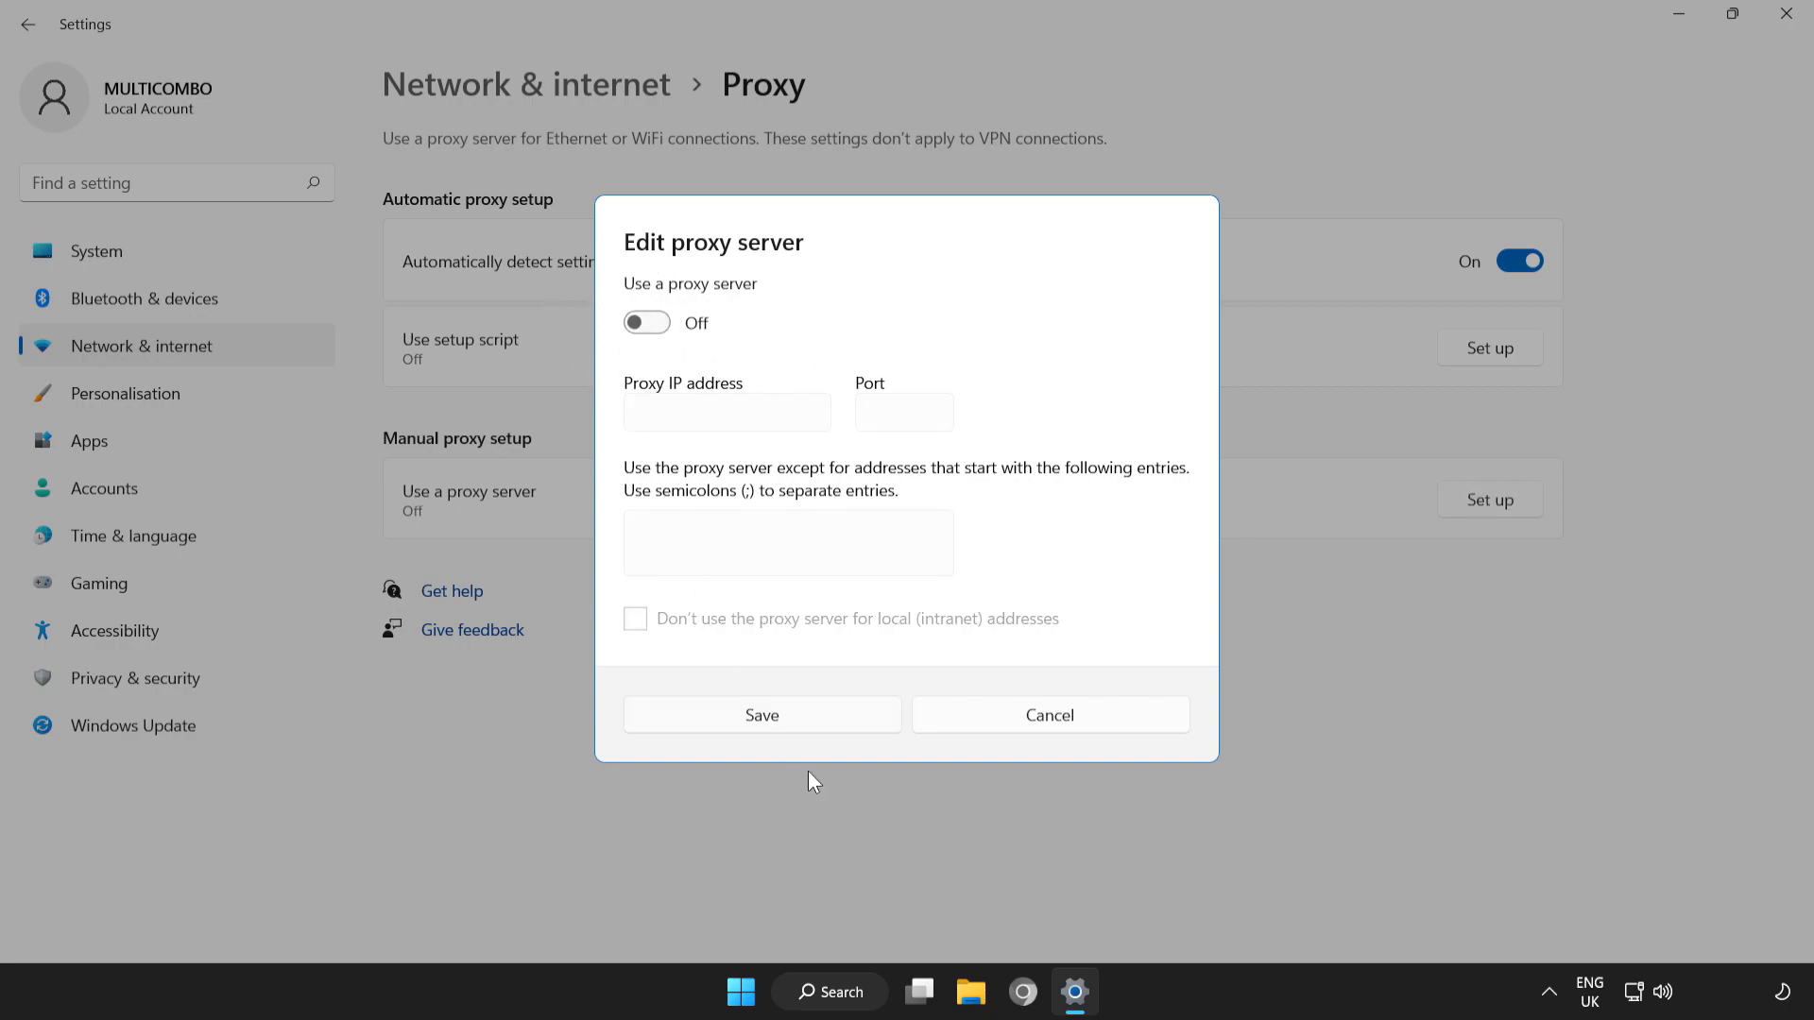
pyautogui.click(1049, 714)
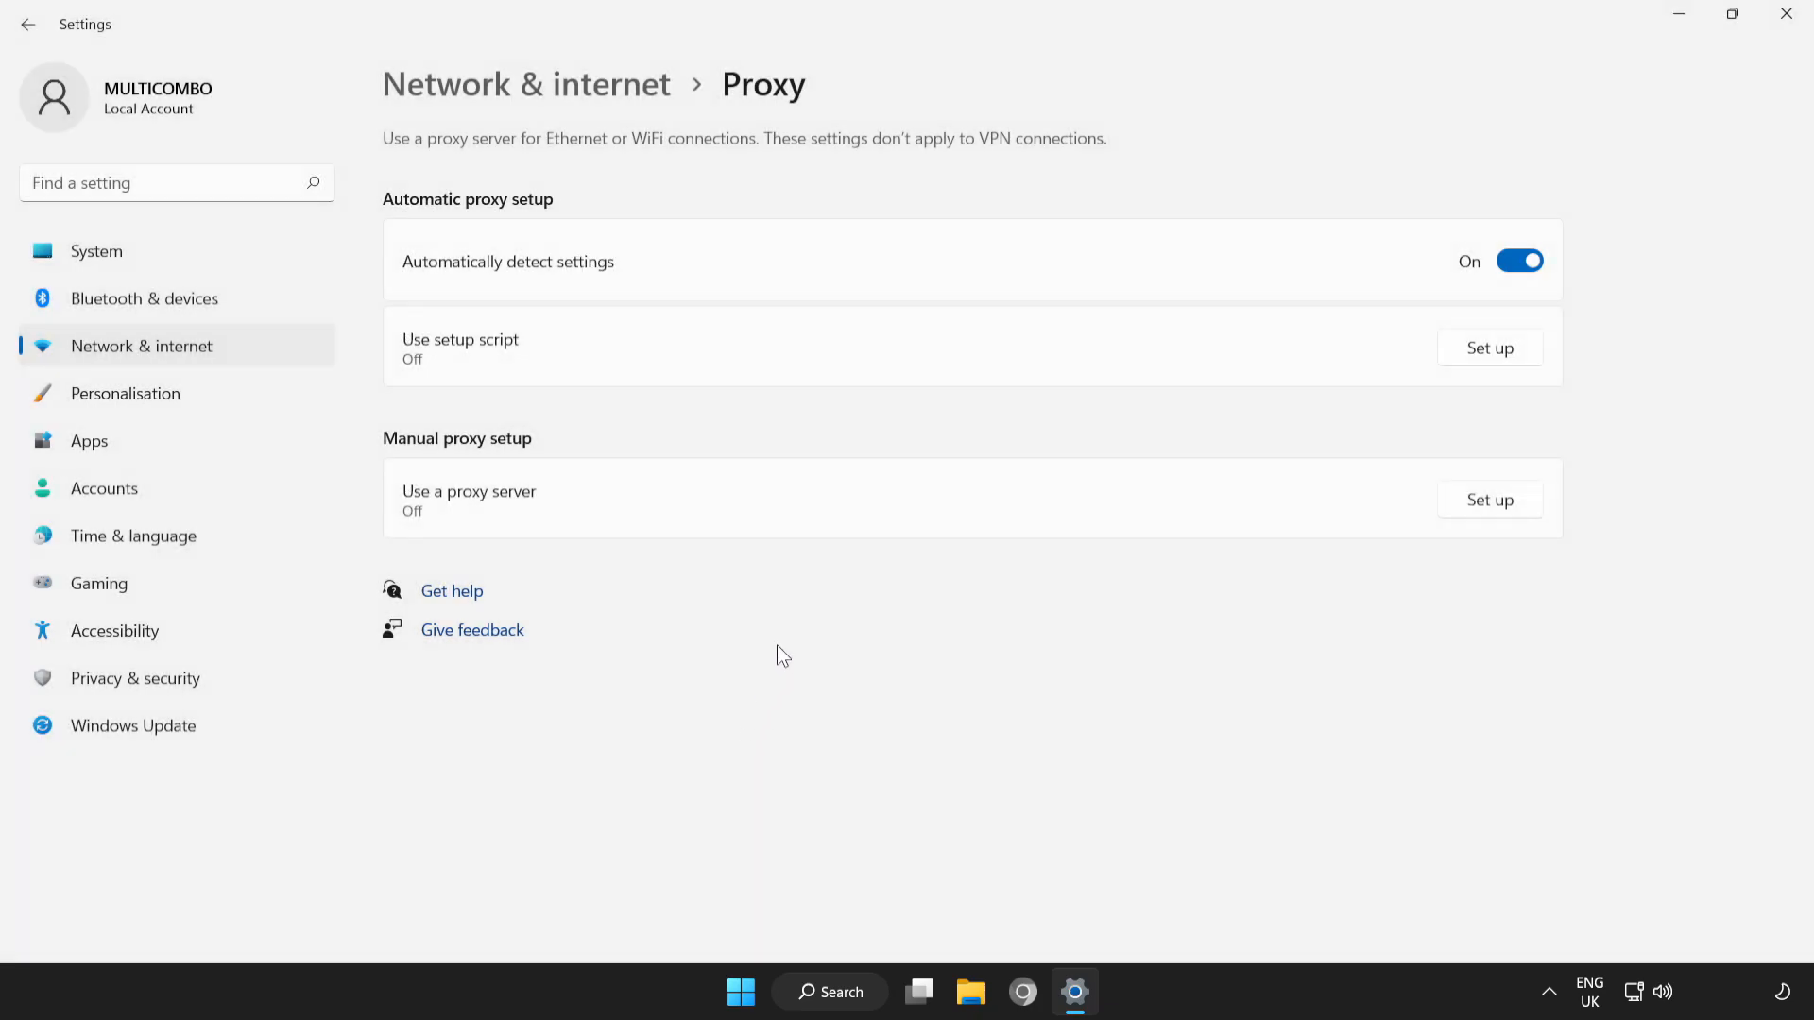
pyautogui.moveTo(1785, 15)
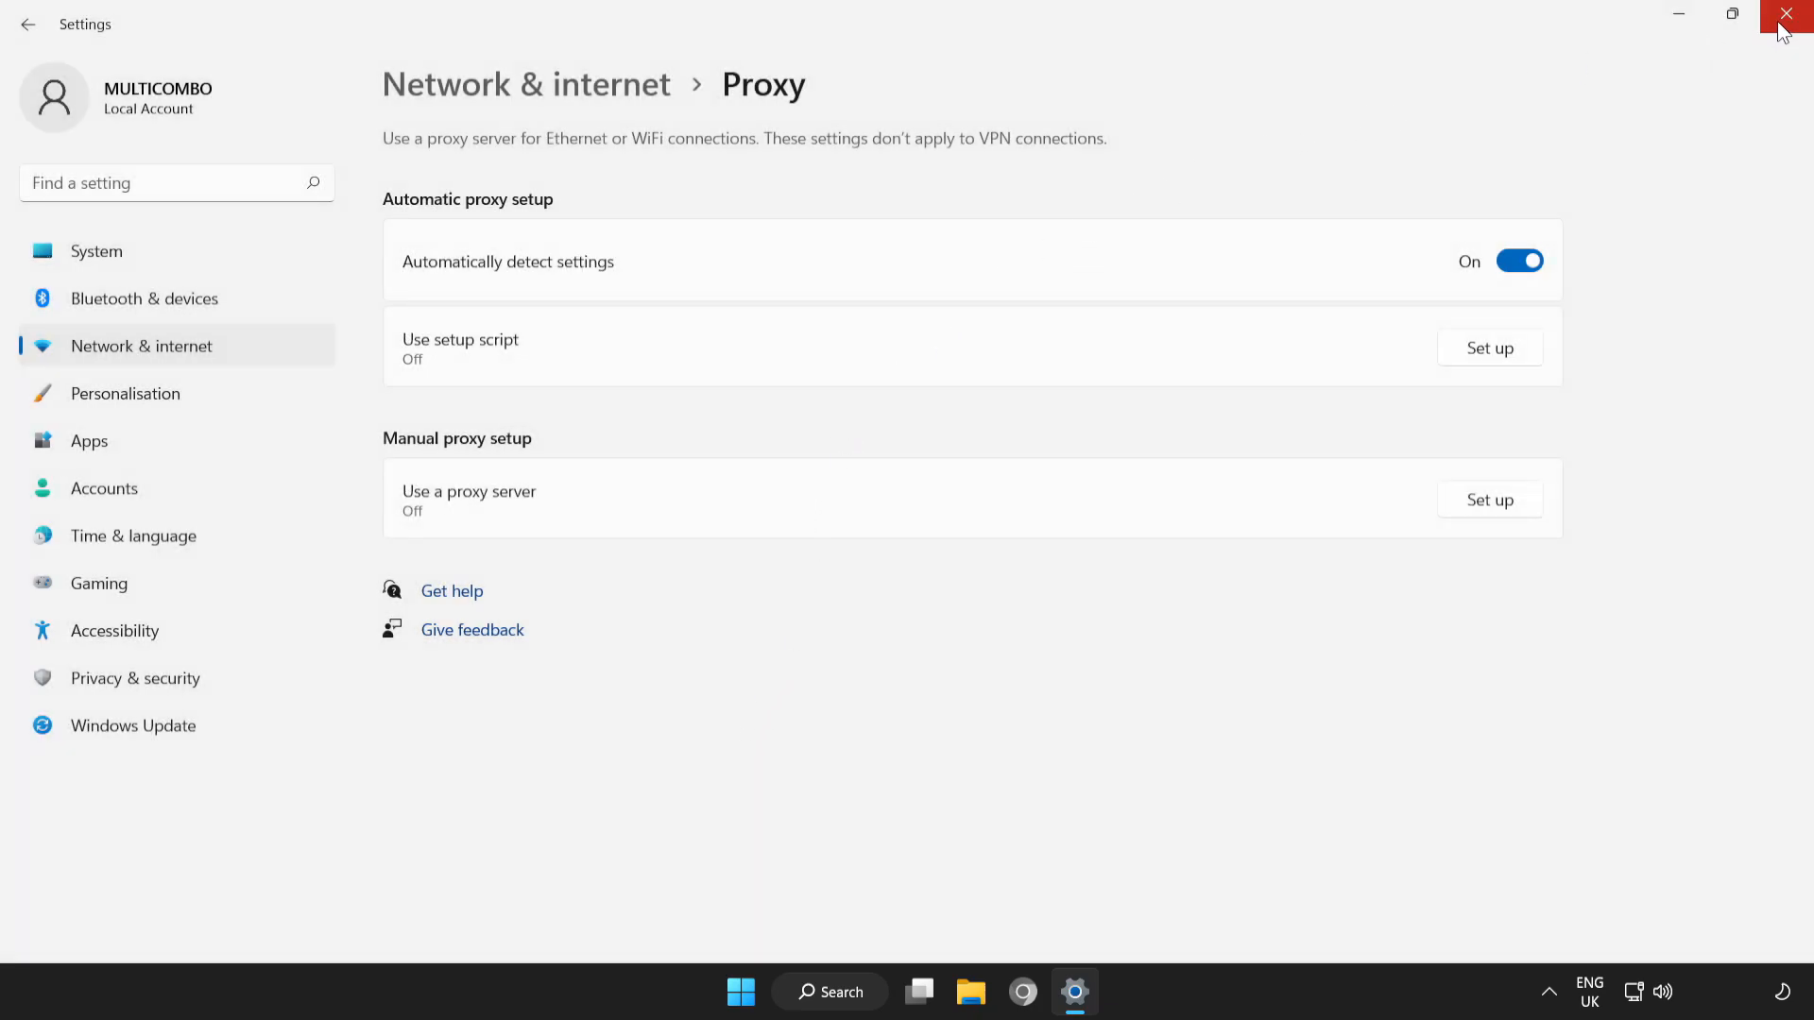
pyautogui.click(1792, 15)
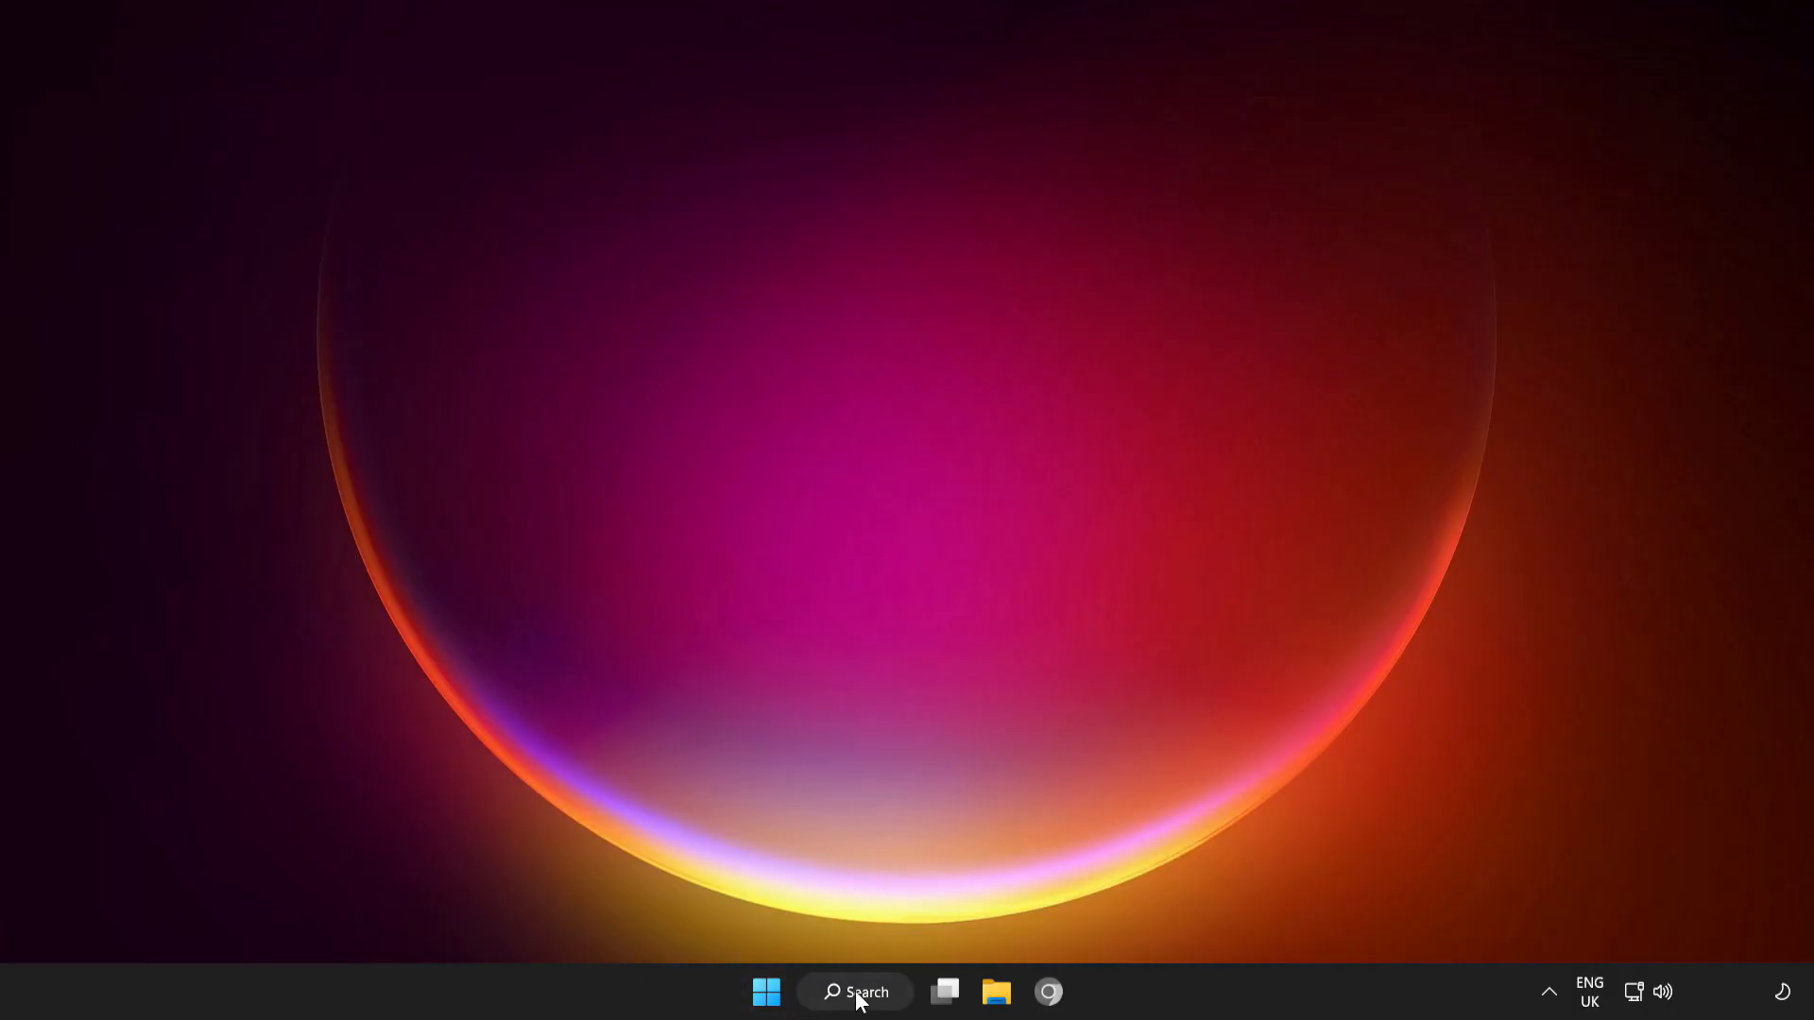
# Search cmd and run Command Prompt as administrator.
pyautogui.click(854, 992)
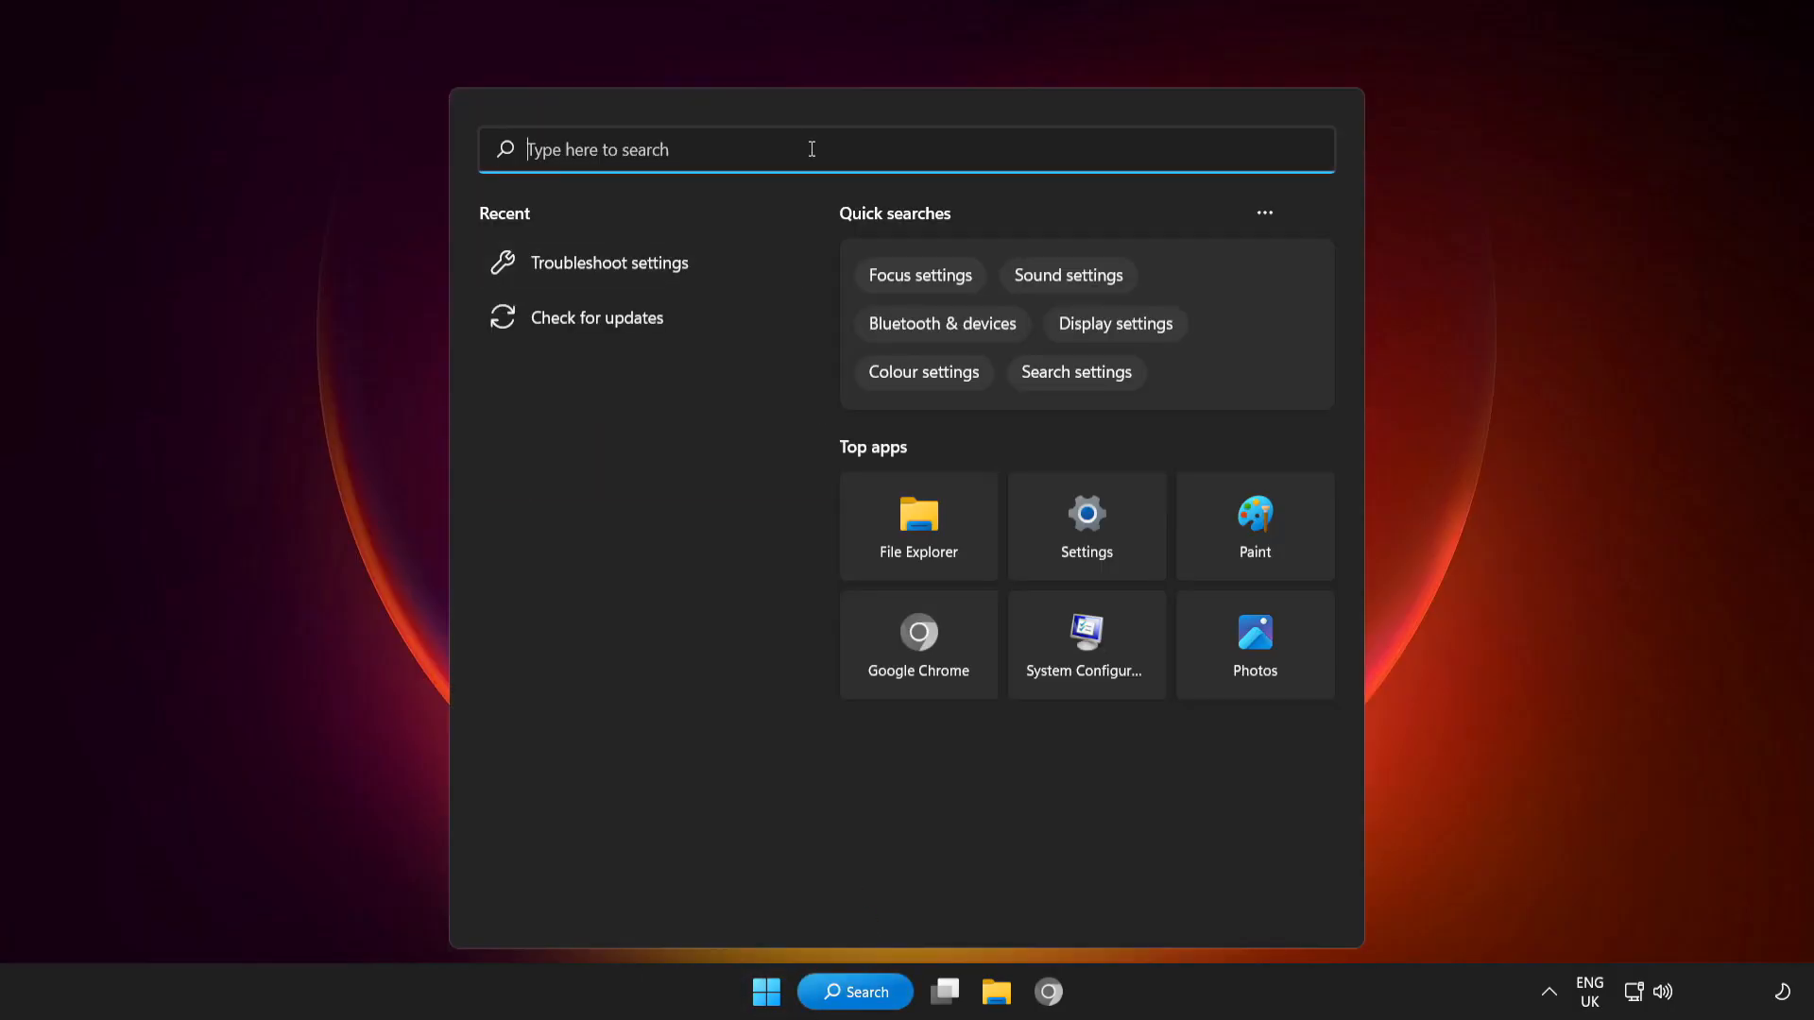
pyautogui.write('cmd')
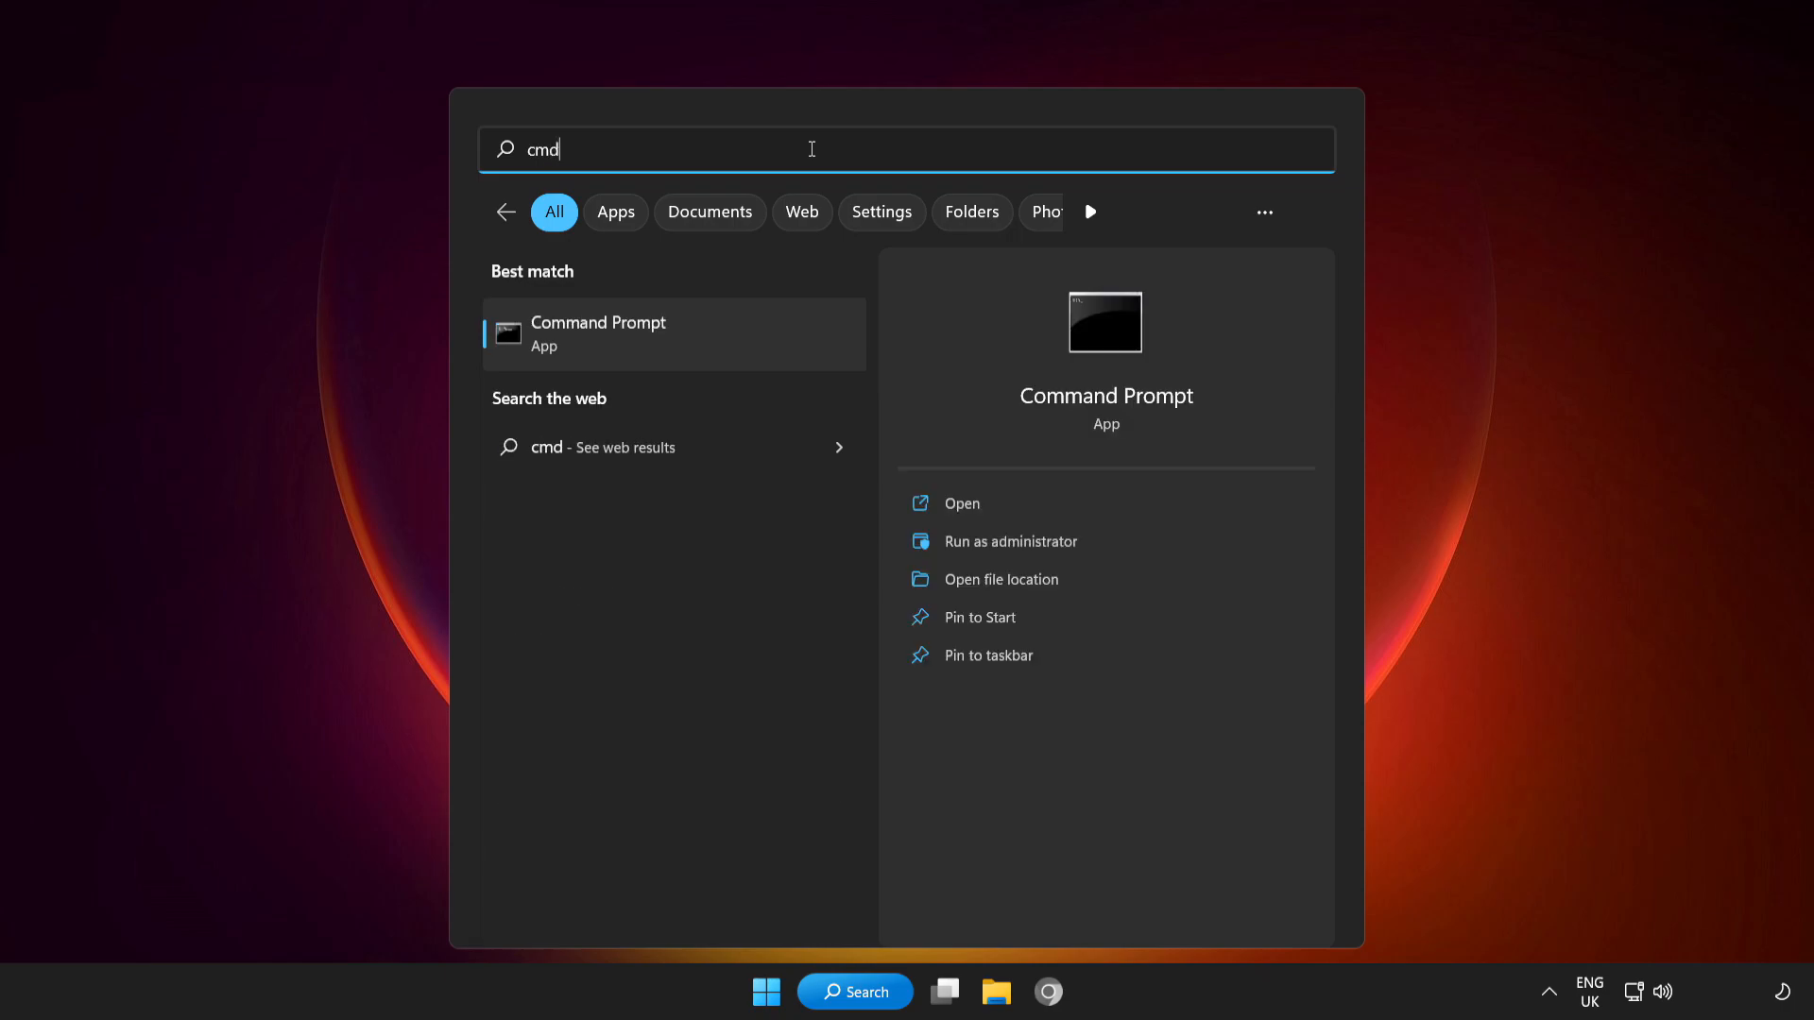
pyautogui.moveTo(726, 342)
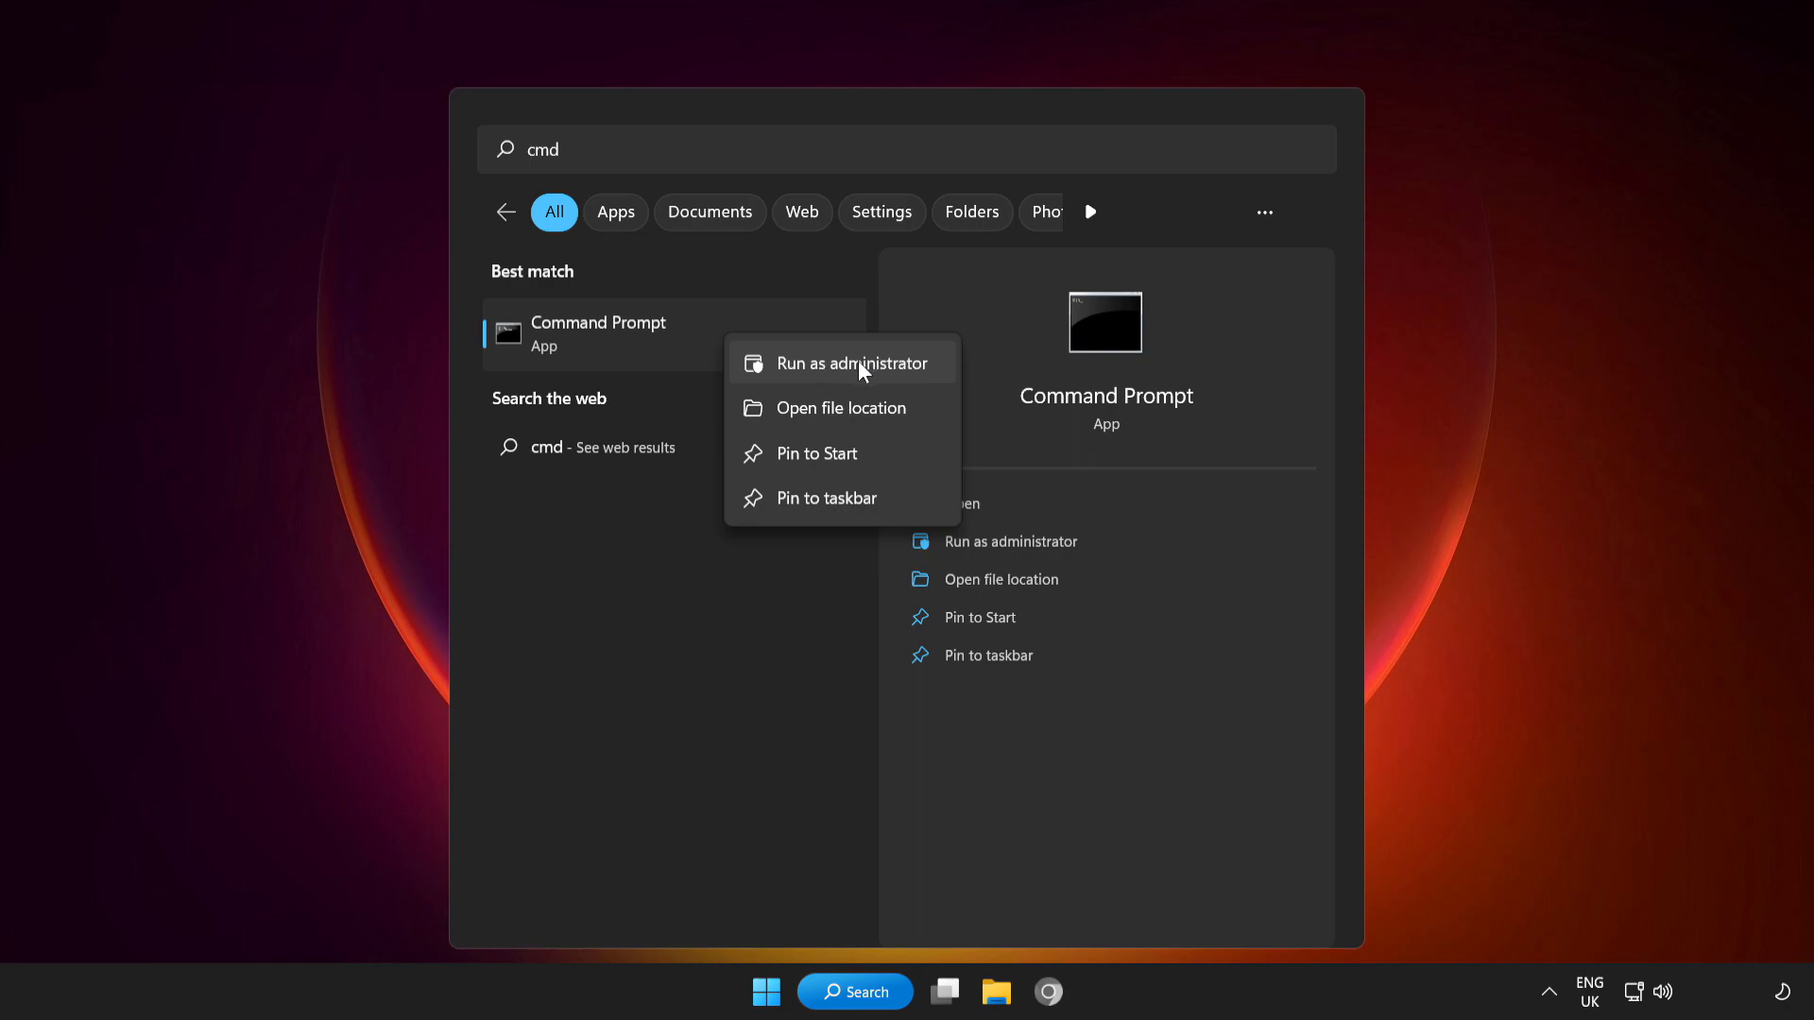
pyautogui.click(852, 363)
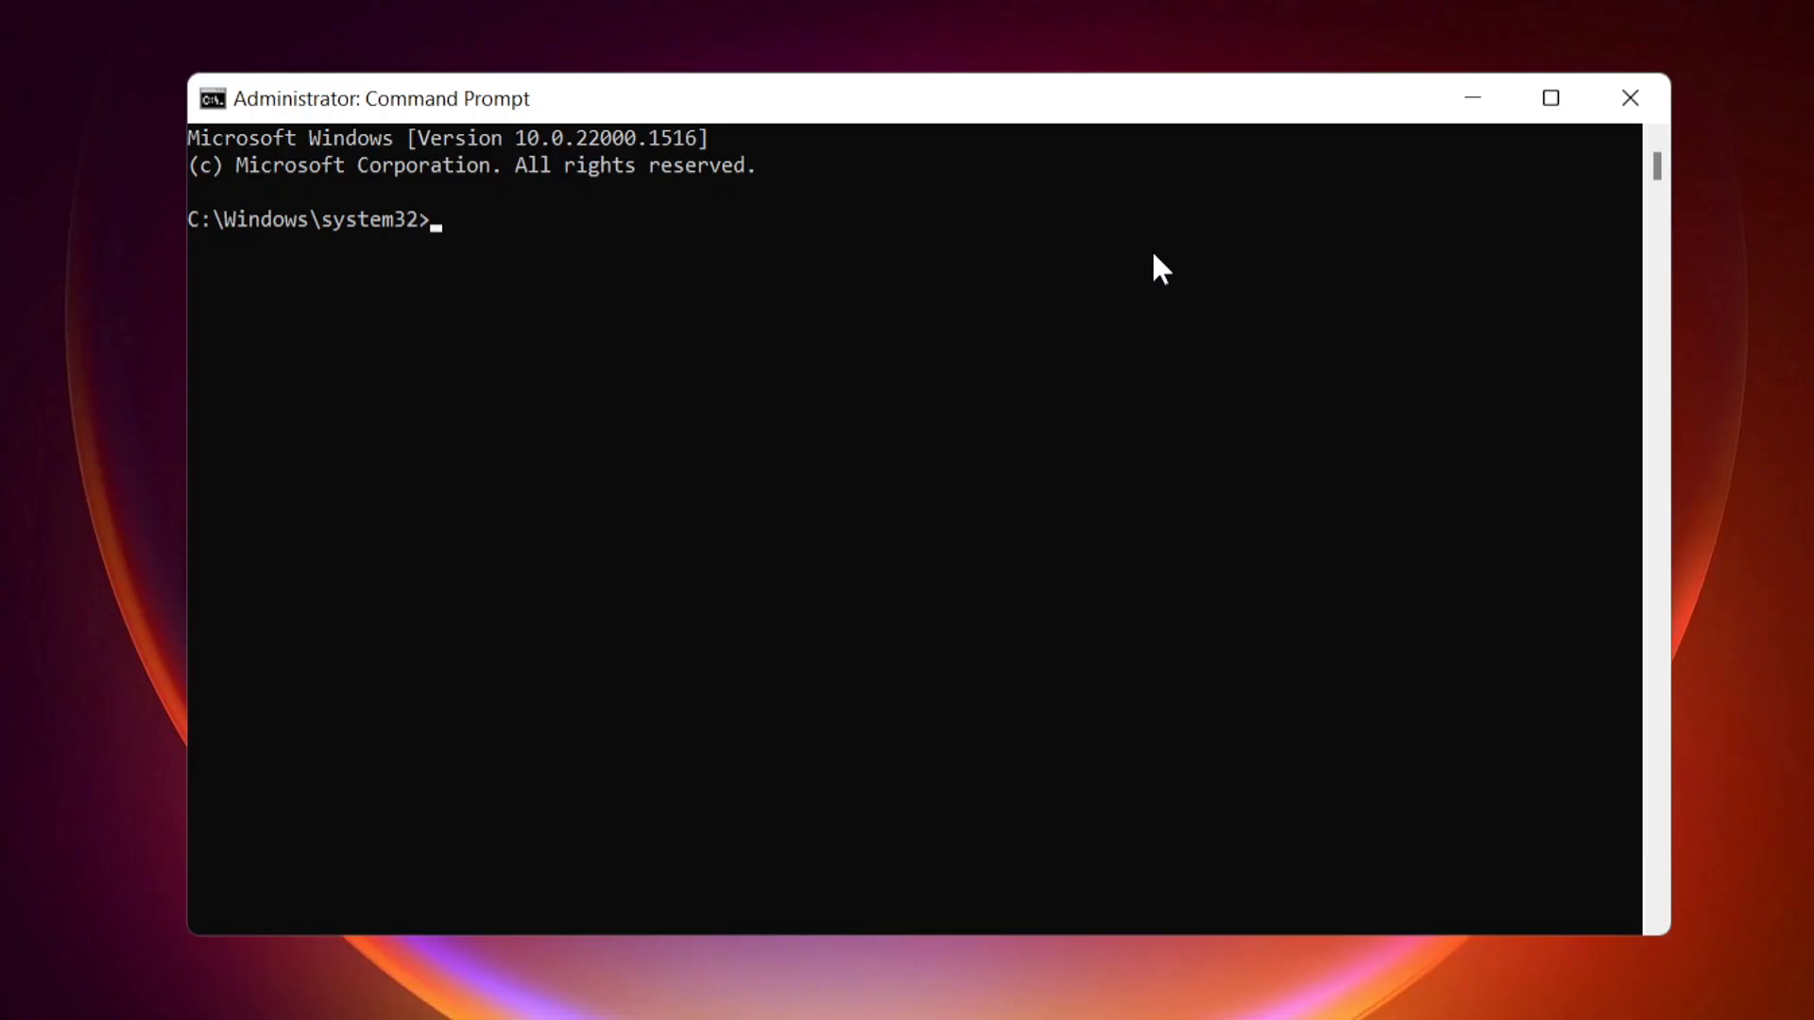
# Run ipconfig /flushdns to clear the DNS cache.
pyautogui.write('ip')
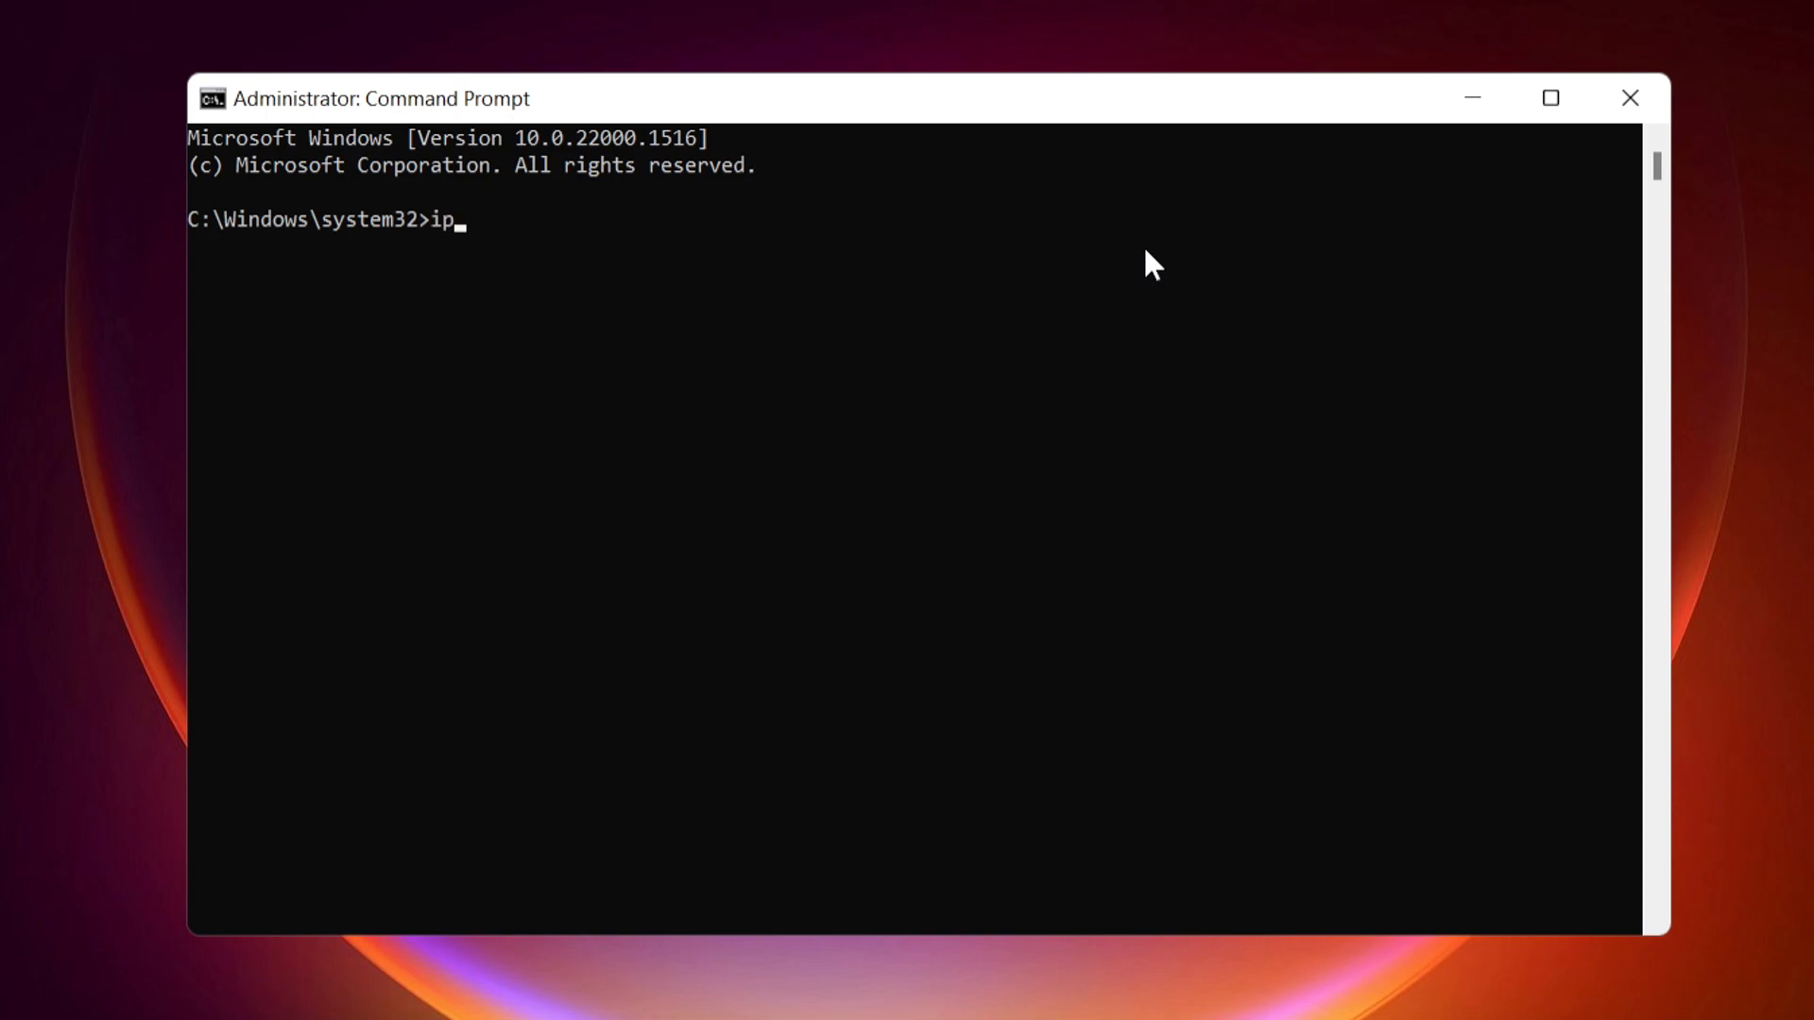
pyautogui.write('config /flu')
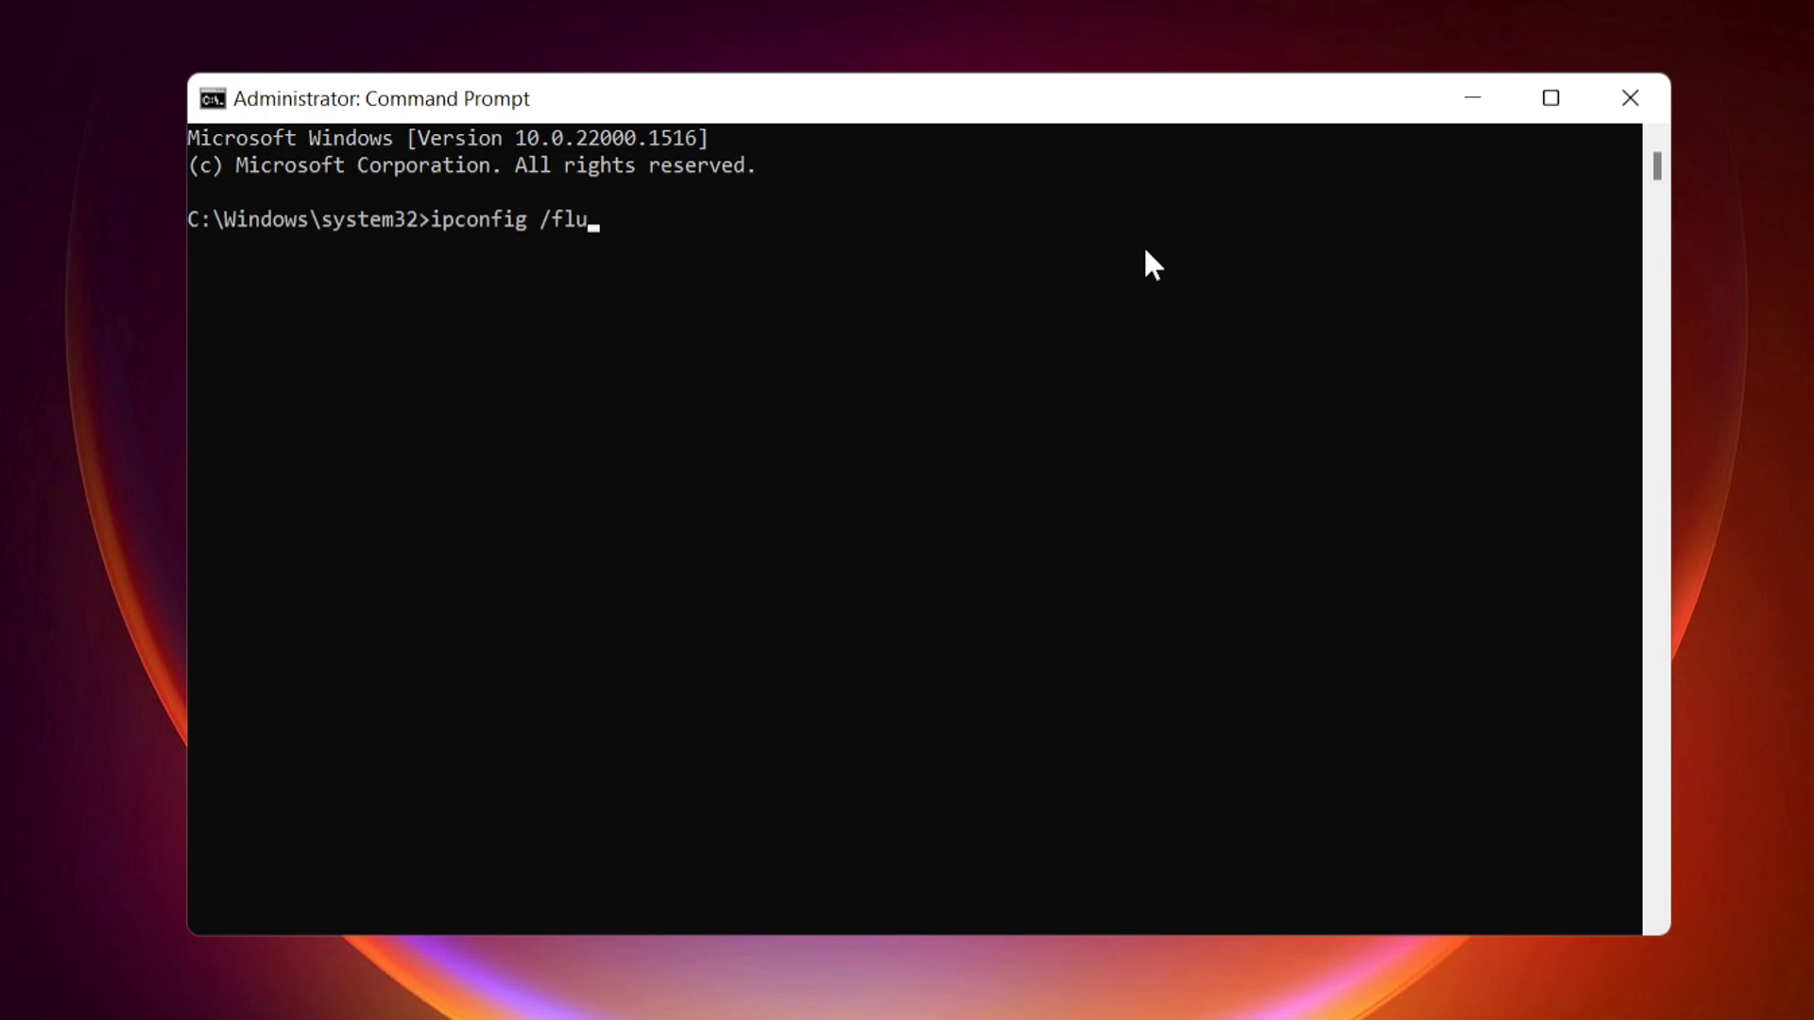
pyautogui.write('shdns')
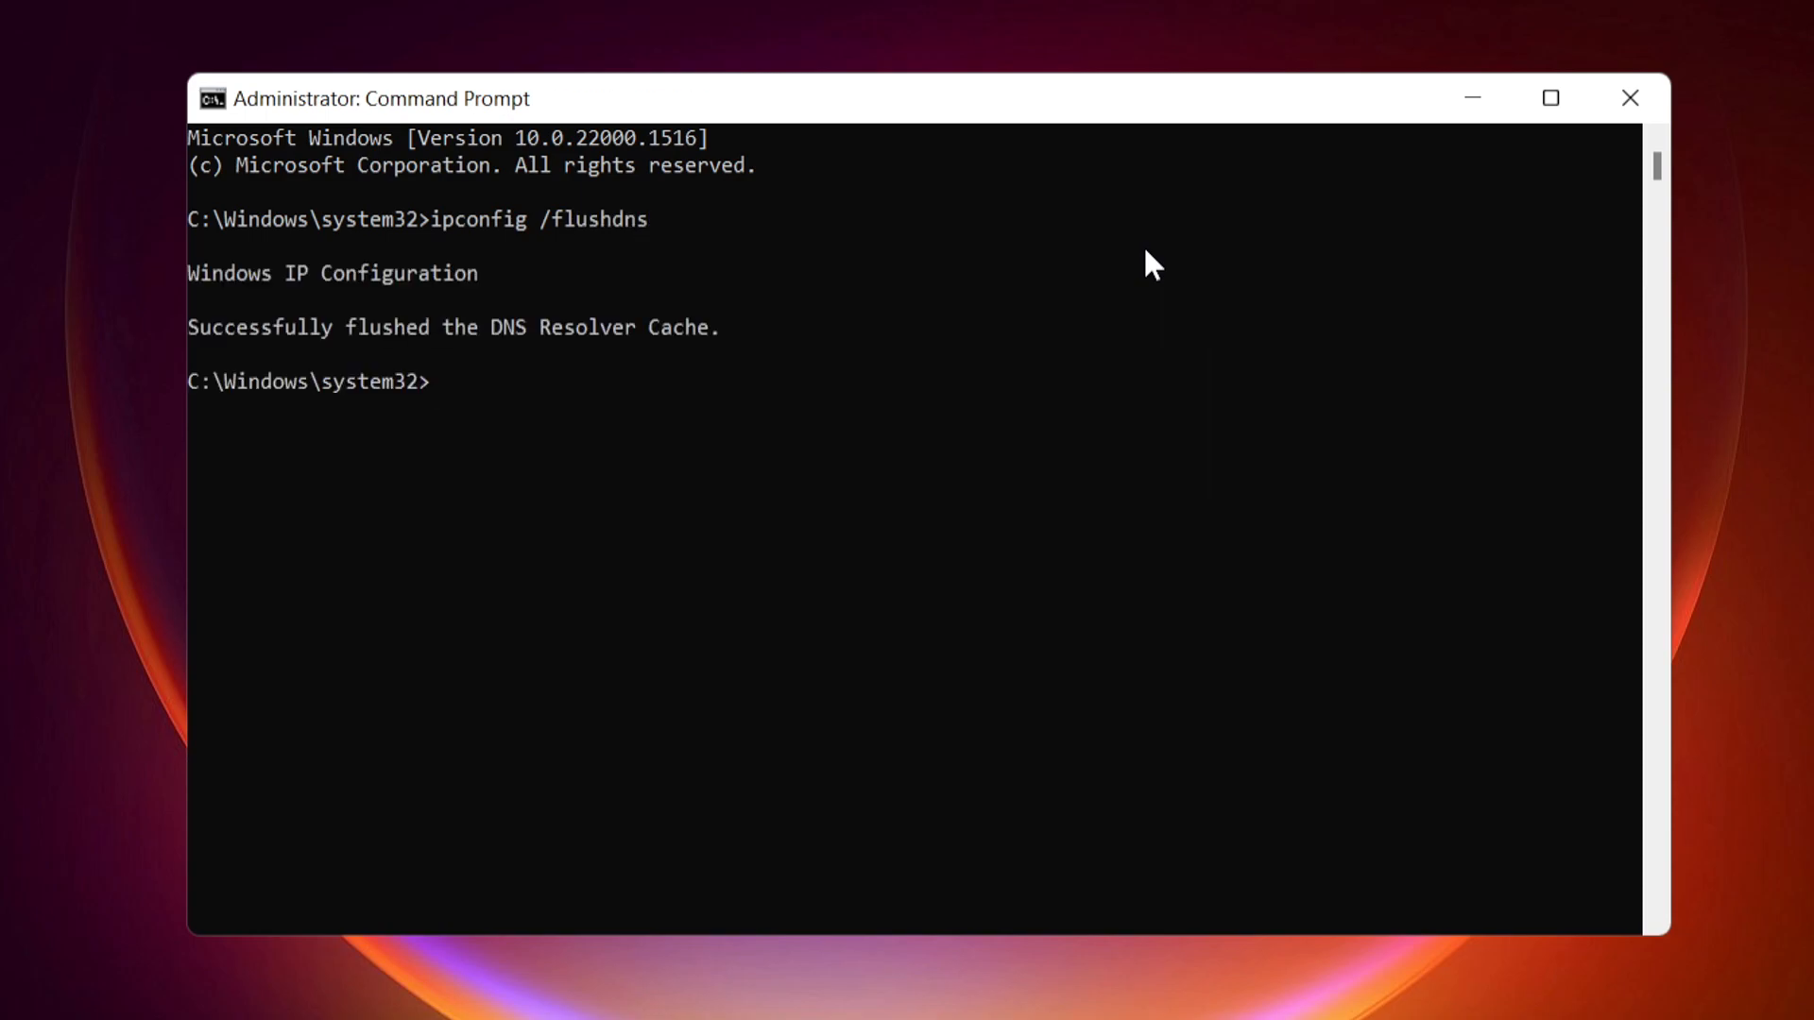
# Run ipconfig /release then ipconfig /renew to get a fresh IPv4 lease.
pyautogui.write('ipconfi')
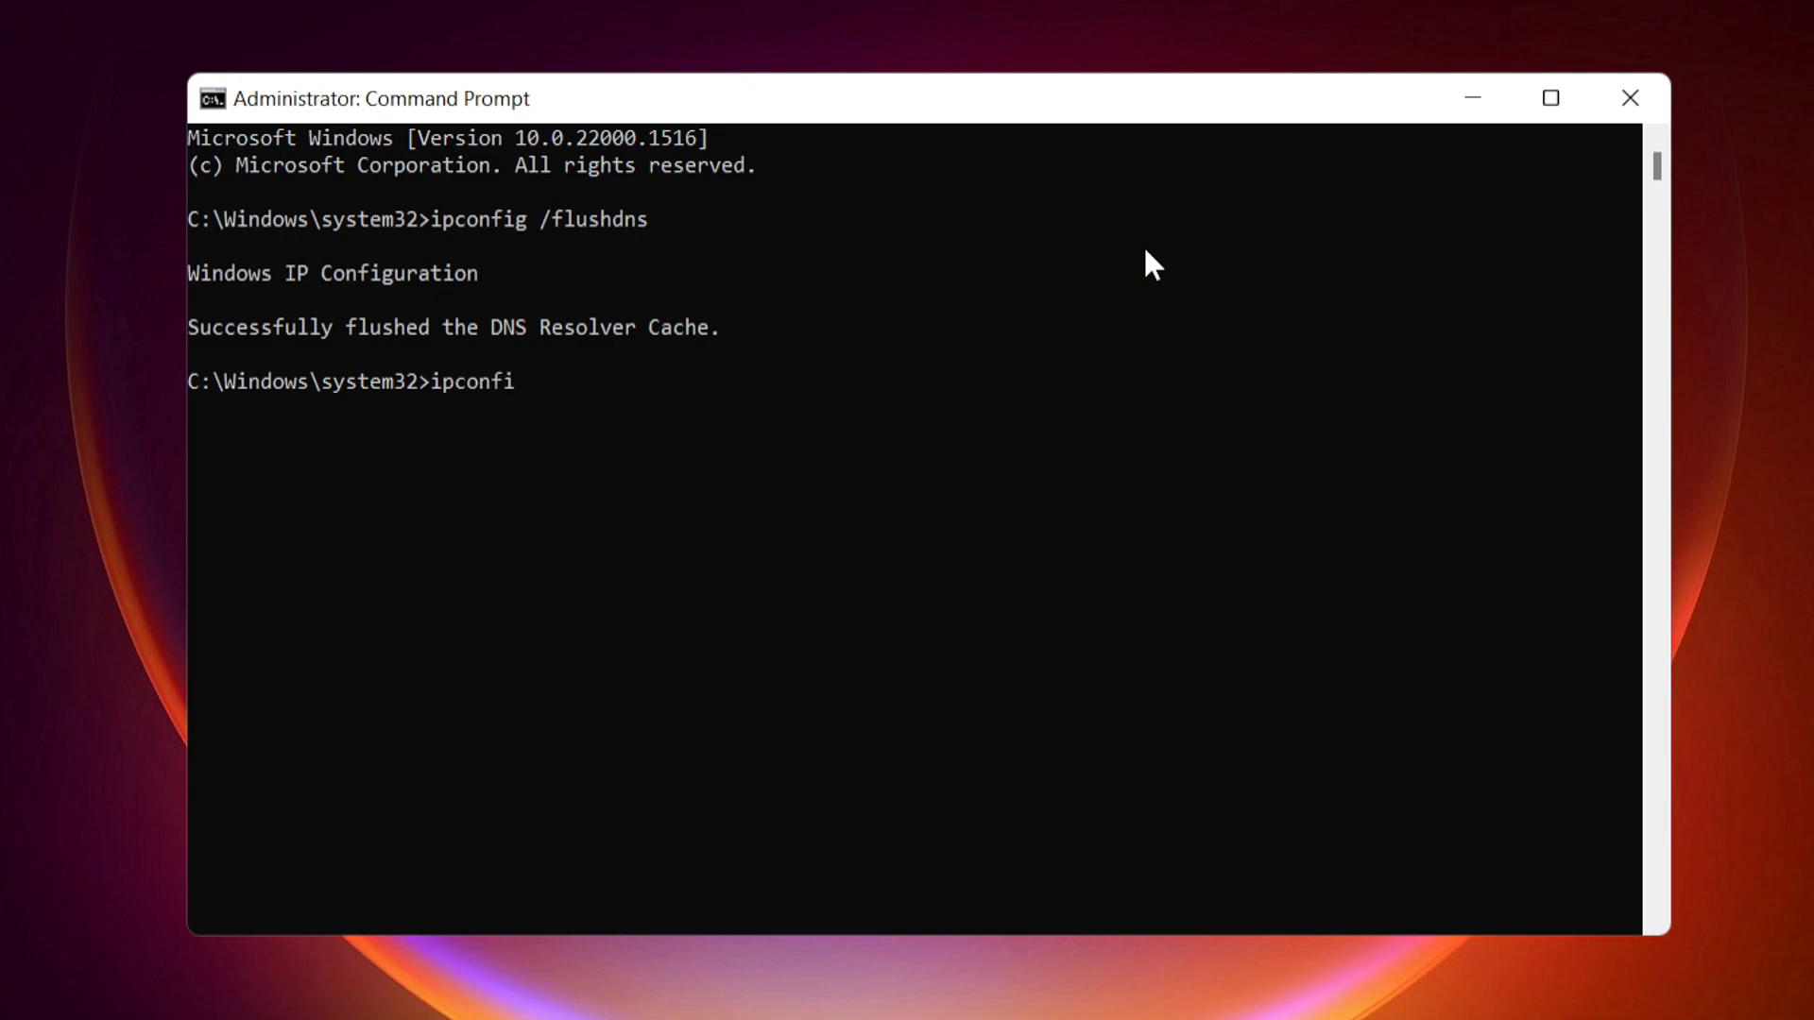
pyautogui.write('g /')
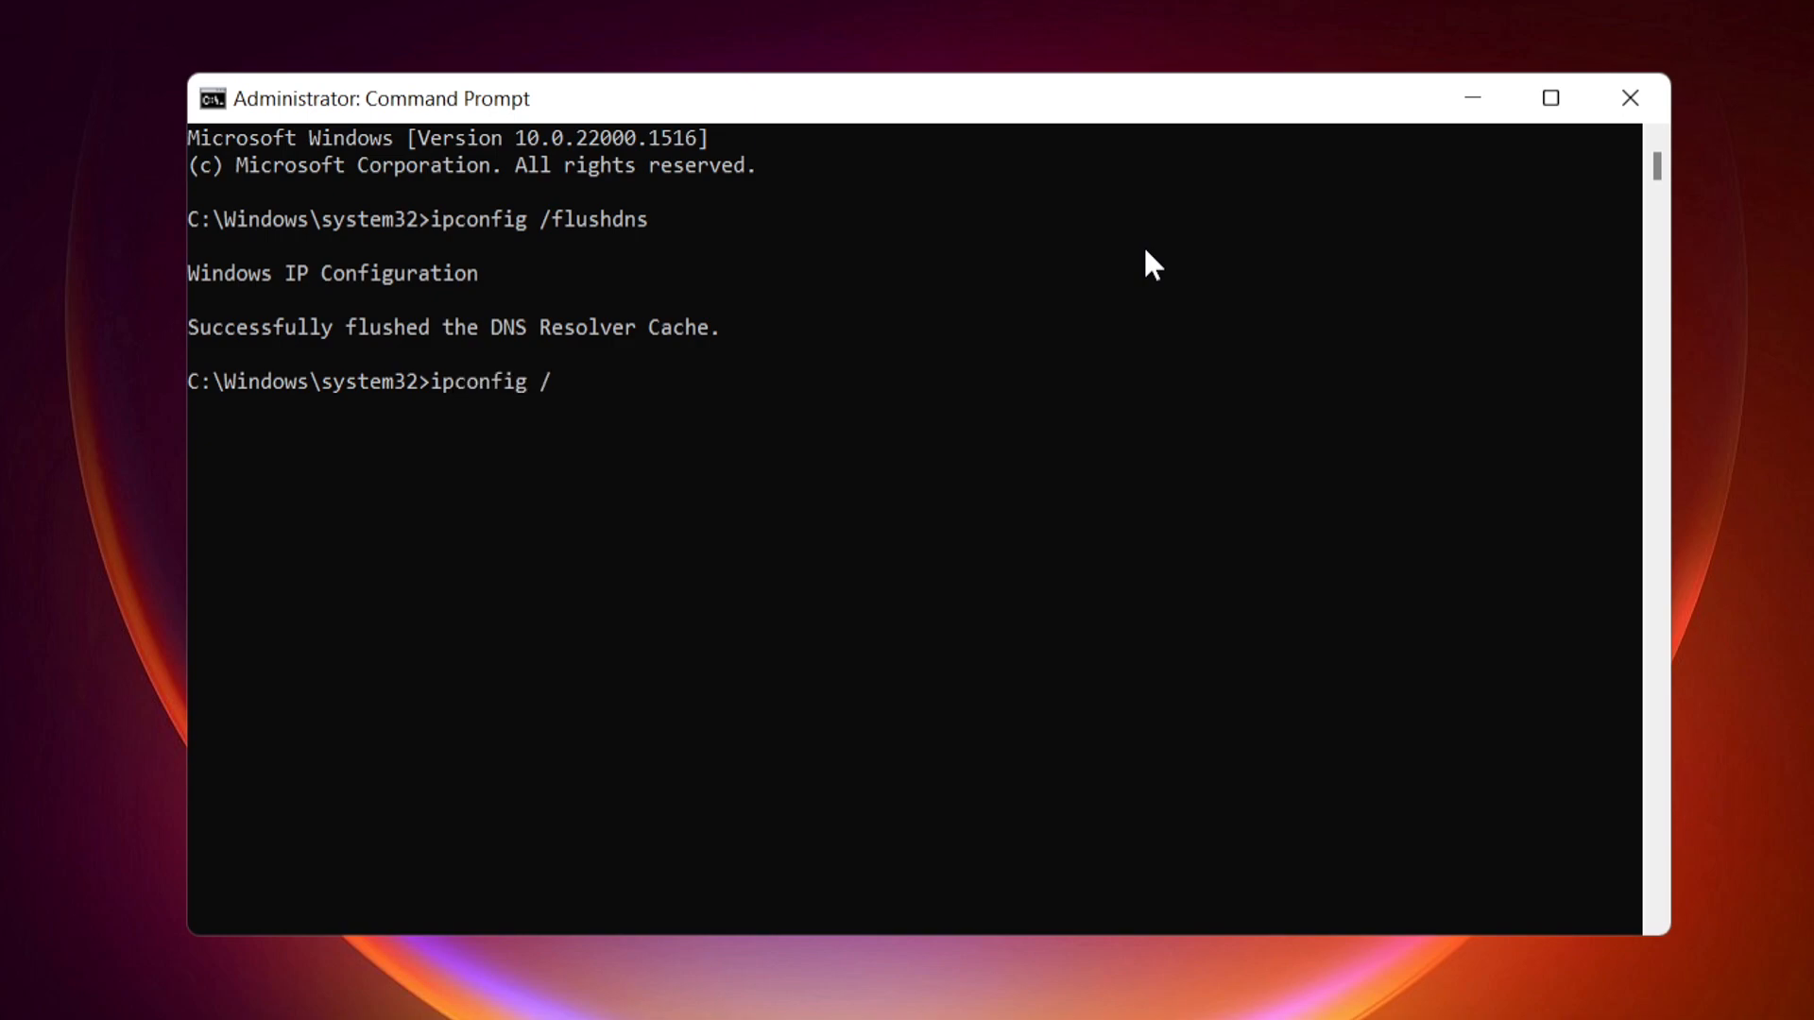
pyautogui.write('release')
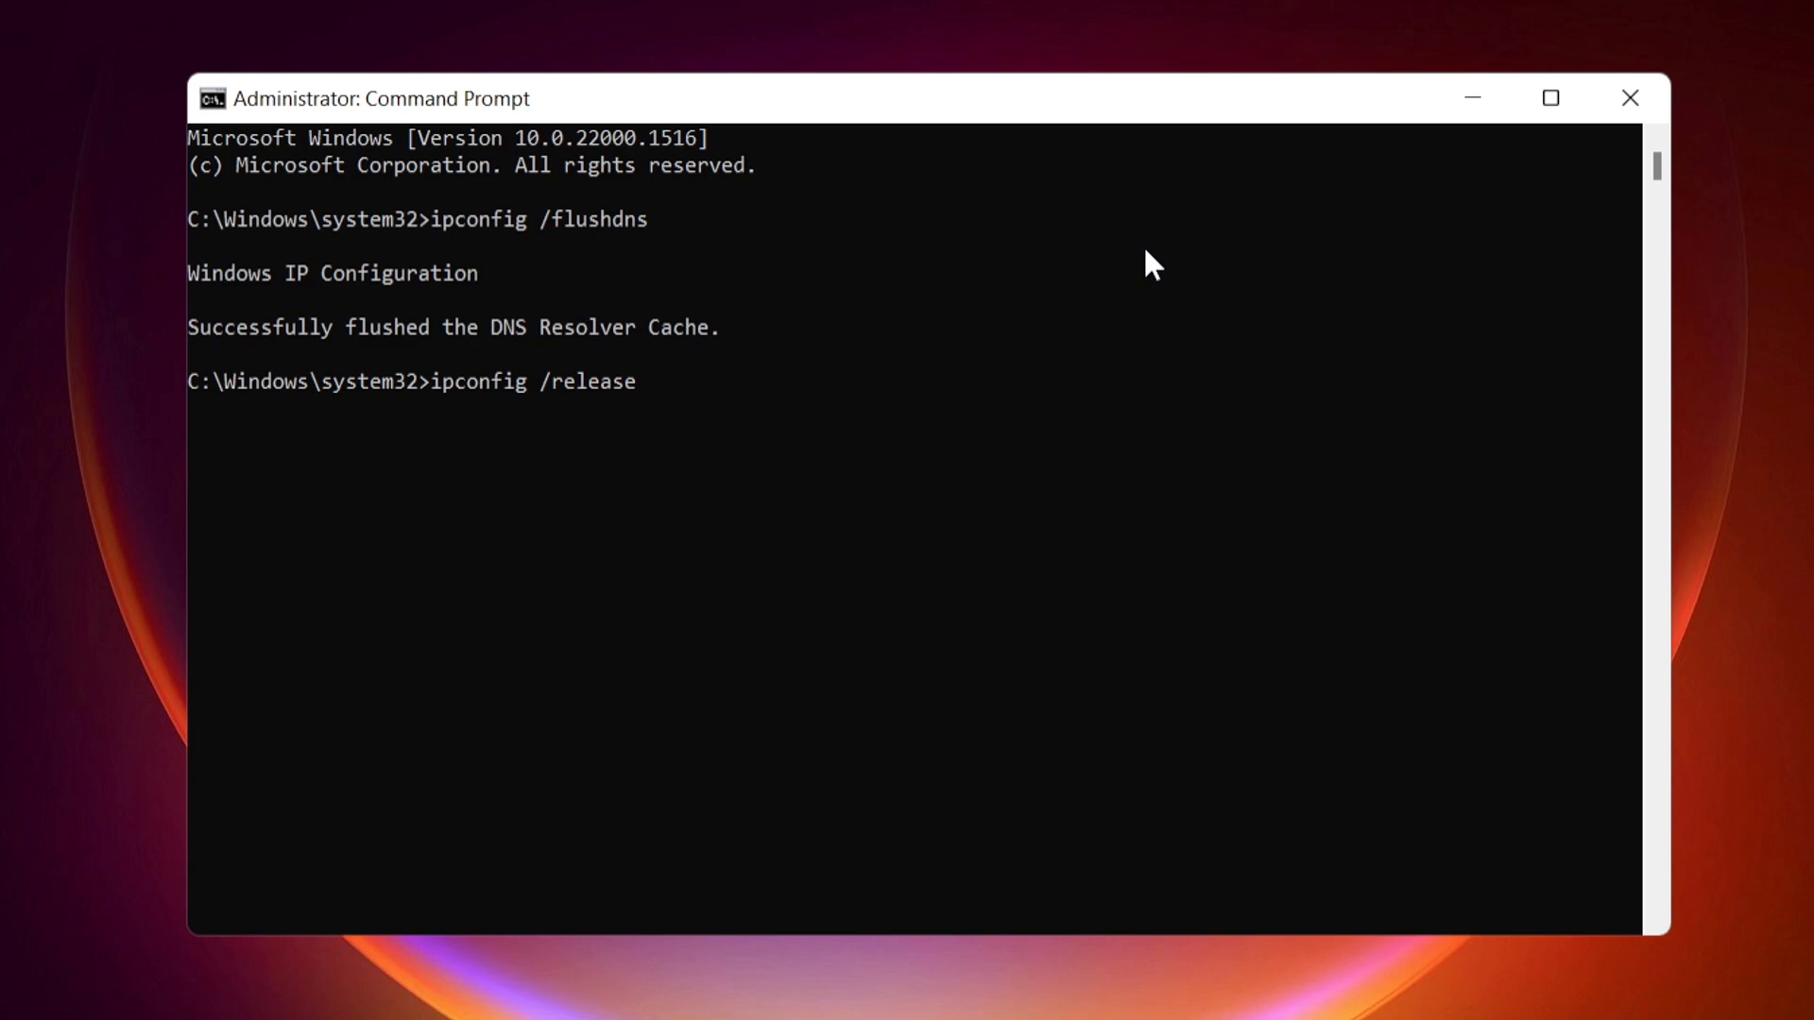
pyautogui.press('enter')
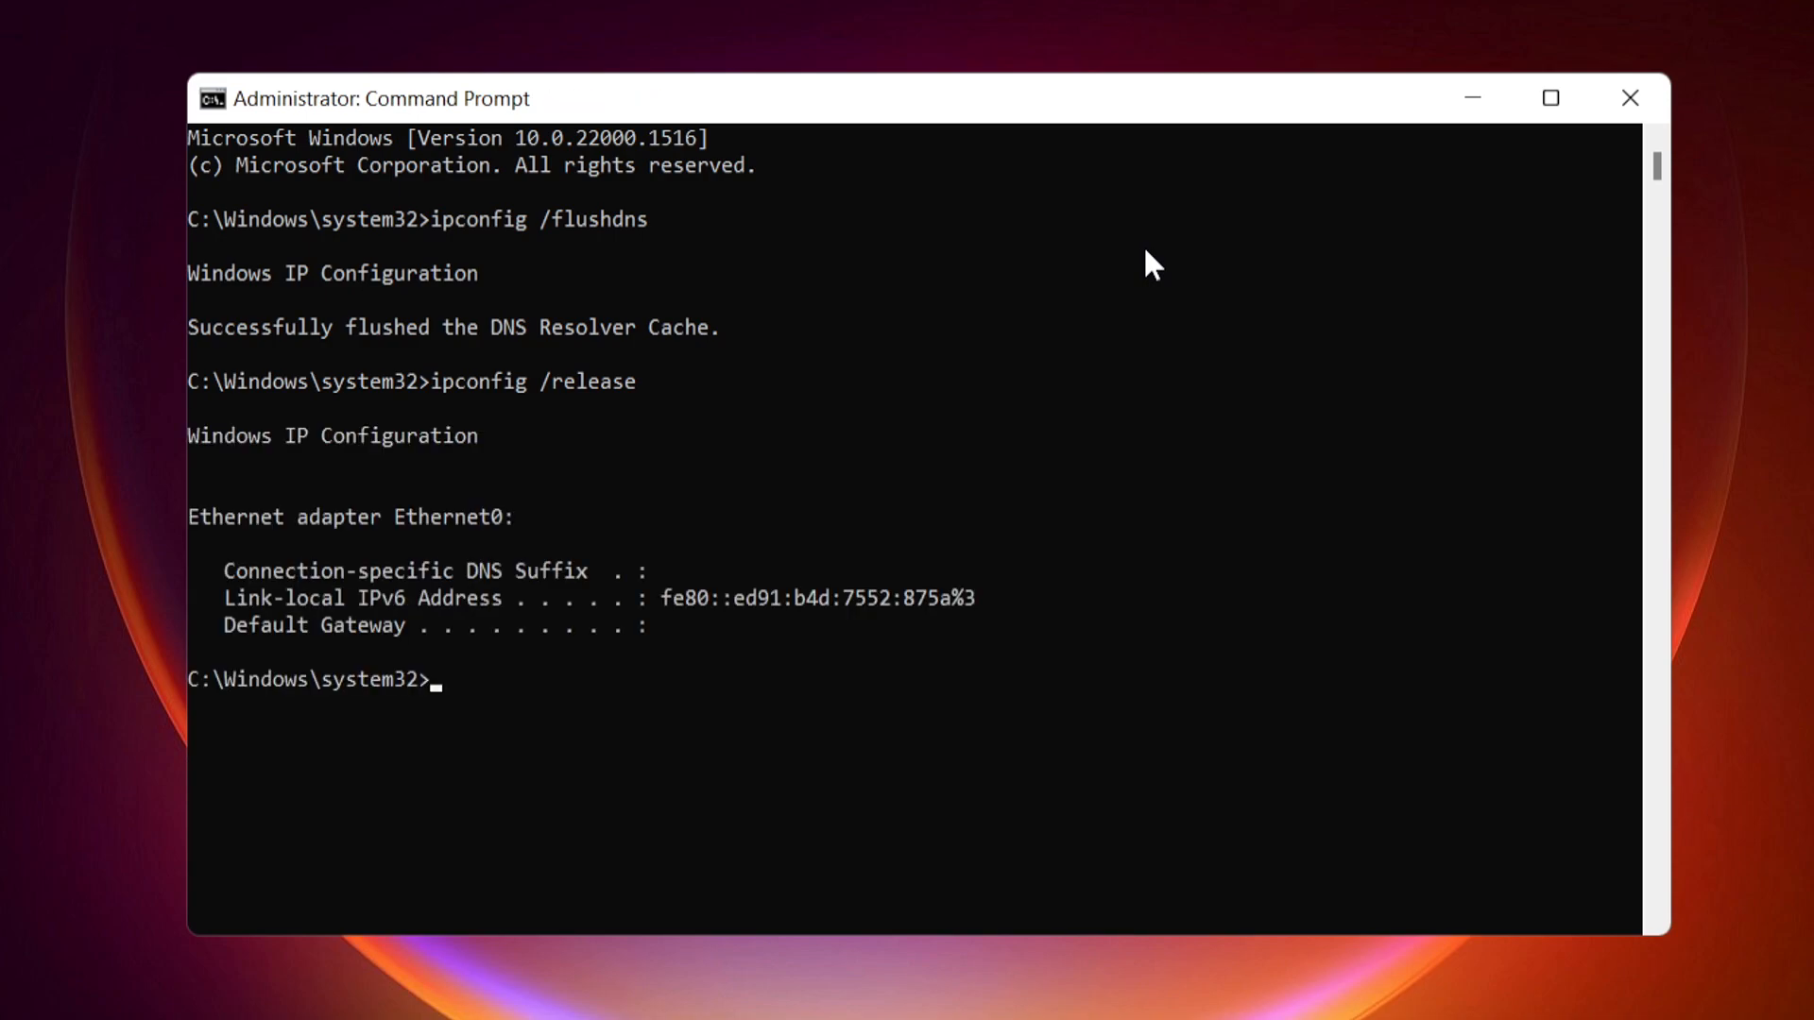
pyautogui.write('ipconfig /')
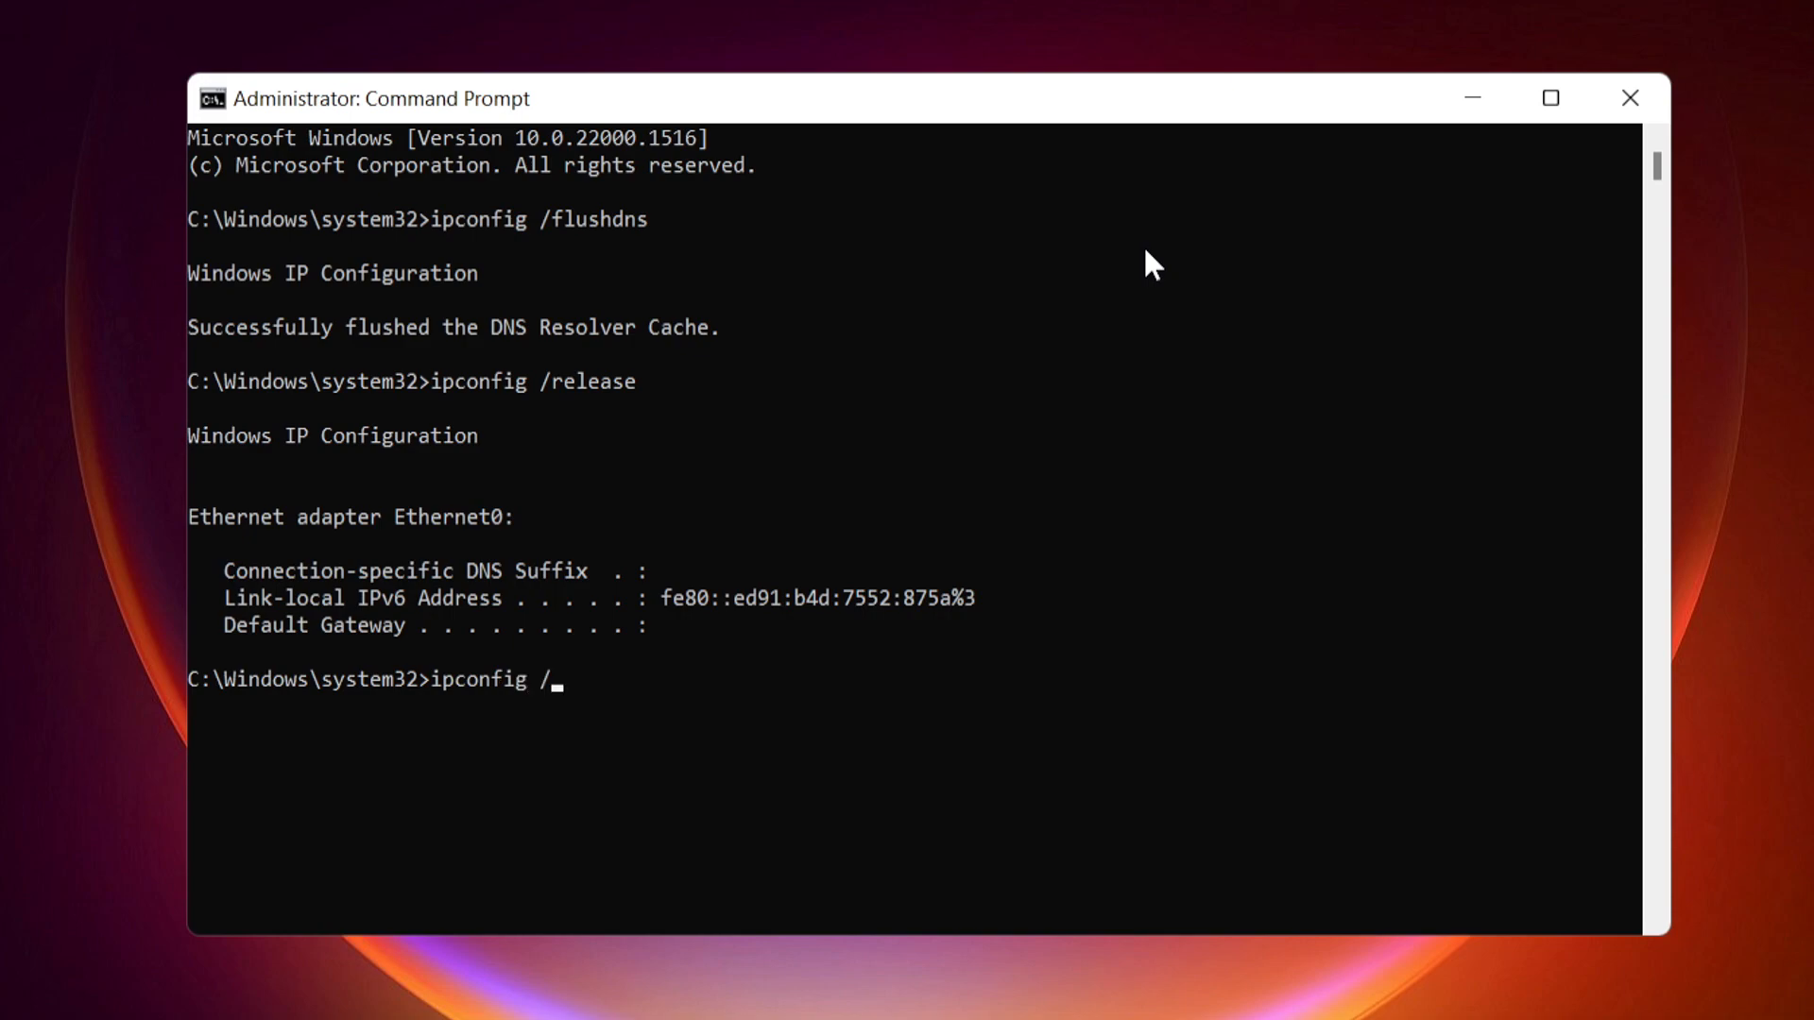
pyautogui.write('renew')
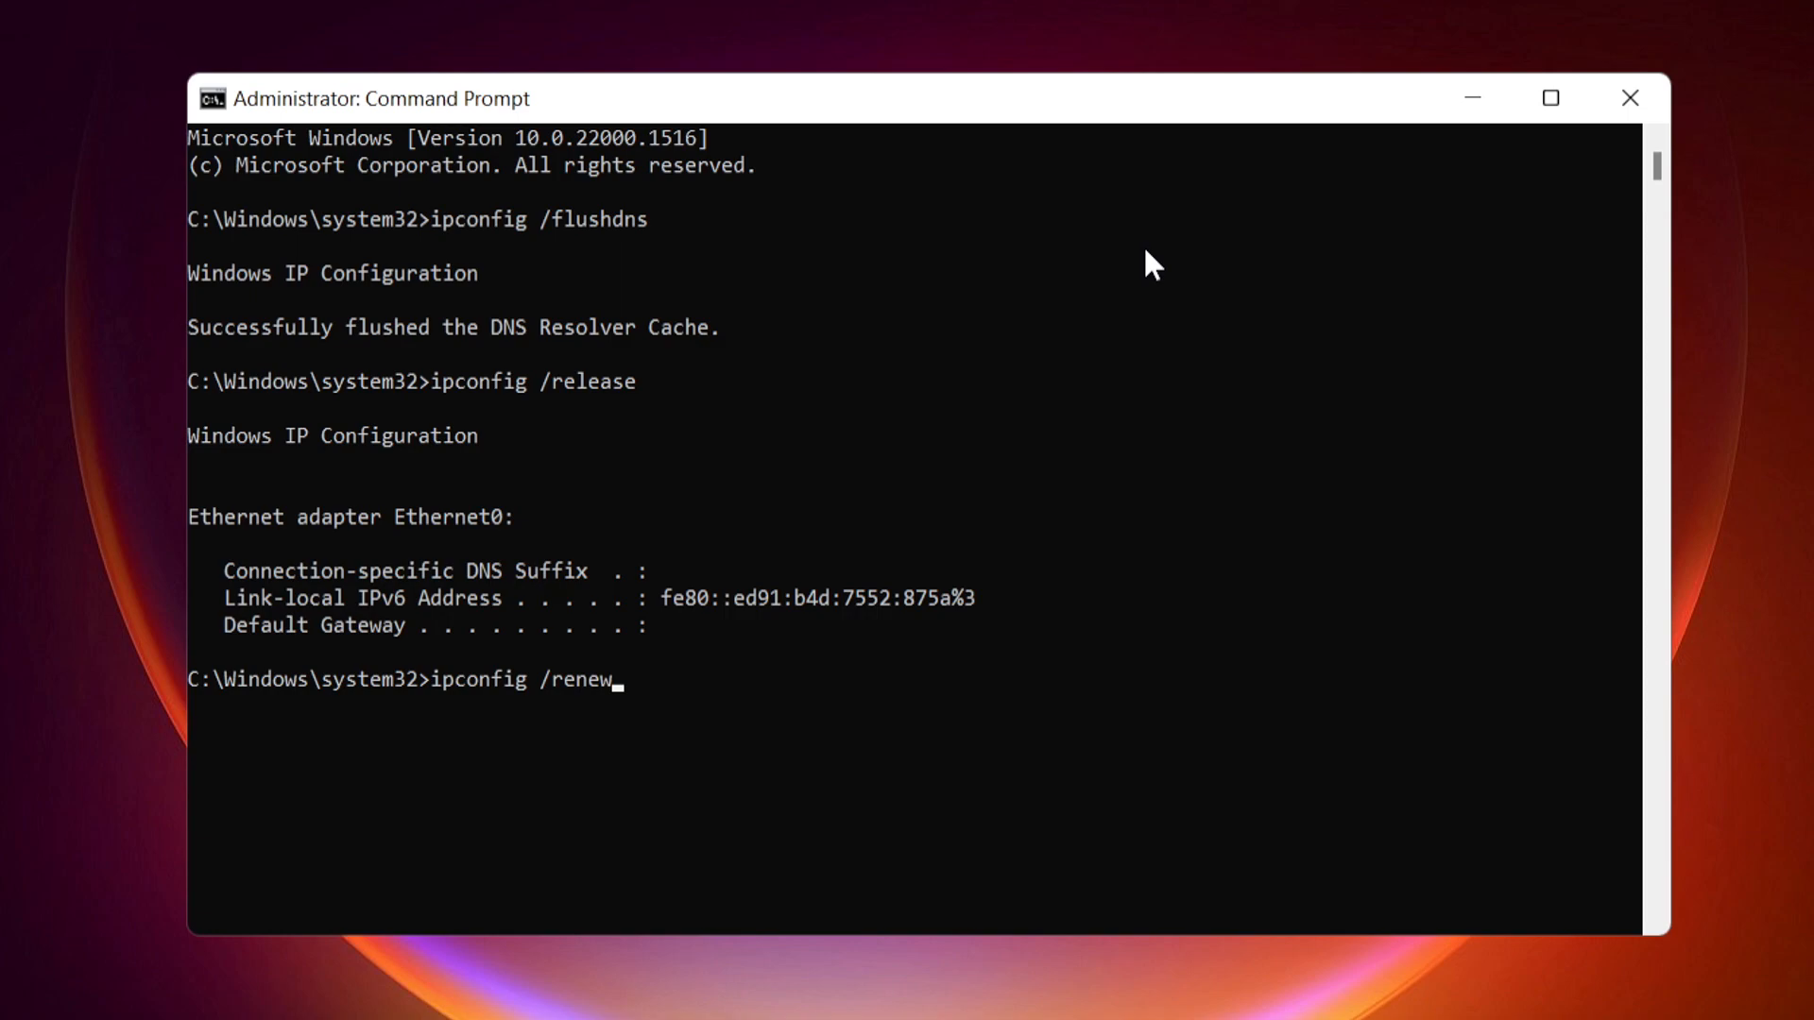
pyautogui.press('enter')
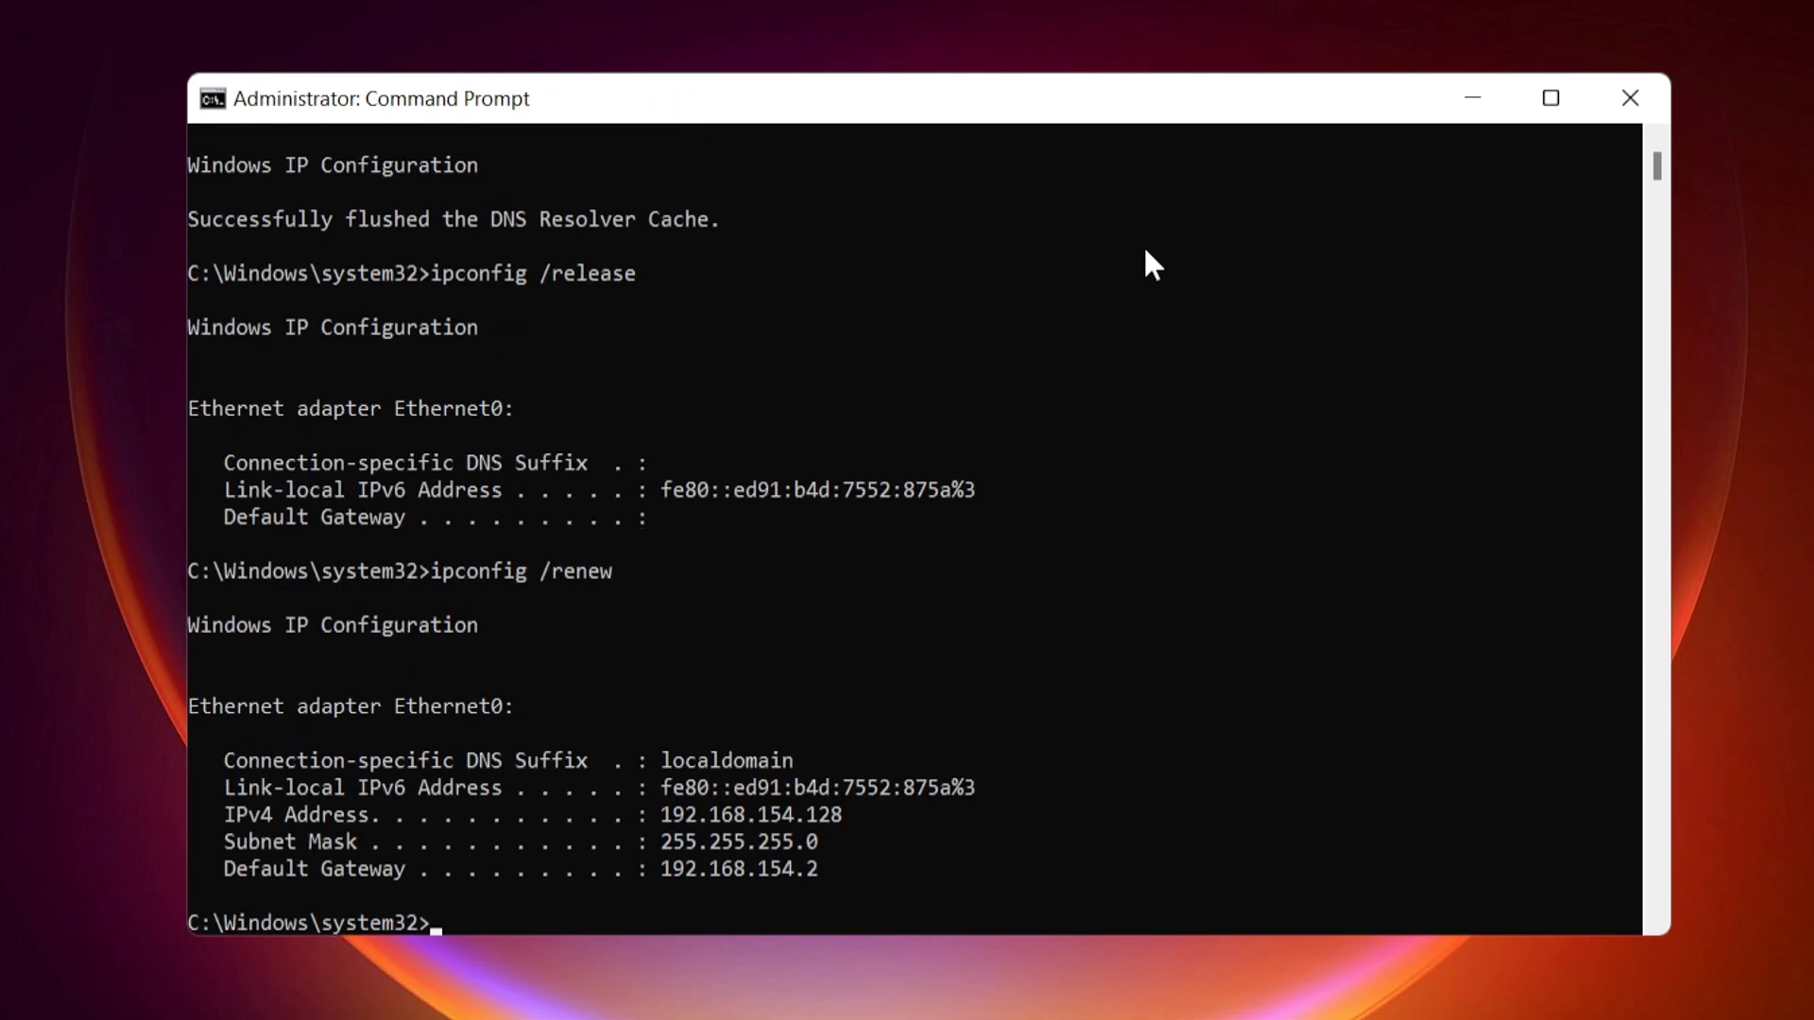
# Run netsh winsock reset and netsh int ip reset, both asking for a restart.
pyautogui.write('netsh winsock rese')
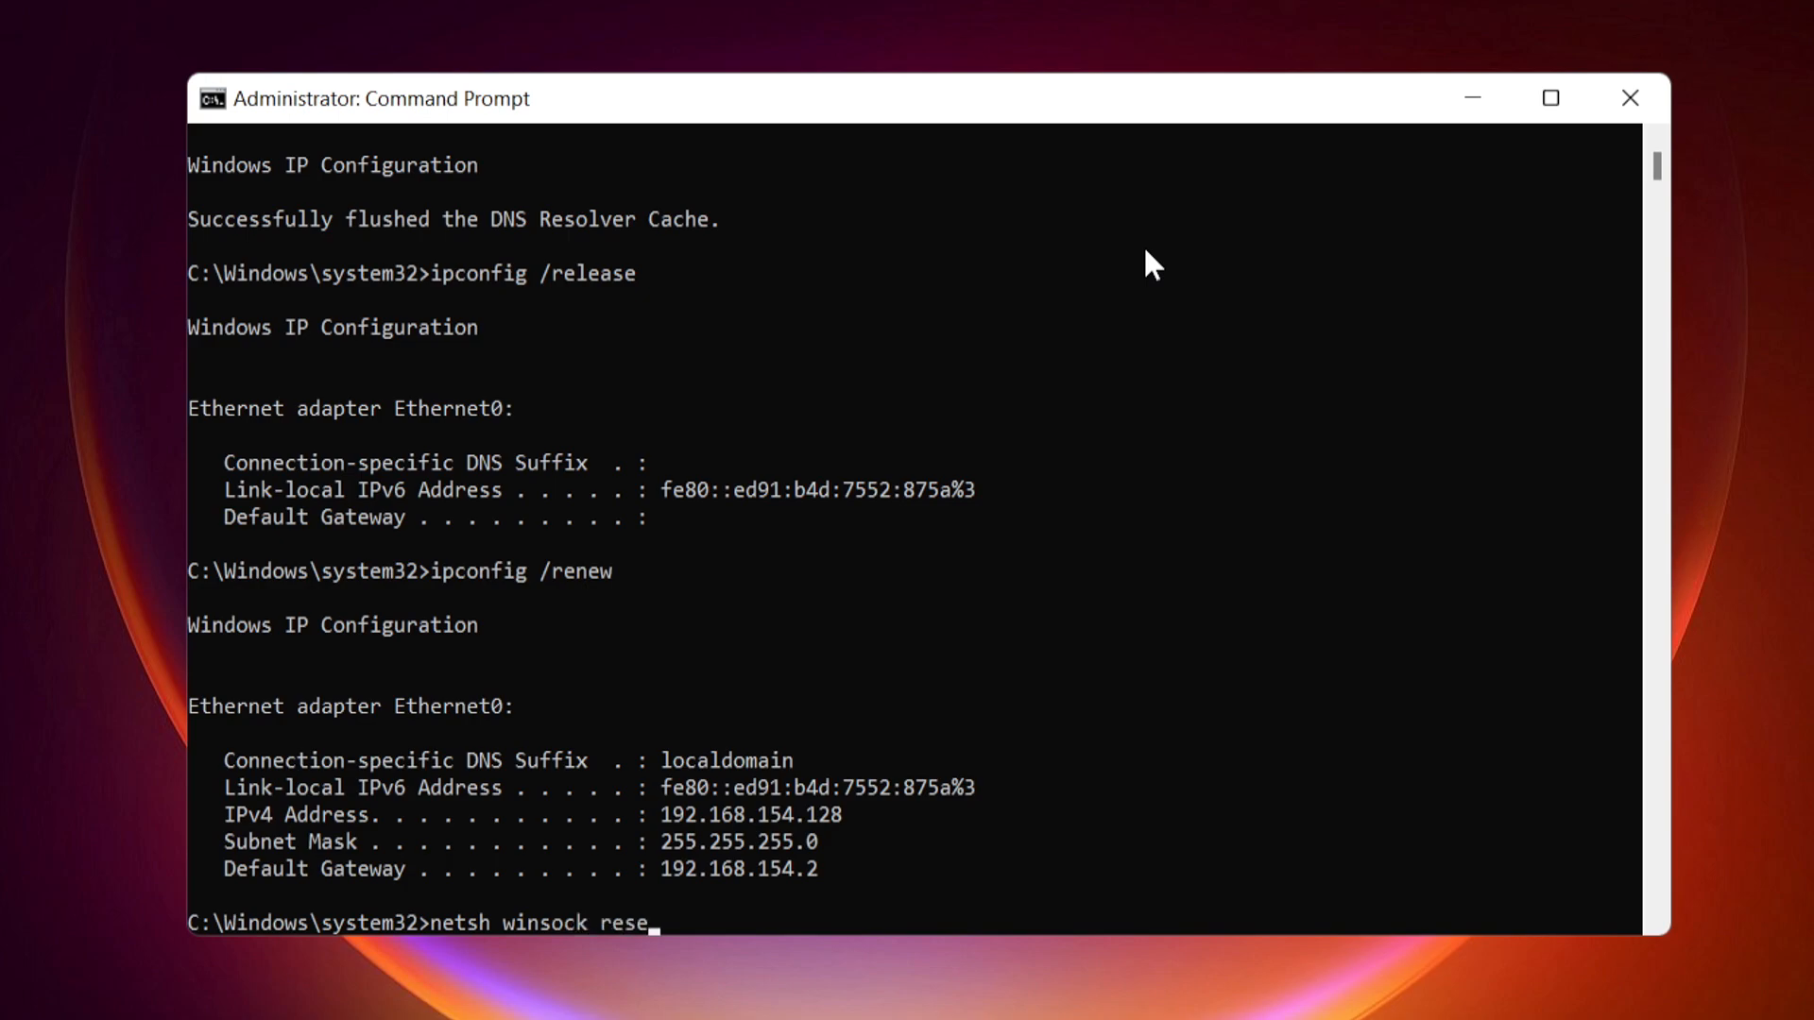
pyautogui.write('t')
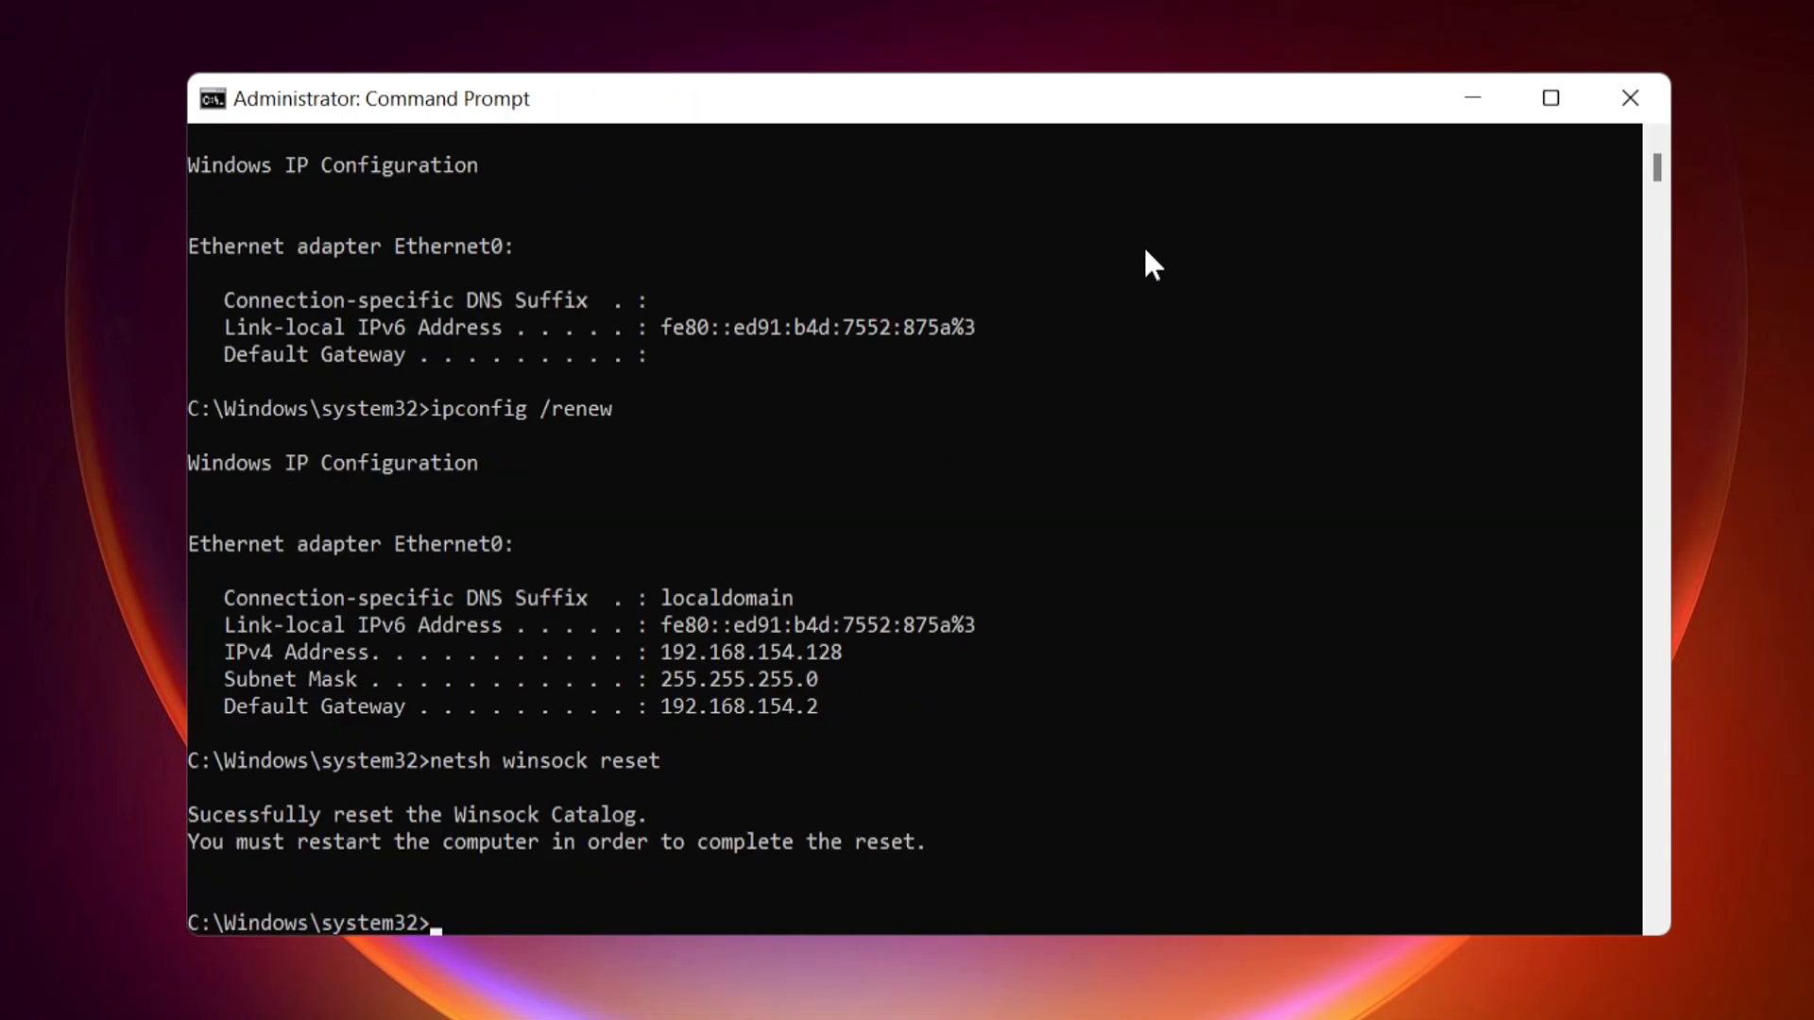
pyautogui.write('netsh')
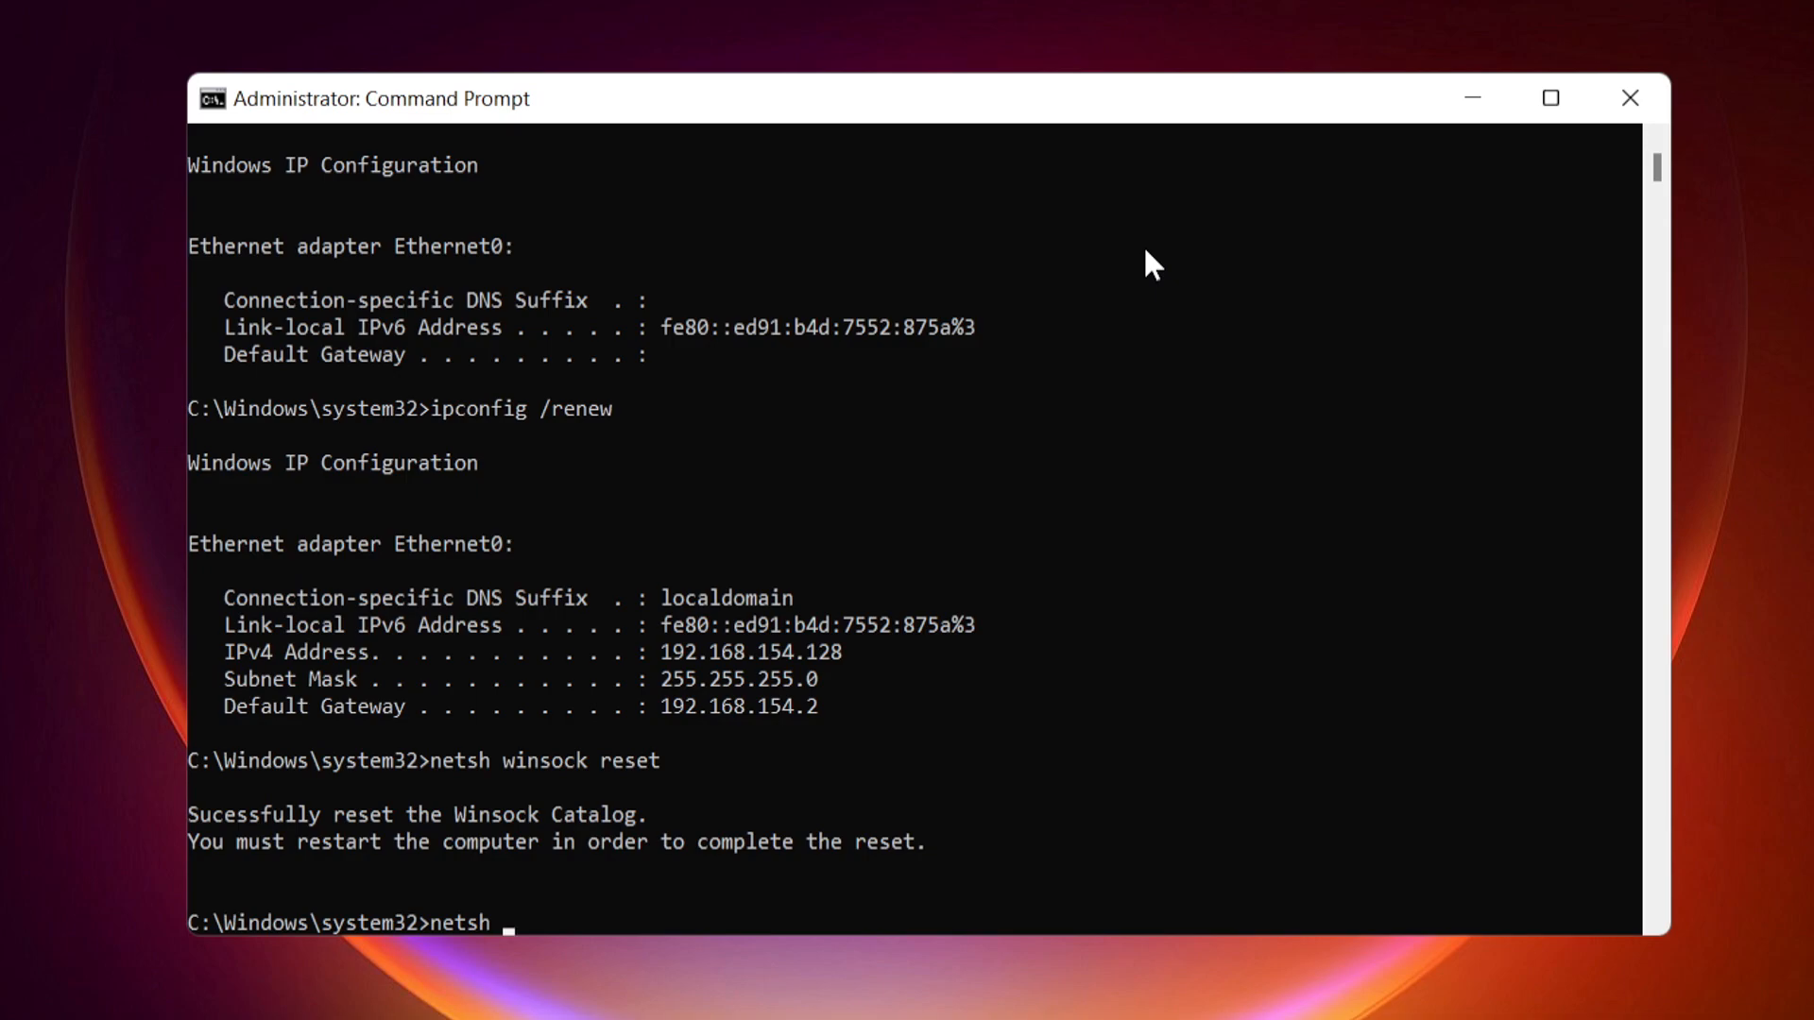
pyautogui.write('int i')
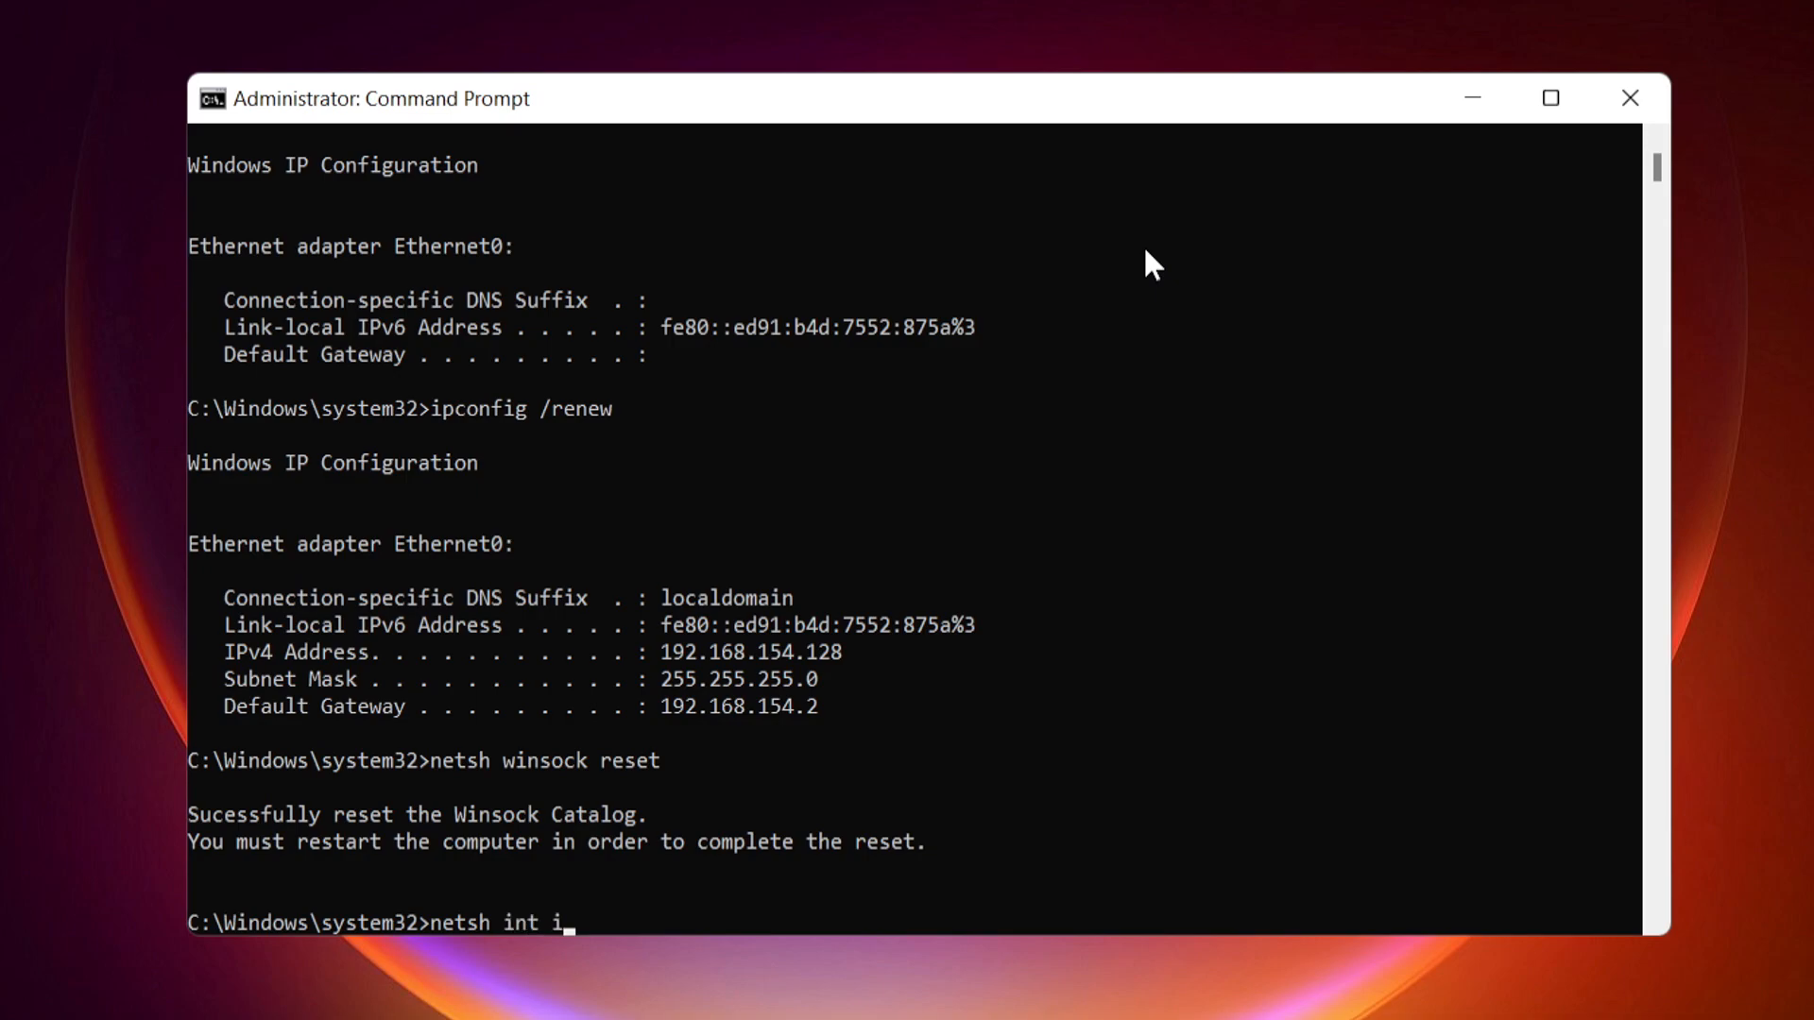
pyautogui.write('p reset')
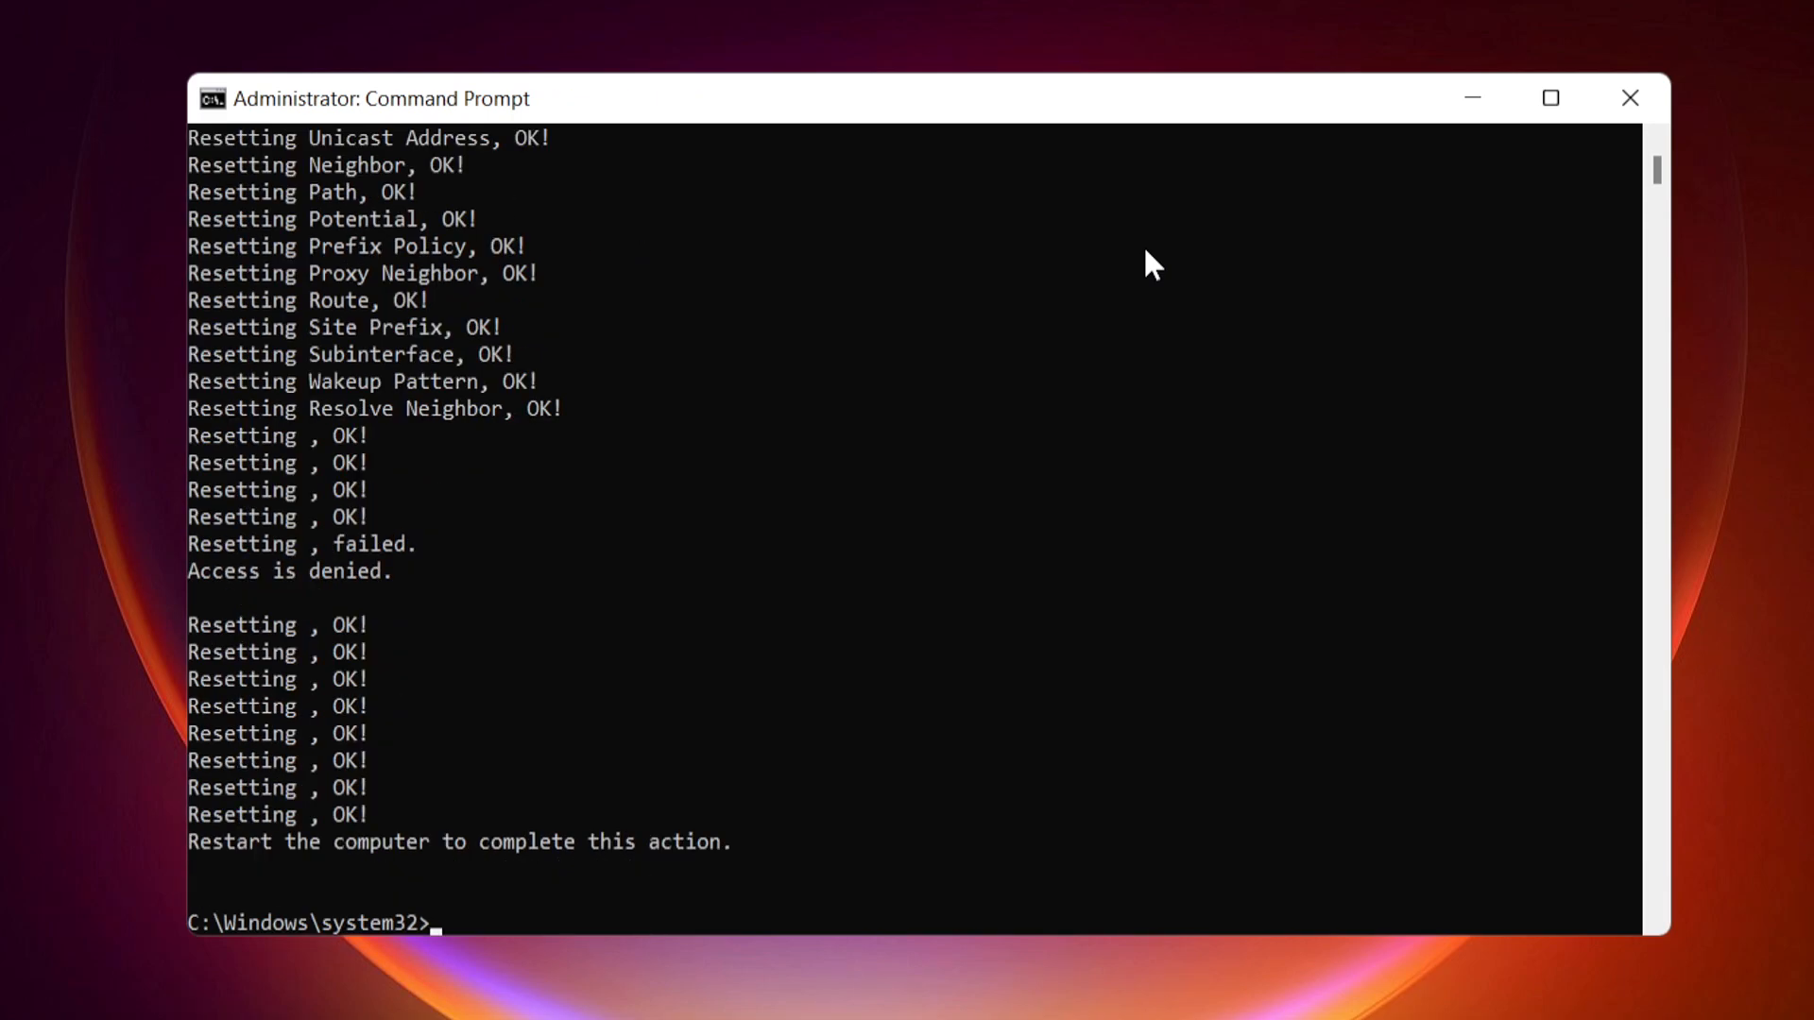
# Run netsh interface ipv4 reset in the administrator Command Prompt.
pyautogui.write('net')
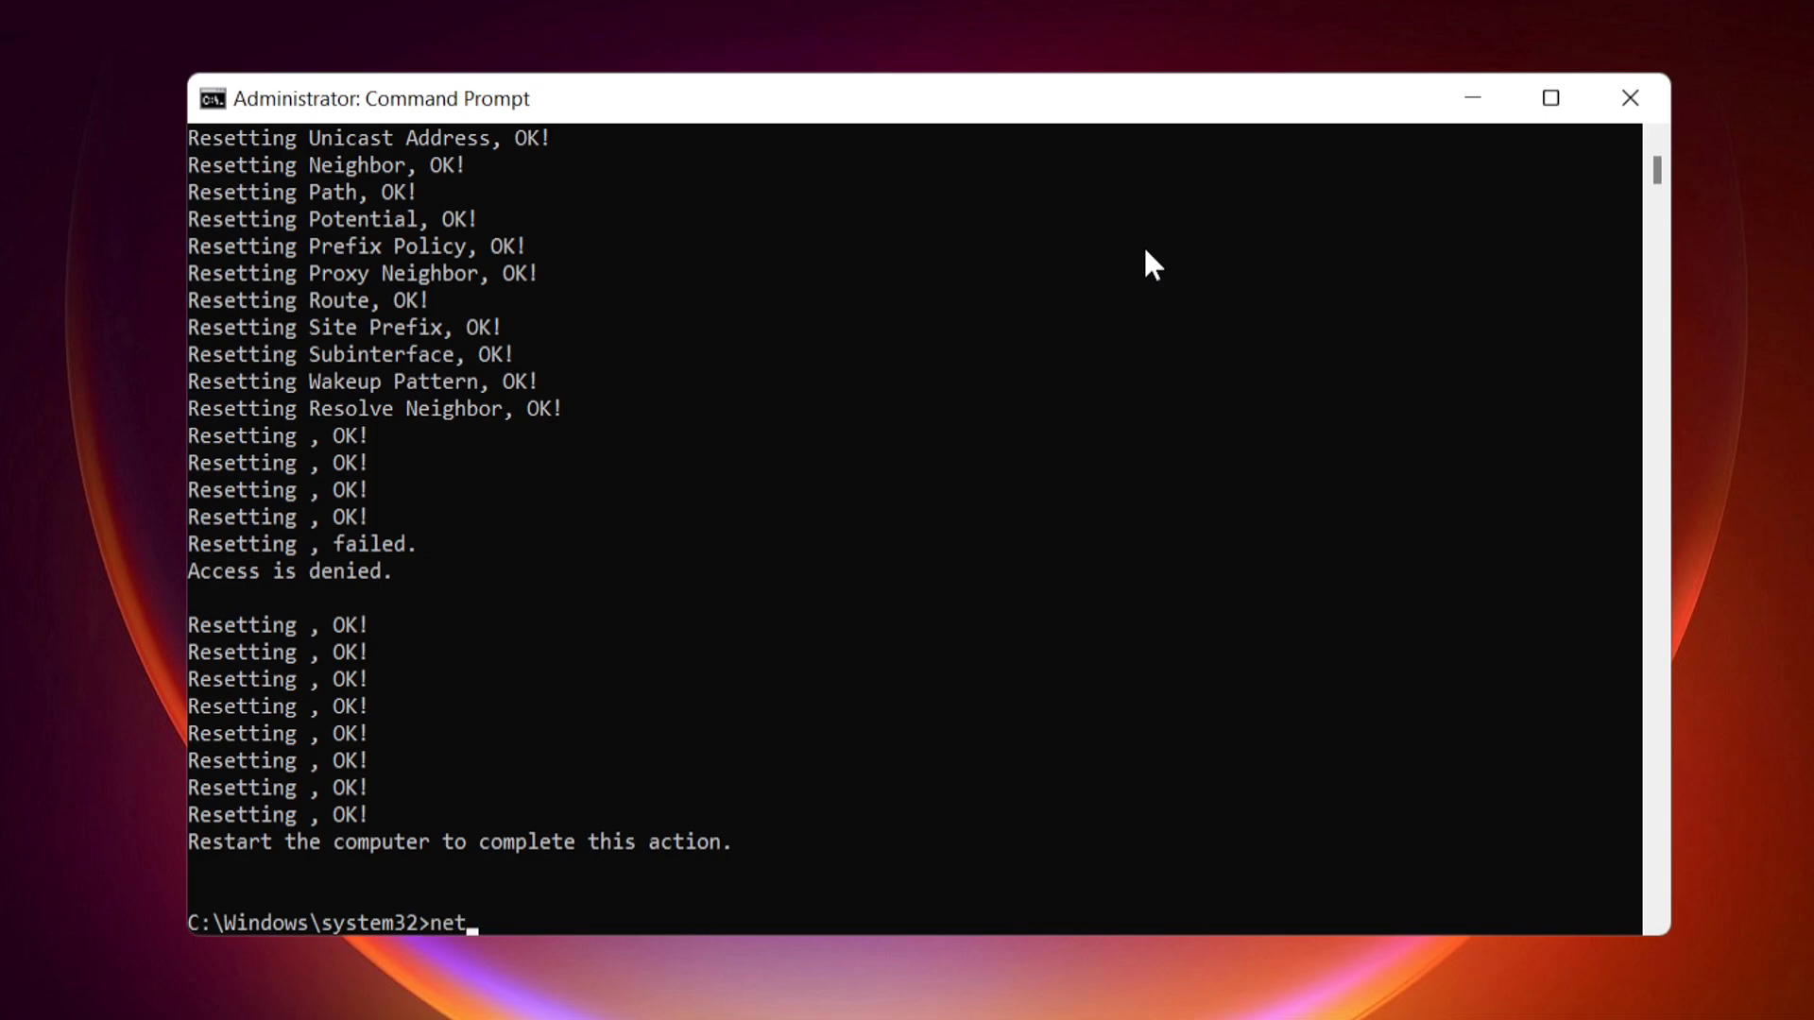
pyautogui.write('sh')
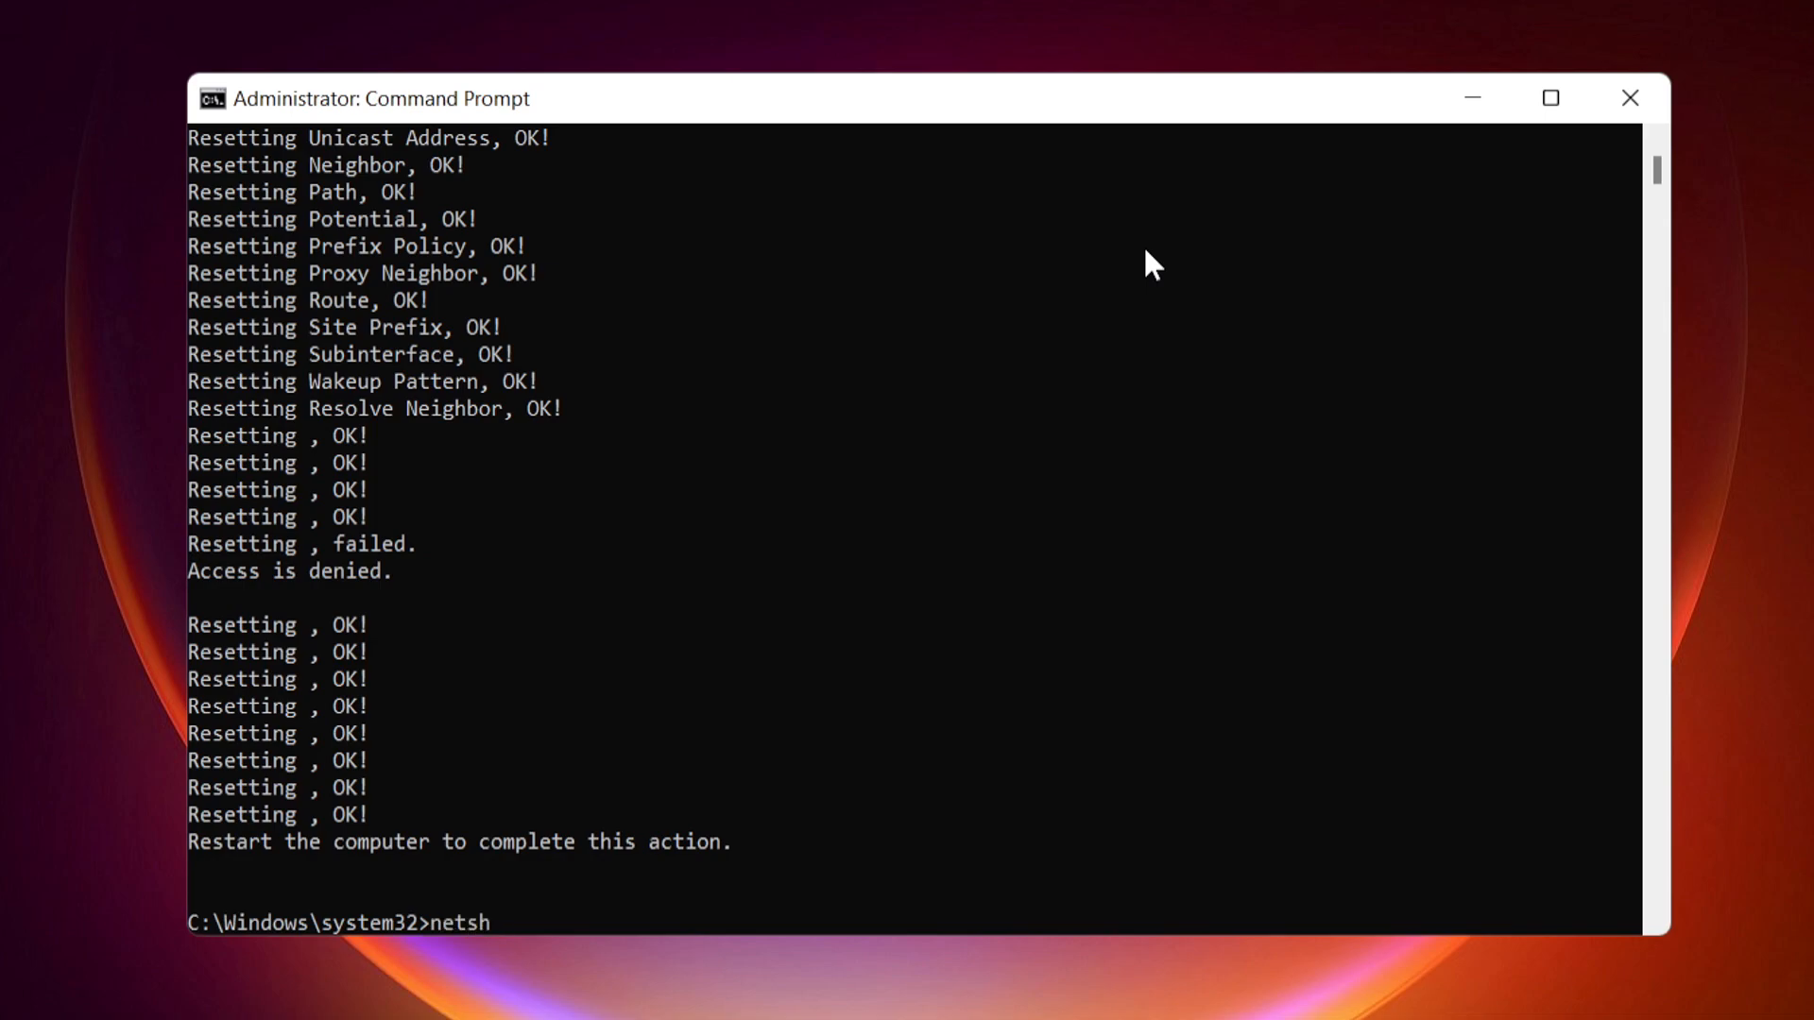
pyautogui.write('interface')
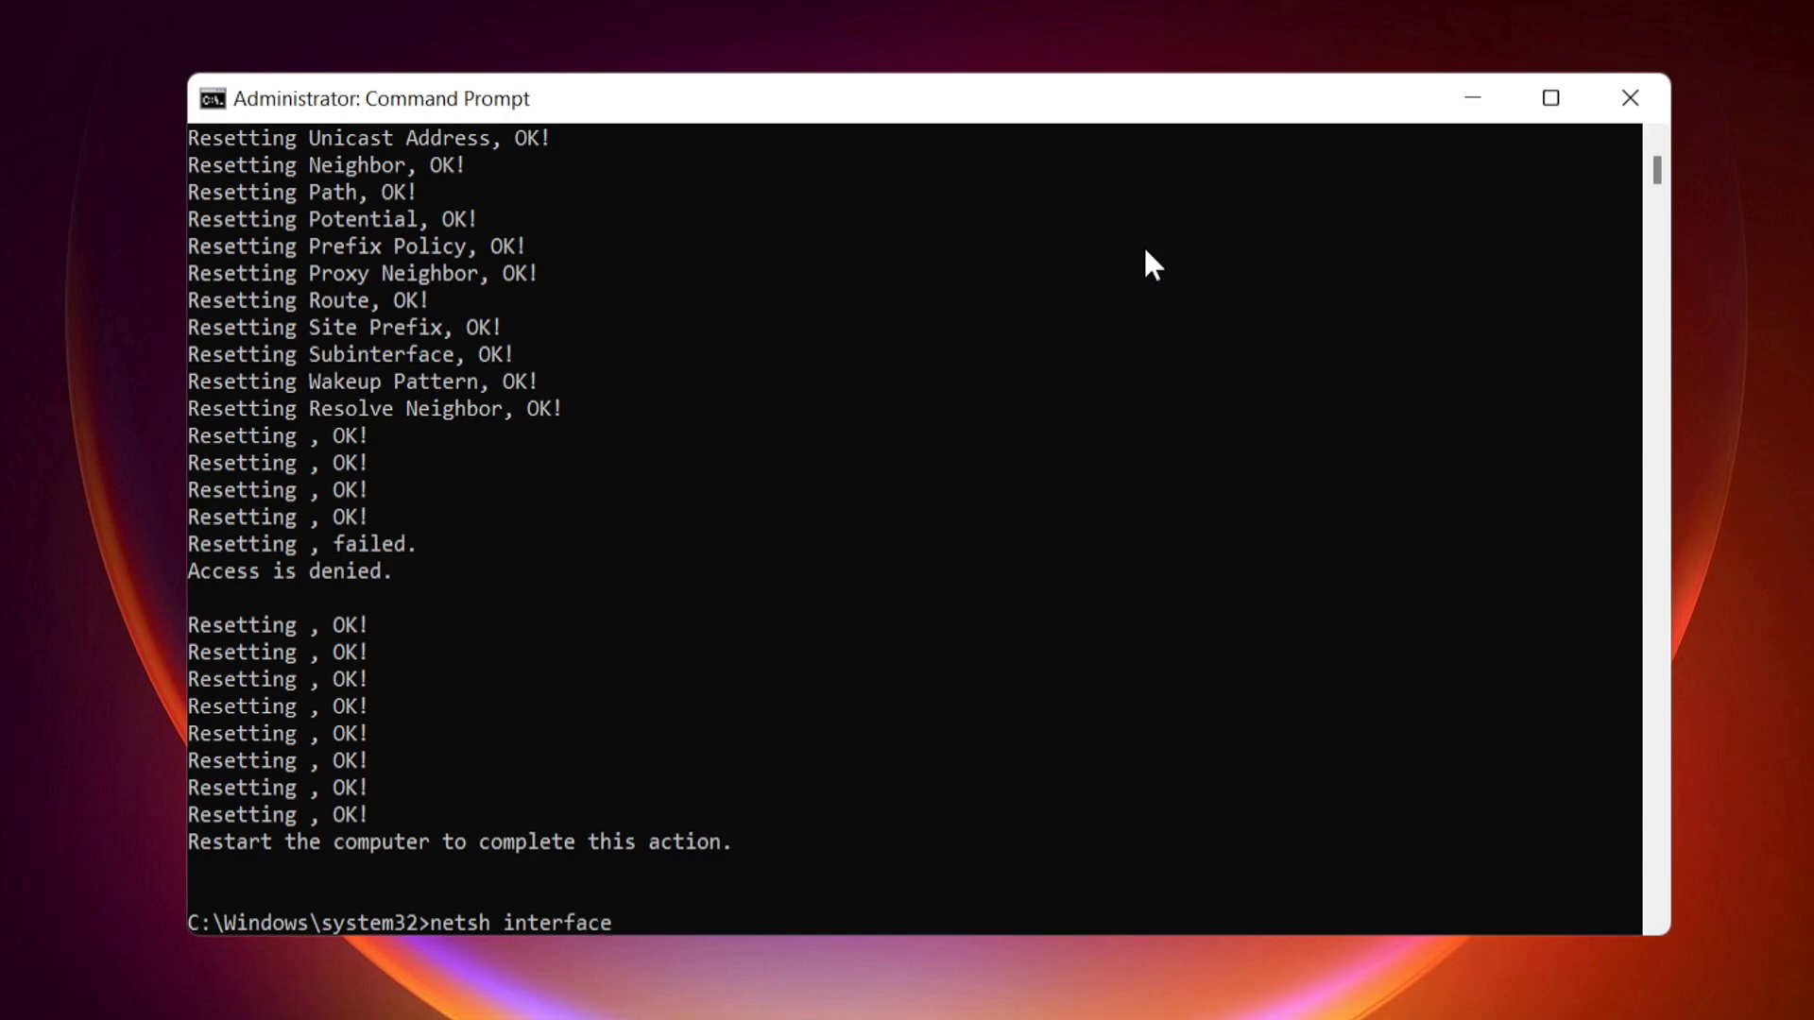
pyautogui.write('ipv')
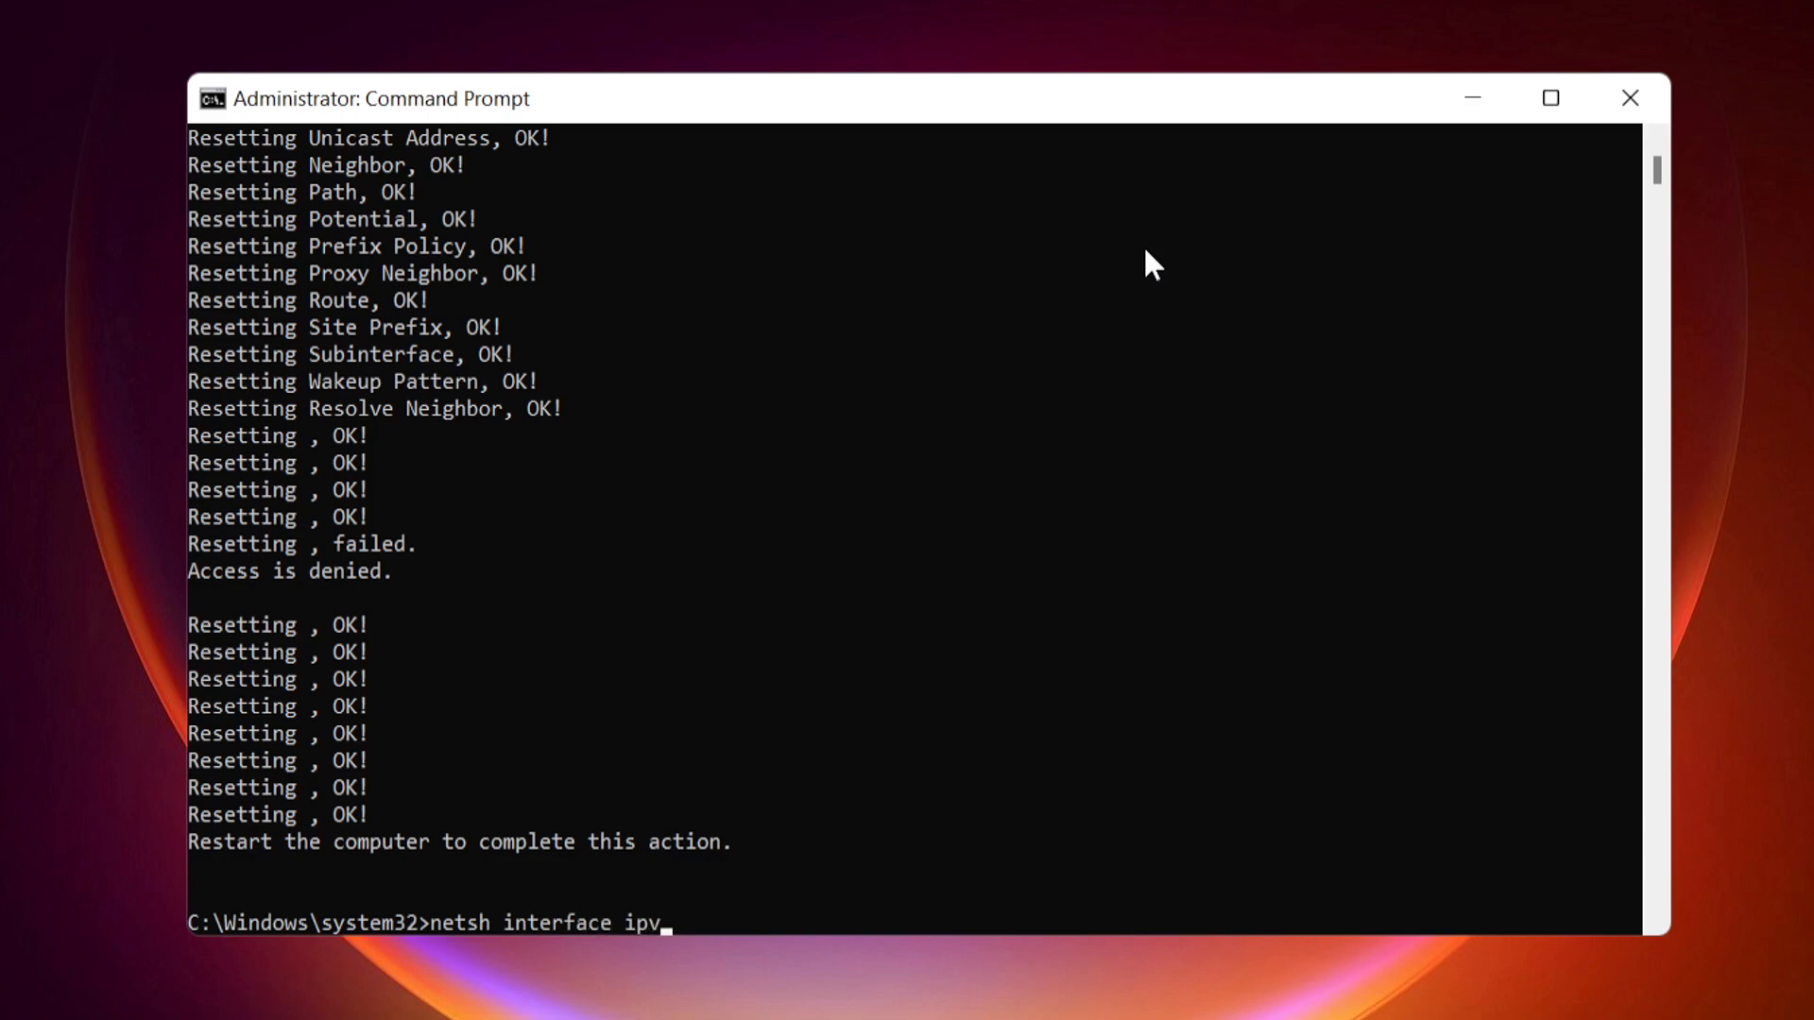
pyautogui.write('4 rese')
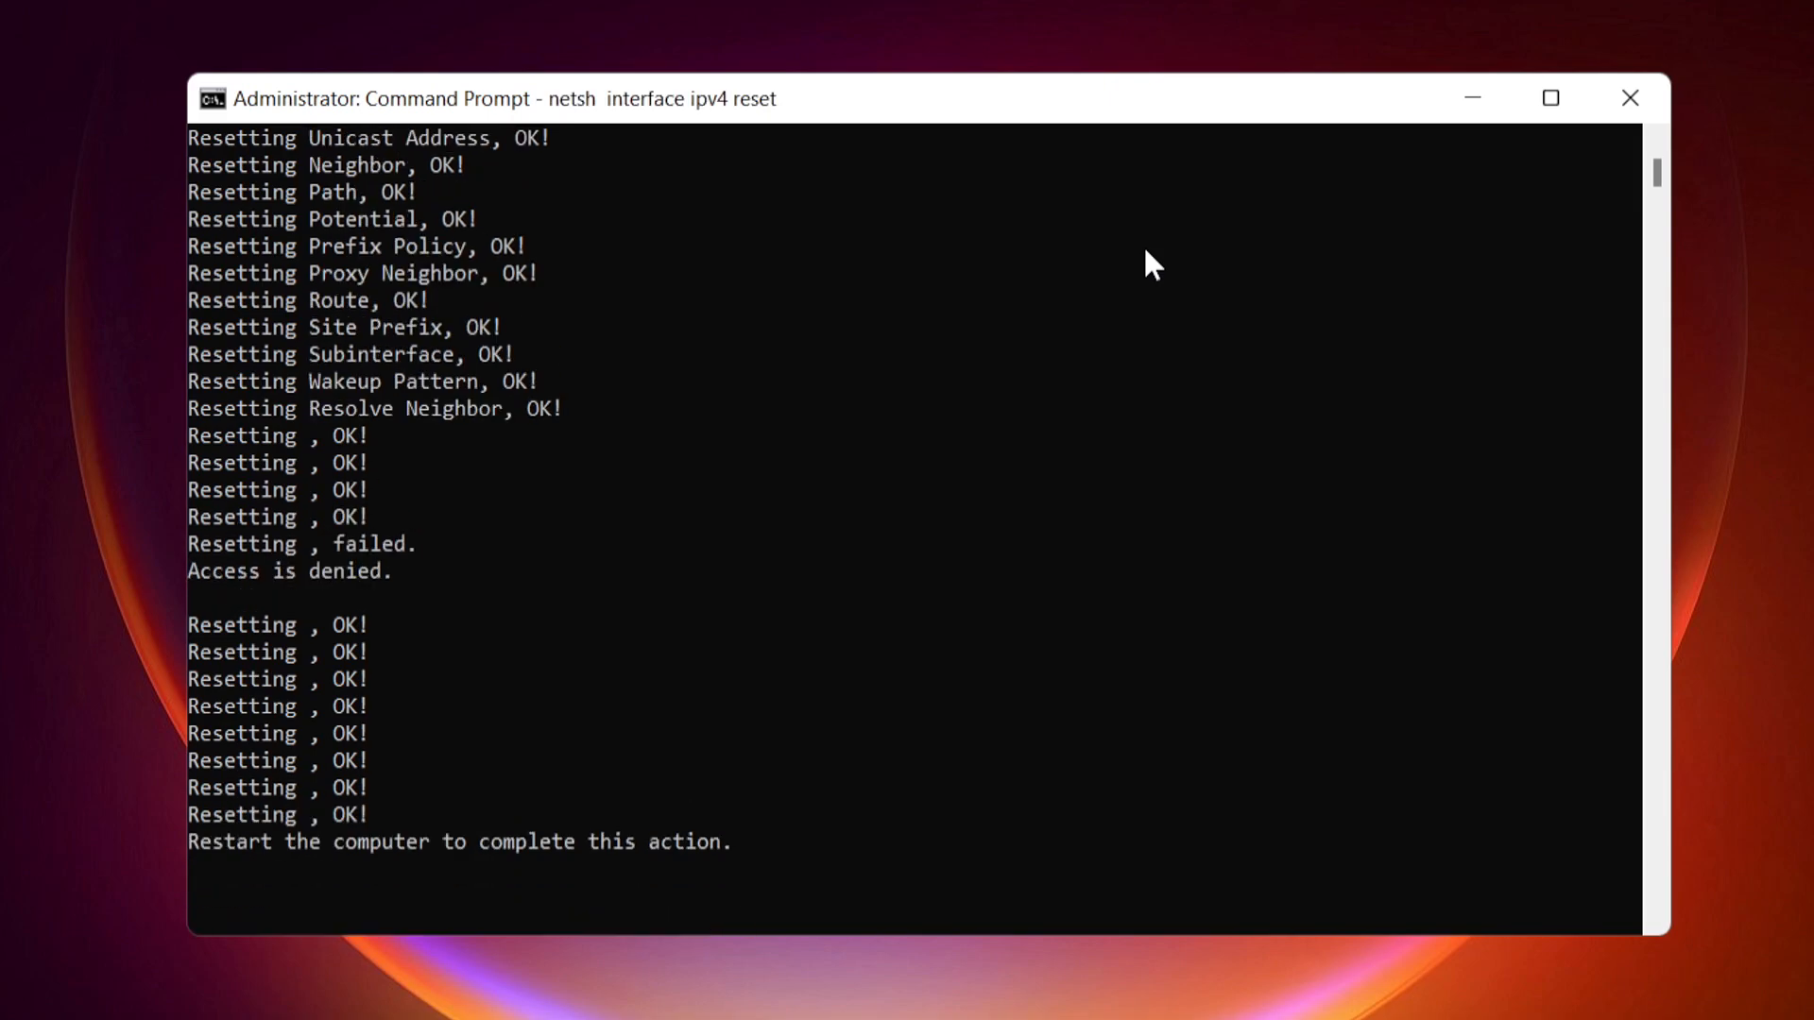
# Run netsh interface ipv6 reset to reset the IPv6 stack.
pyautogui.write('net')
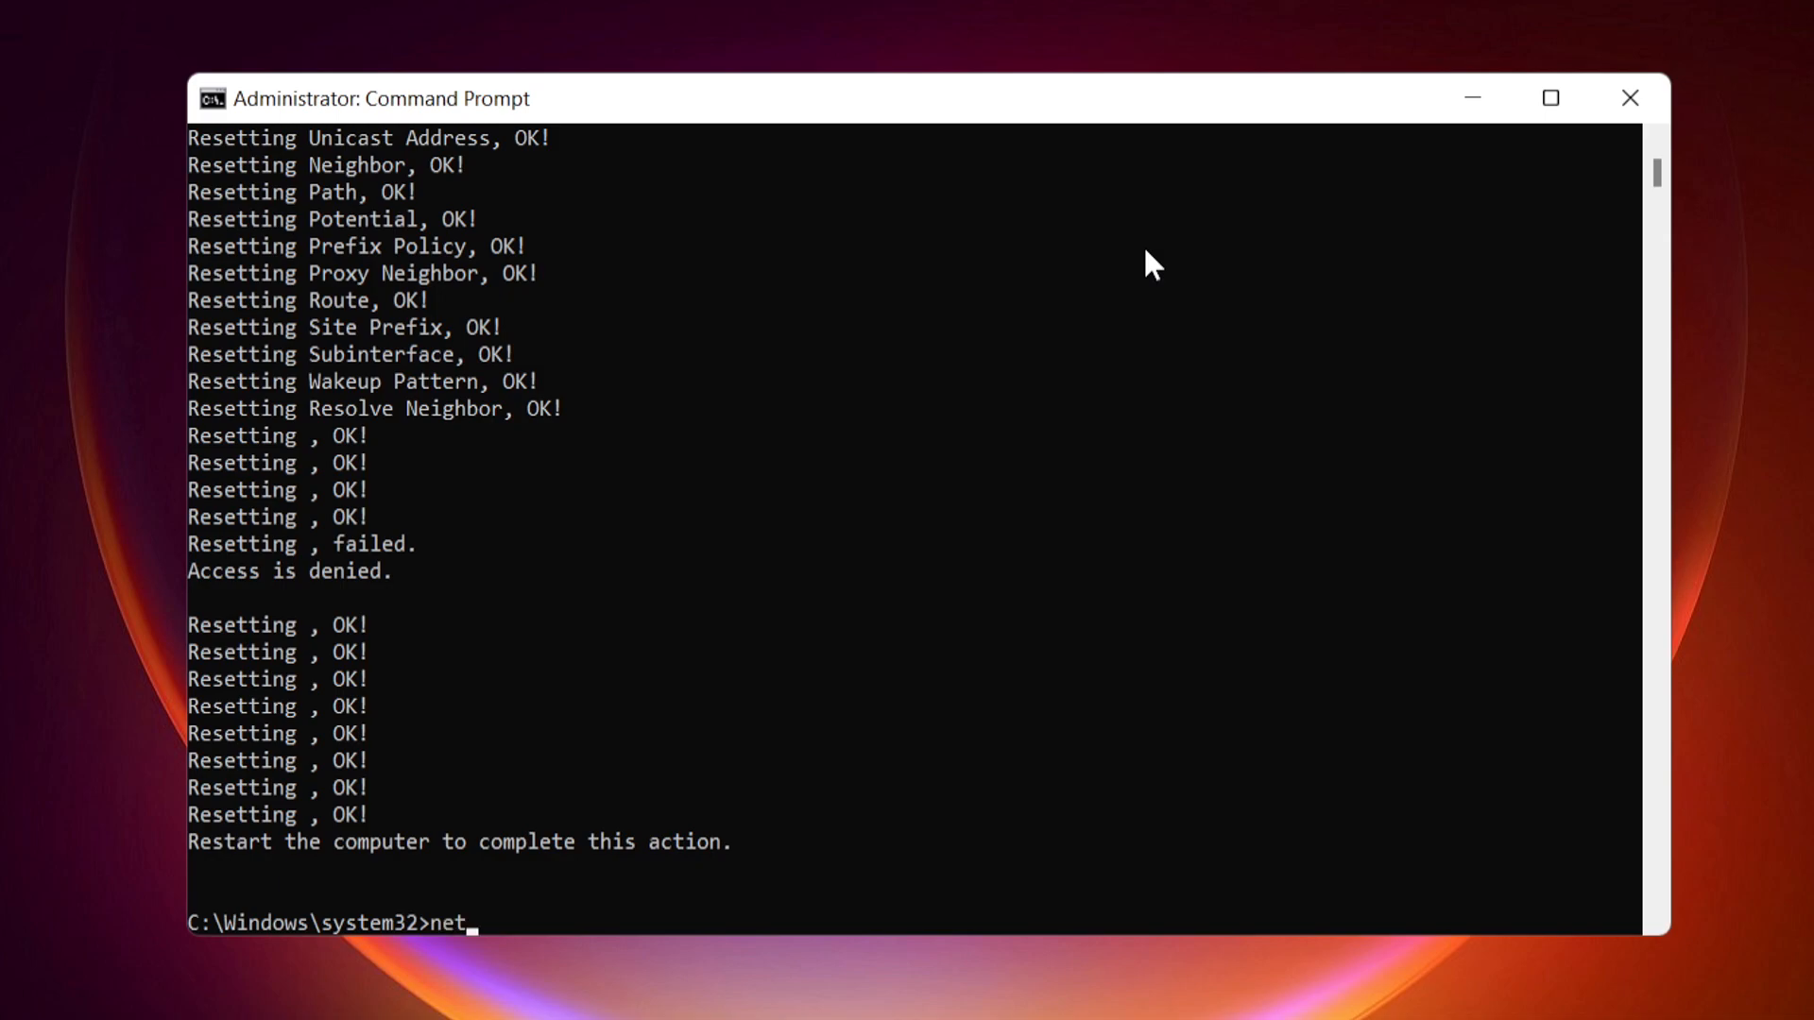
pyautogui.write('sh')
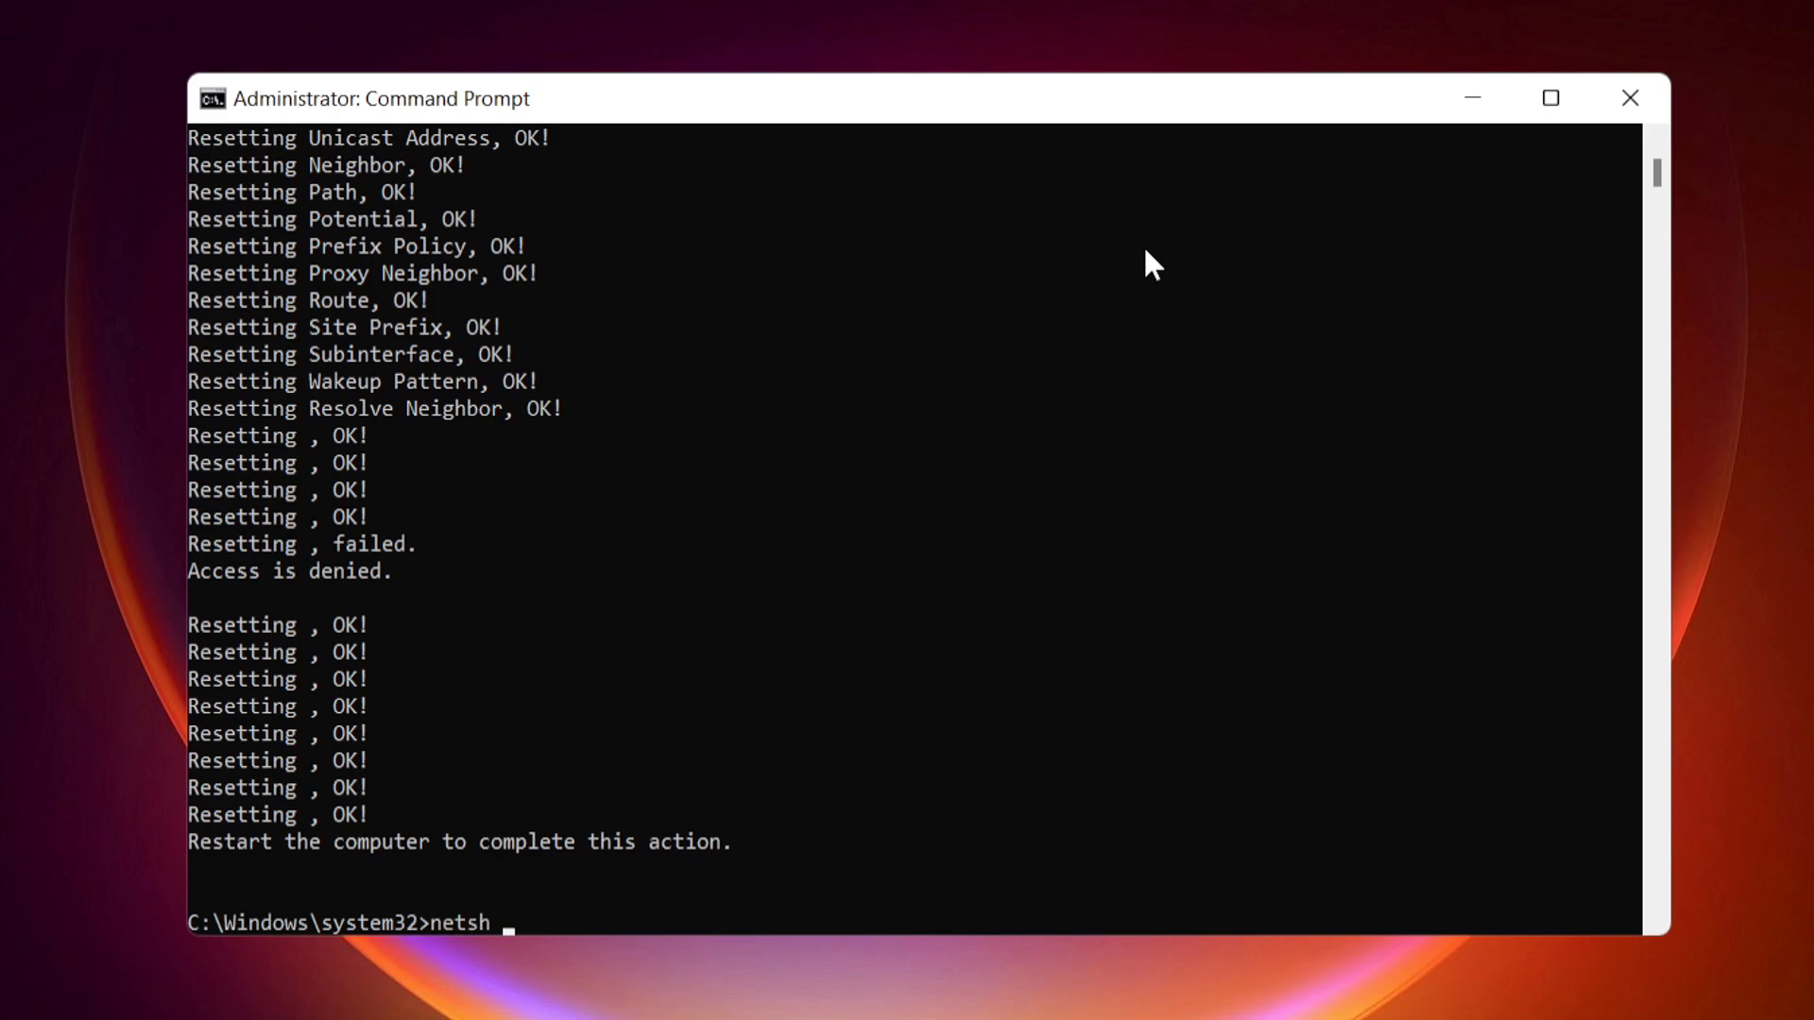
pyautogui.write('interface')
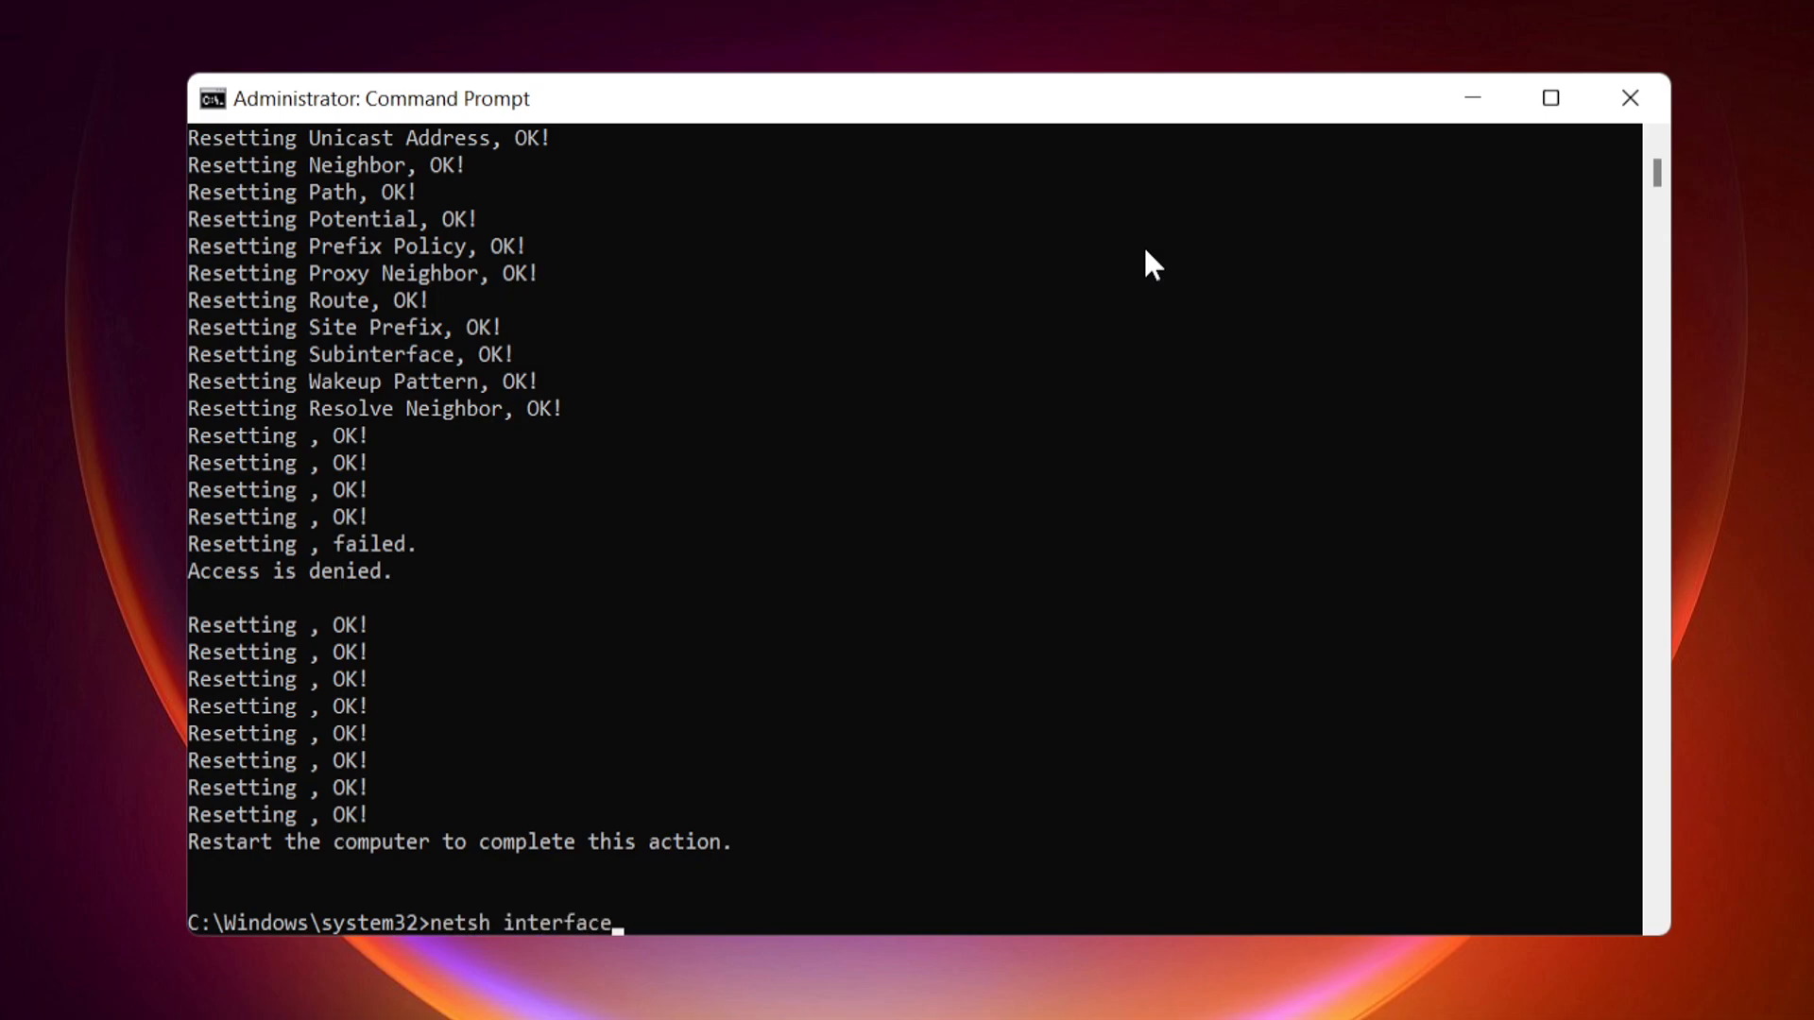
pyautogui.write('i')
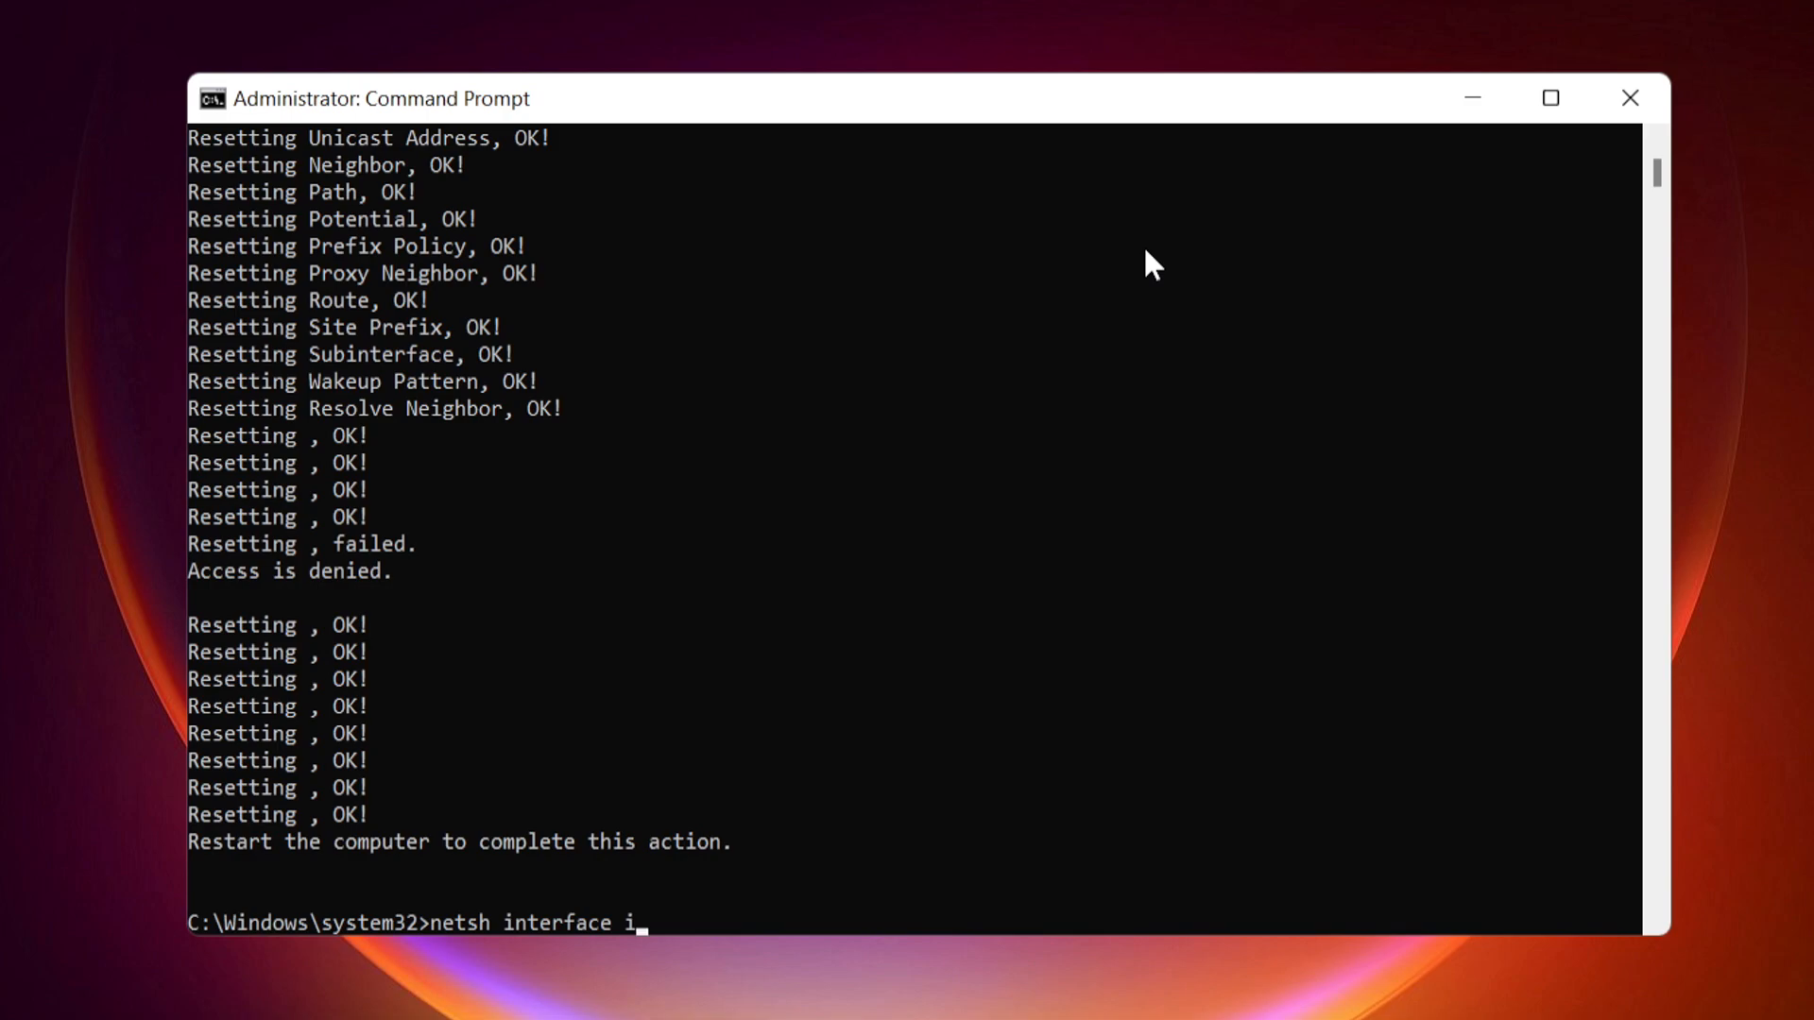
pyautogui.write('pv')
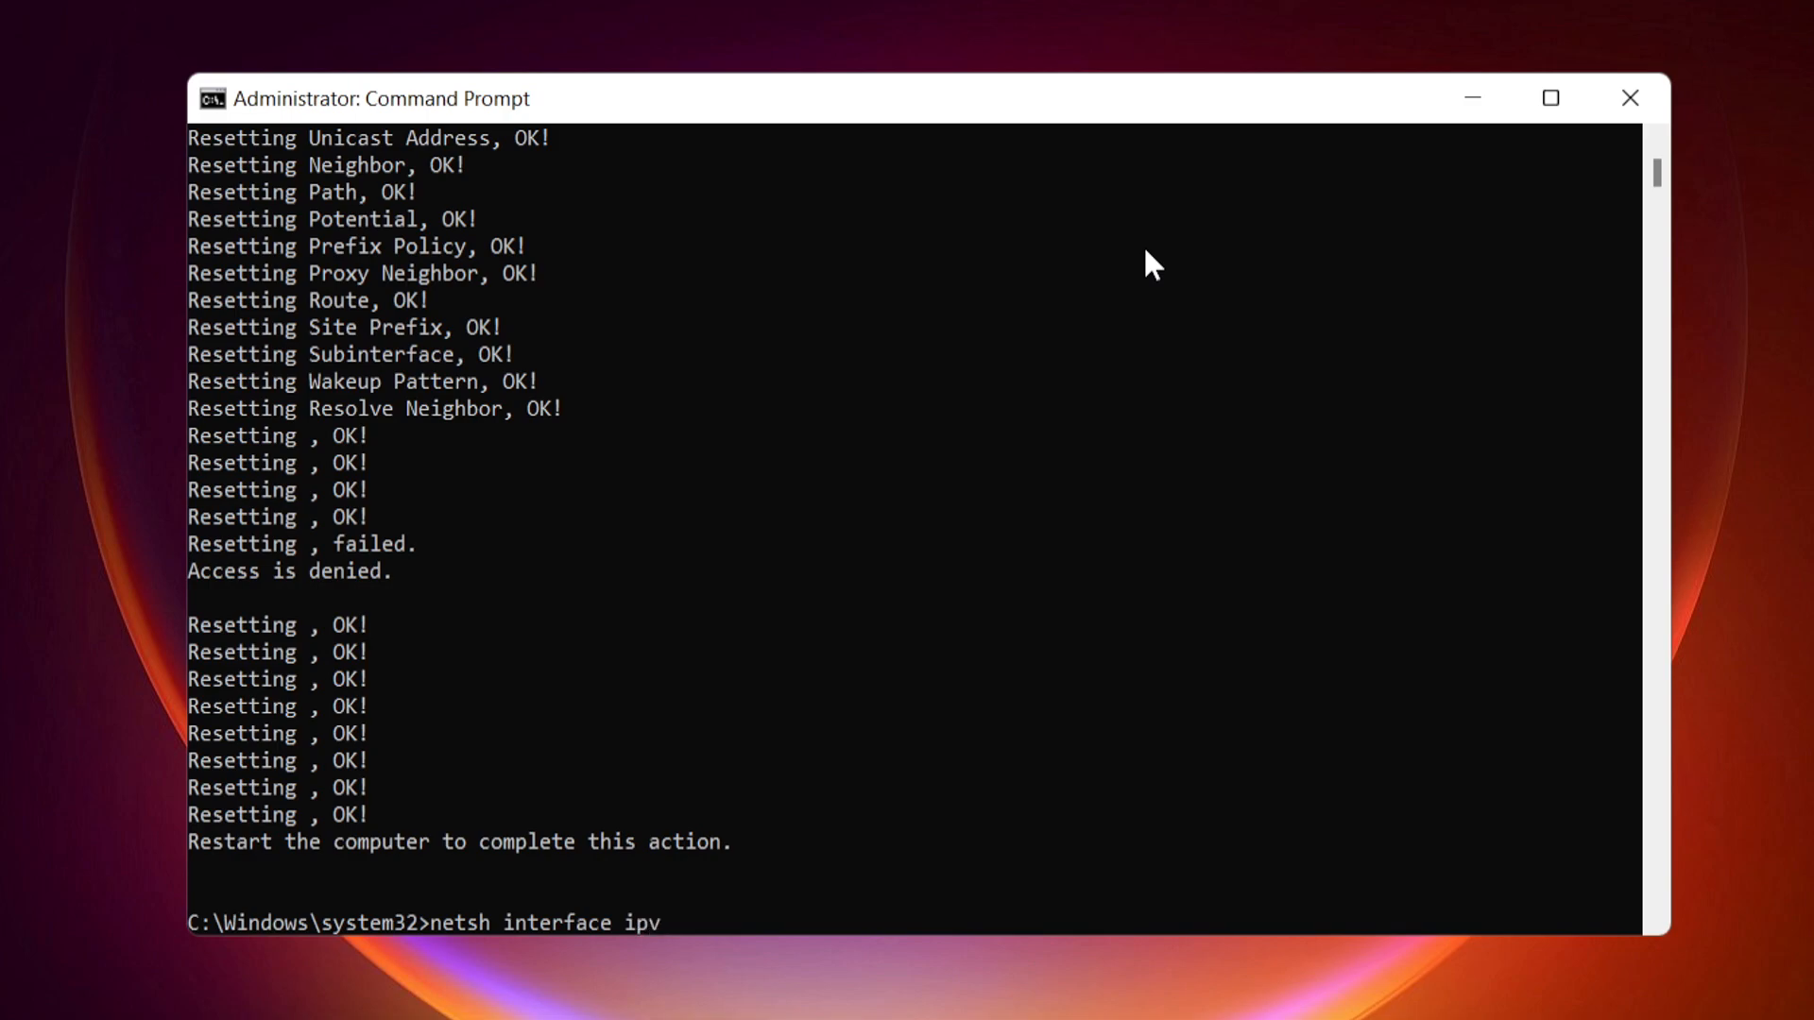
pyautogui.write('6 reset')
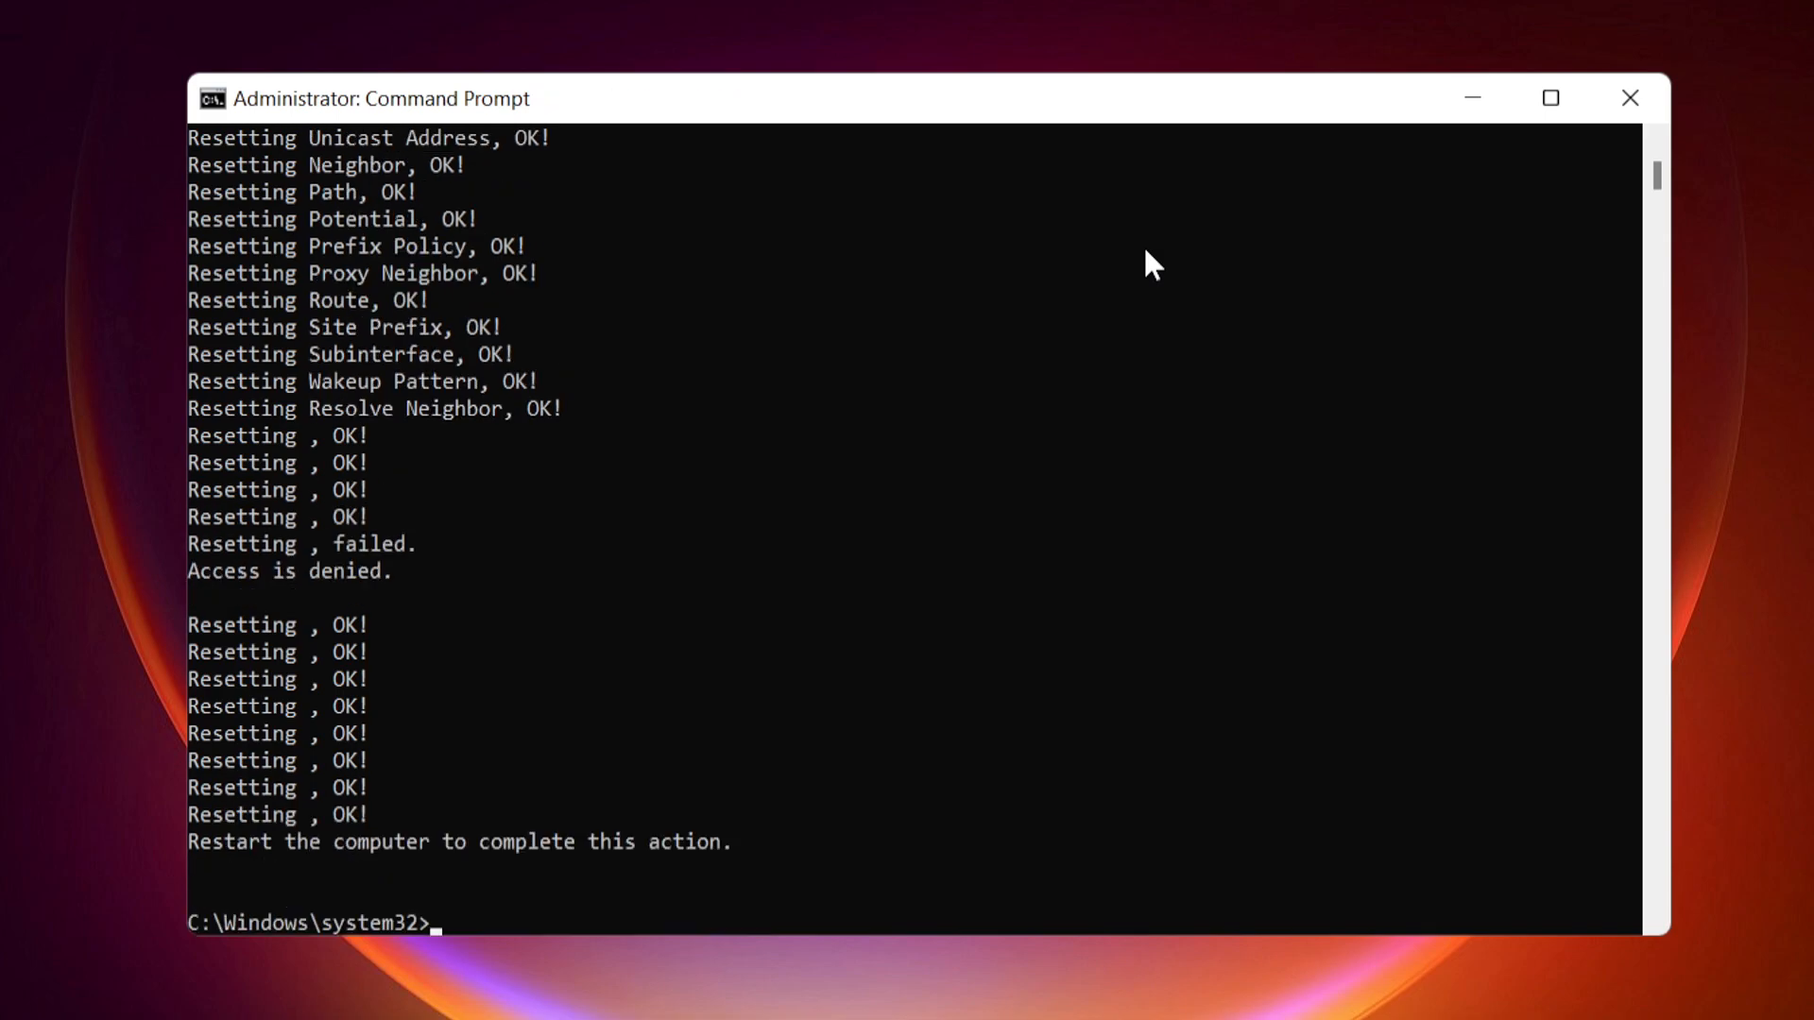
# Run netsh interface tcp reset so all TCP parameters report reset OK.
pyautogui.write('netsh')
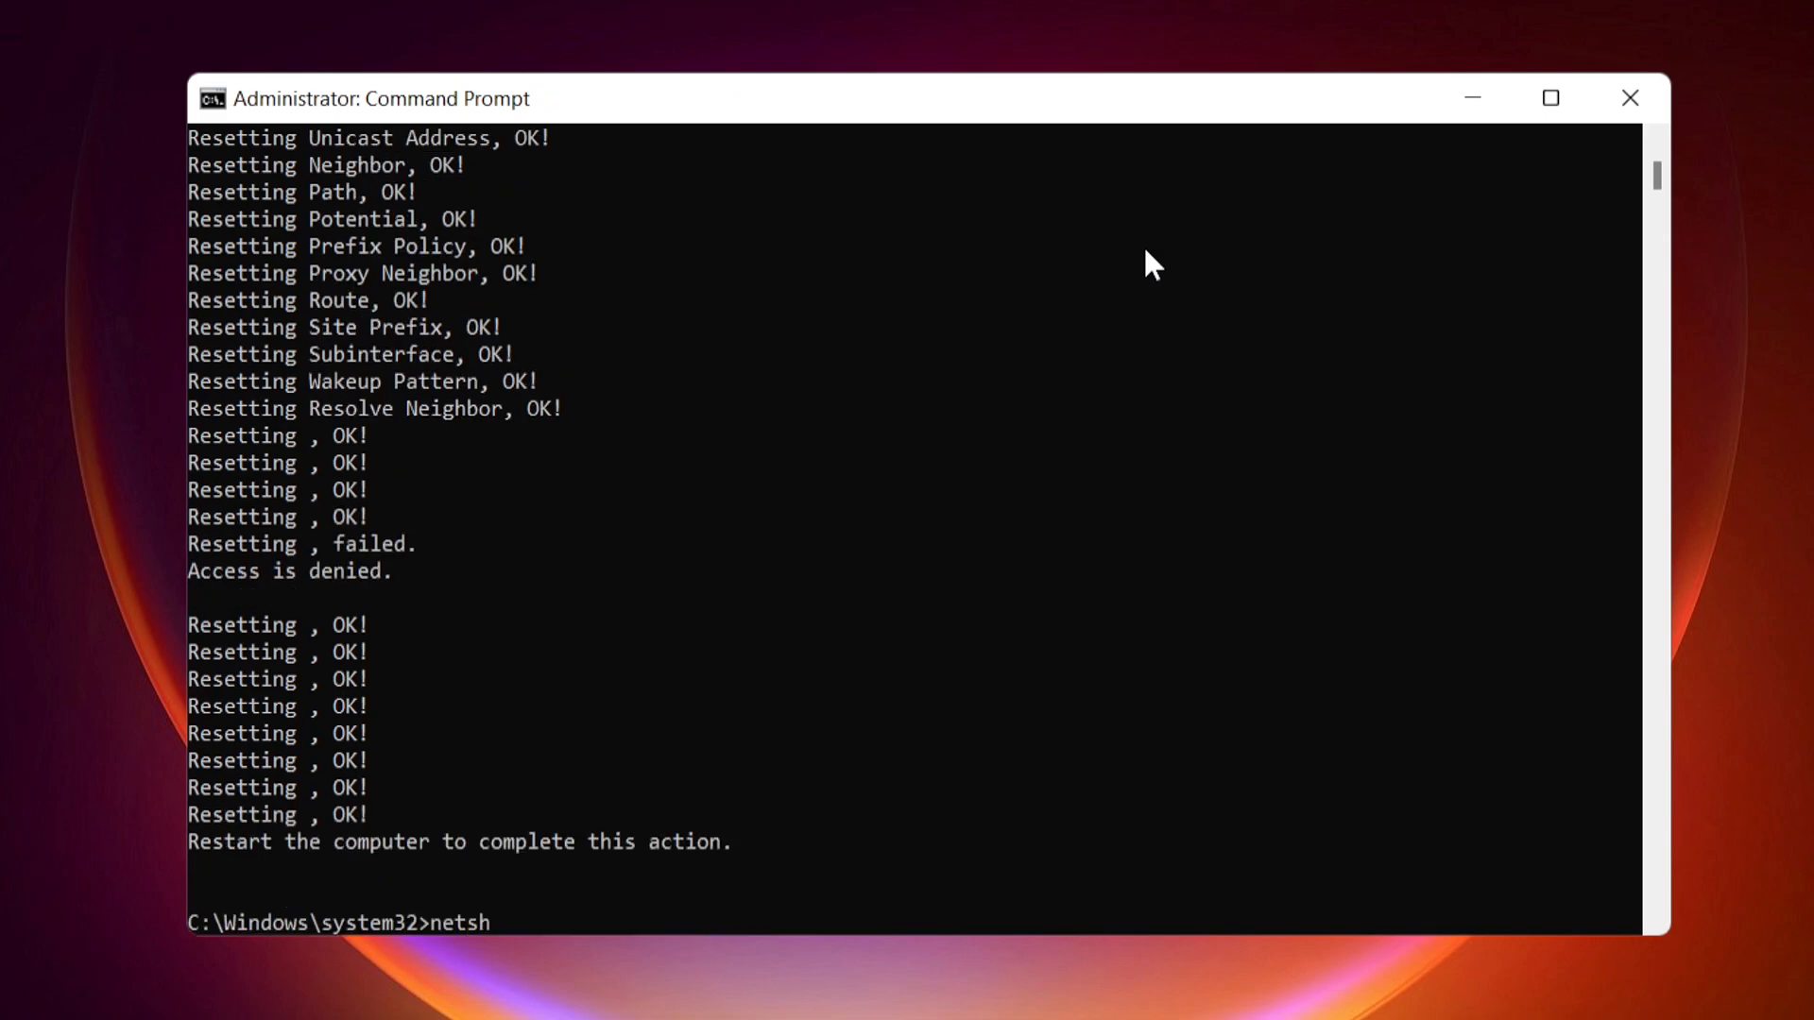
pyautogui.write('inter')
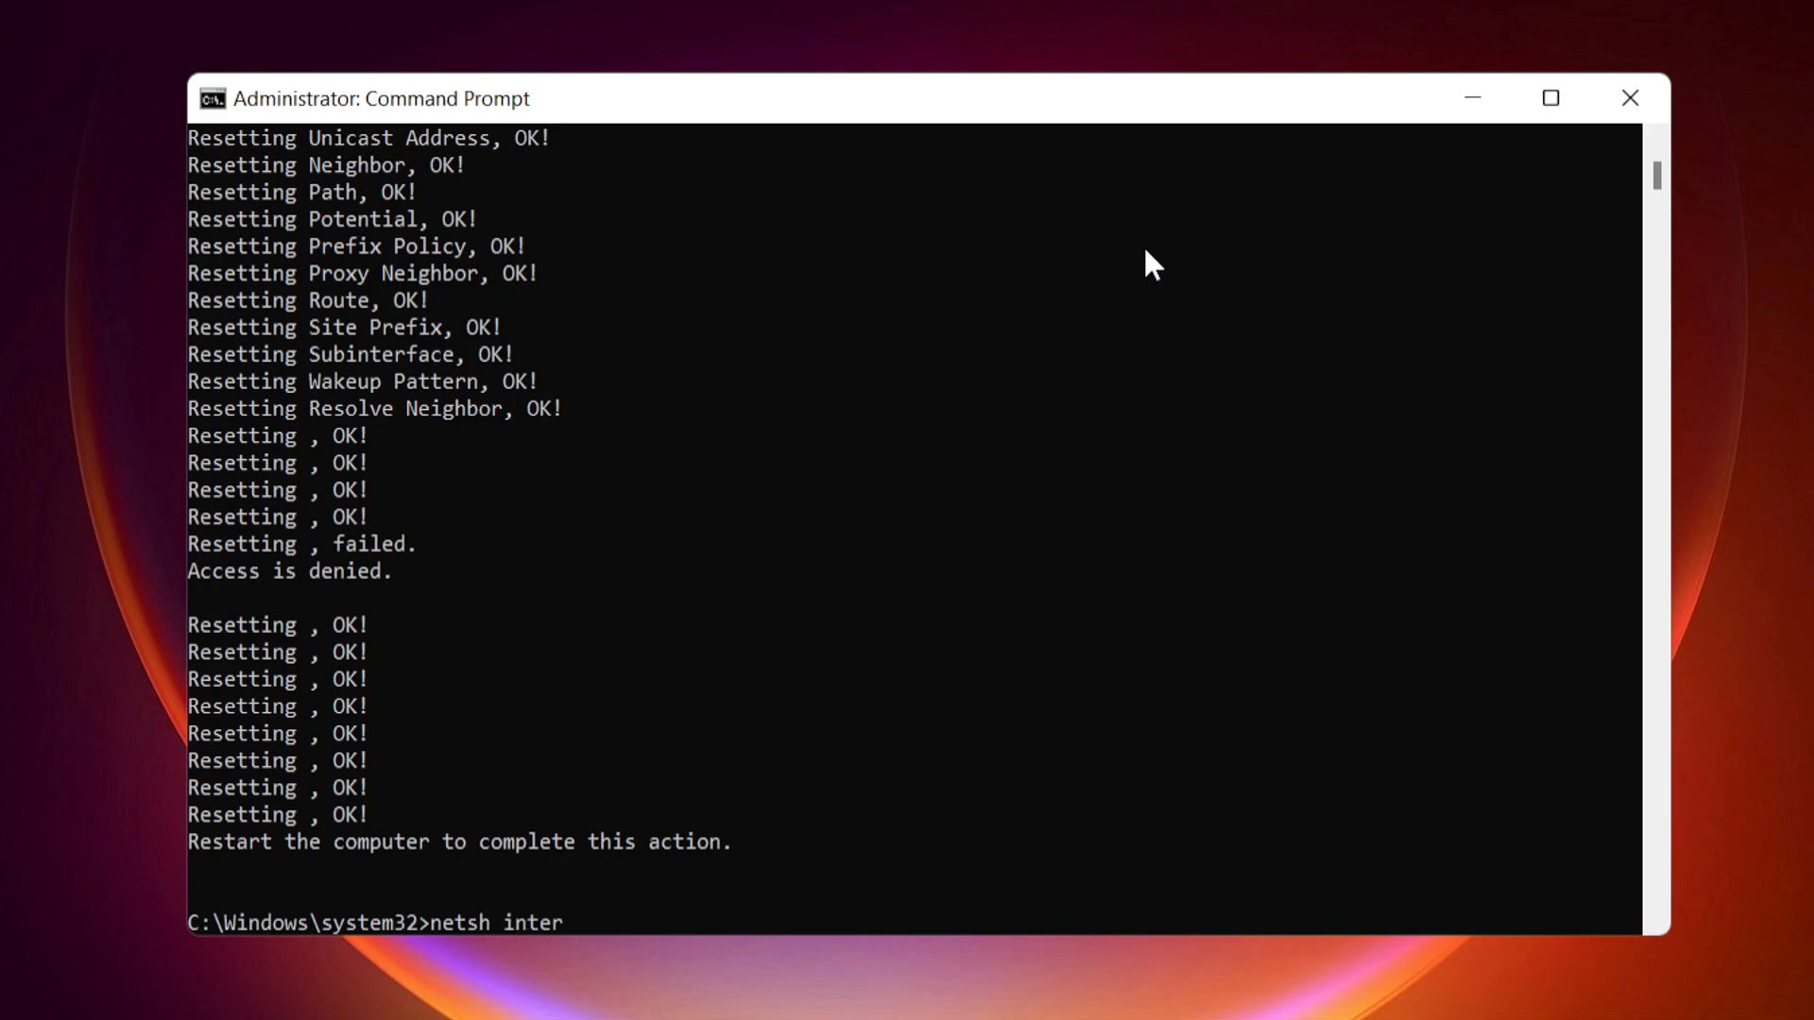
pyautogui.write('face')
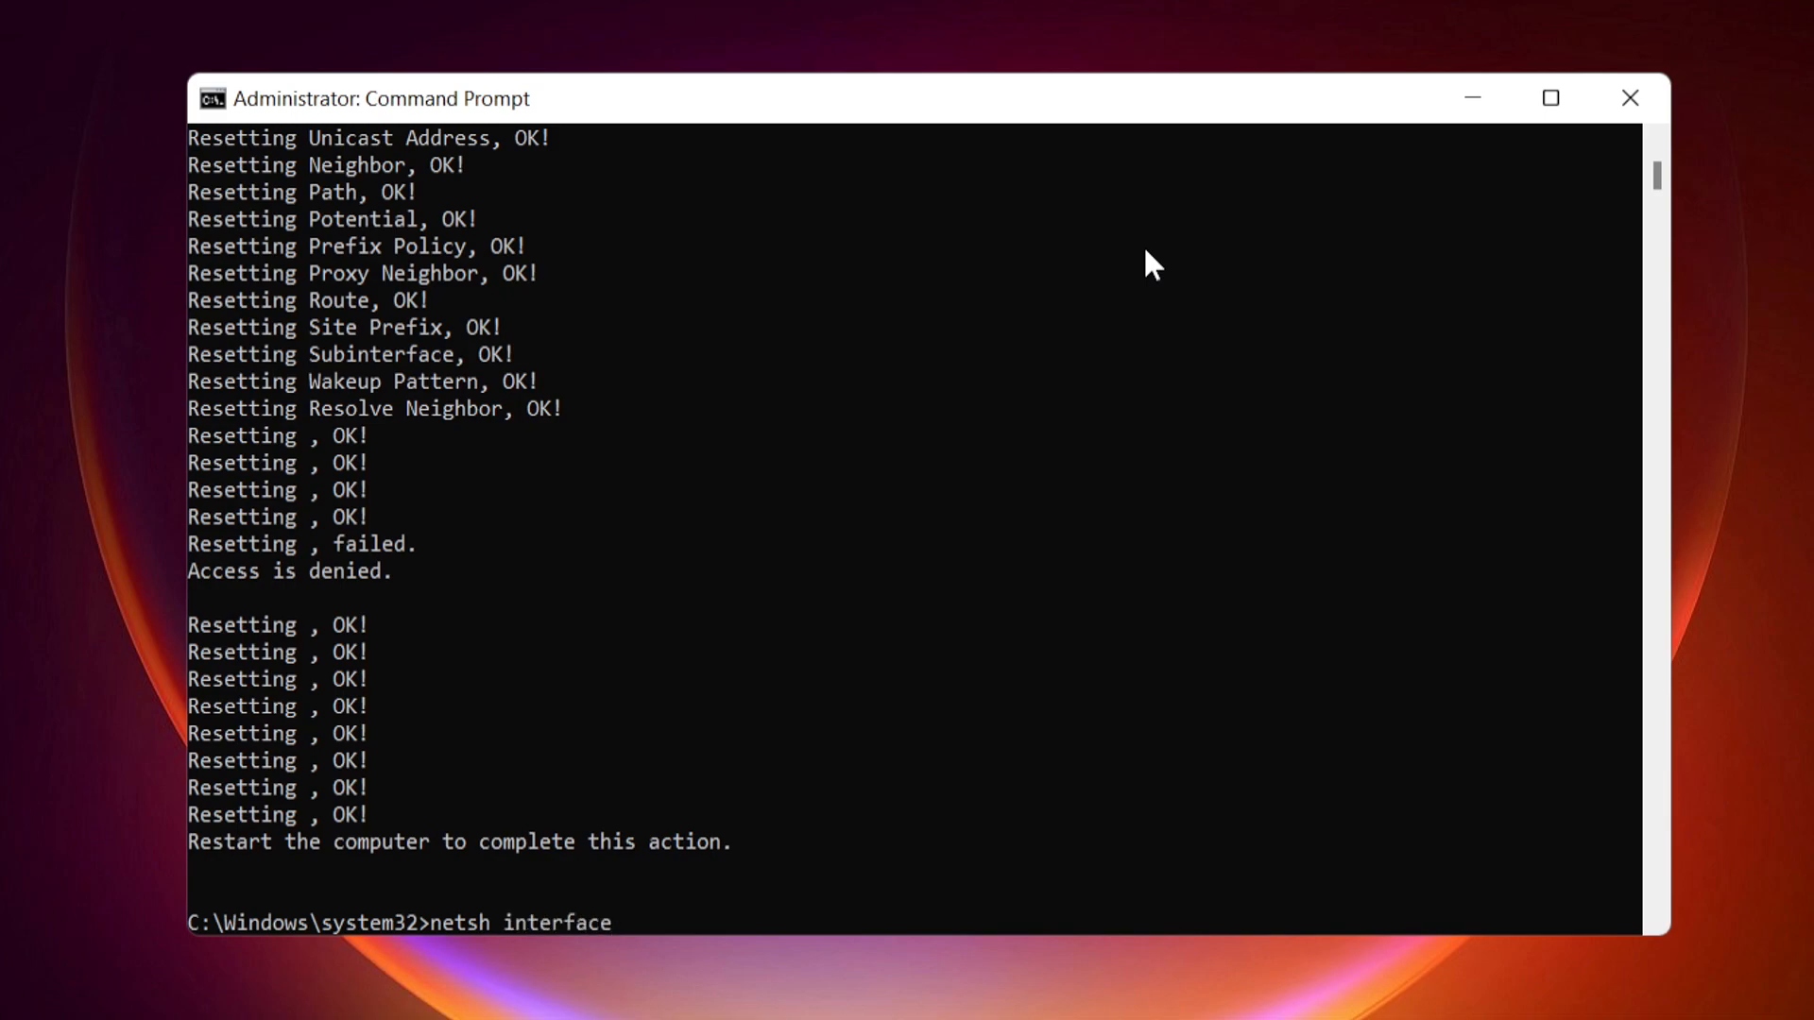
pyautogui.write('tcp reset')
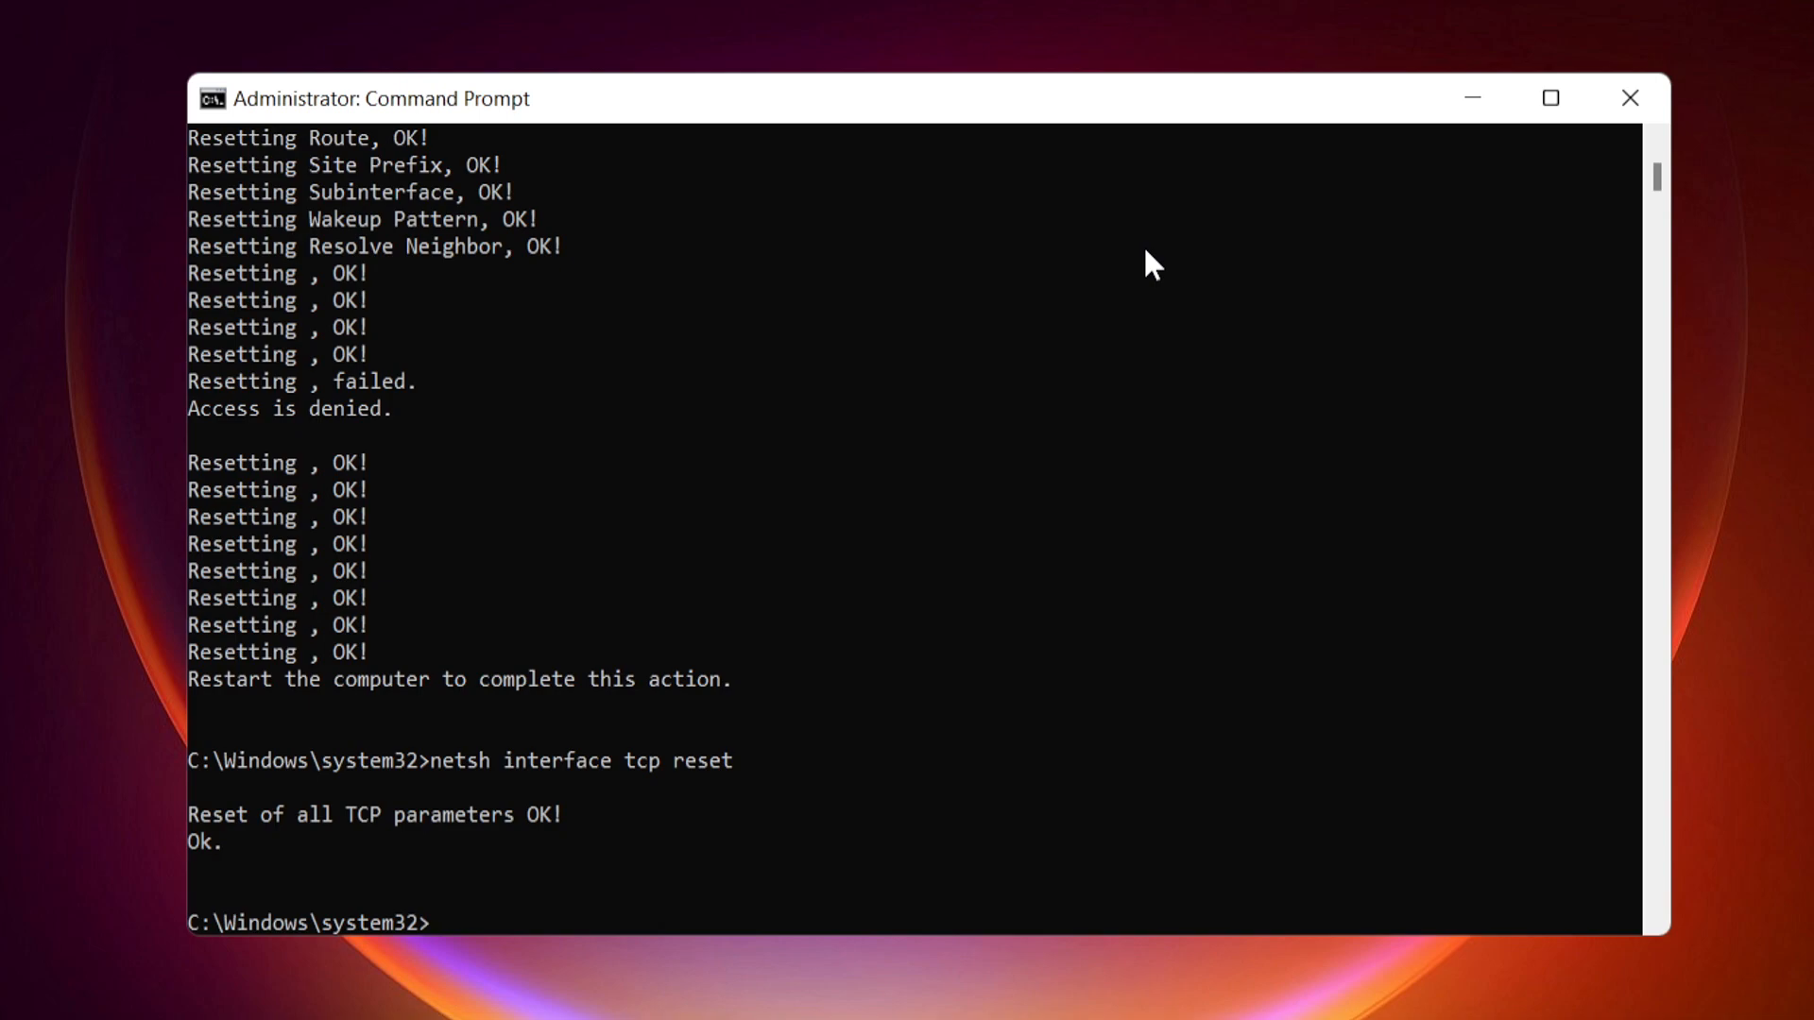
pyautogui.moveTo(1629, 96)
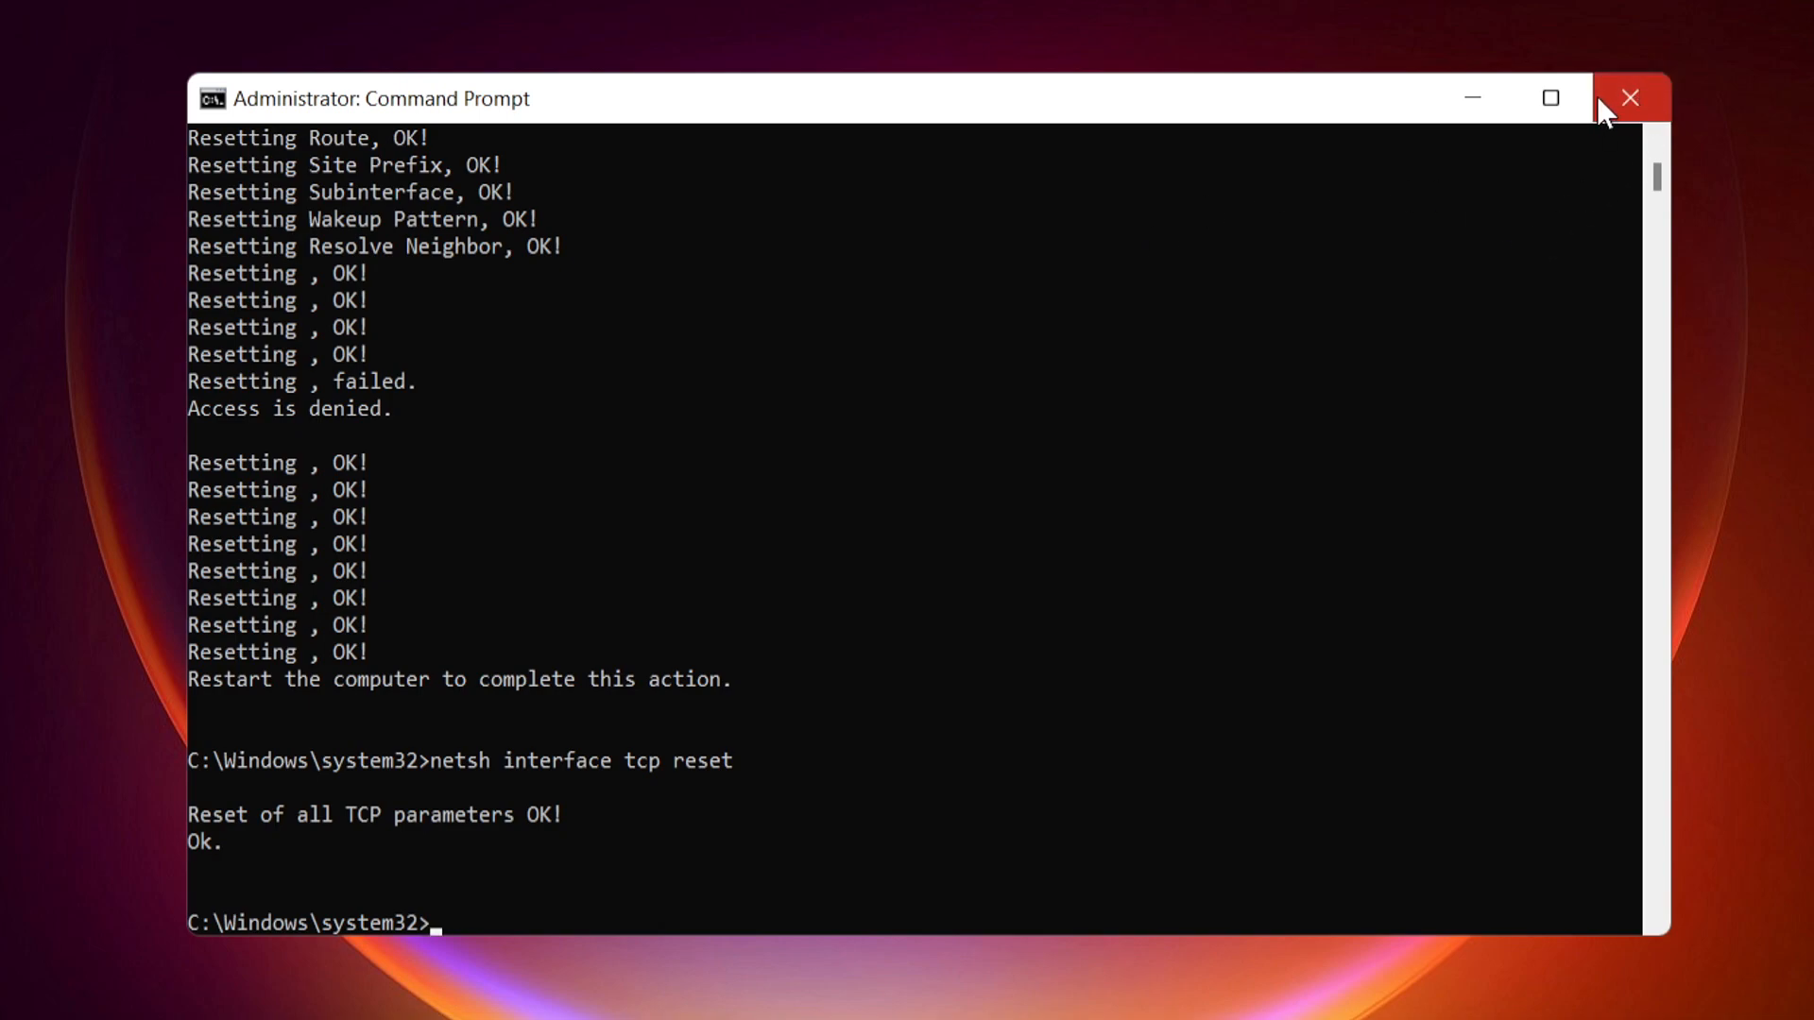
pyautogui.moveTo(1628, 98)
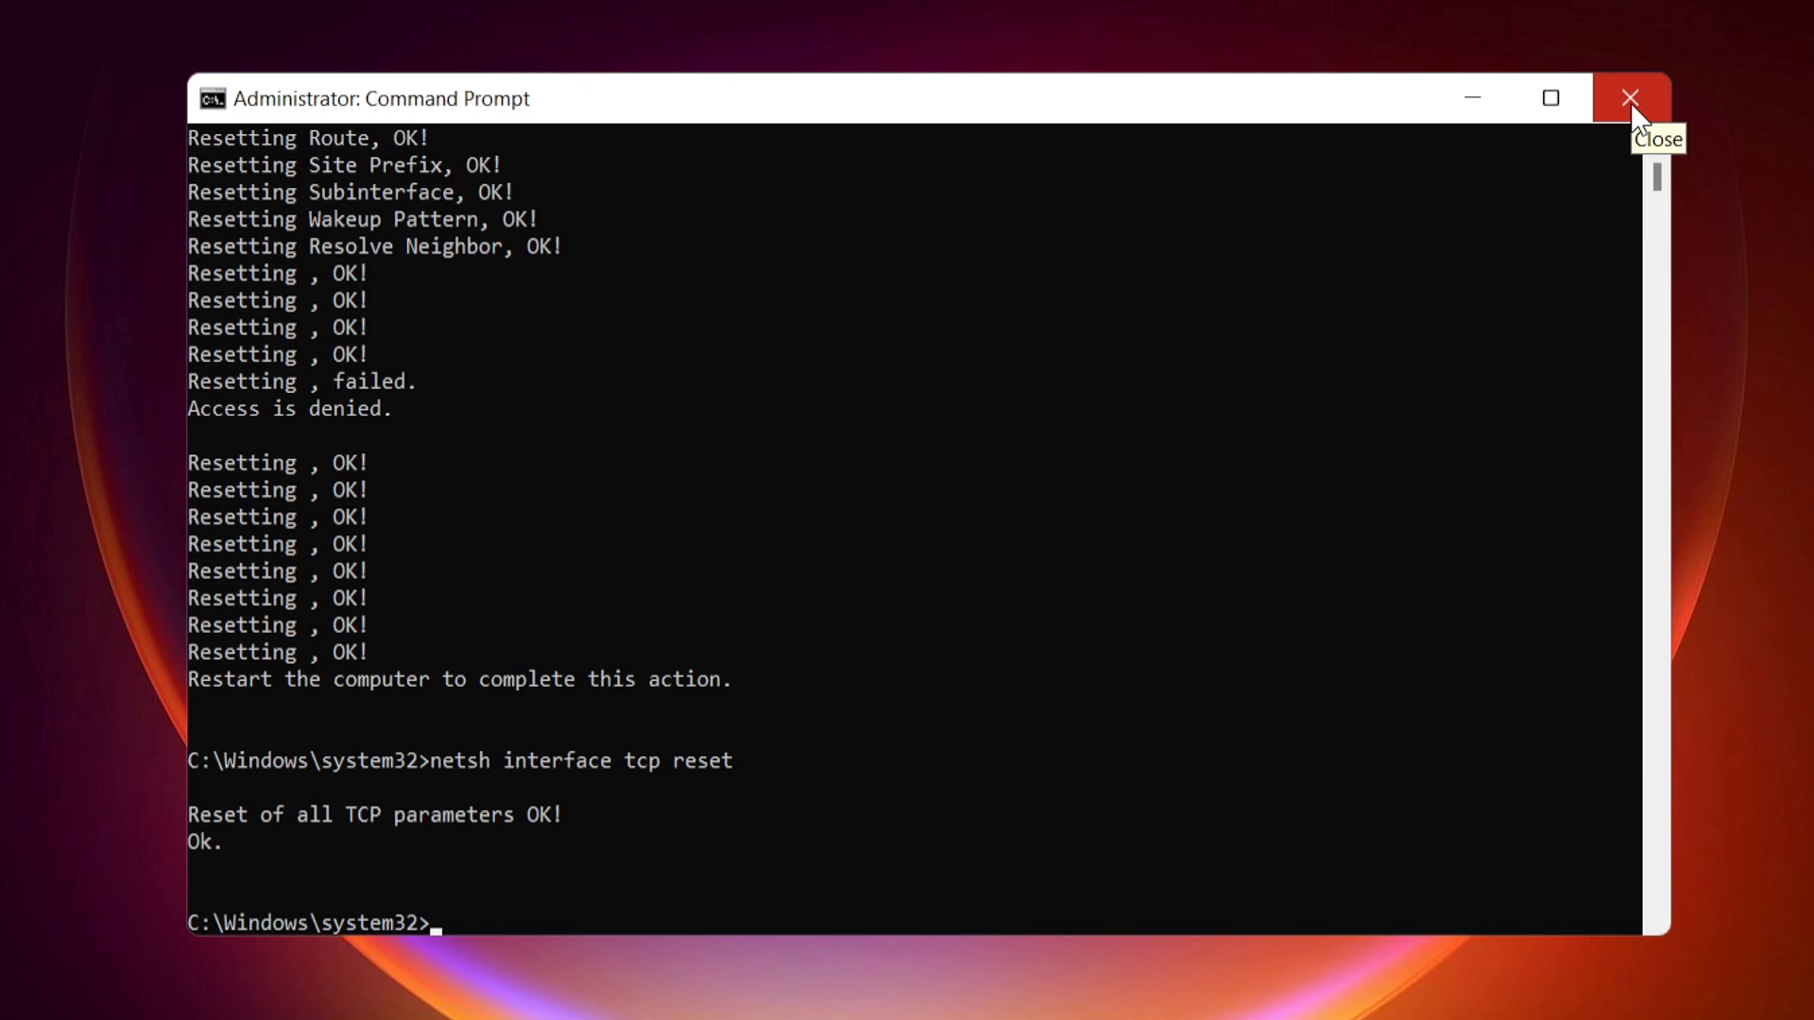
# Close Command Prompt and bring up the Start menu's power options, then dismiss them.
pyautogui.click(1630, 98)
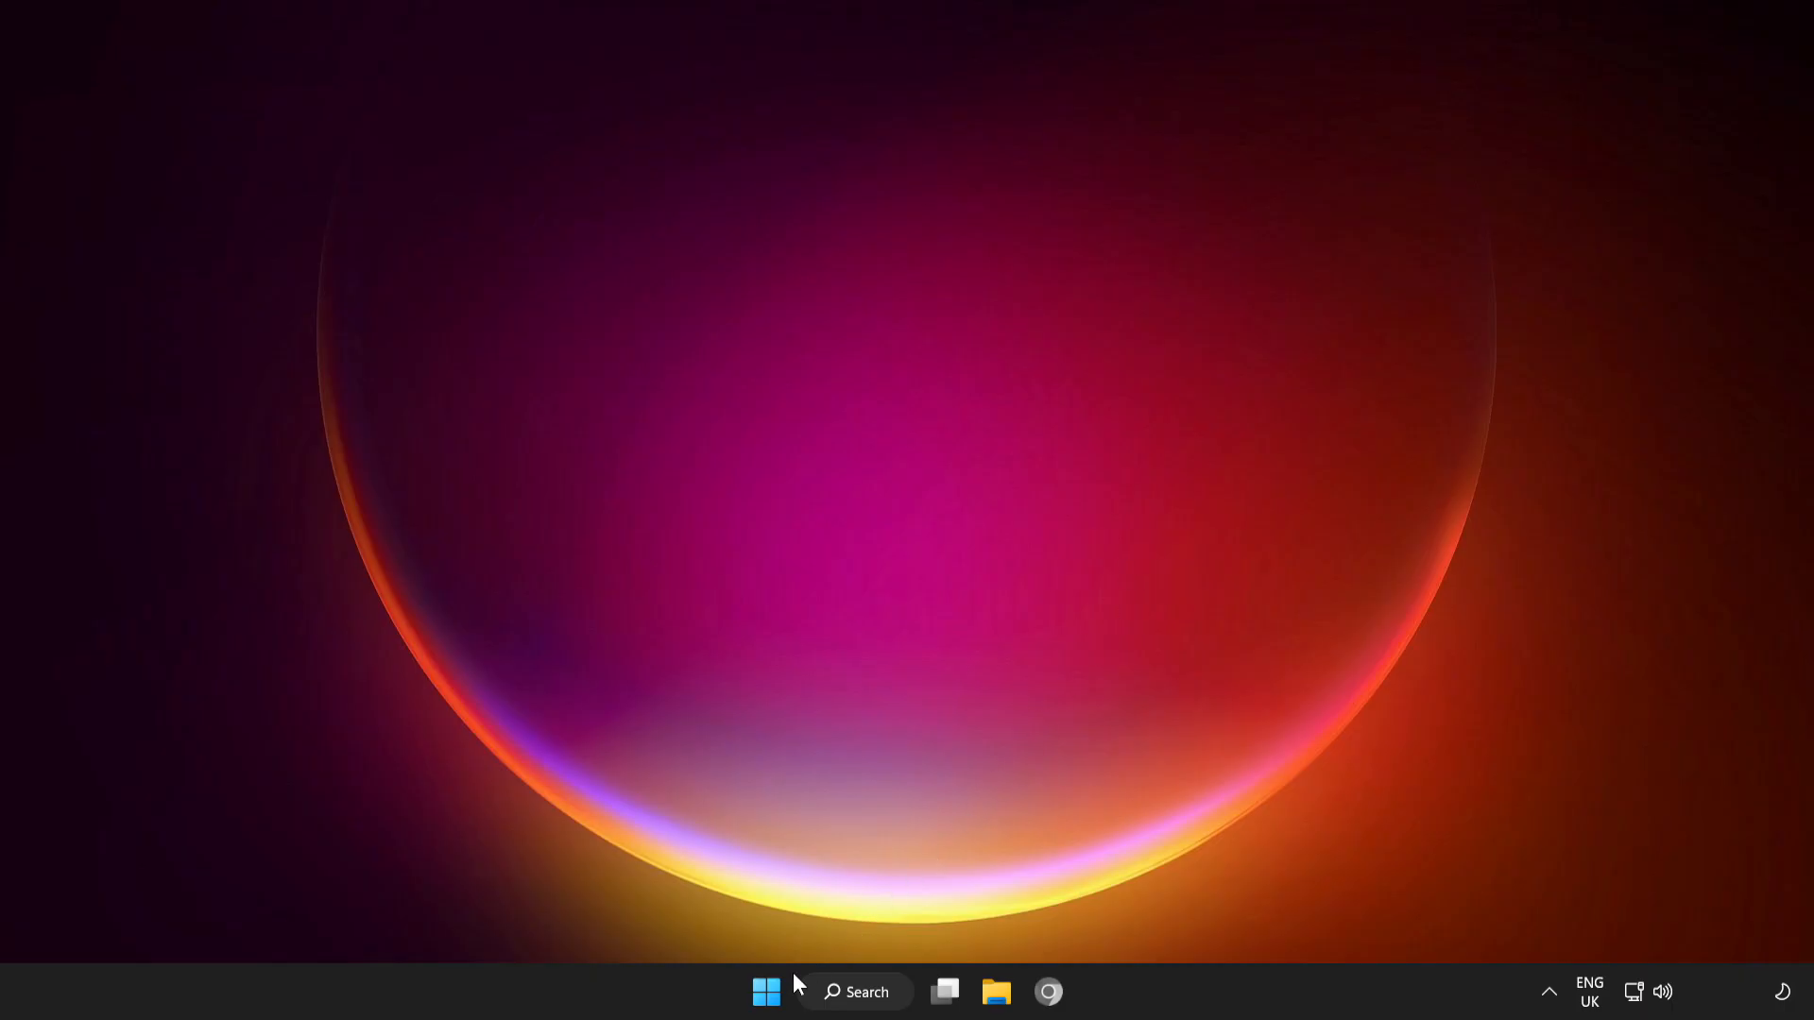
pyautogui.click(766, 992)
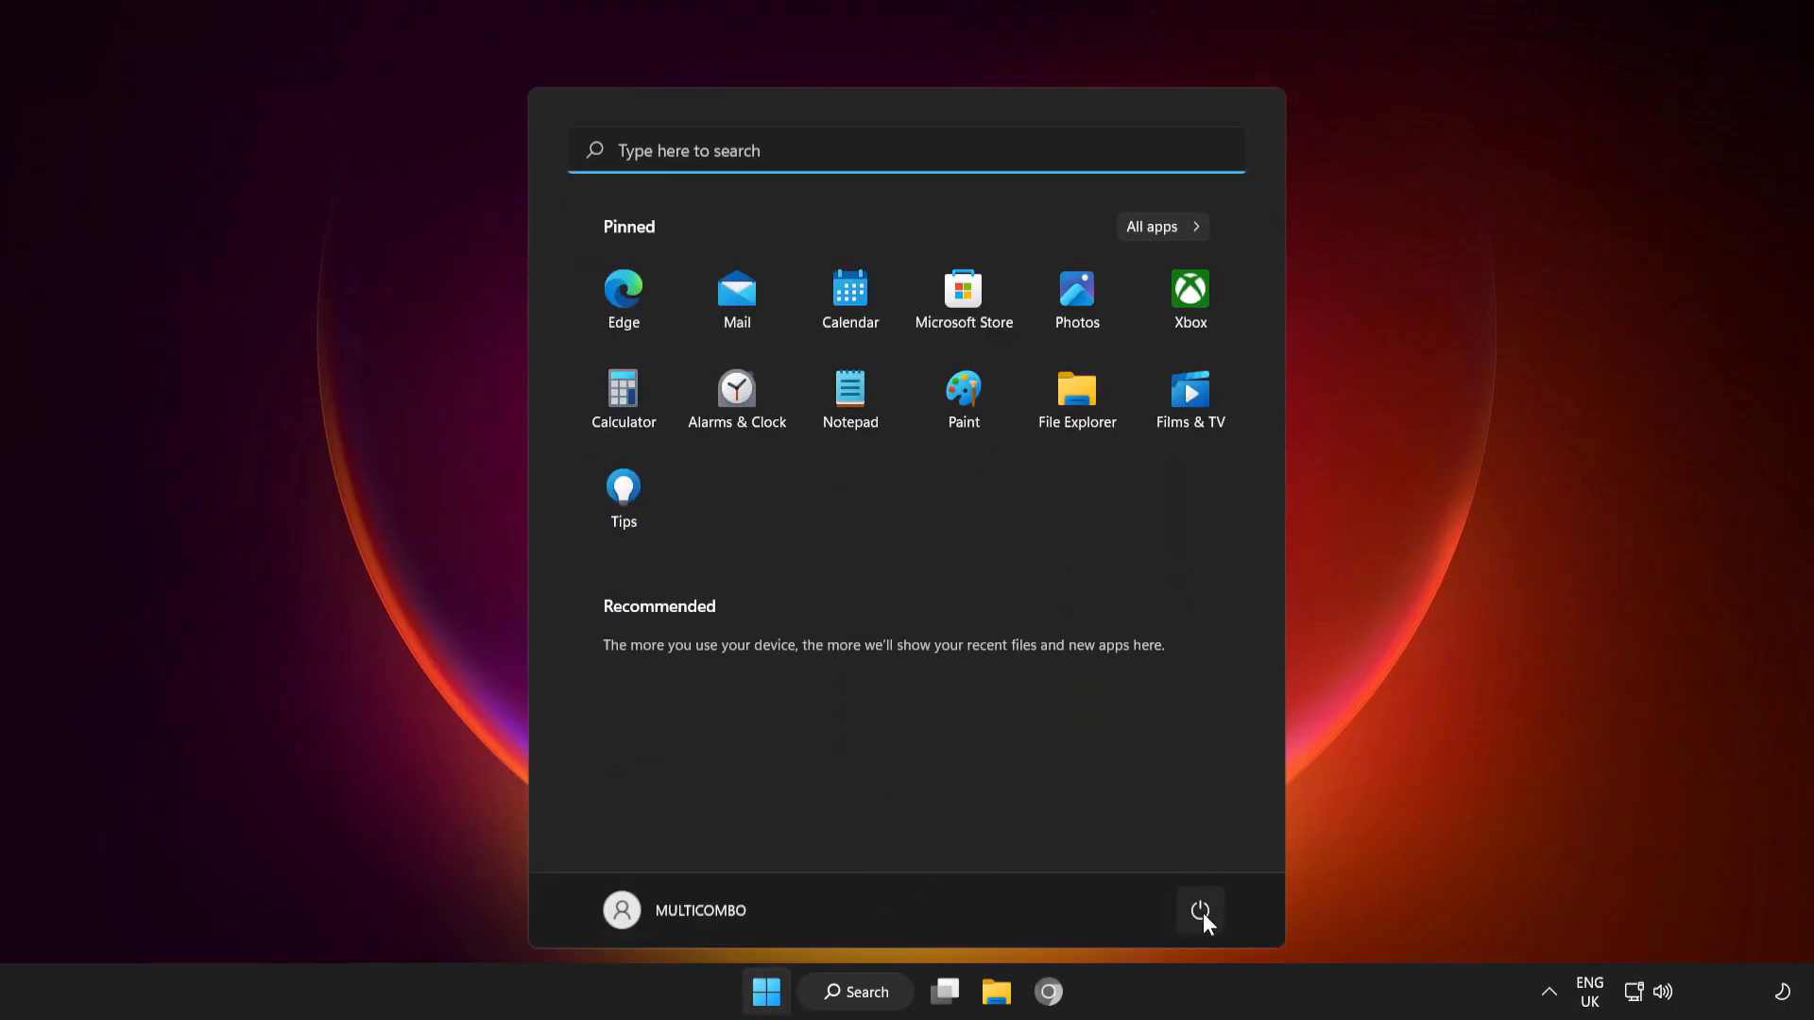
pyautogui.click(1201, 910)
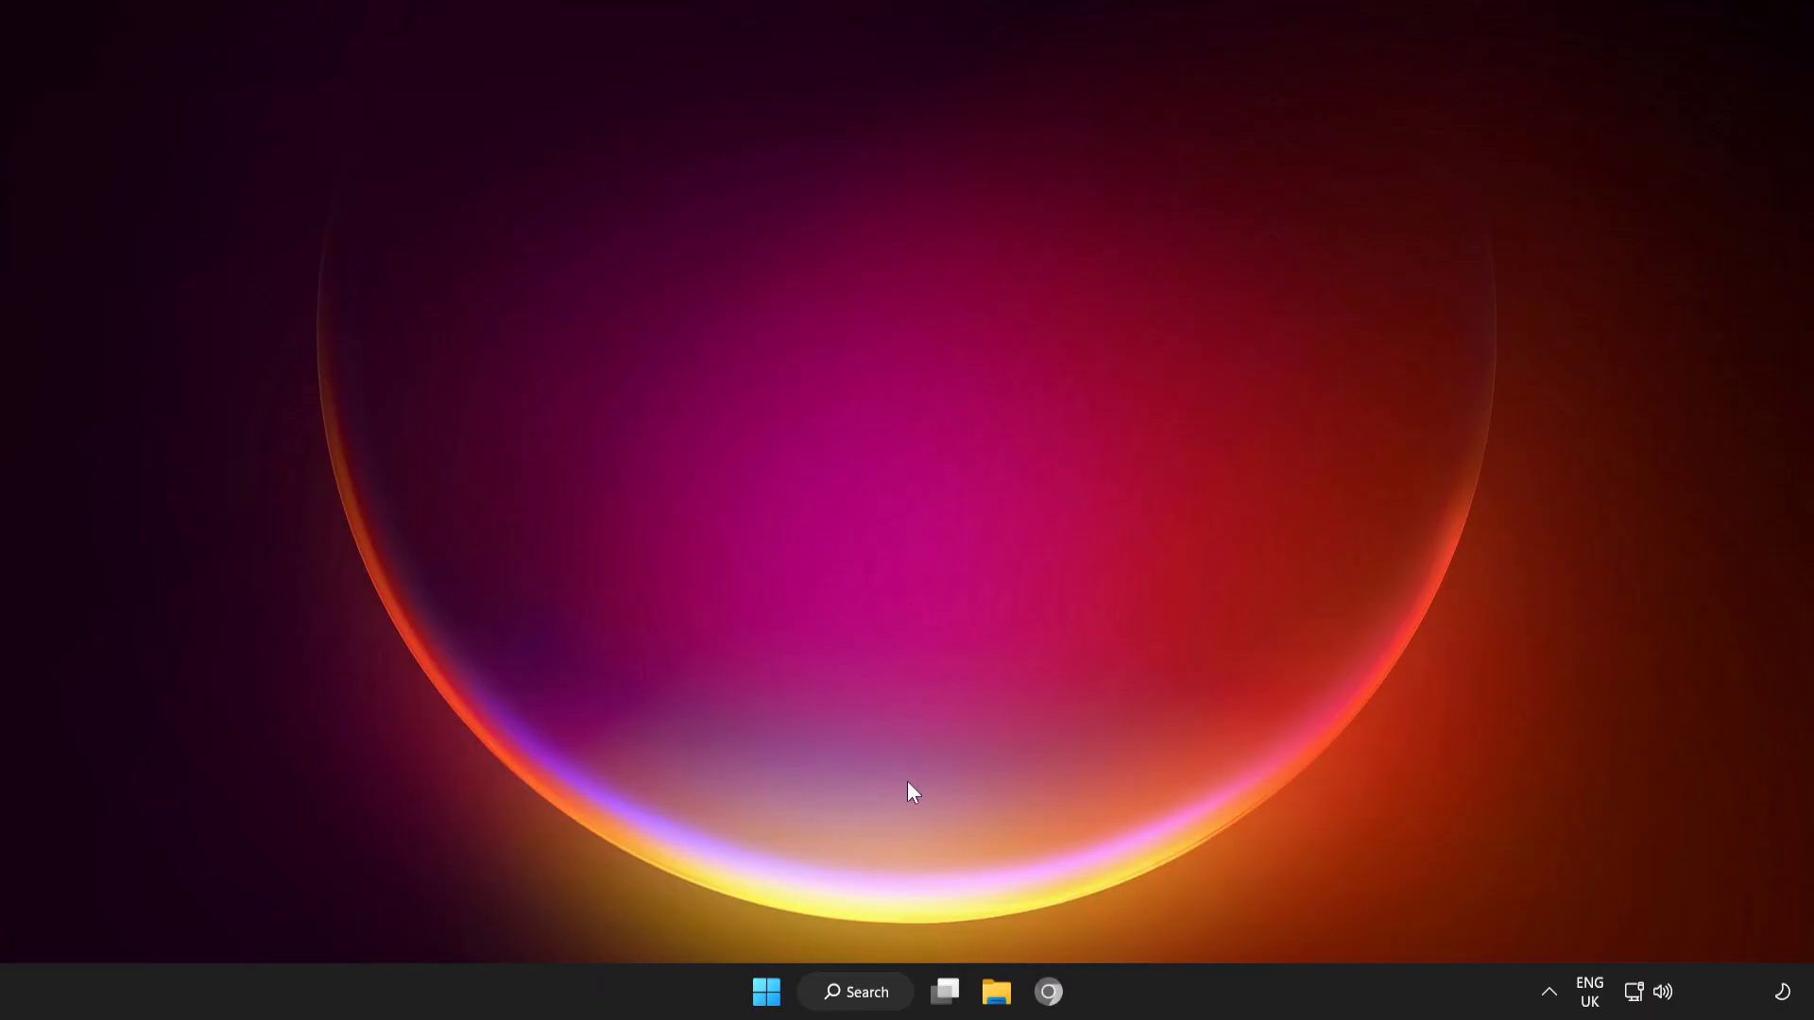
# Search 'update', go to Windows Update and start checking for new updates.
pyautogui.click(854, 992)
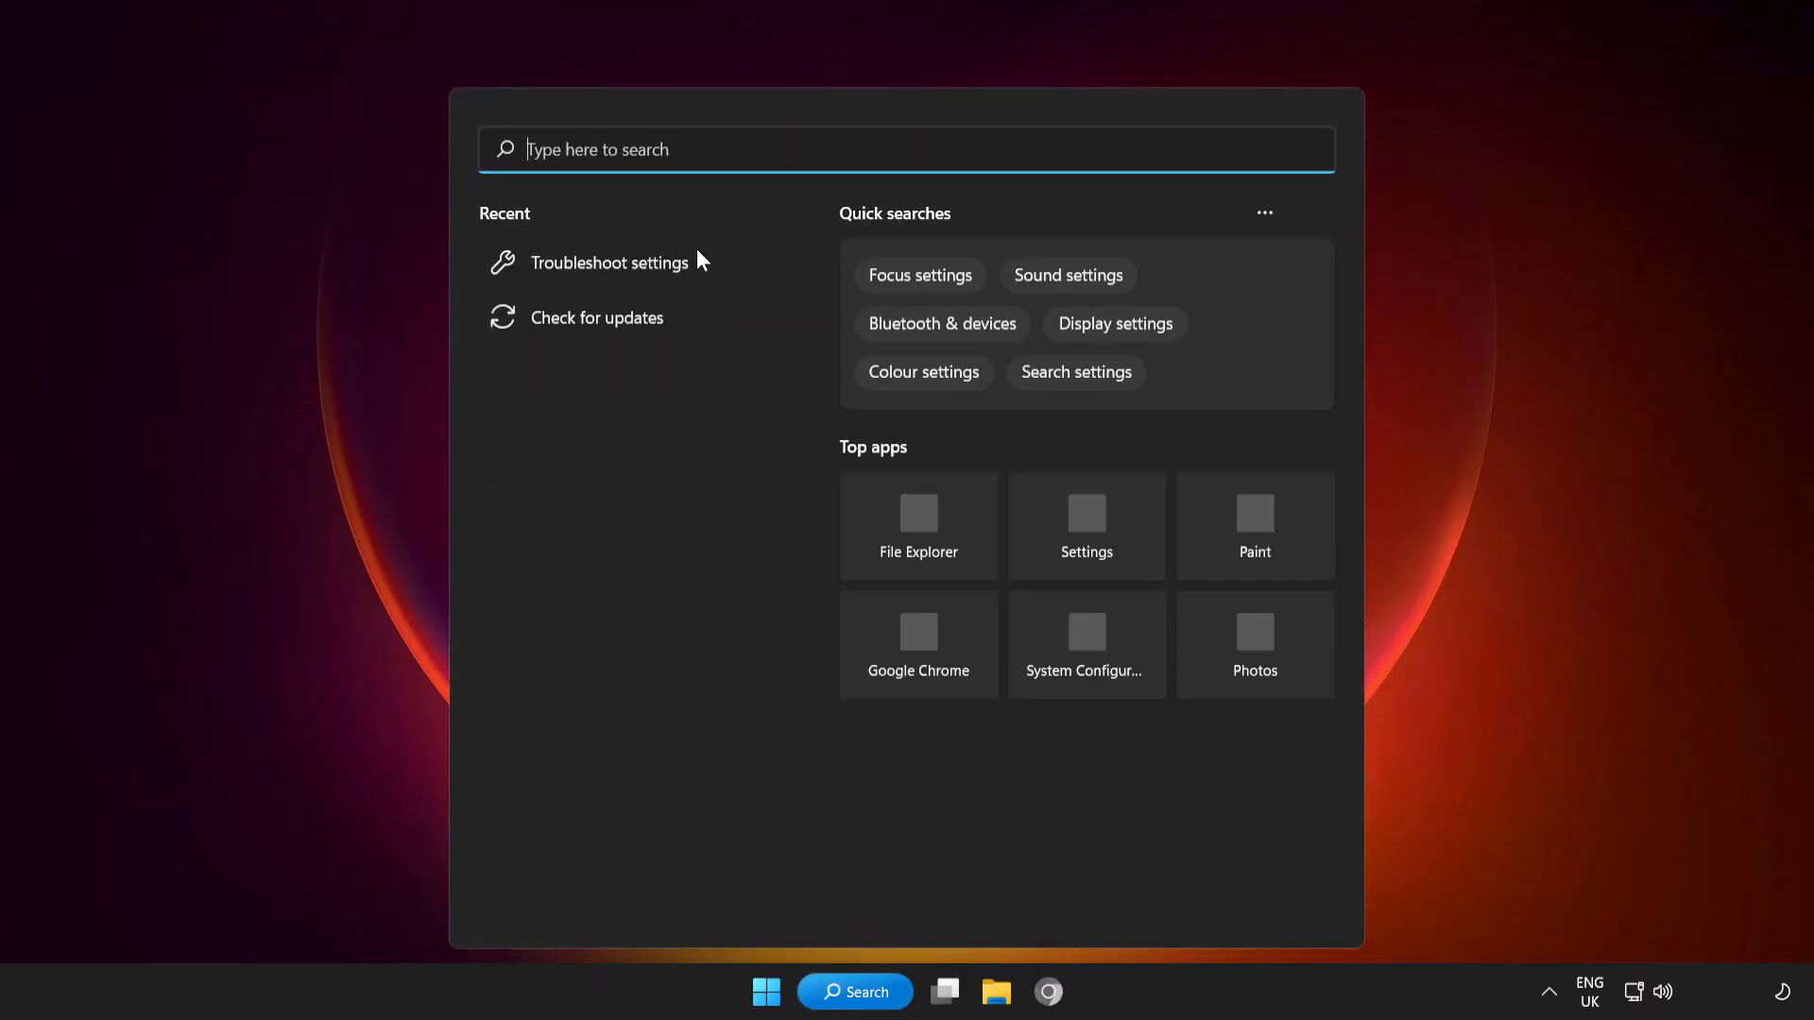
pyautogui.write('update')
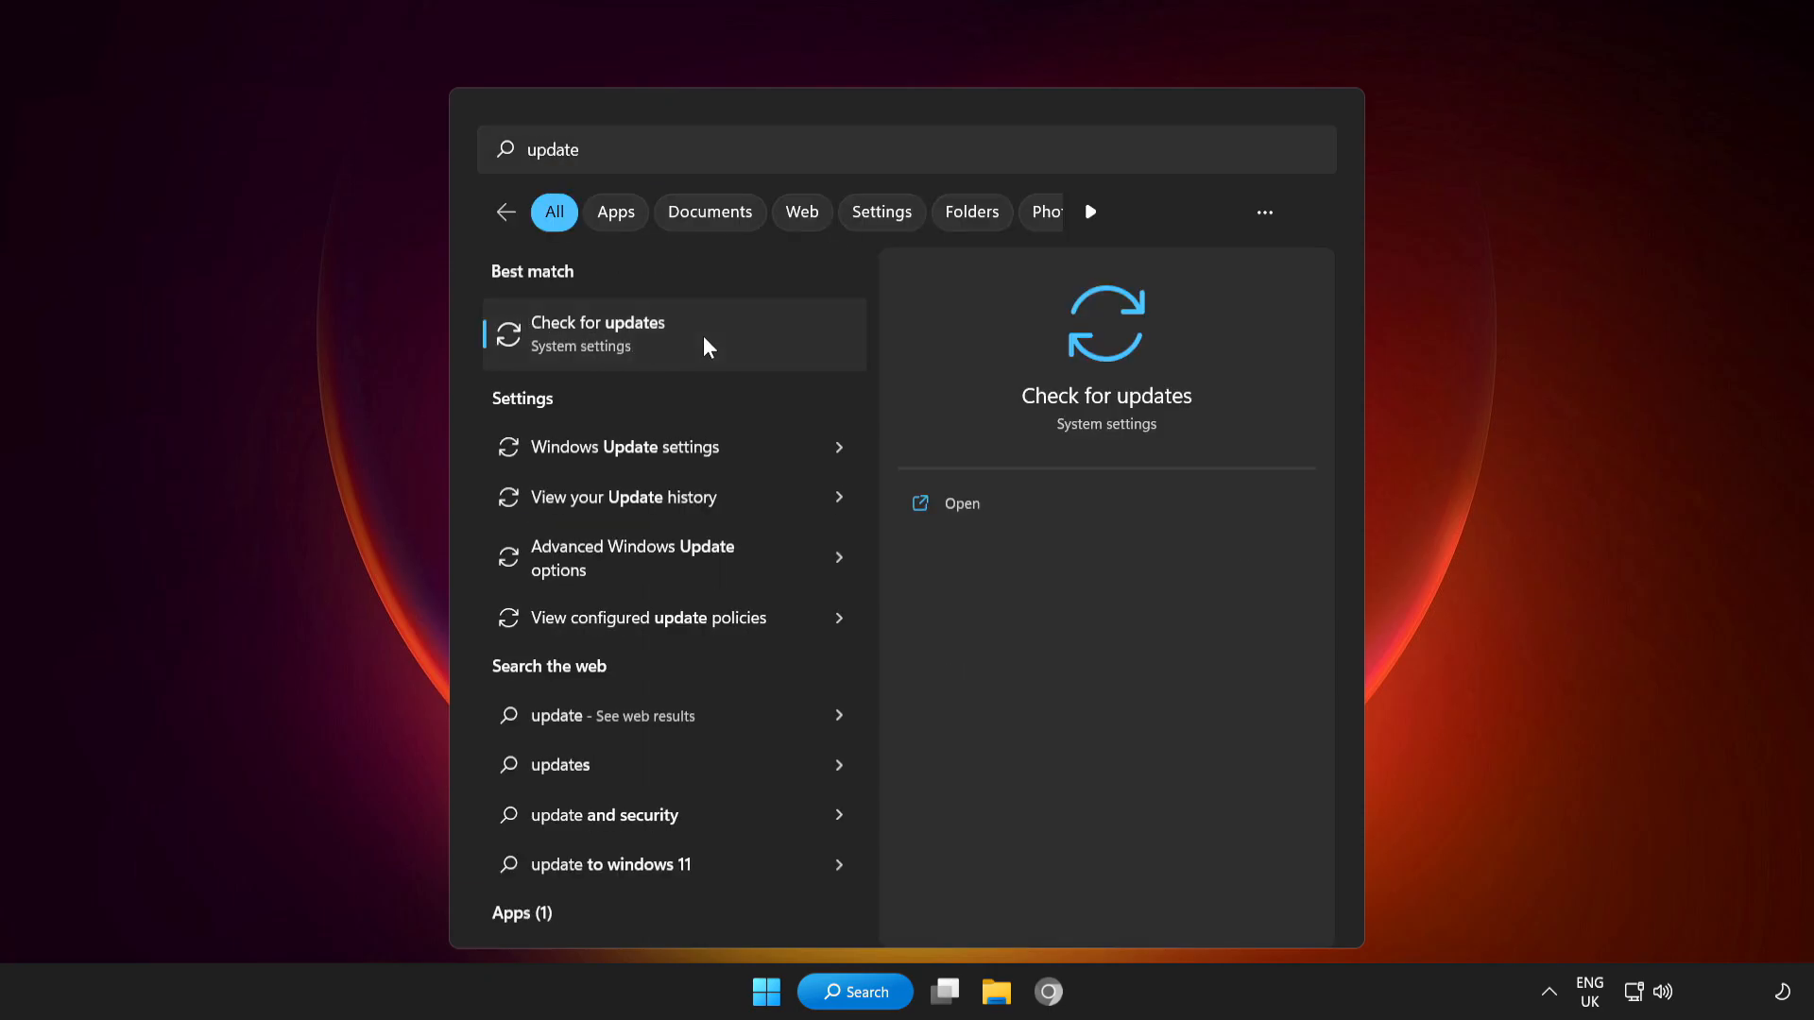
pyautogui.click(598, 334)
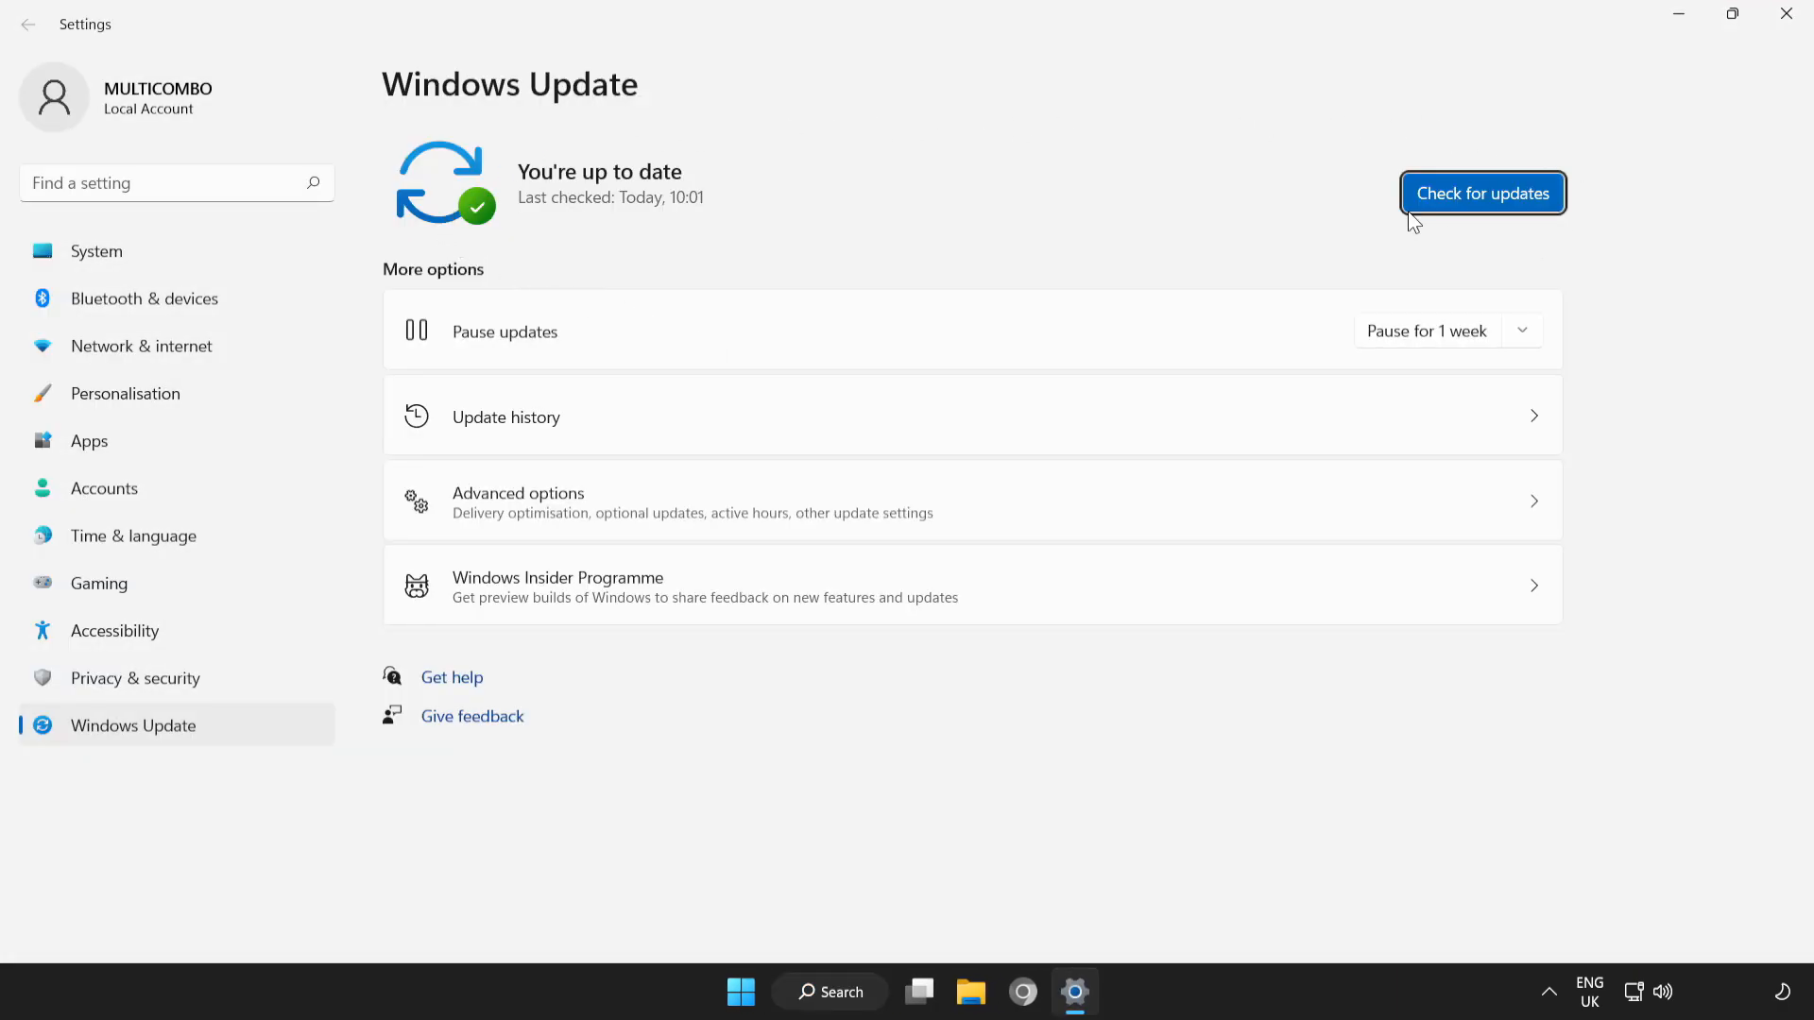
pyautogui.click(1481, 193)
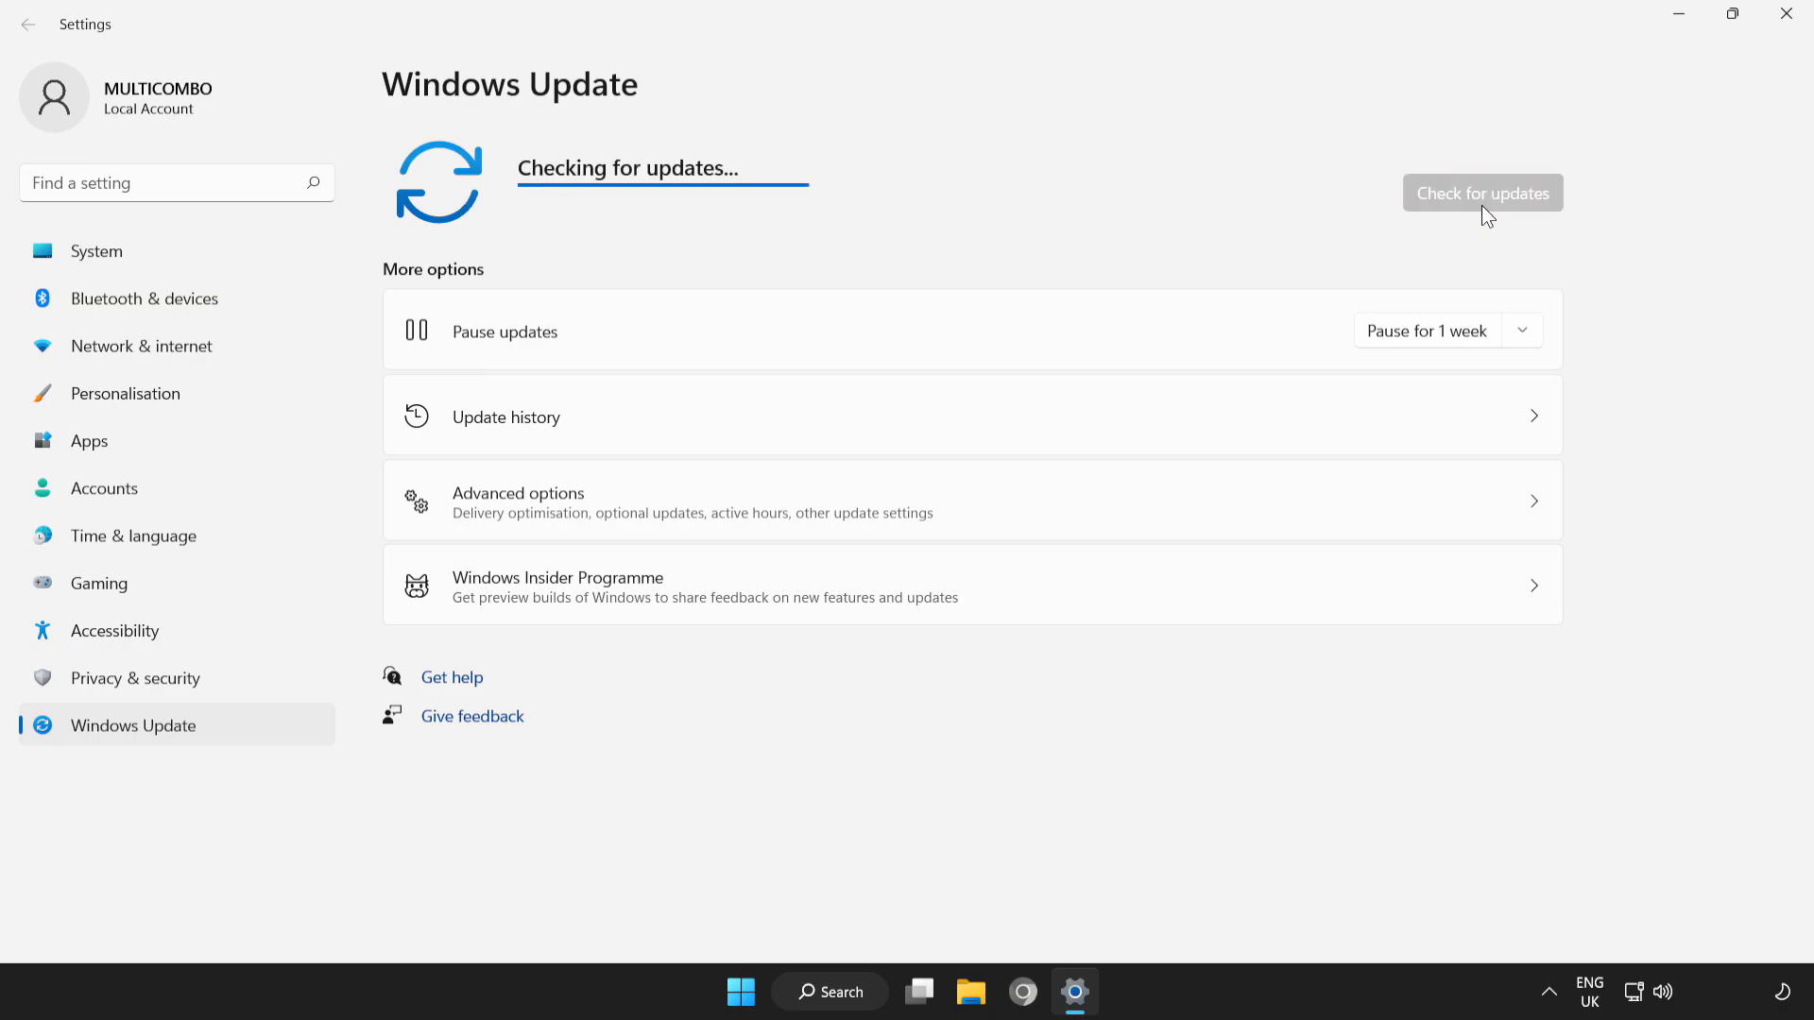
pyautogui.moveTo(1216, 259)
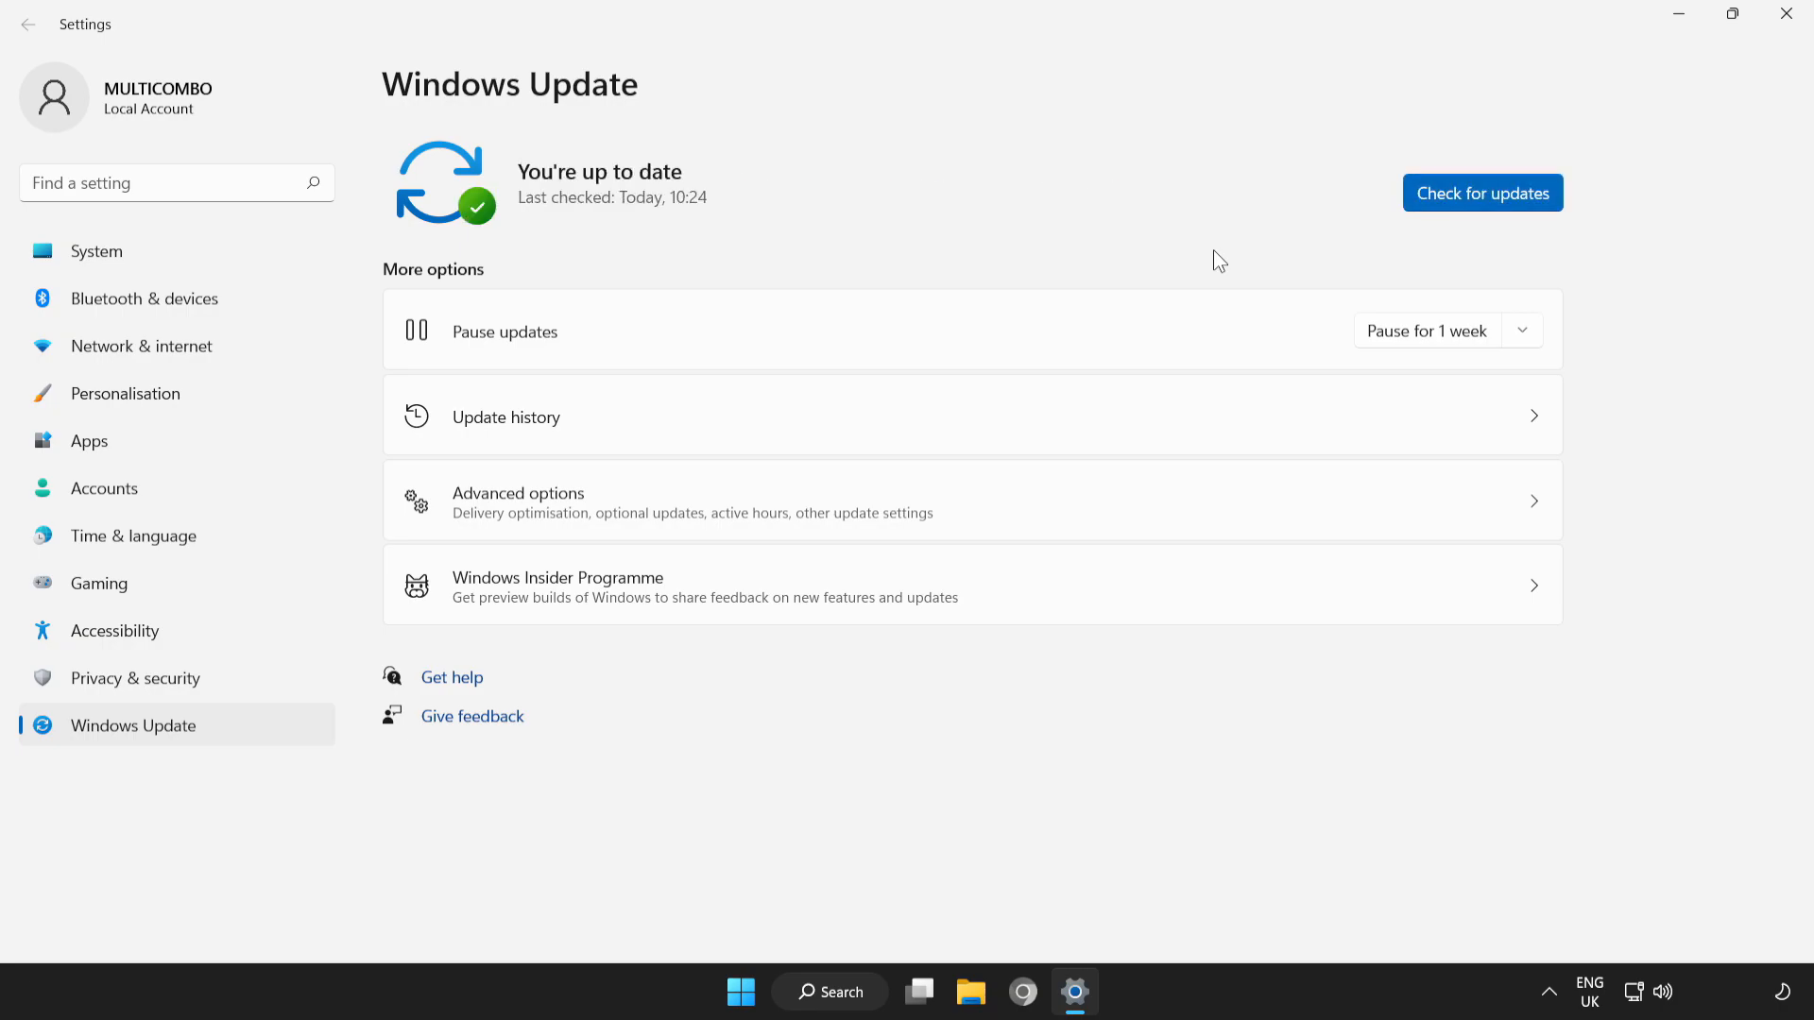
pyautogui.moveTo(1785, 15)
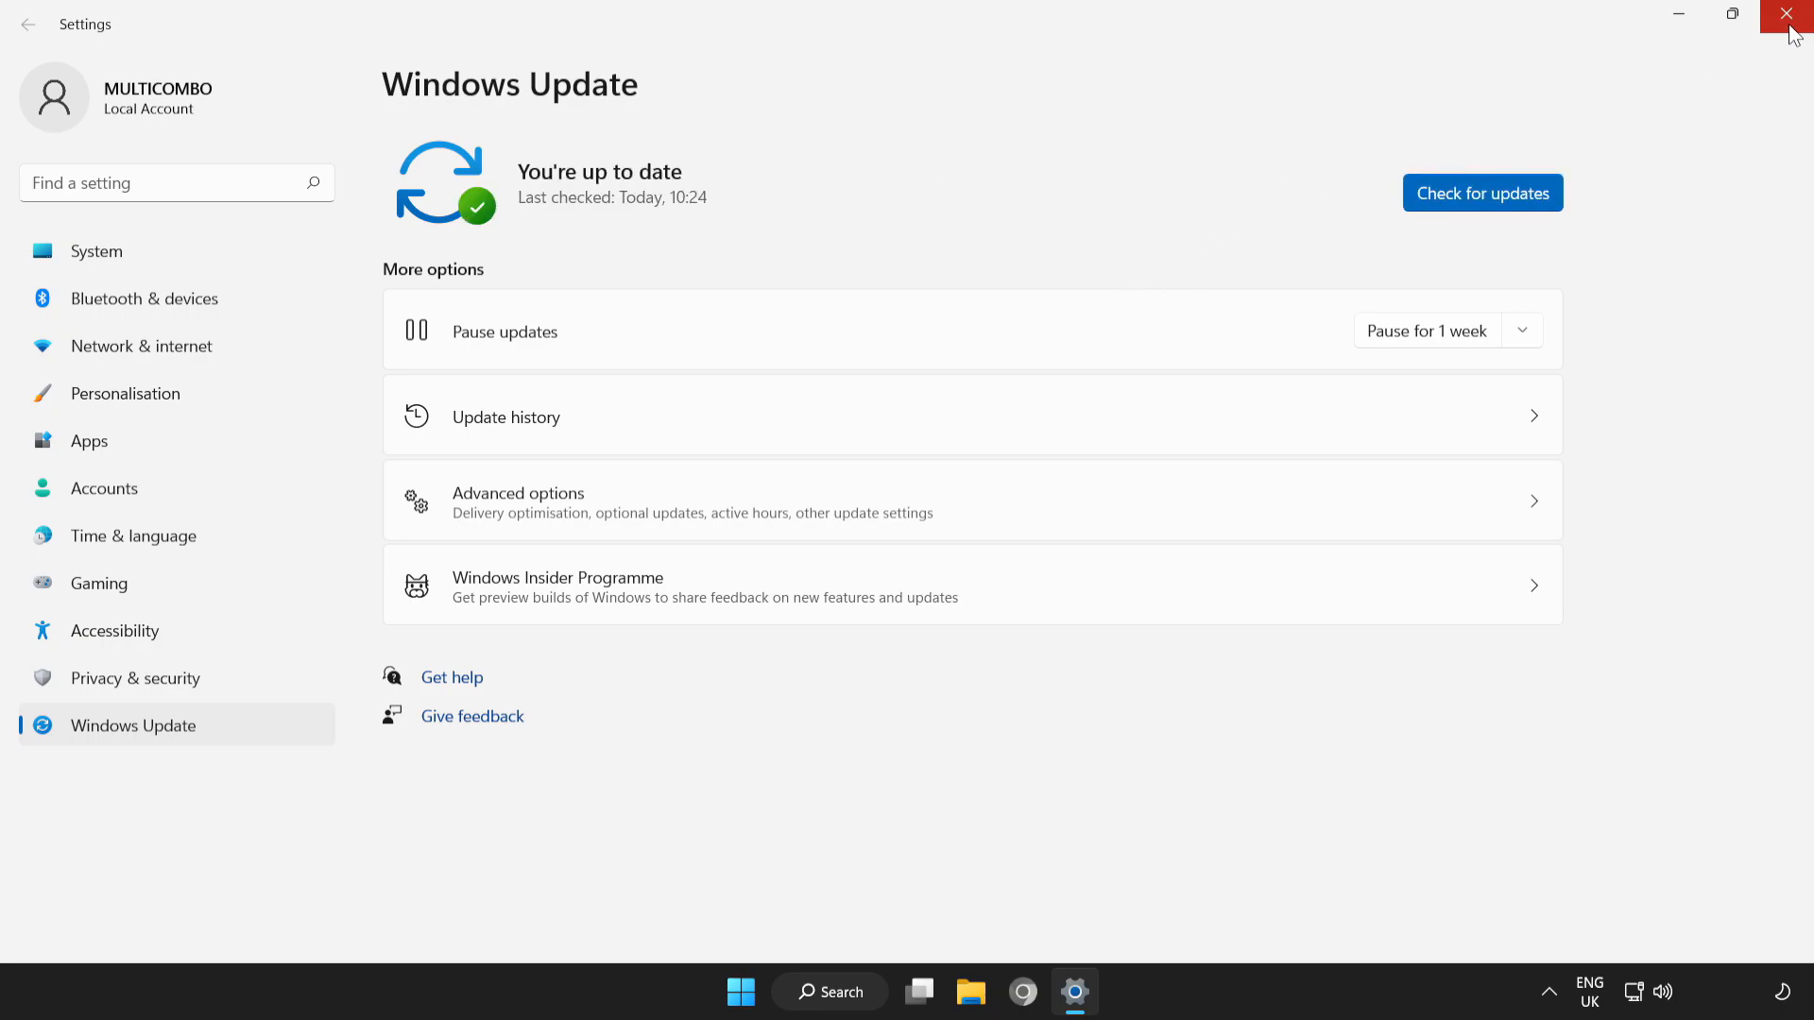
# Close Windows Update and reach Network and Internet settings from the tray icon.
pyautogui.click(1789, 16)
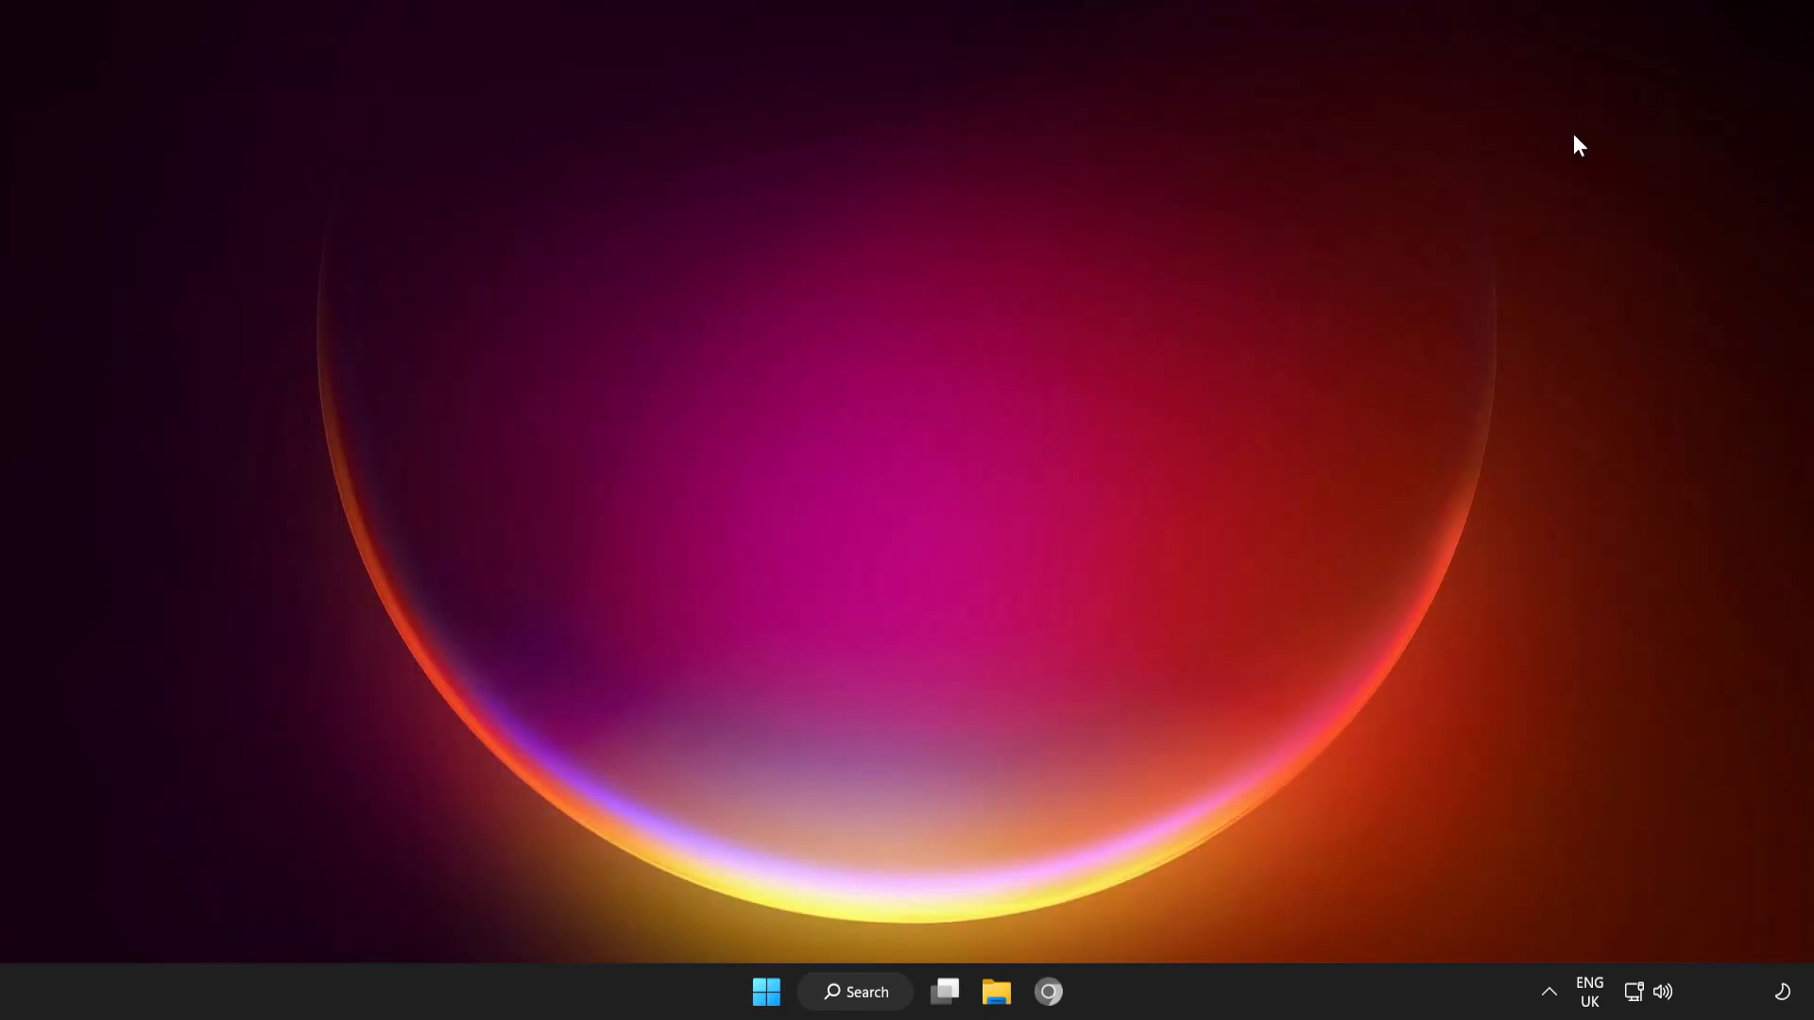
pyautogui.moveTo(1634, 975)
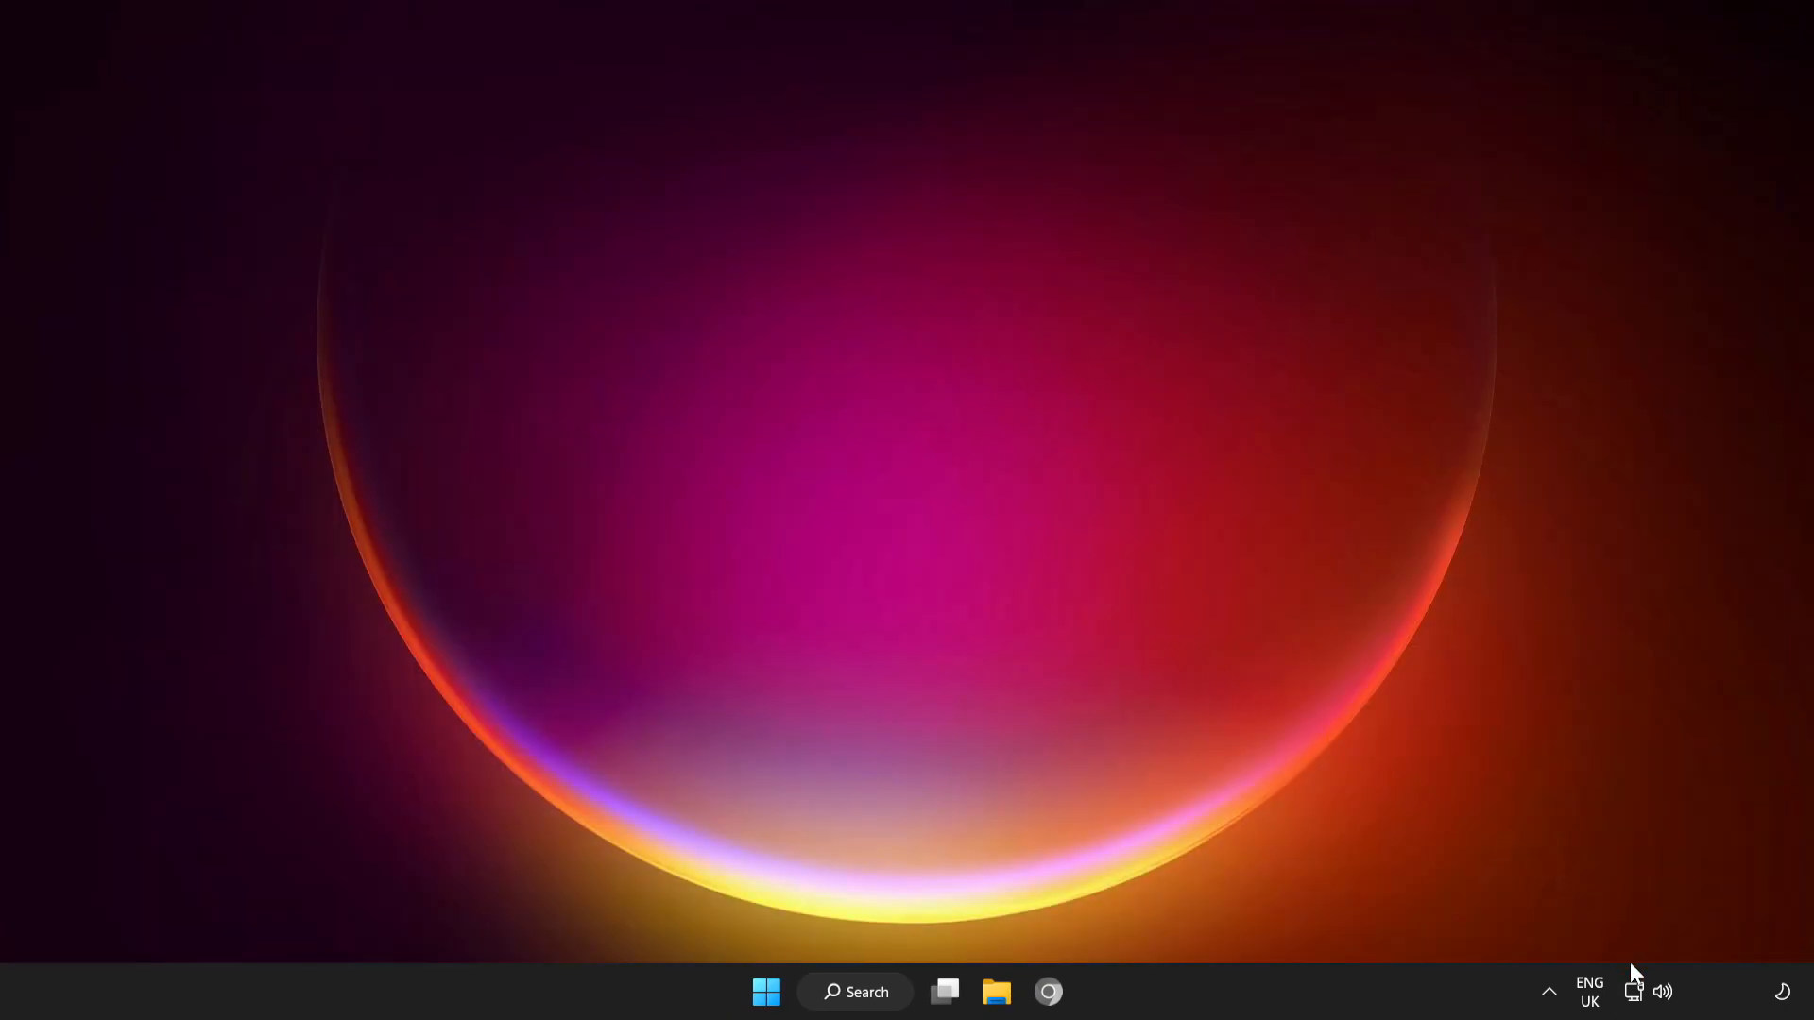
pyautogui.moveTo(1634, 992)
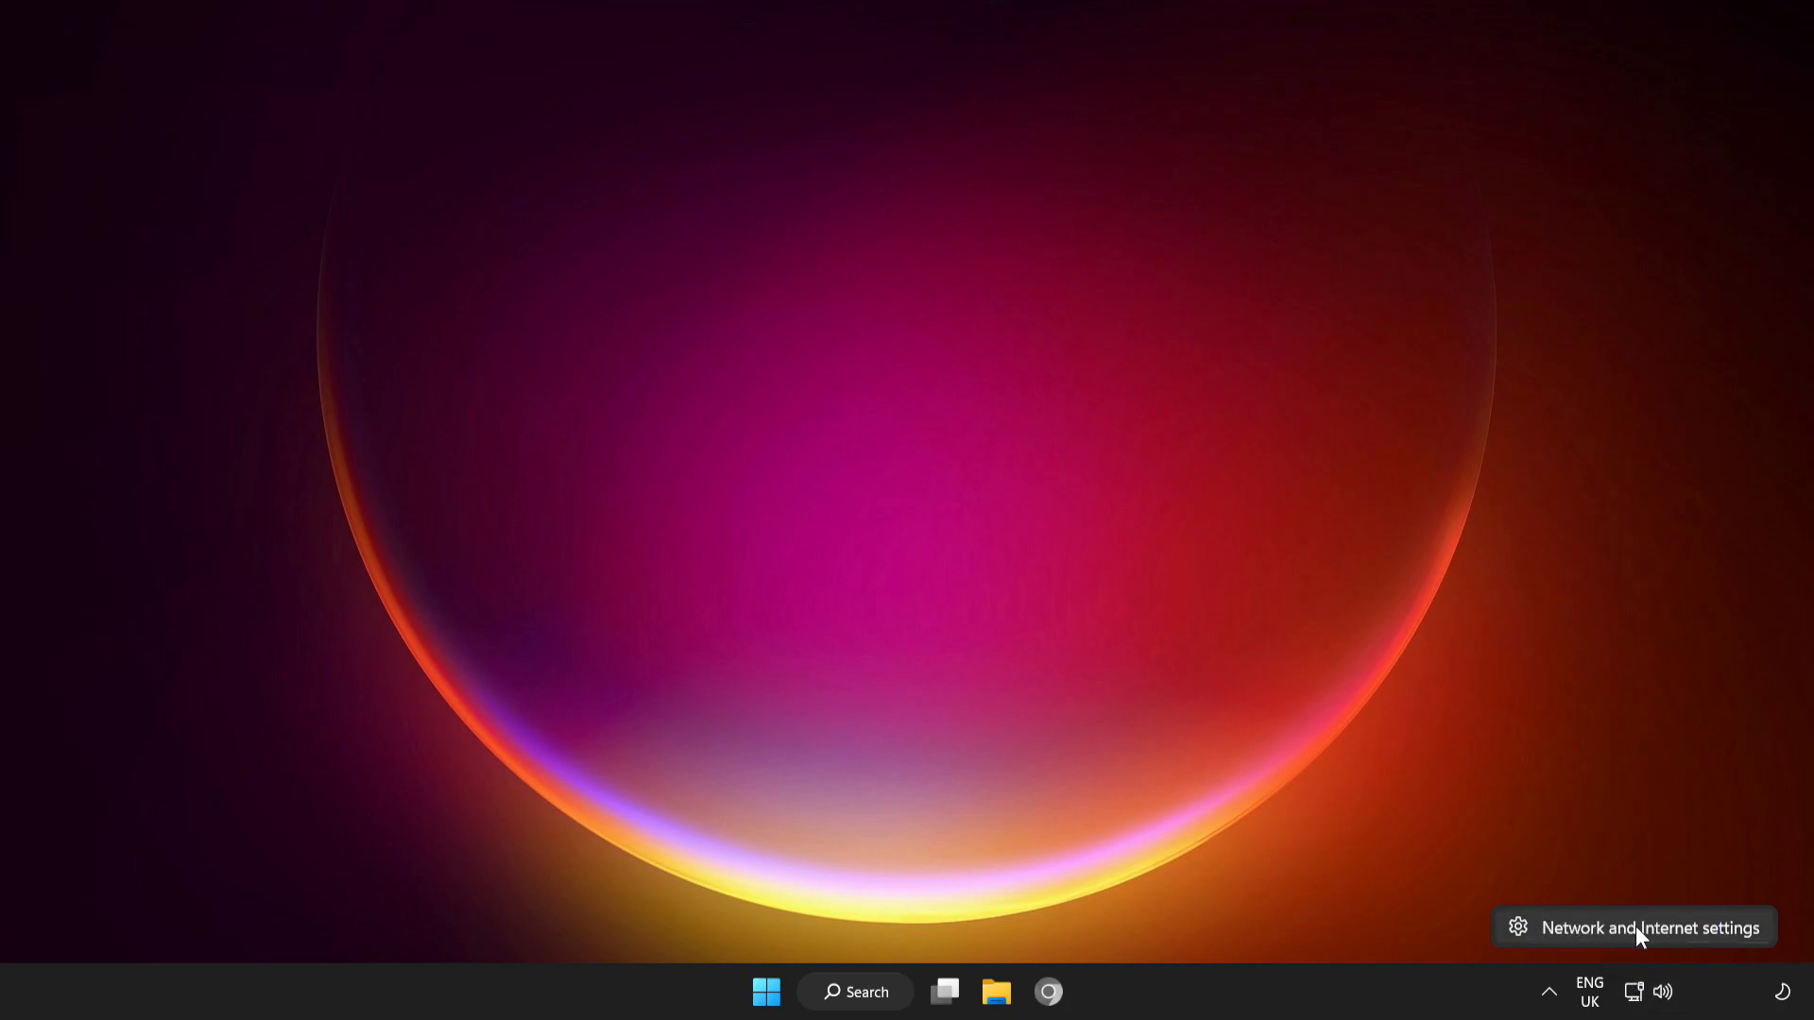
pyautogui.click(1650, 926)
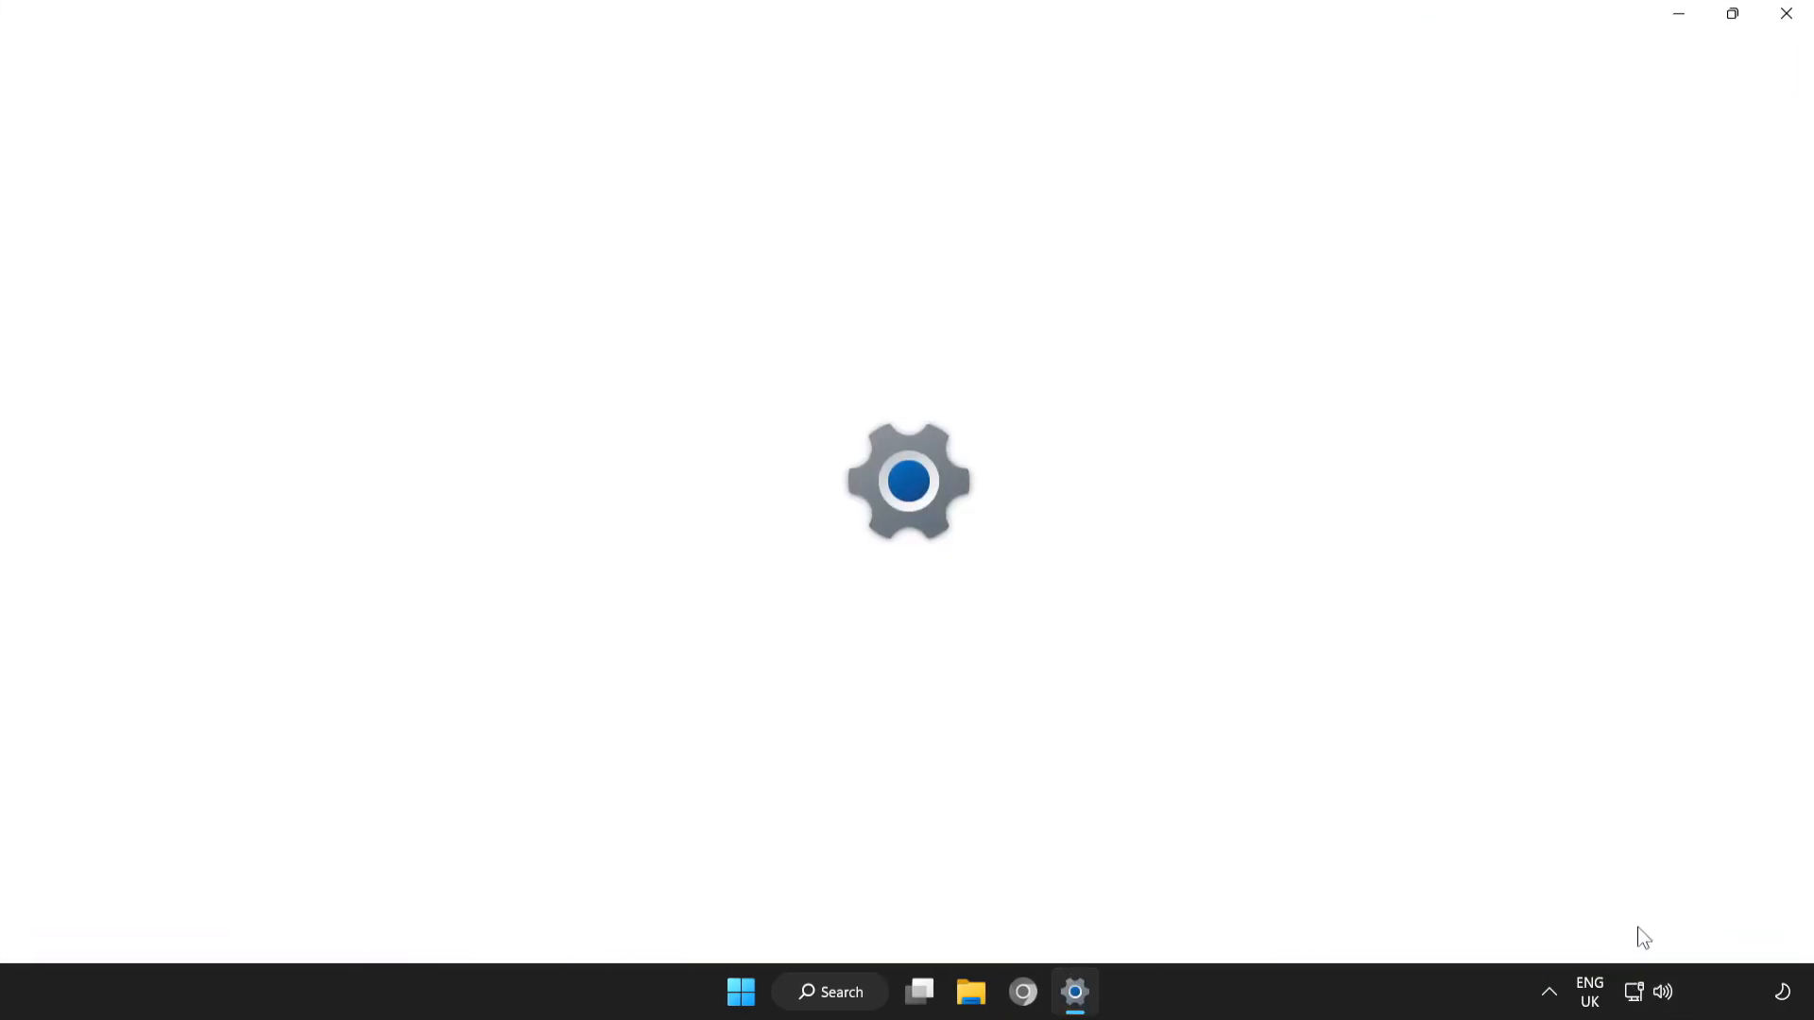
# From Advanced network settings, start Network reset and confirm Reset now.
pyautogui.click(1073, 992)
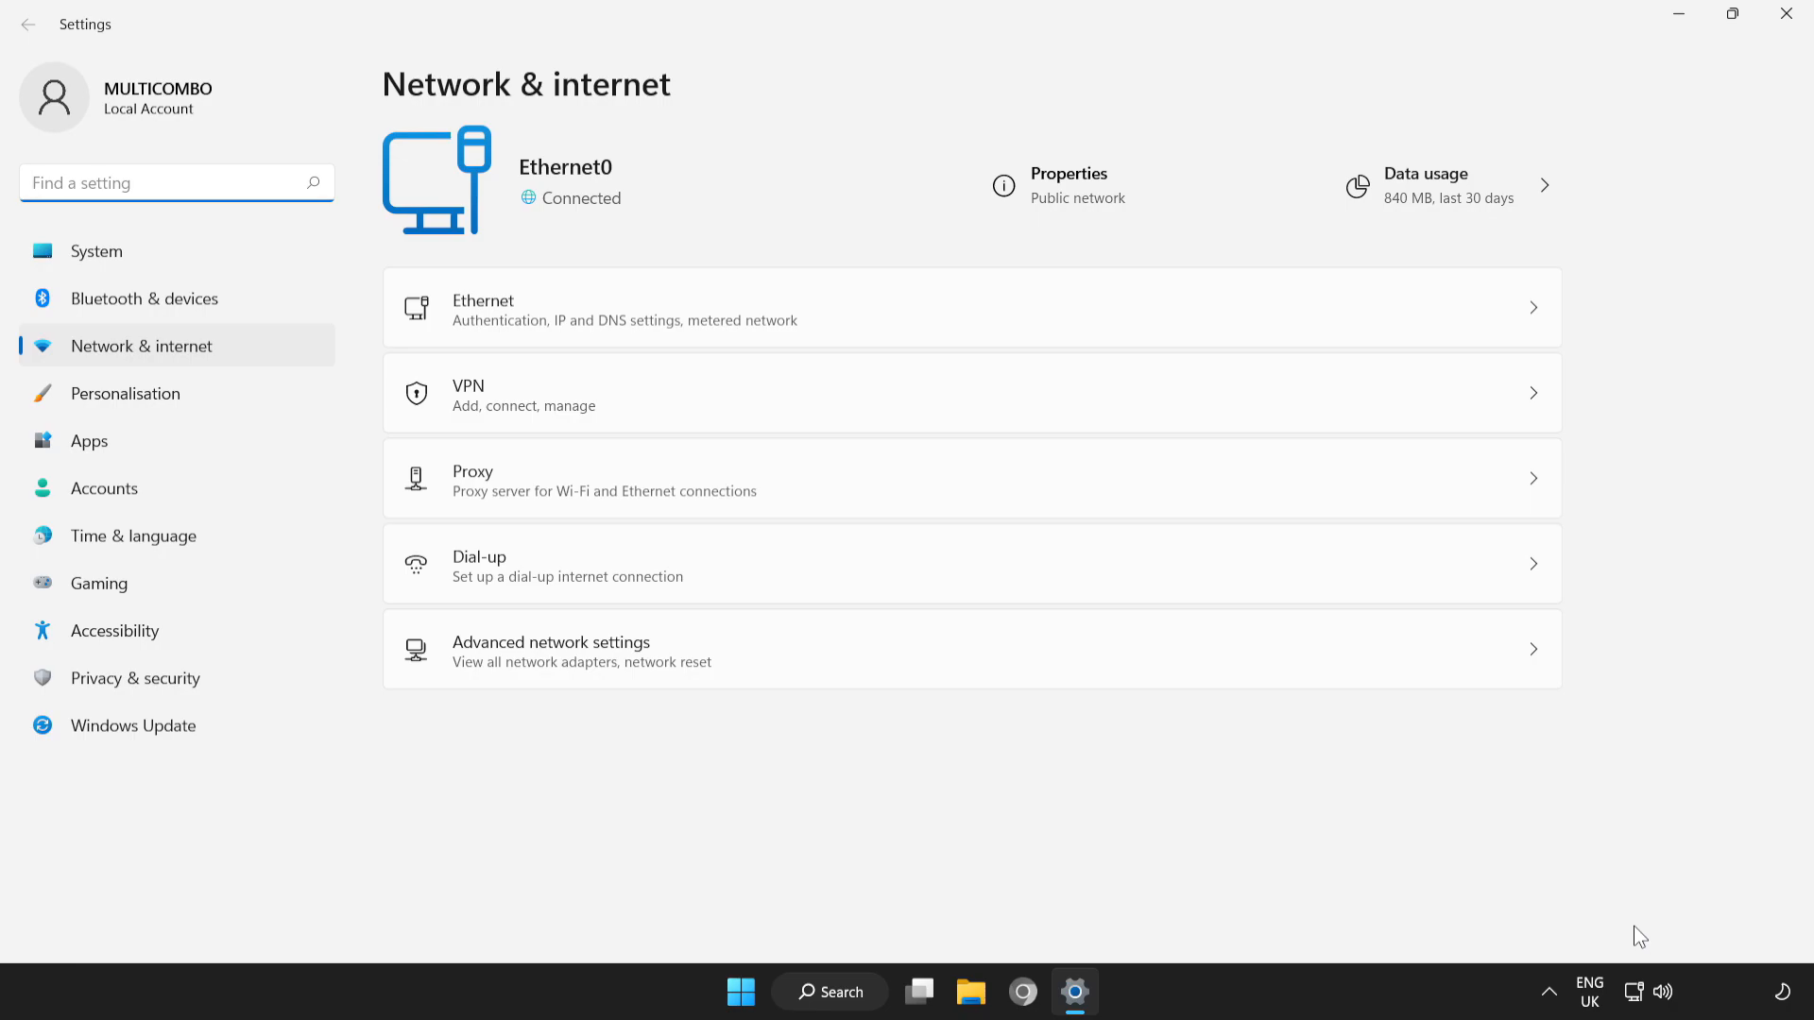
pyautogui.moveTo(535, 665)
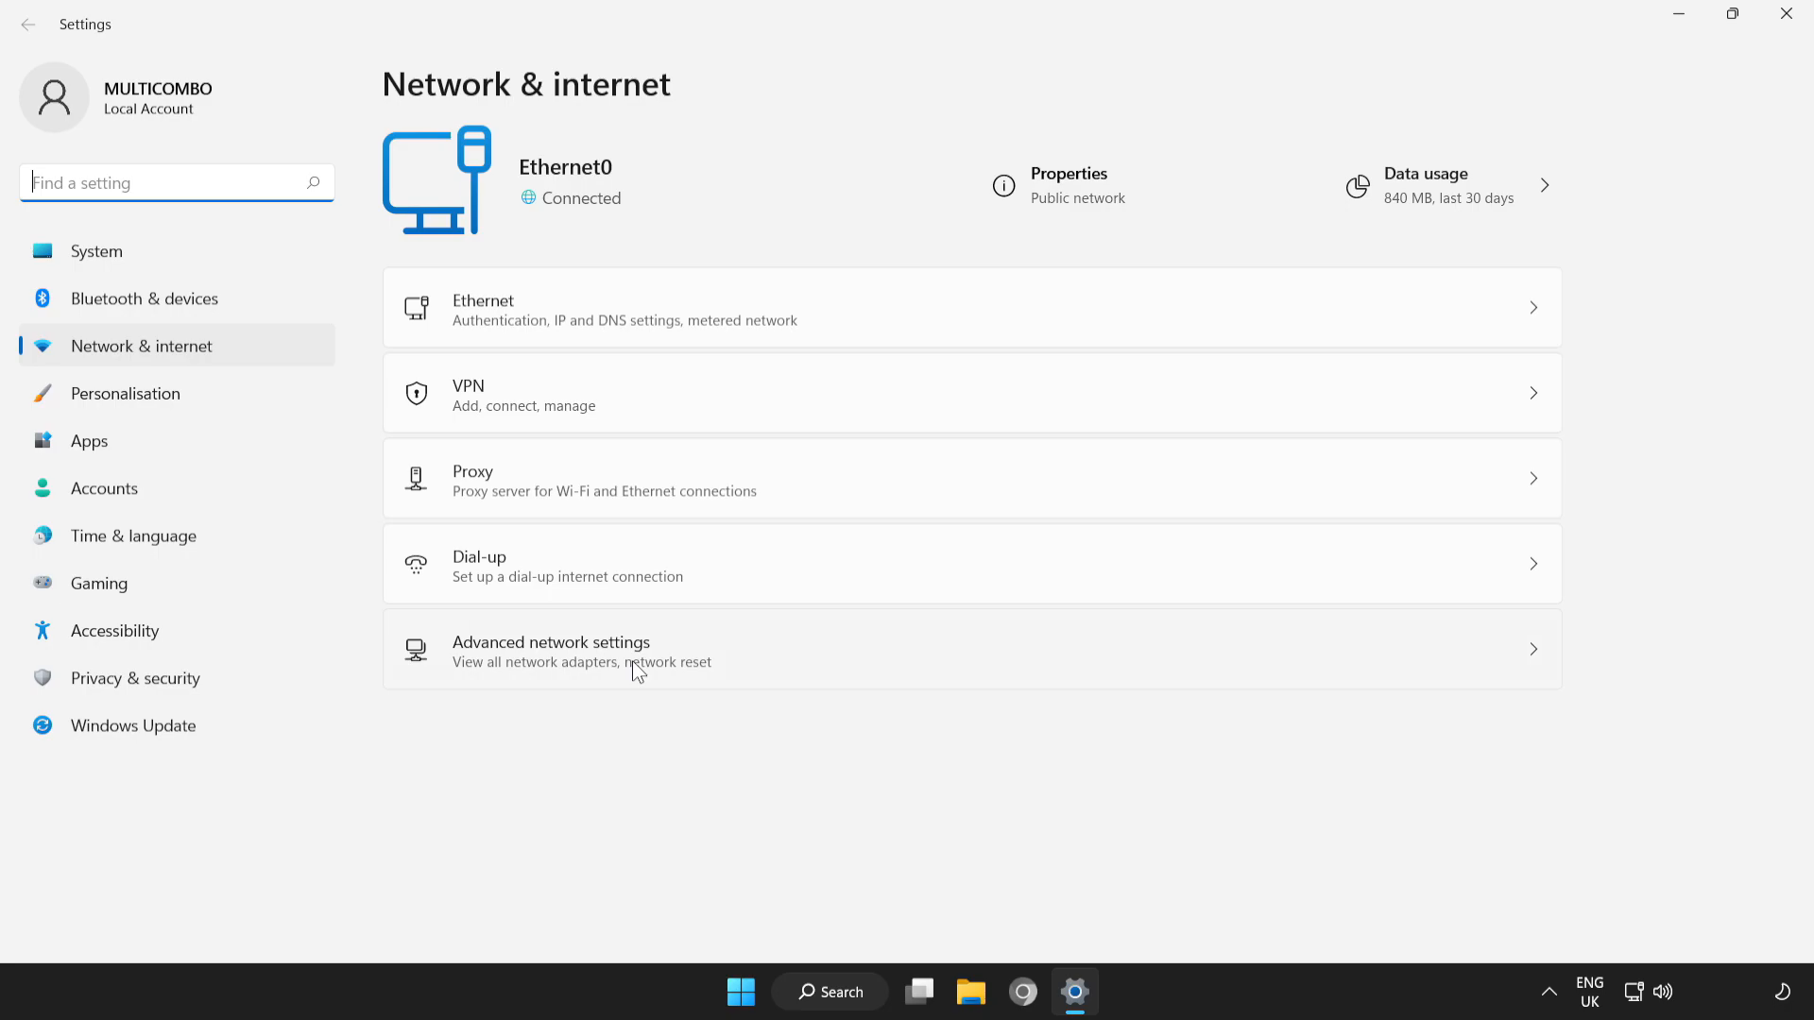
pyautogui.click(552, 652)
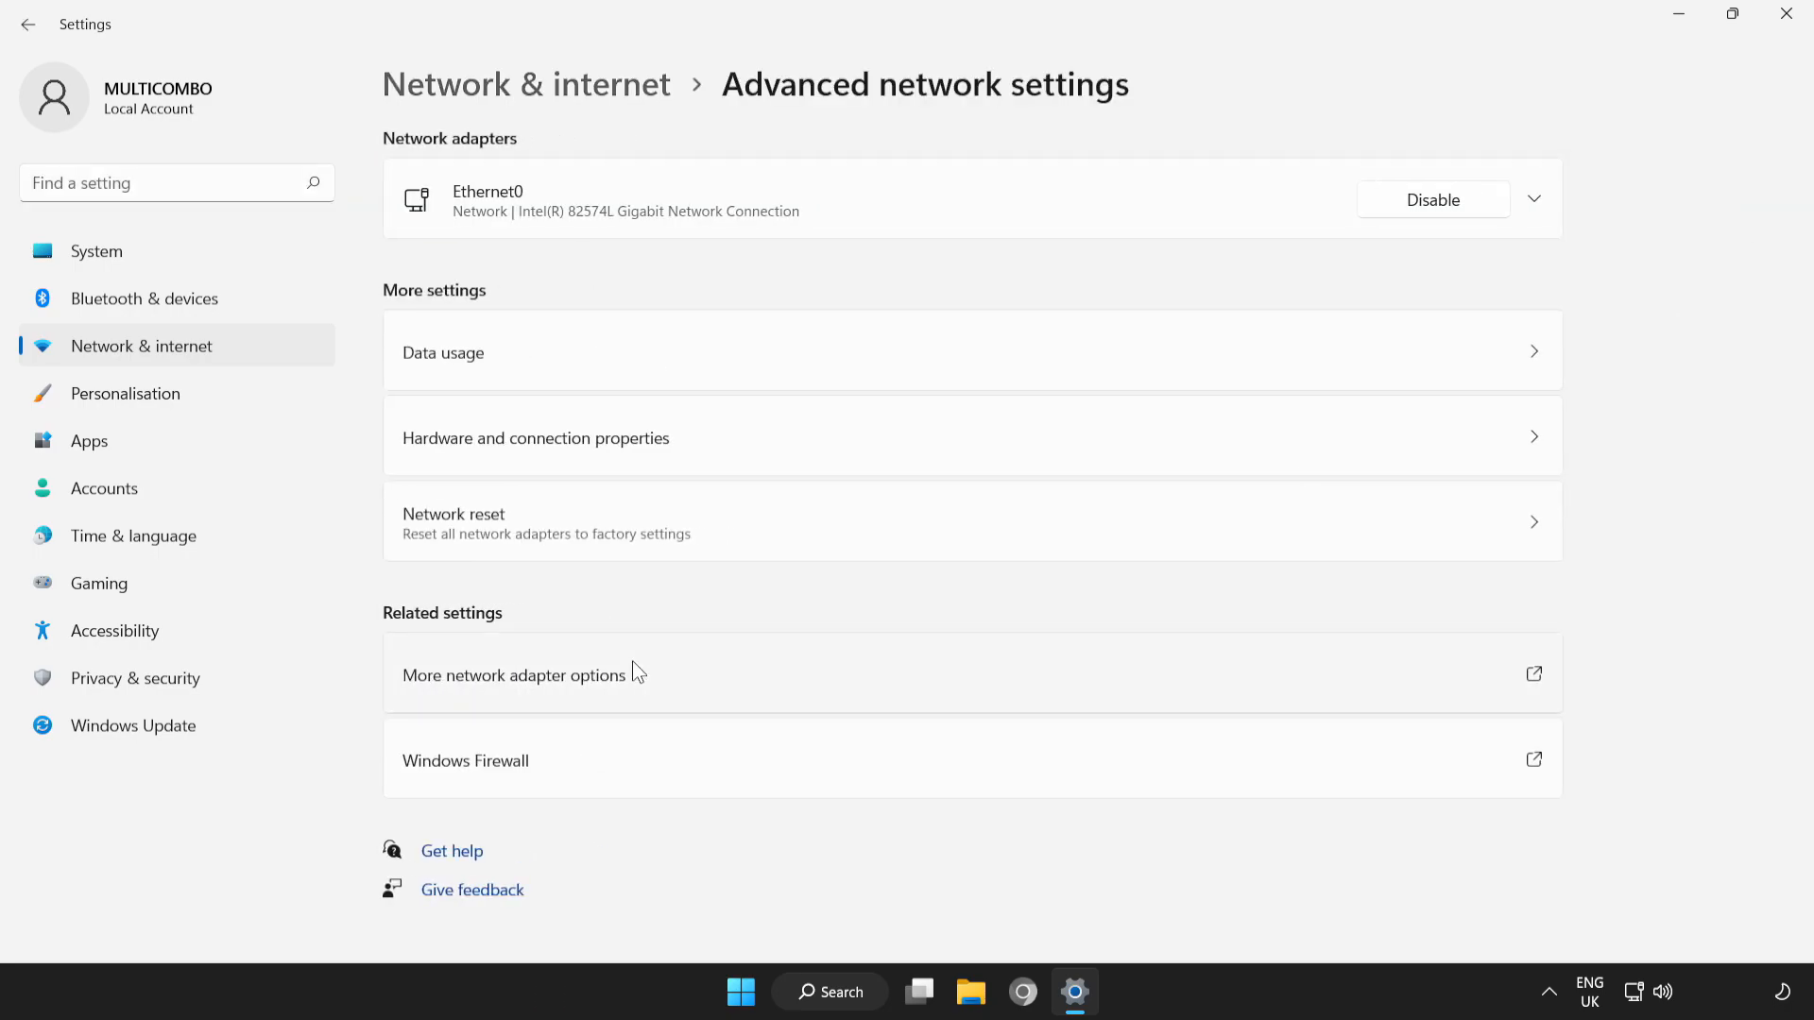
pyautogui.moveTo(737, 529)
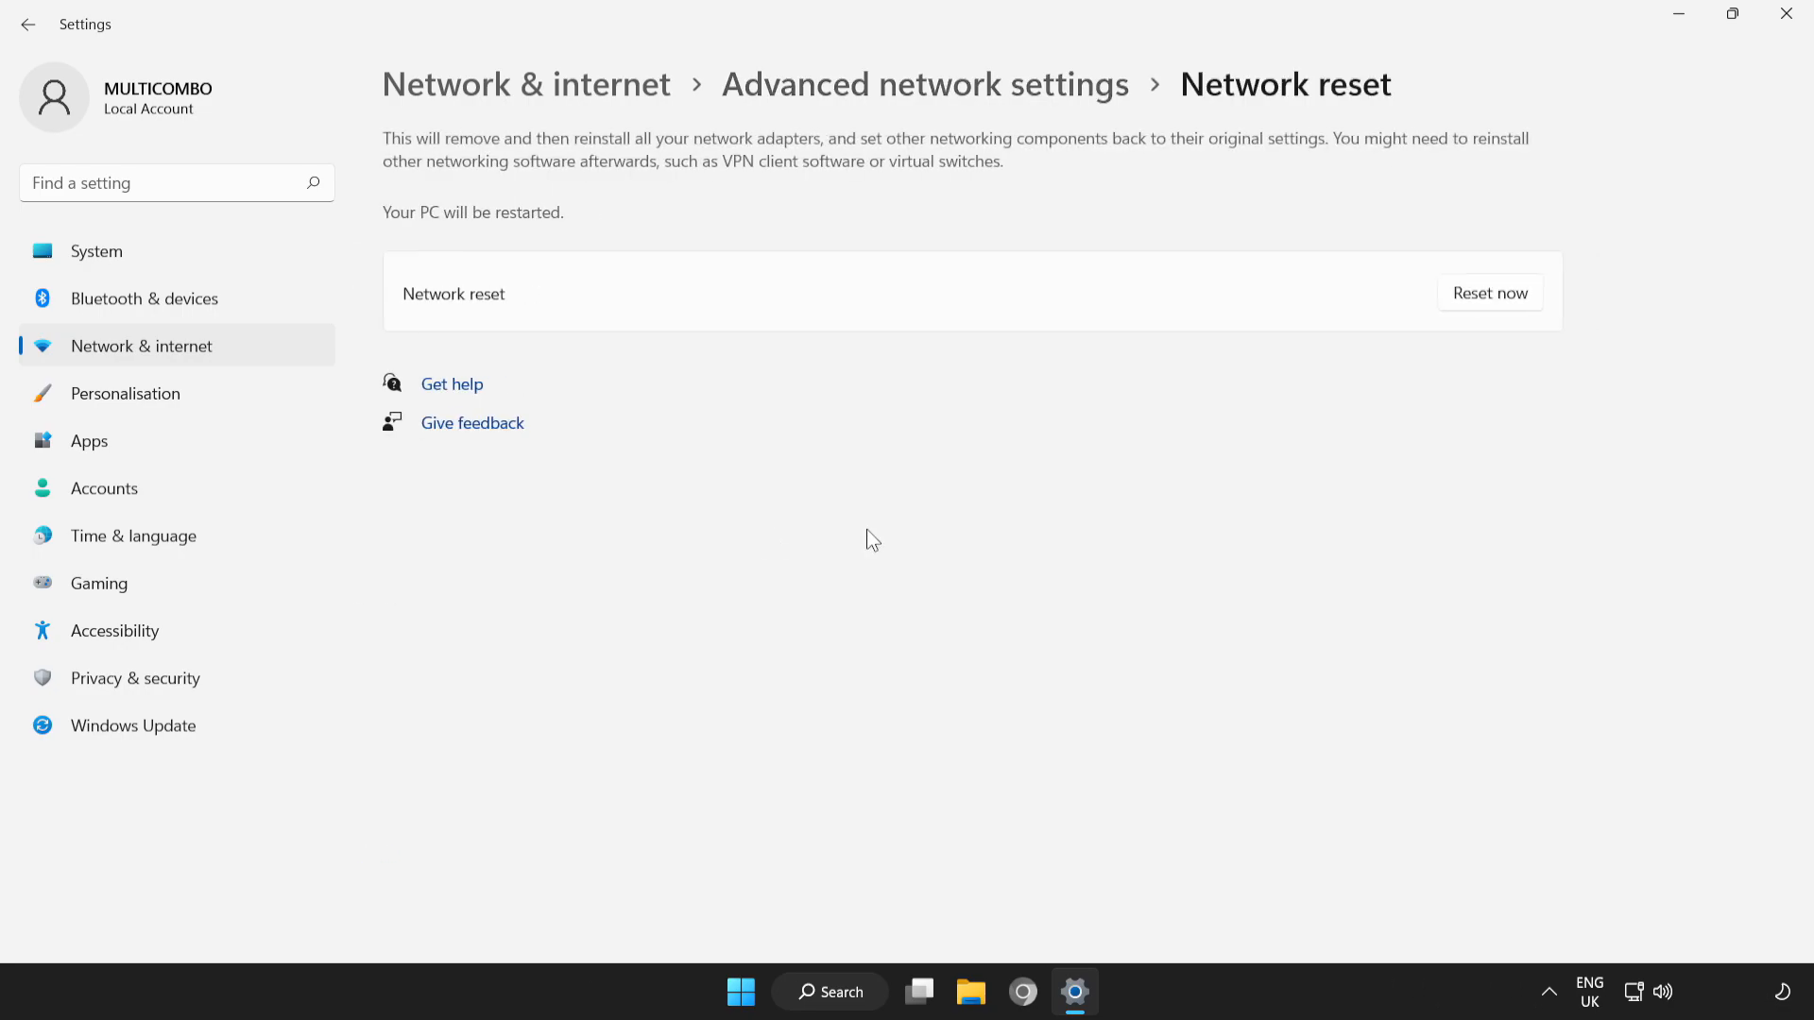
pyautogui.moveTo(1109, 308)
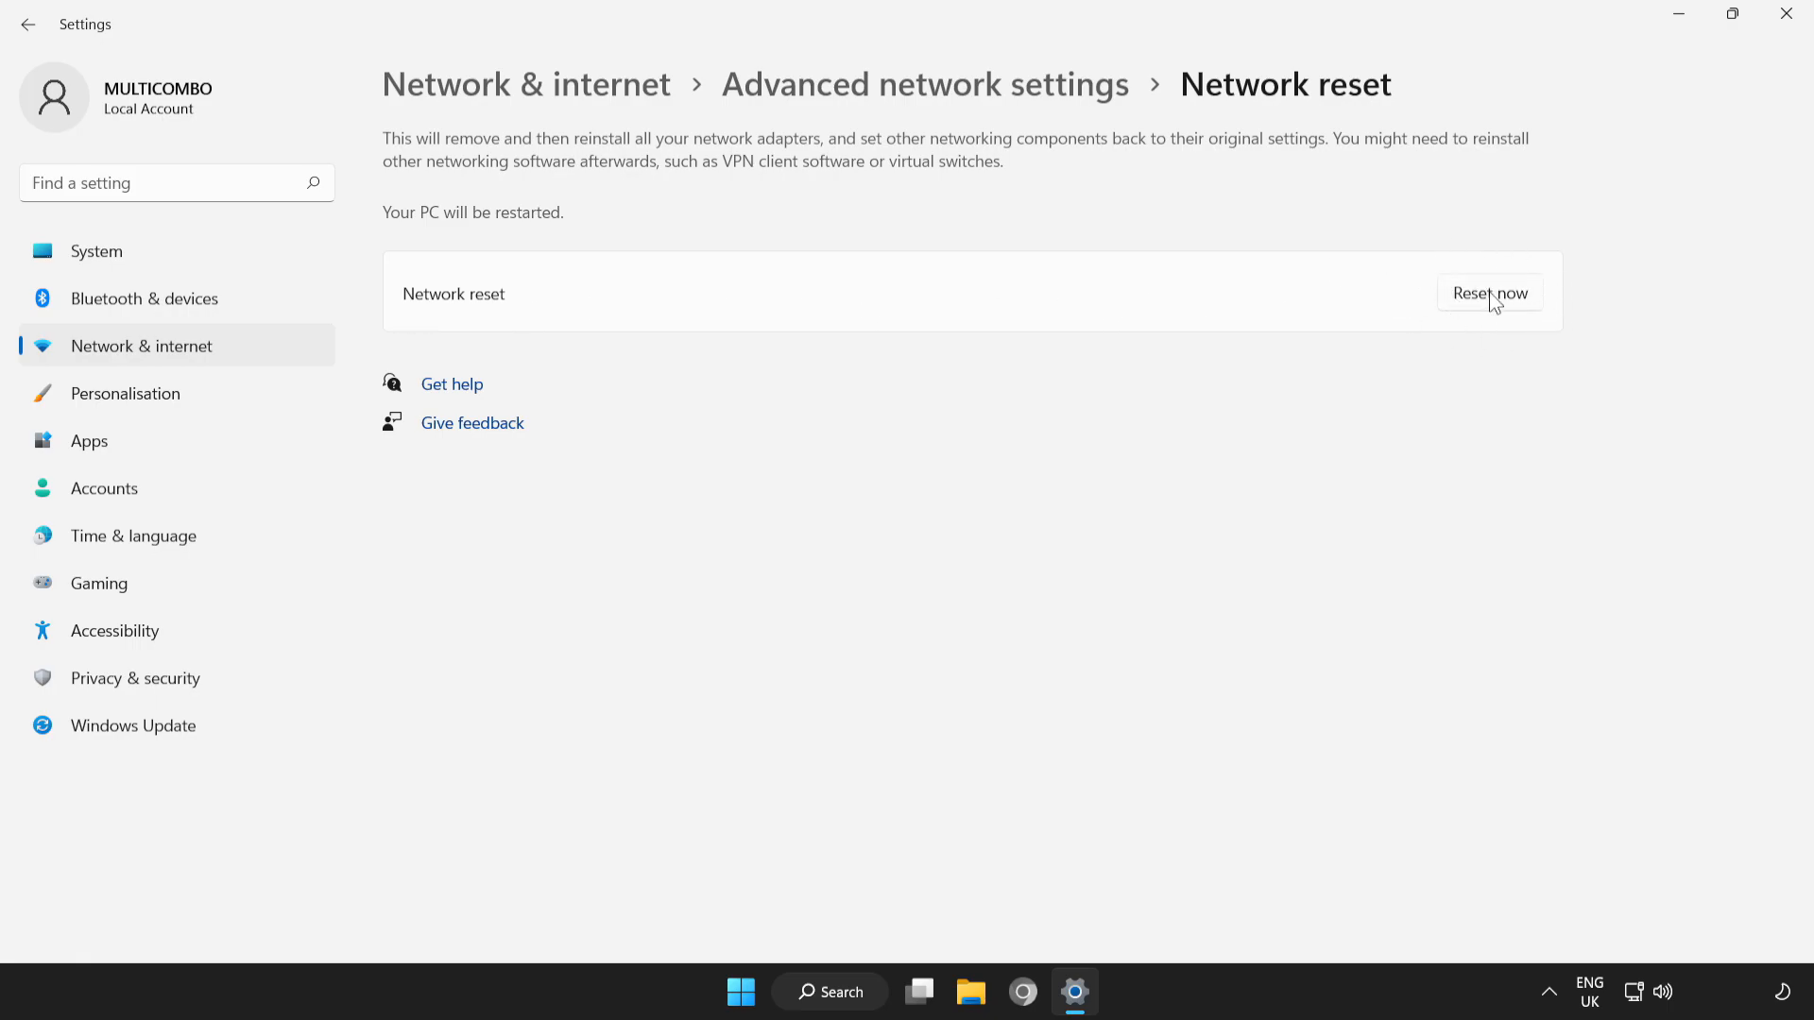
pyautogui.click(1489, 293)
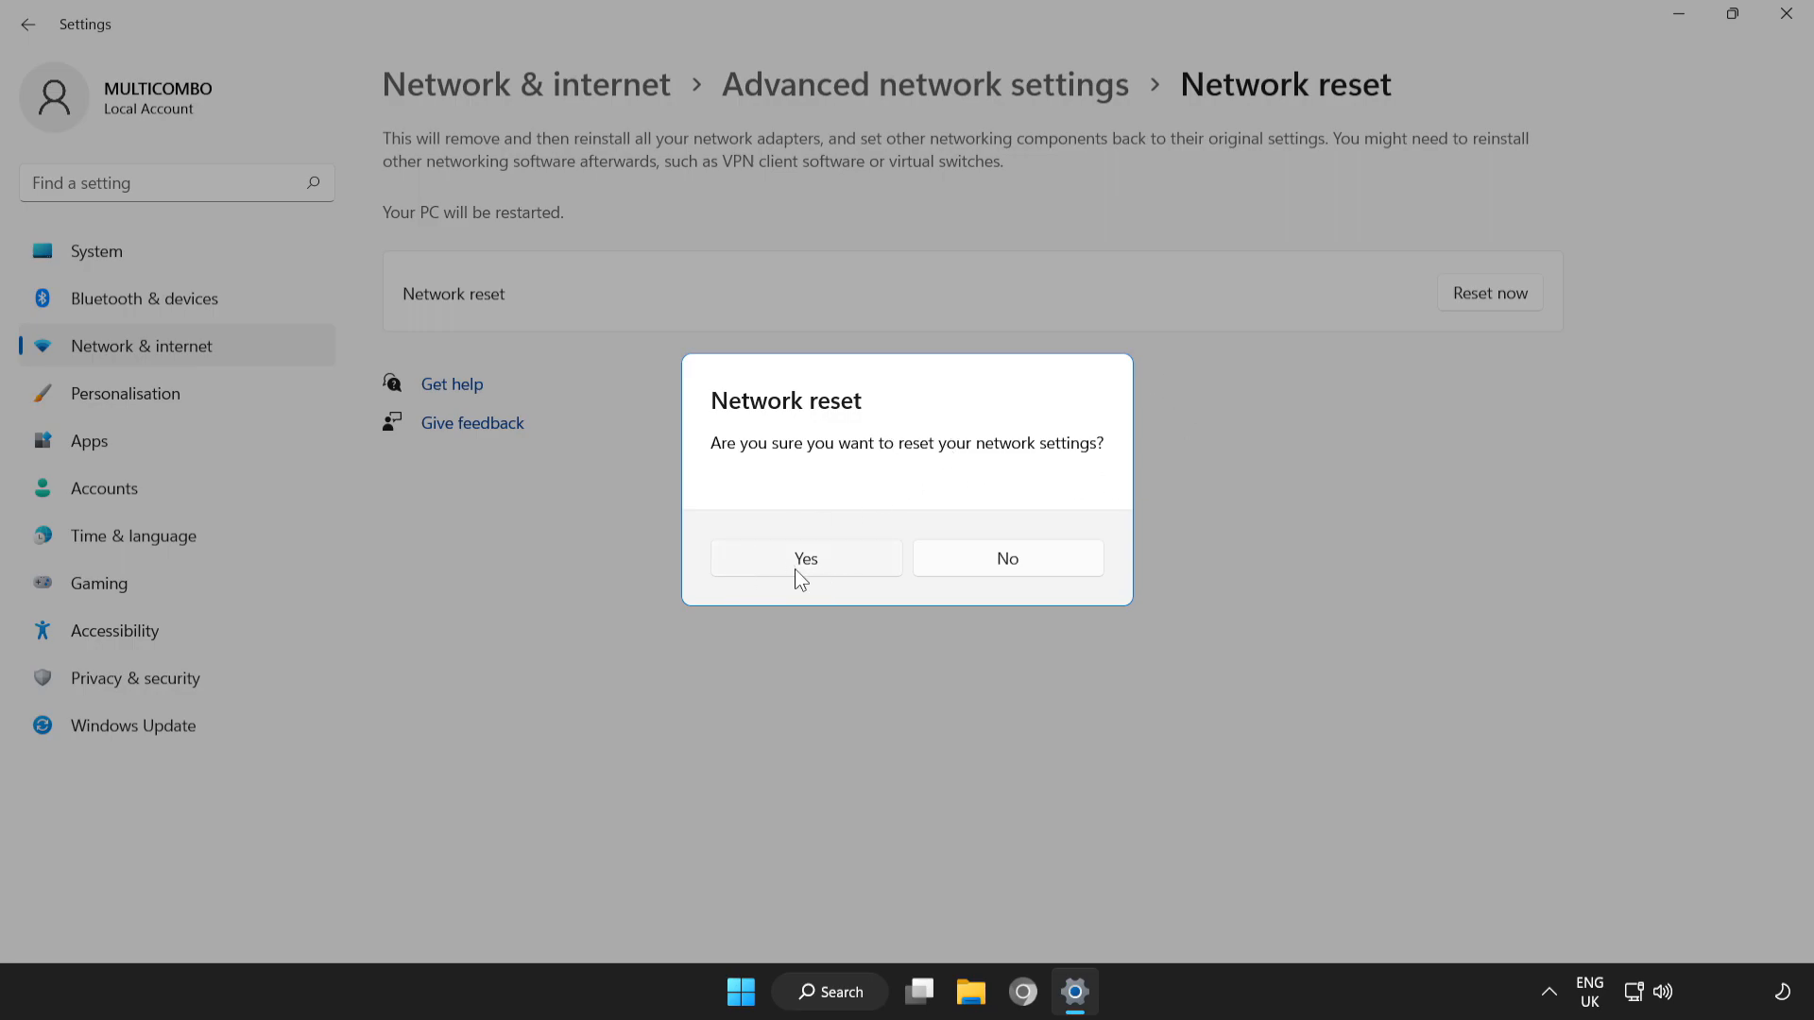
pyautogui.click(1005, 558)
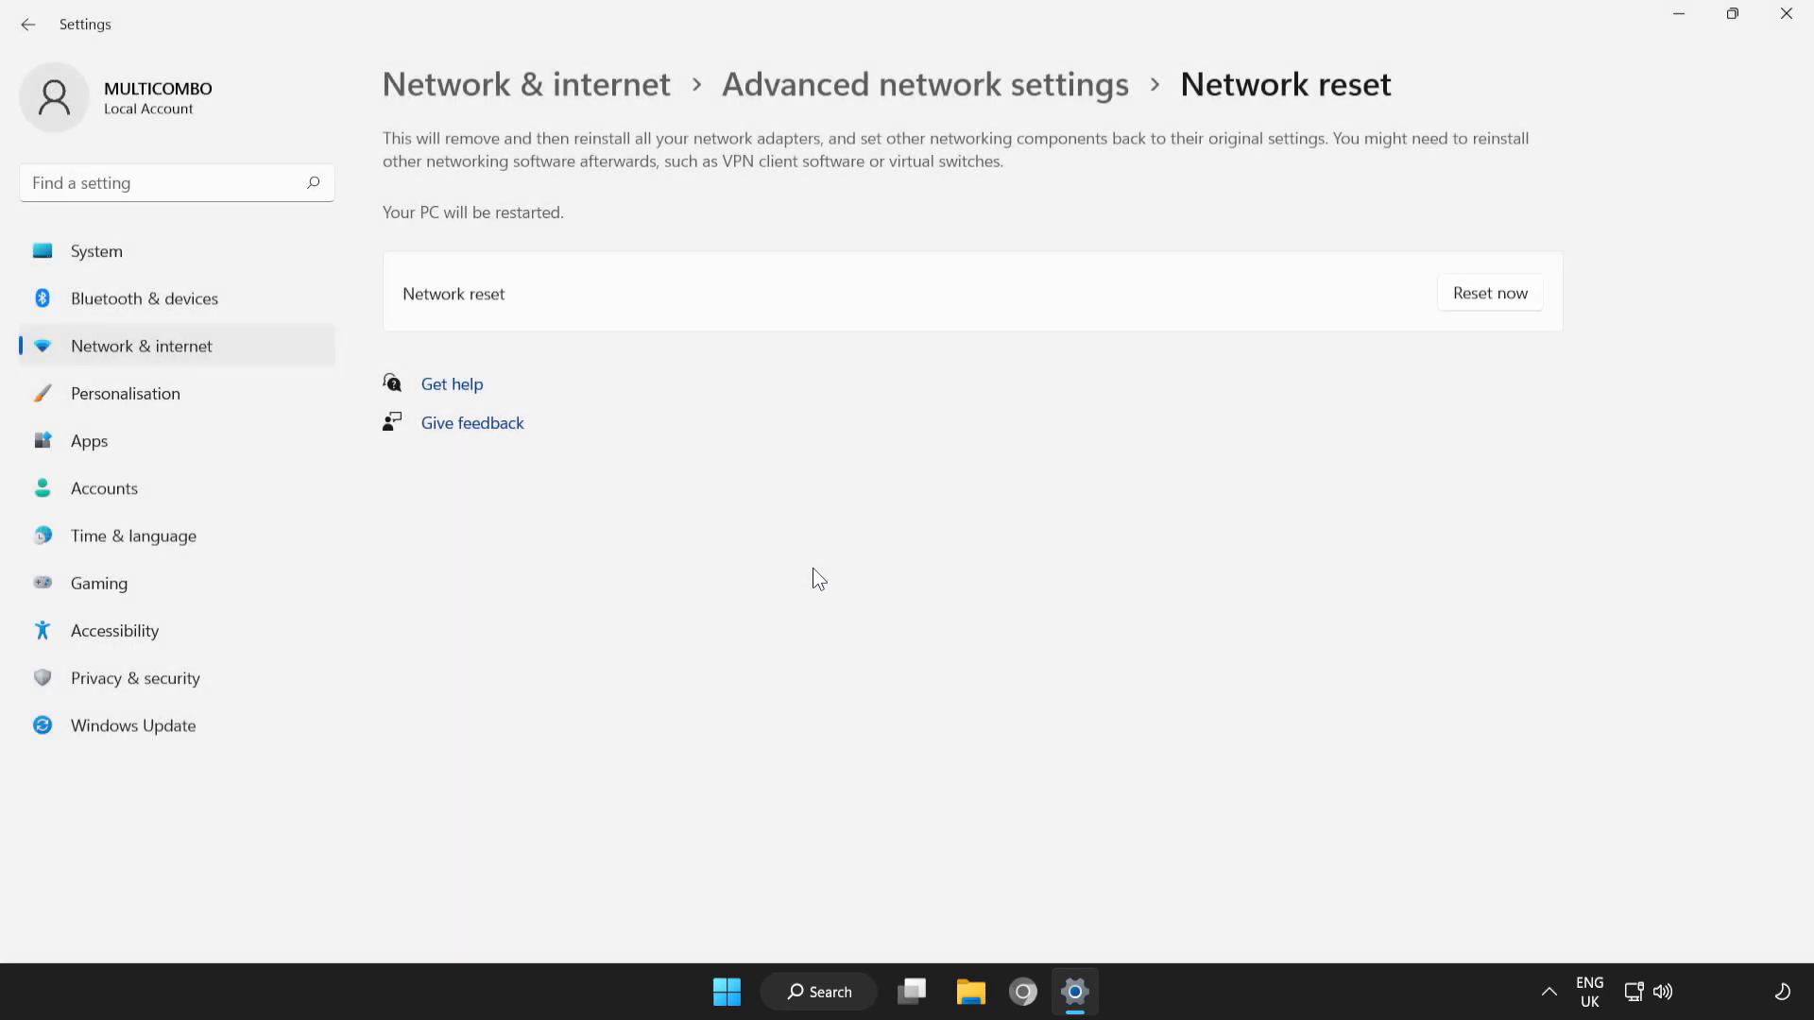
# Dismiss the upcoming sign-out notice and close Settings.
pyautogui.click(1489, 291)
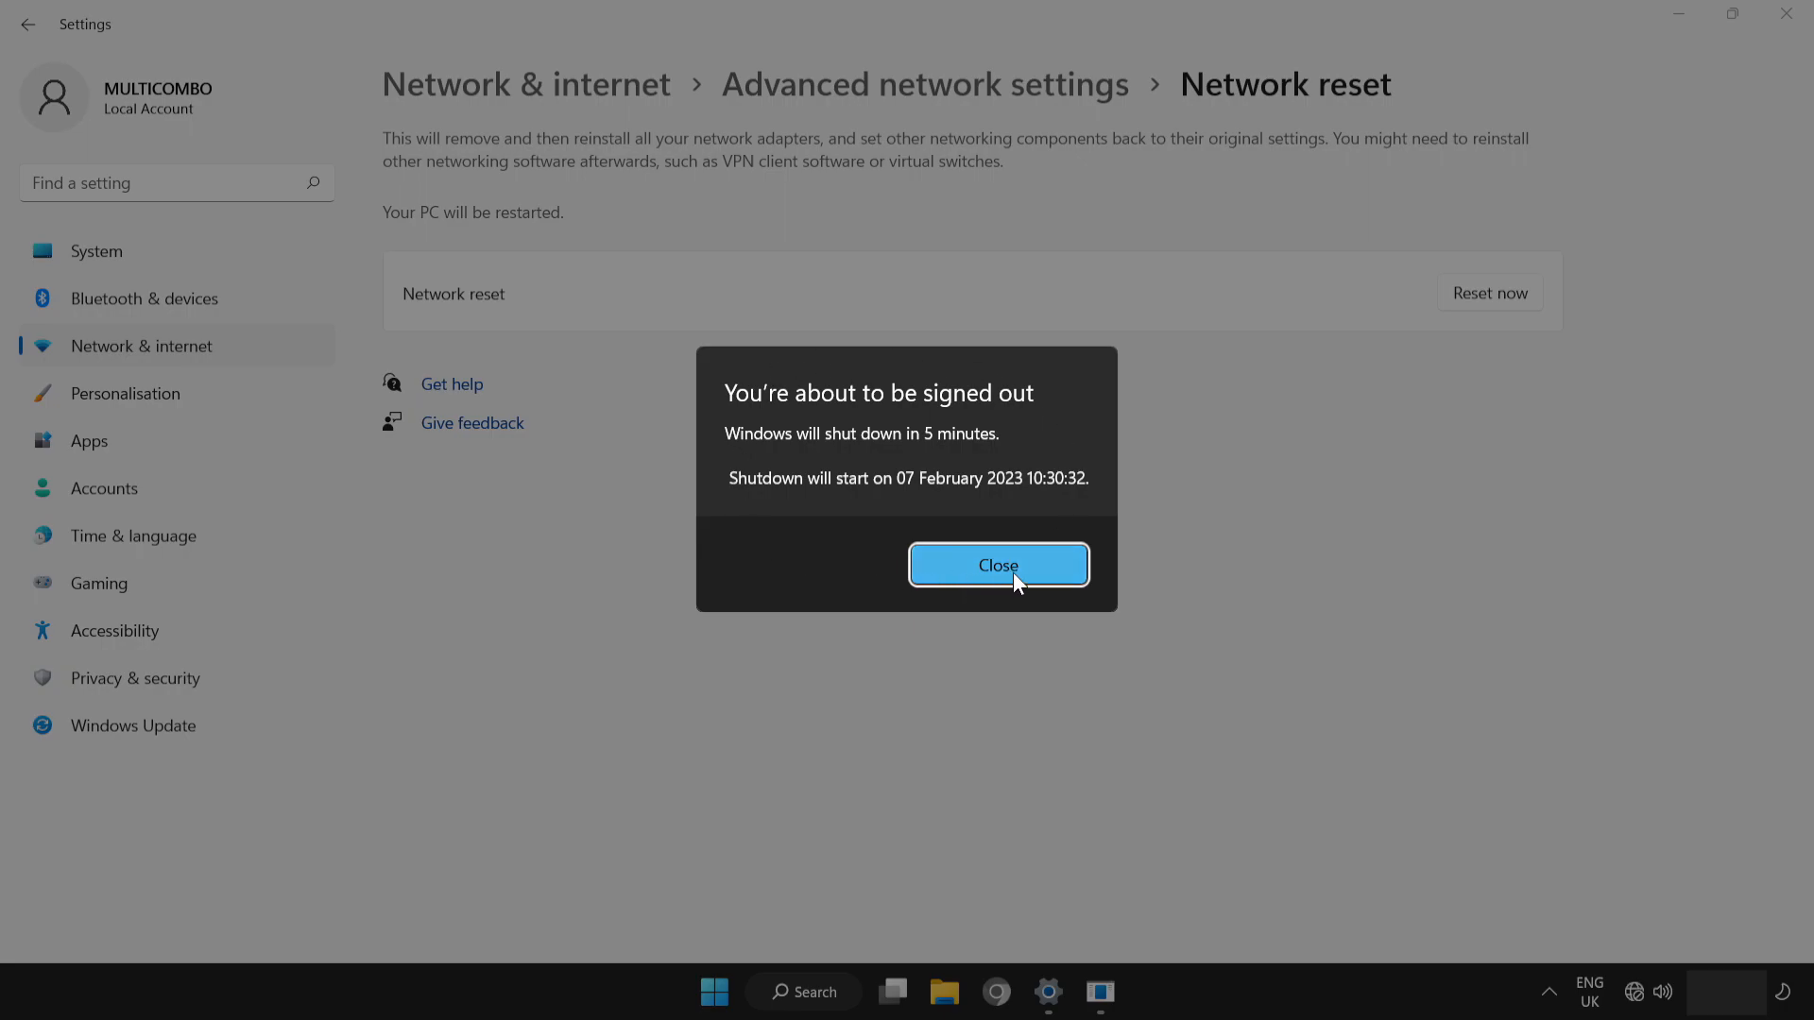
pyautogui.click(998, 565)
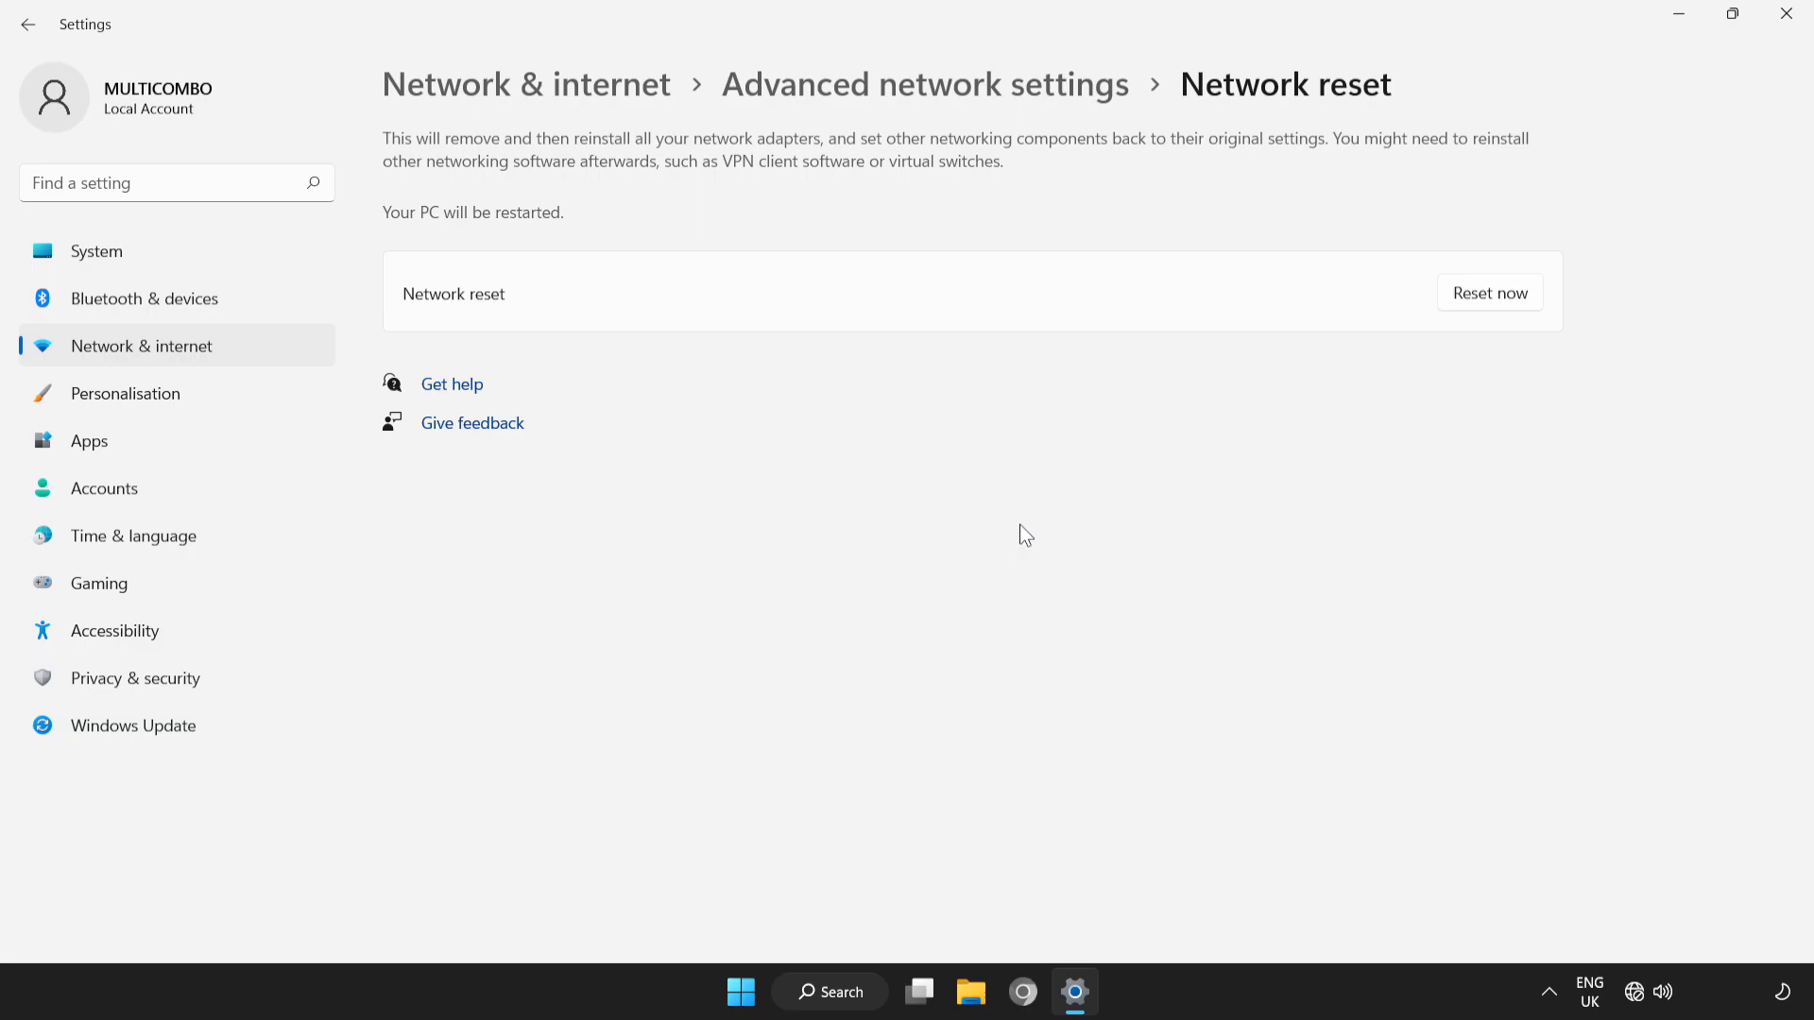
pyautogui.moveTo(1785, 15)
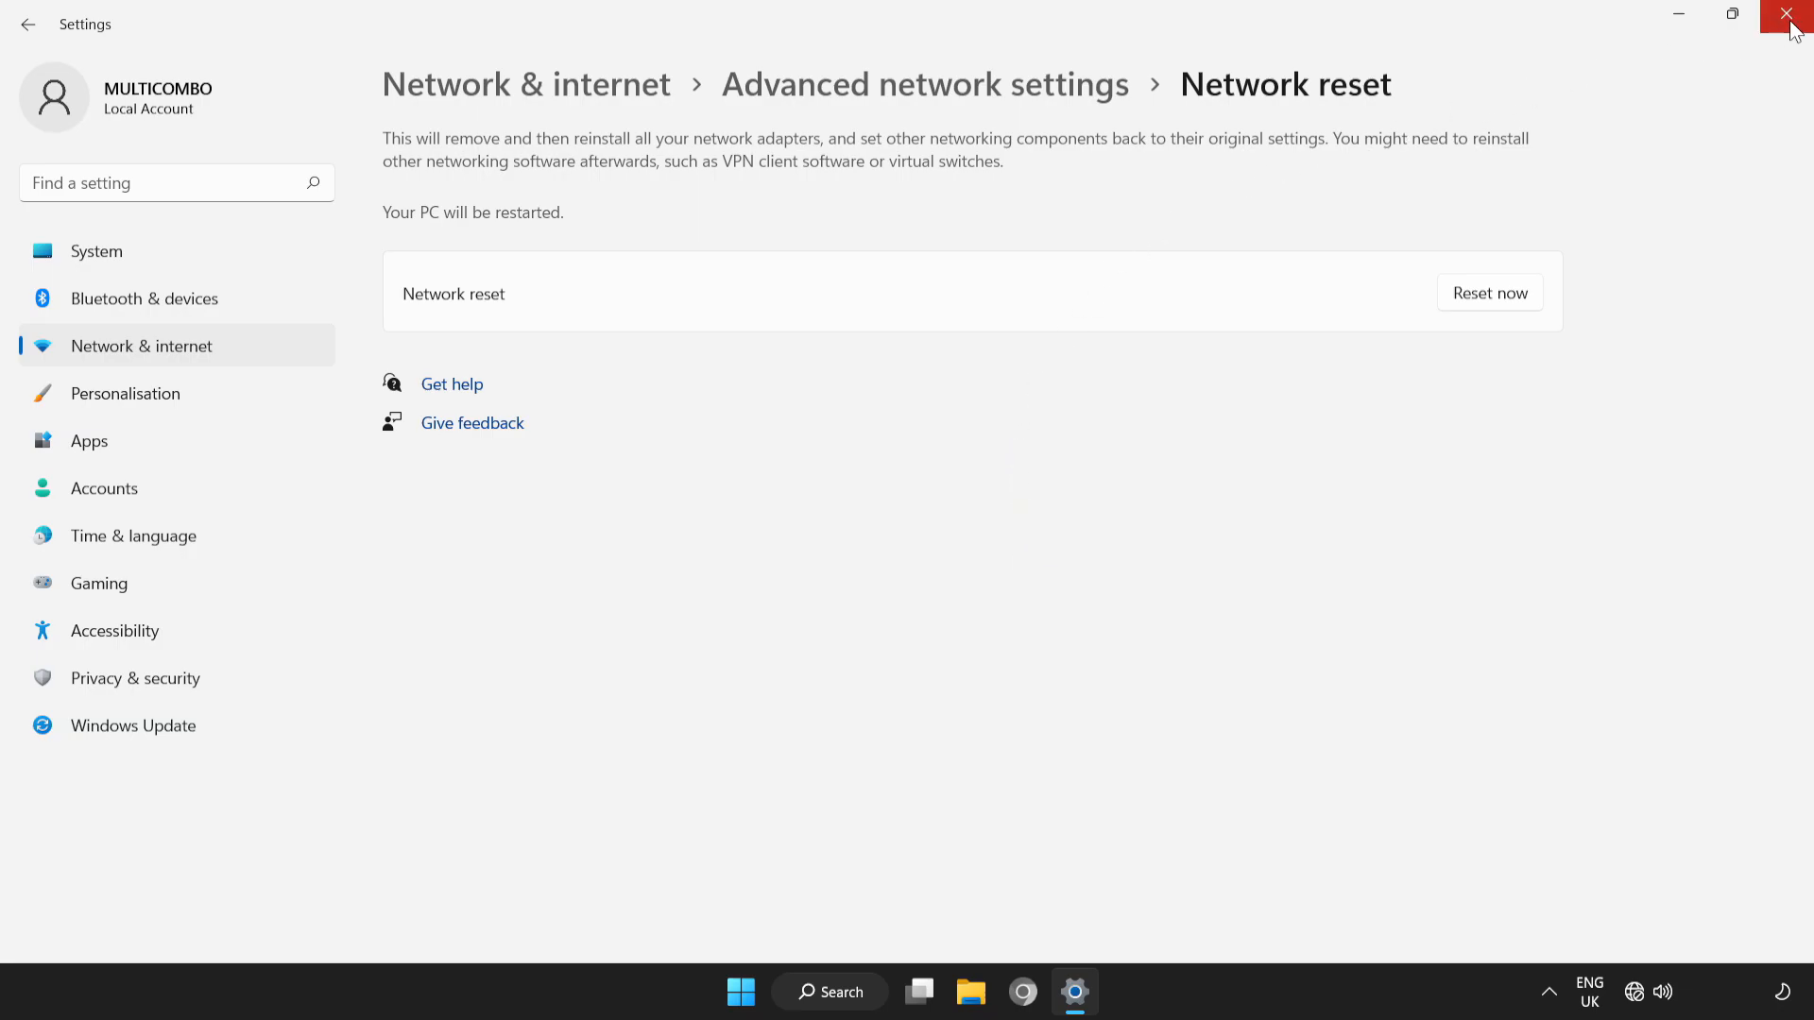
pyautogui.click(1788, 15)
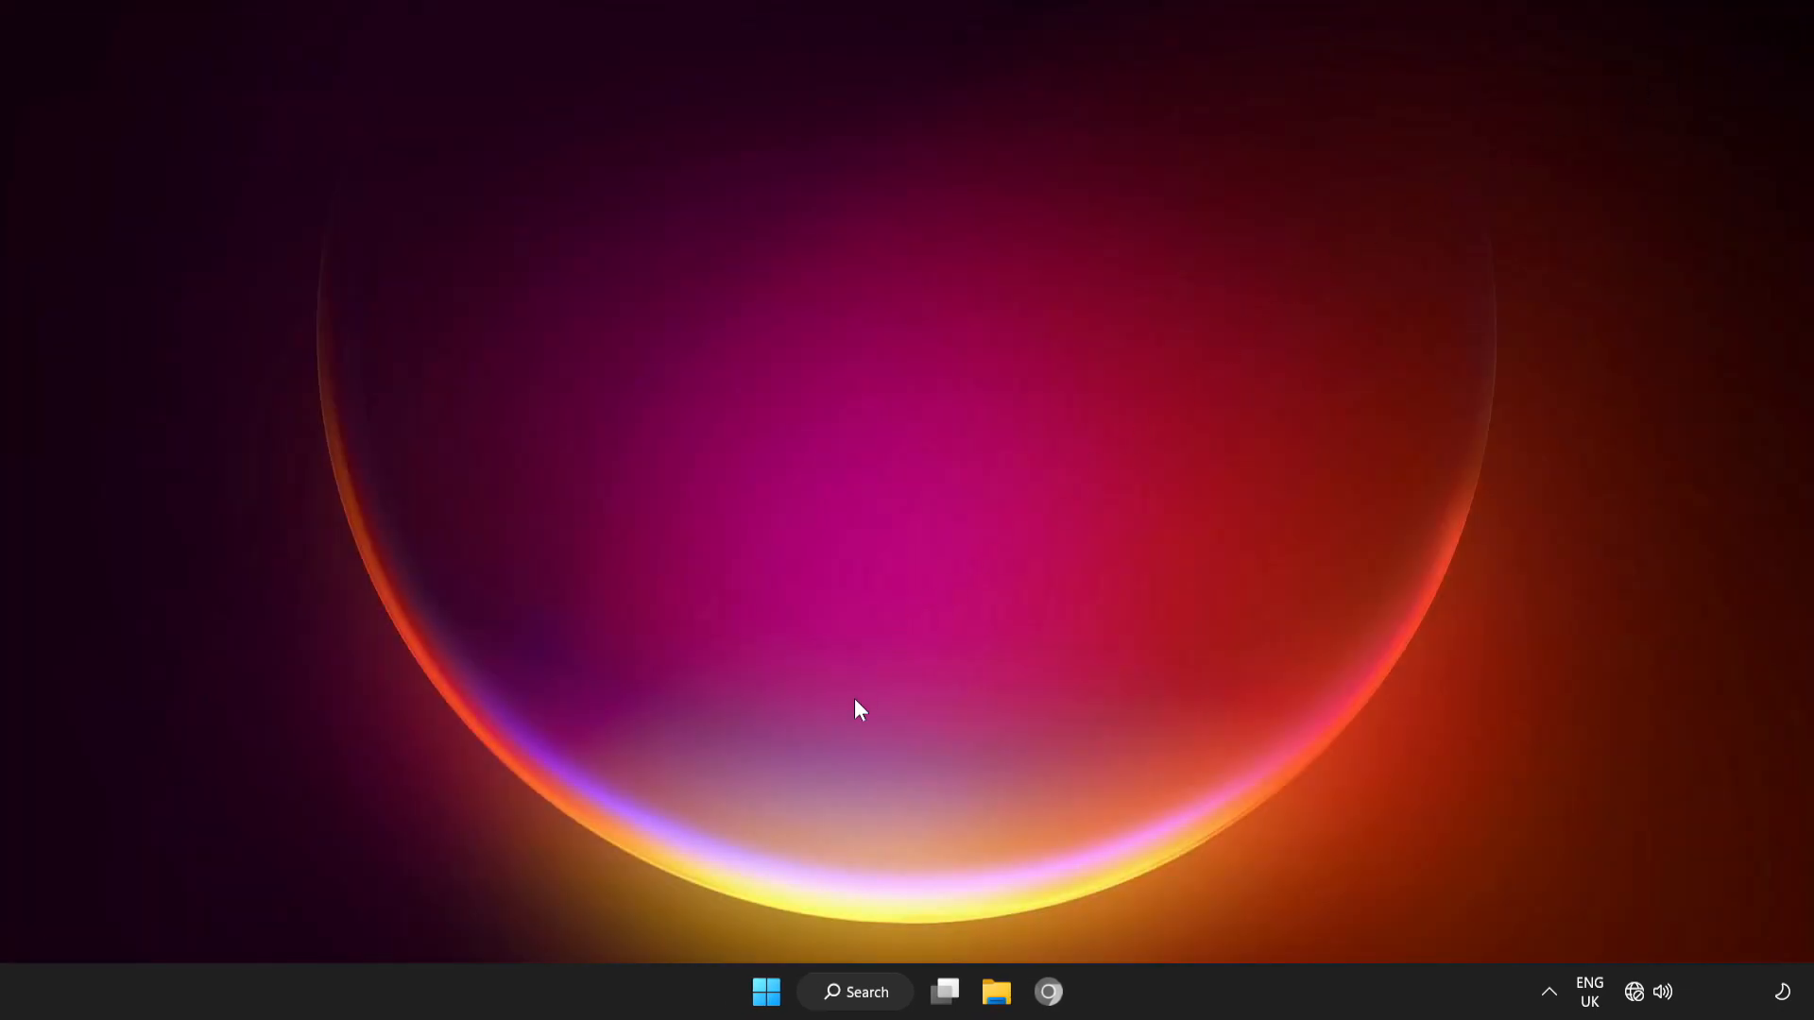
# Restart the PC from the Start menu's power options.
pyautogui.click(765, 992)
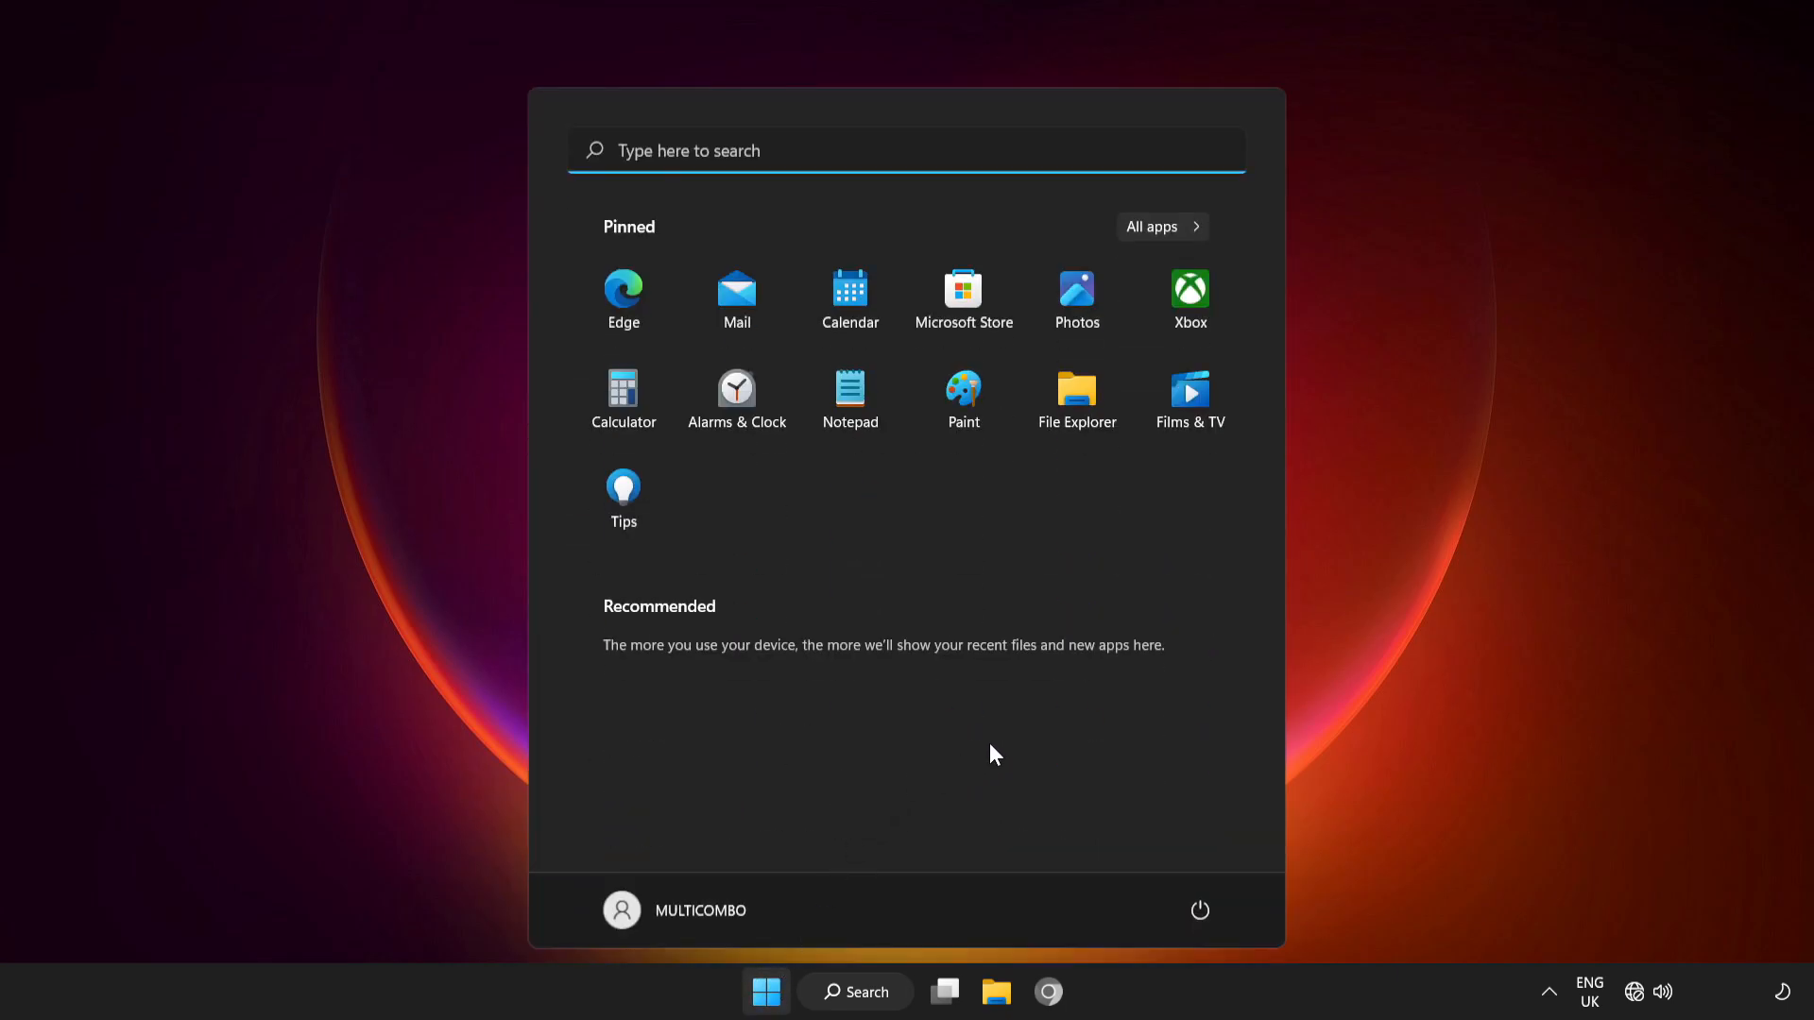
pyautogui.click(1202, 911)
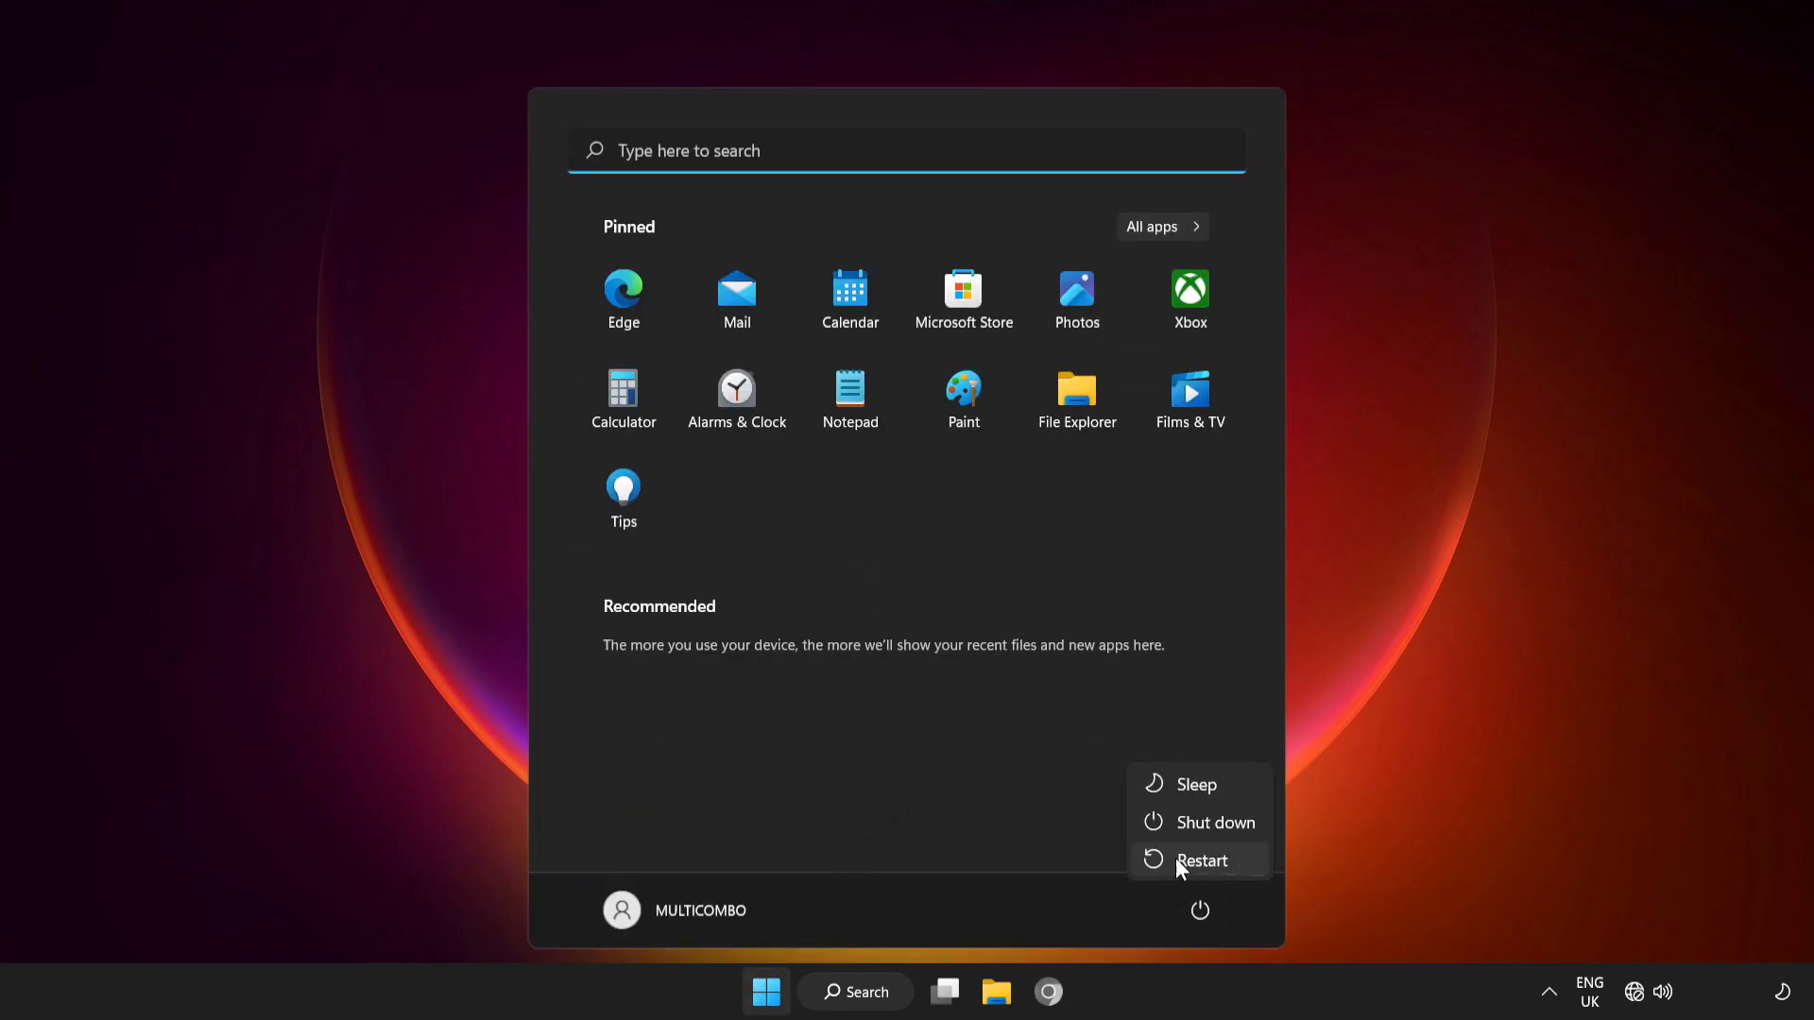
pyautogui.click(1201, 862)
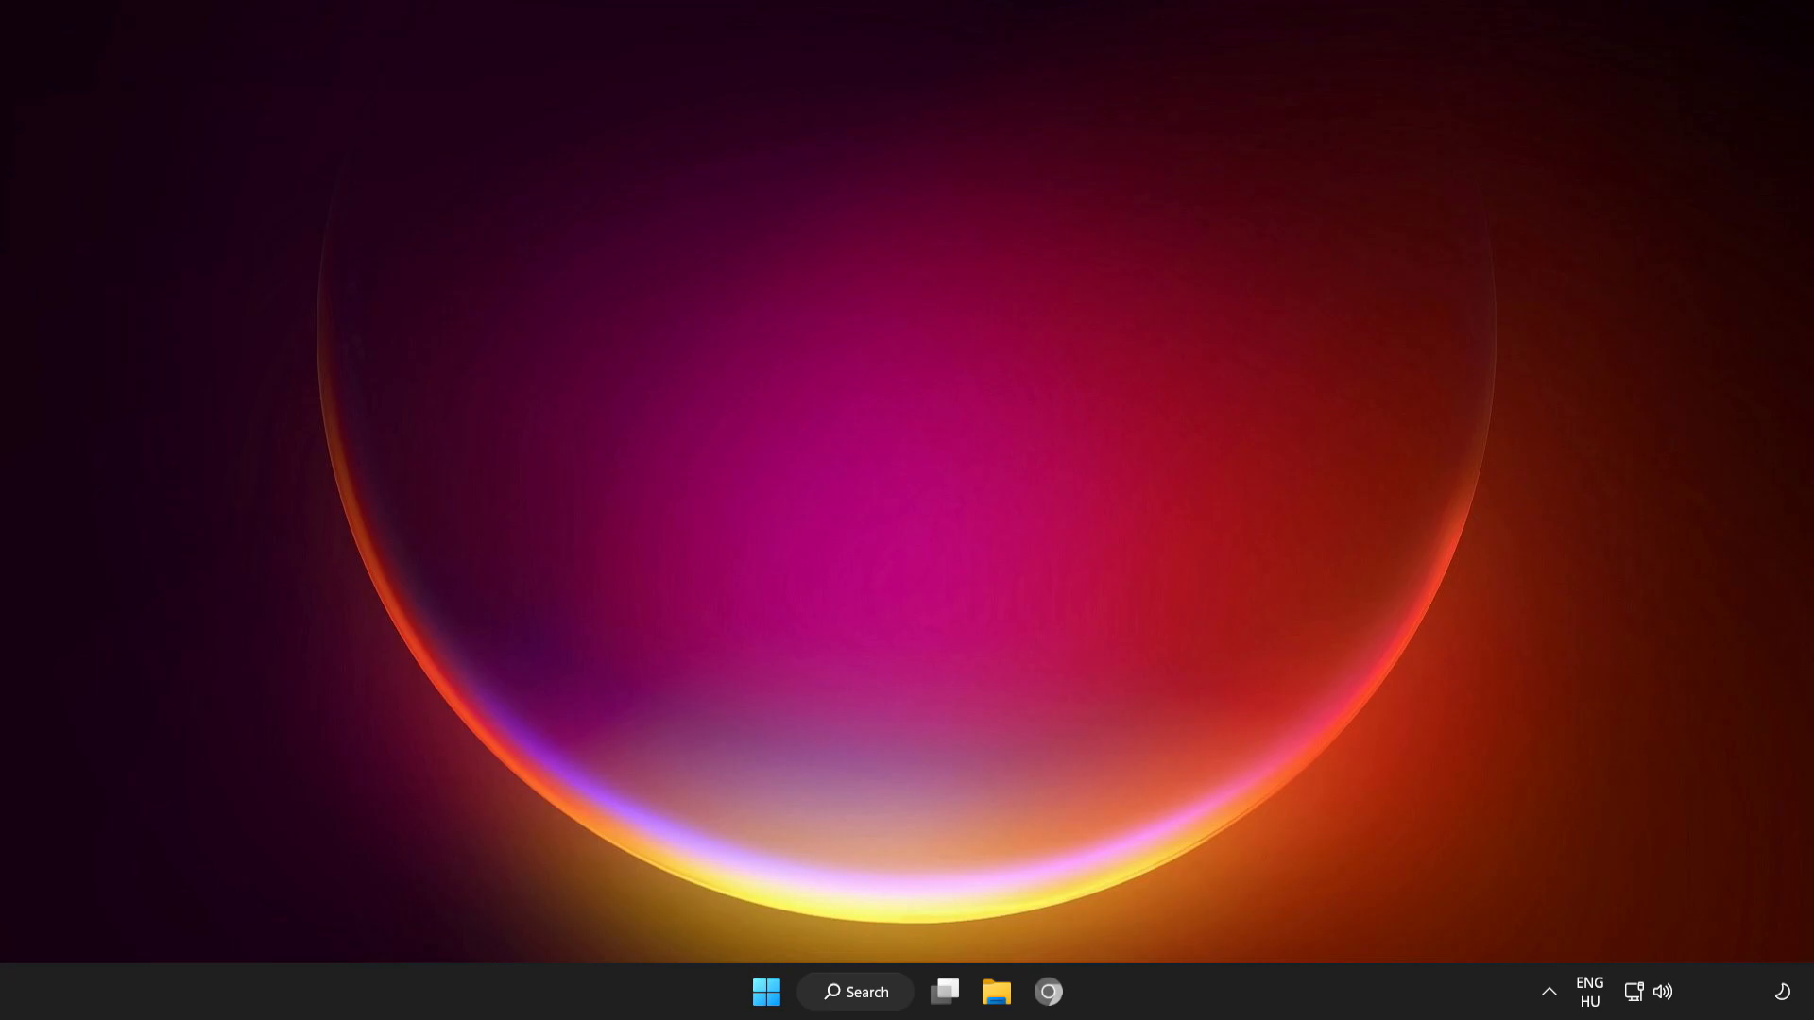
pyautogui.moveTo(921, 502)
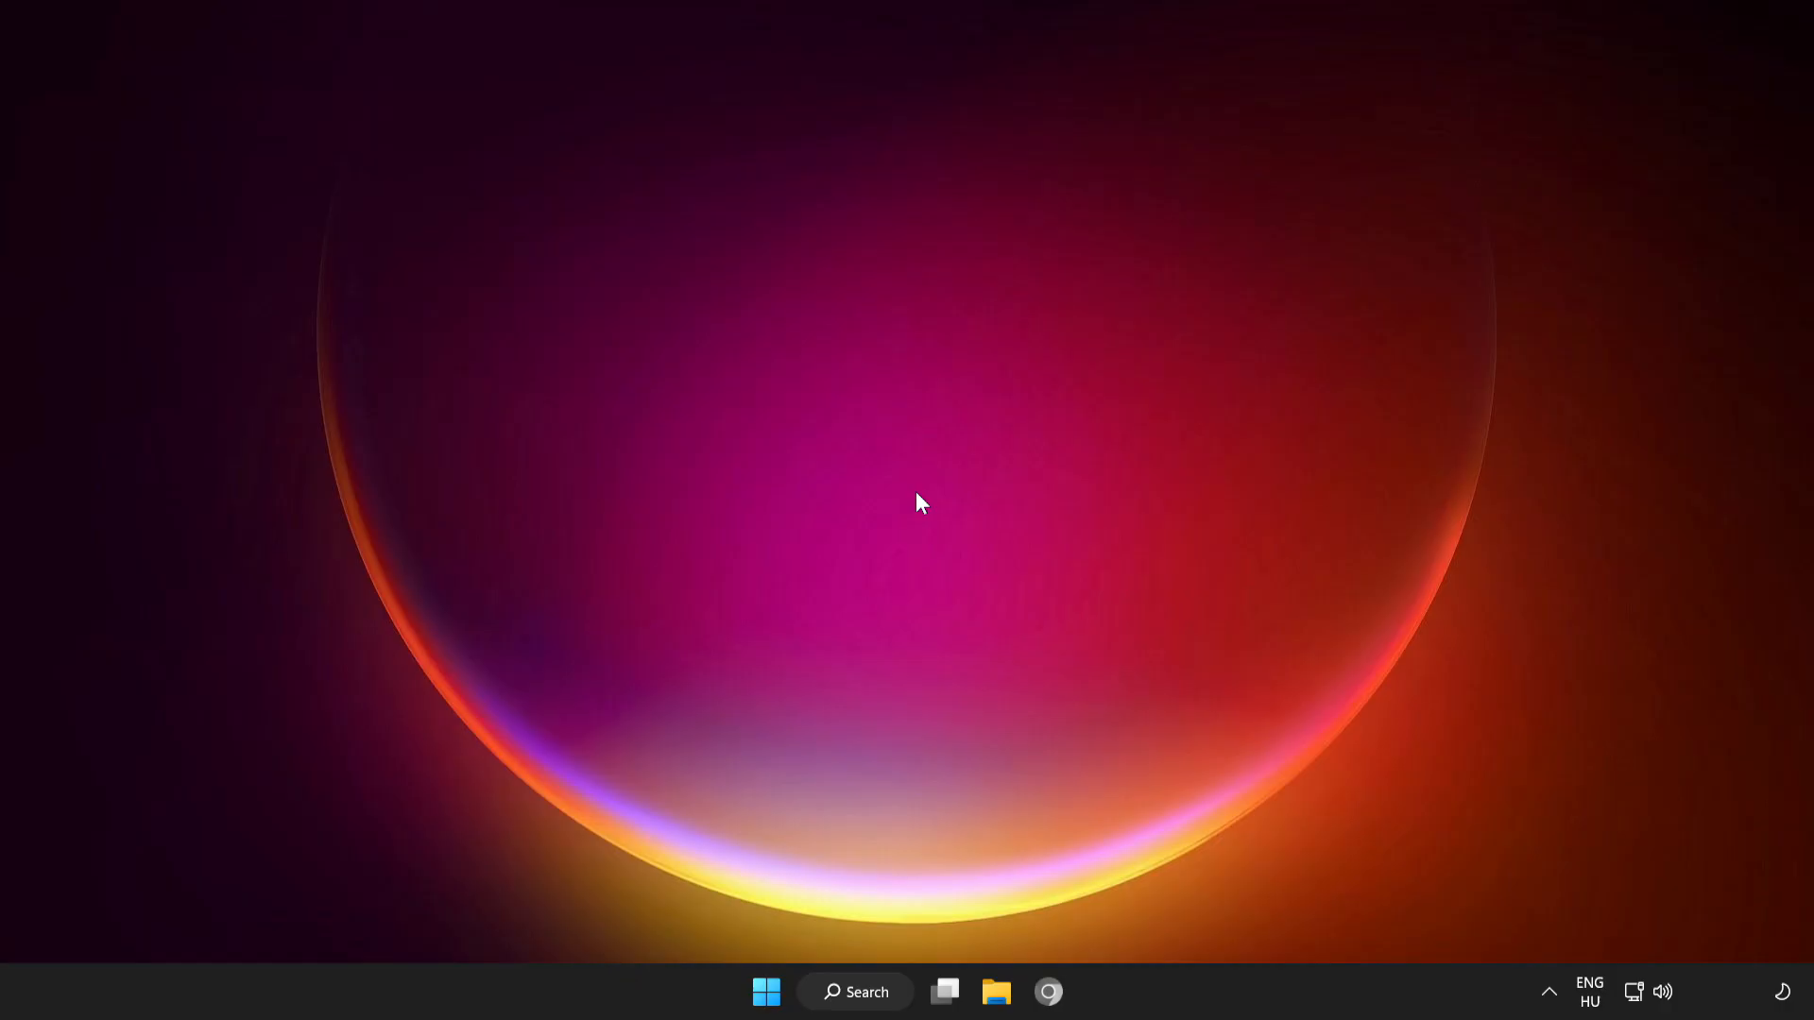
pyautogui.moveTo(1638, 995)
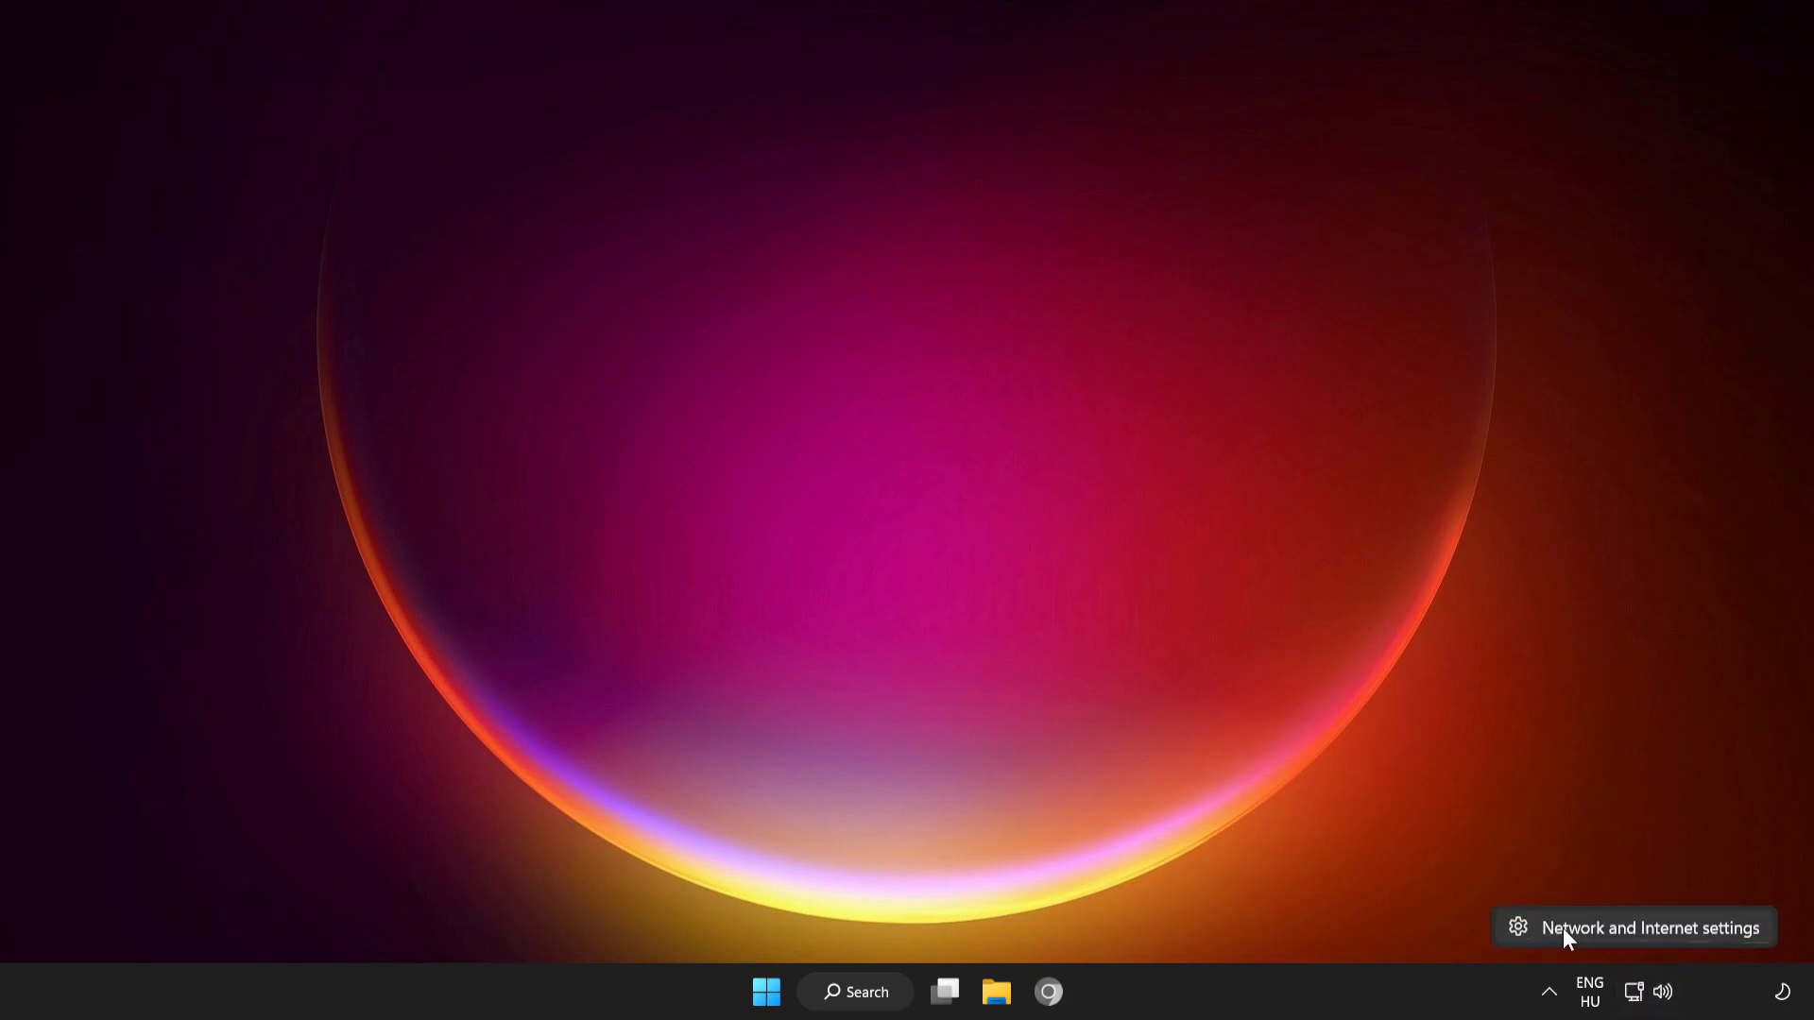
pyautogui.moveTo(1651, 939)
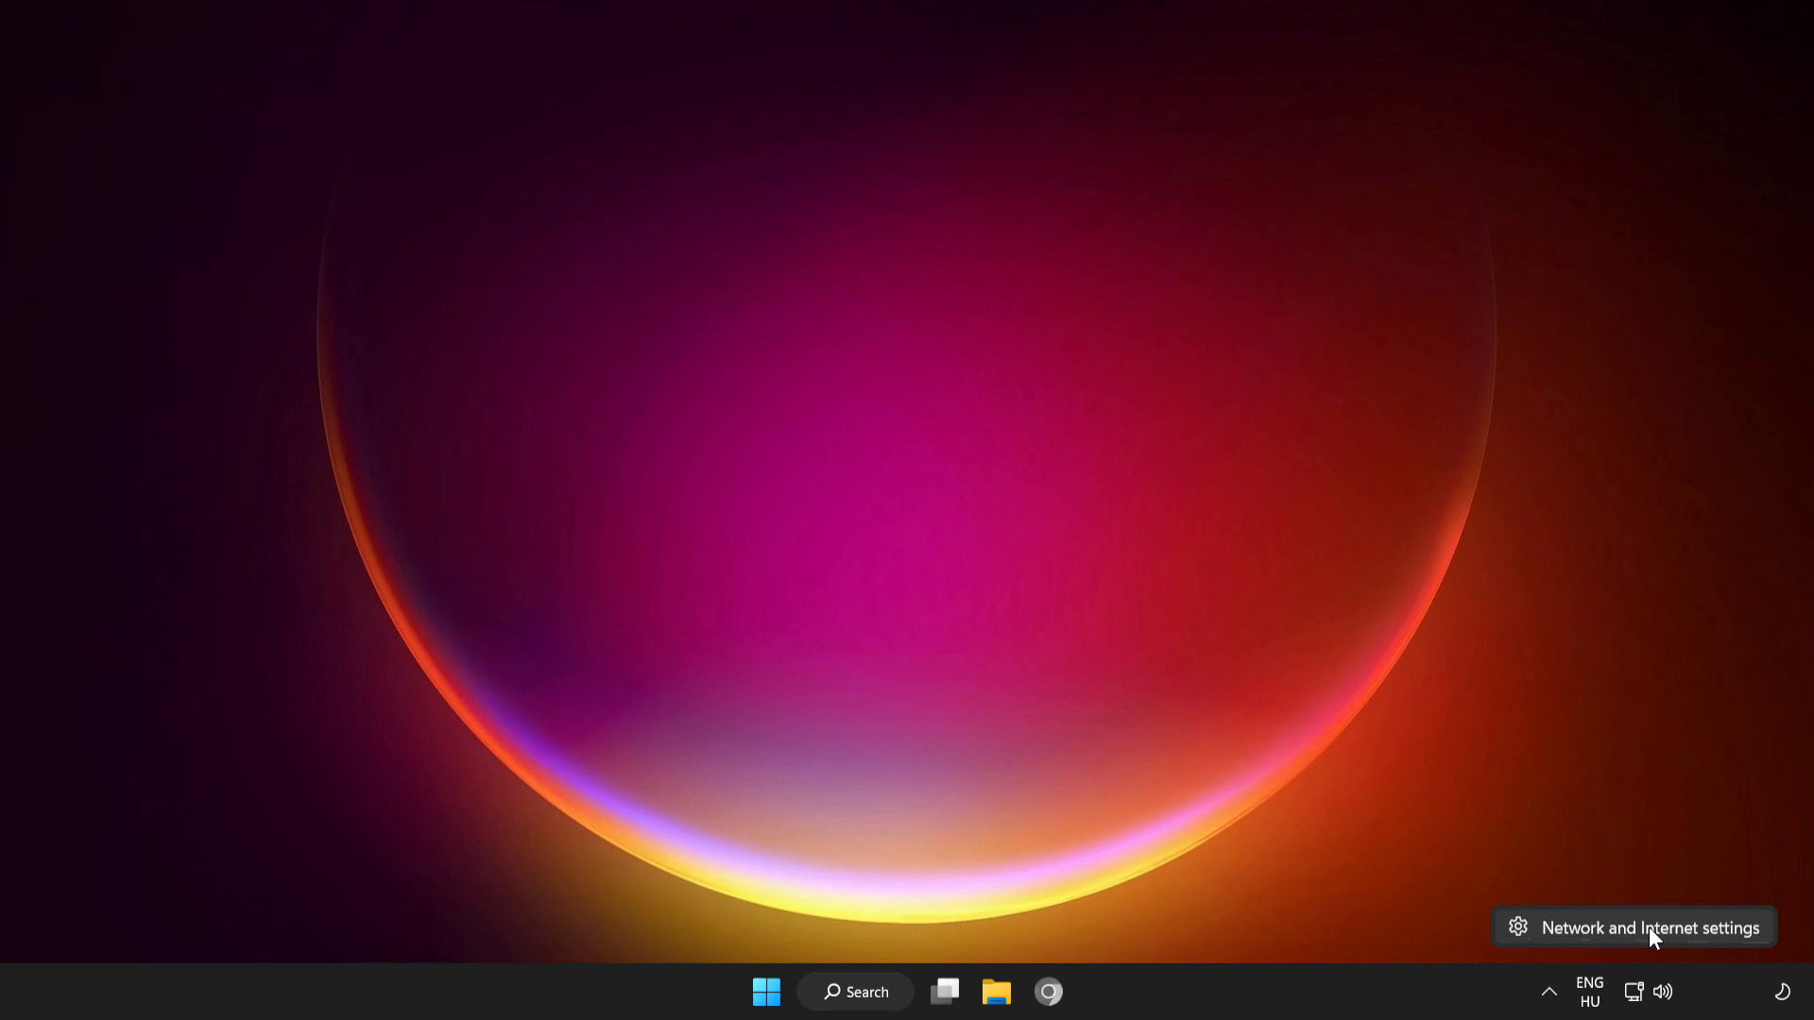
# Reach Advanced network settings from the tray icon and list the network adapters.
pyautogui.click(1648, 926)
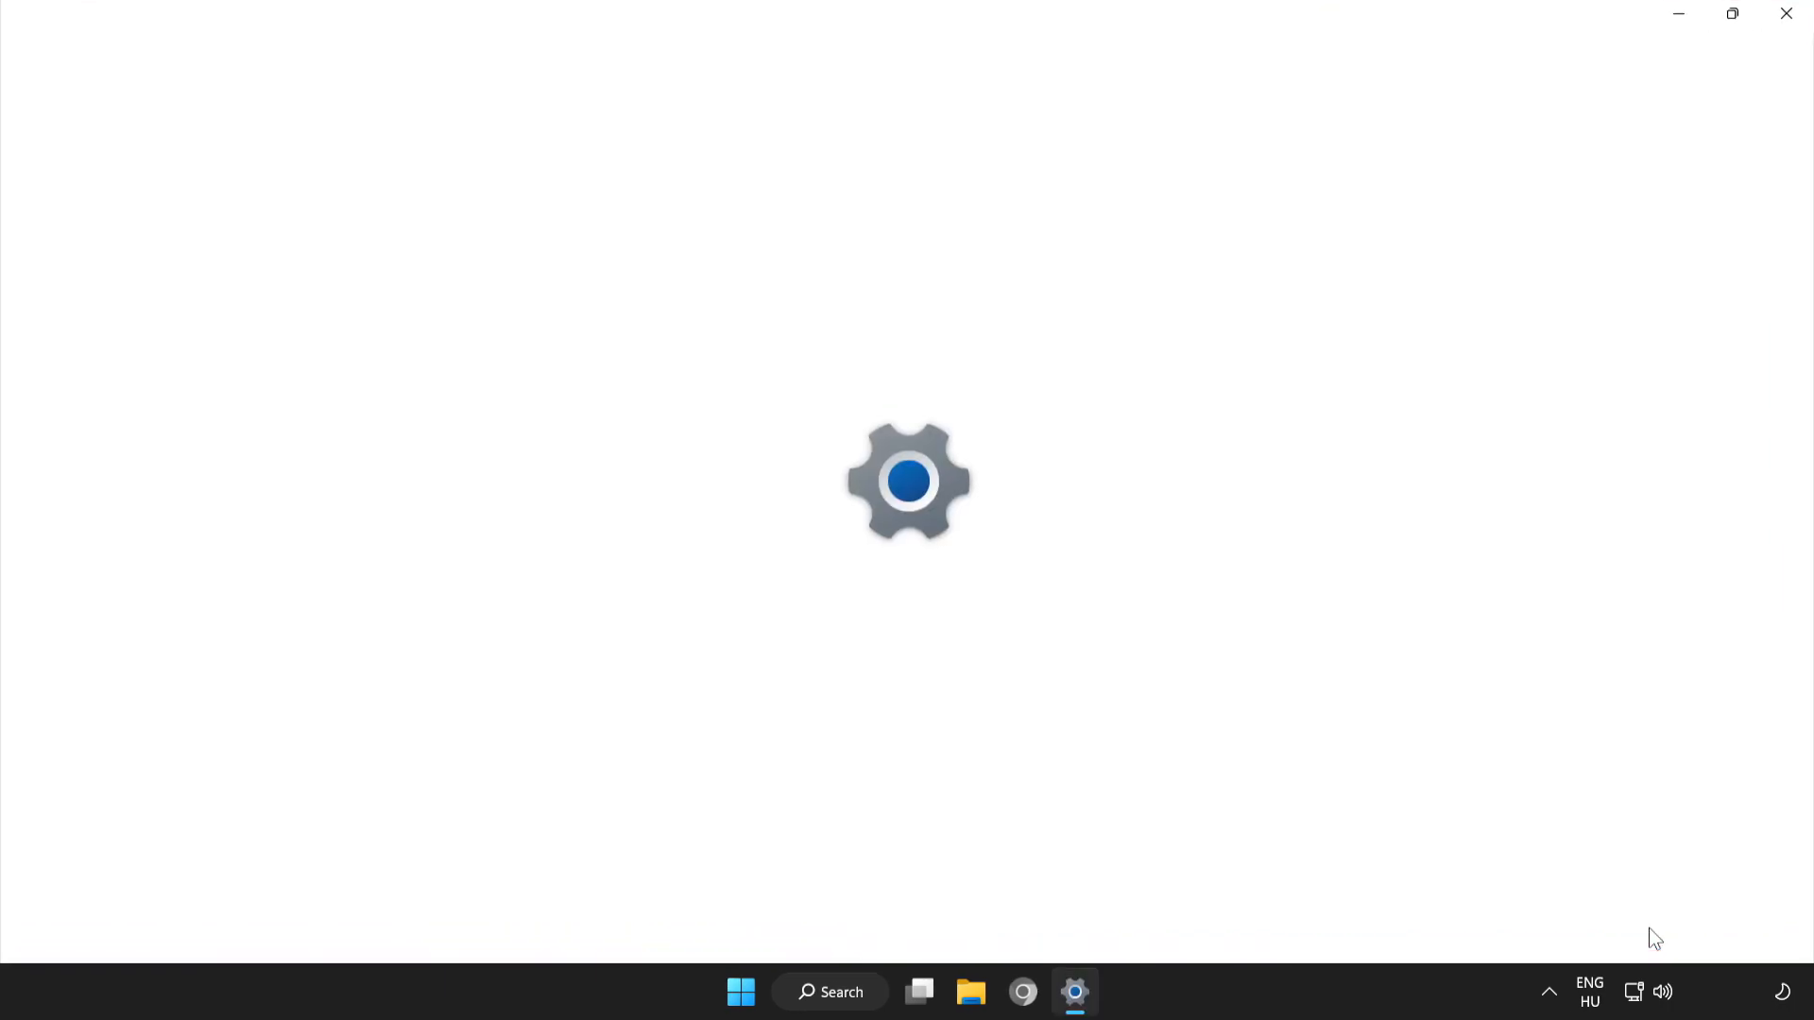
pyautogui.click(1075, 992)
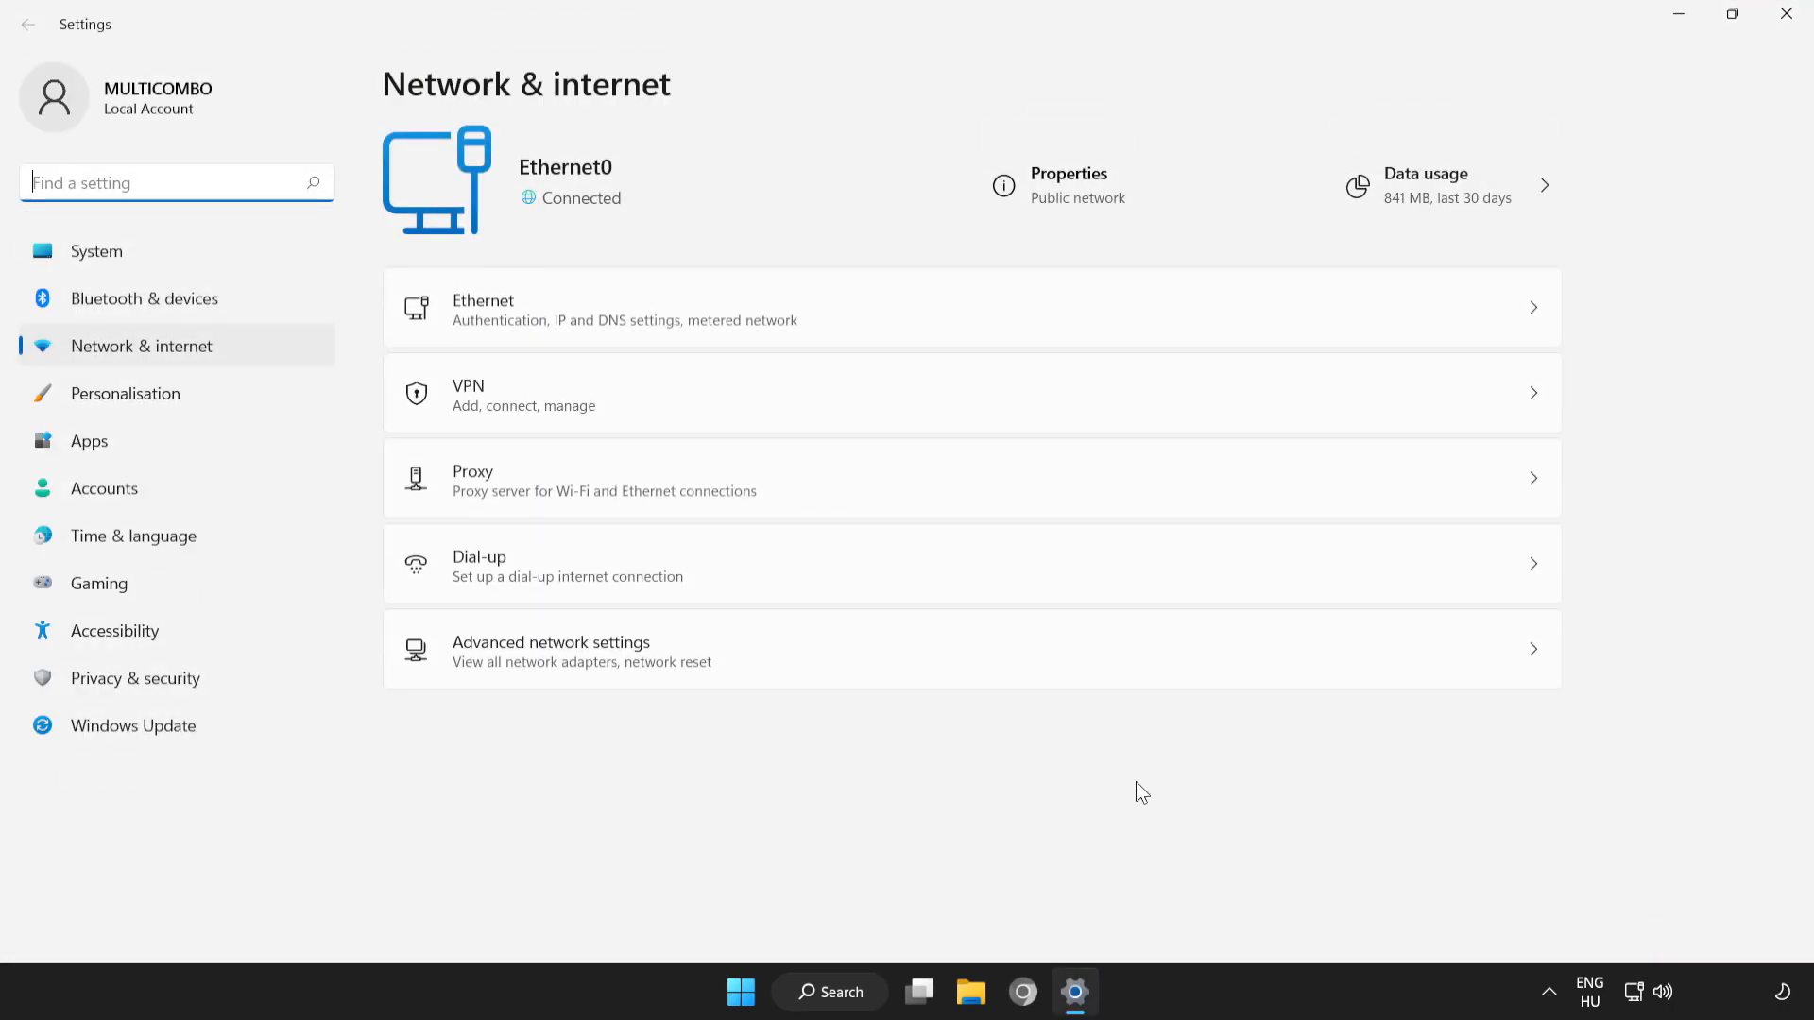
pyautogui.moveTo(565, 669)
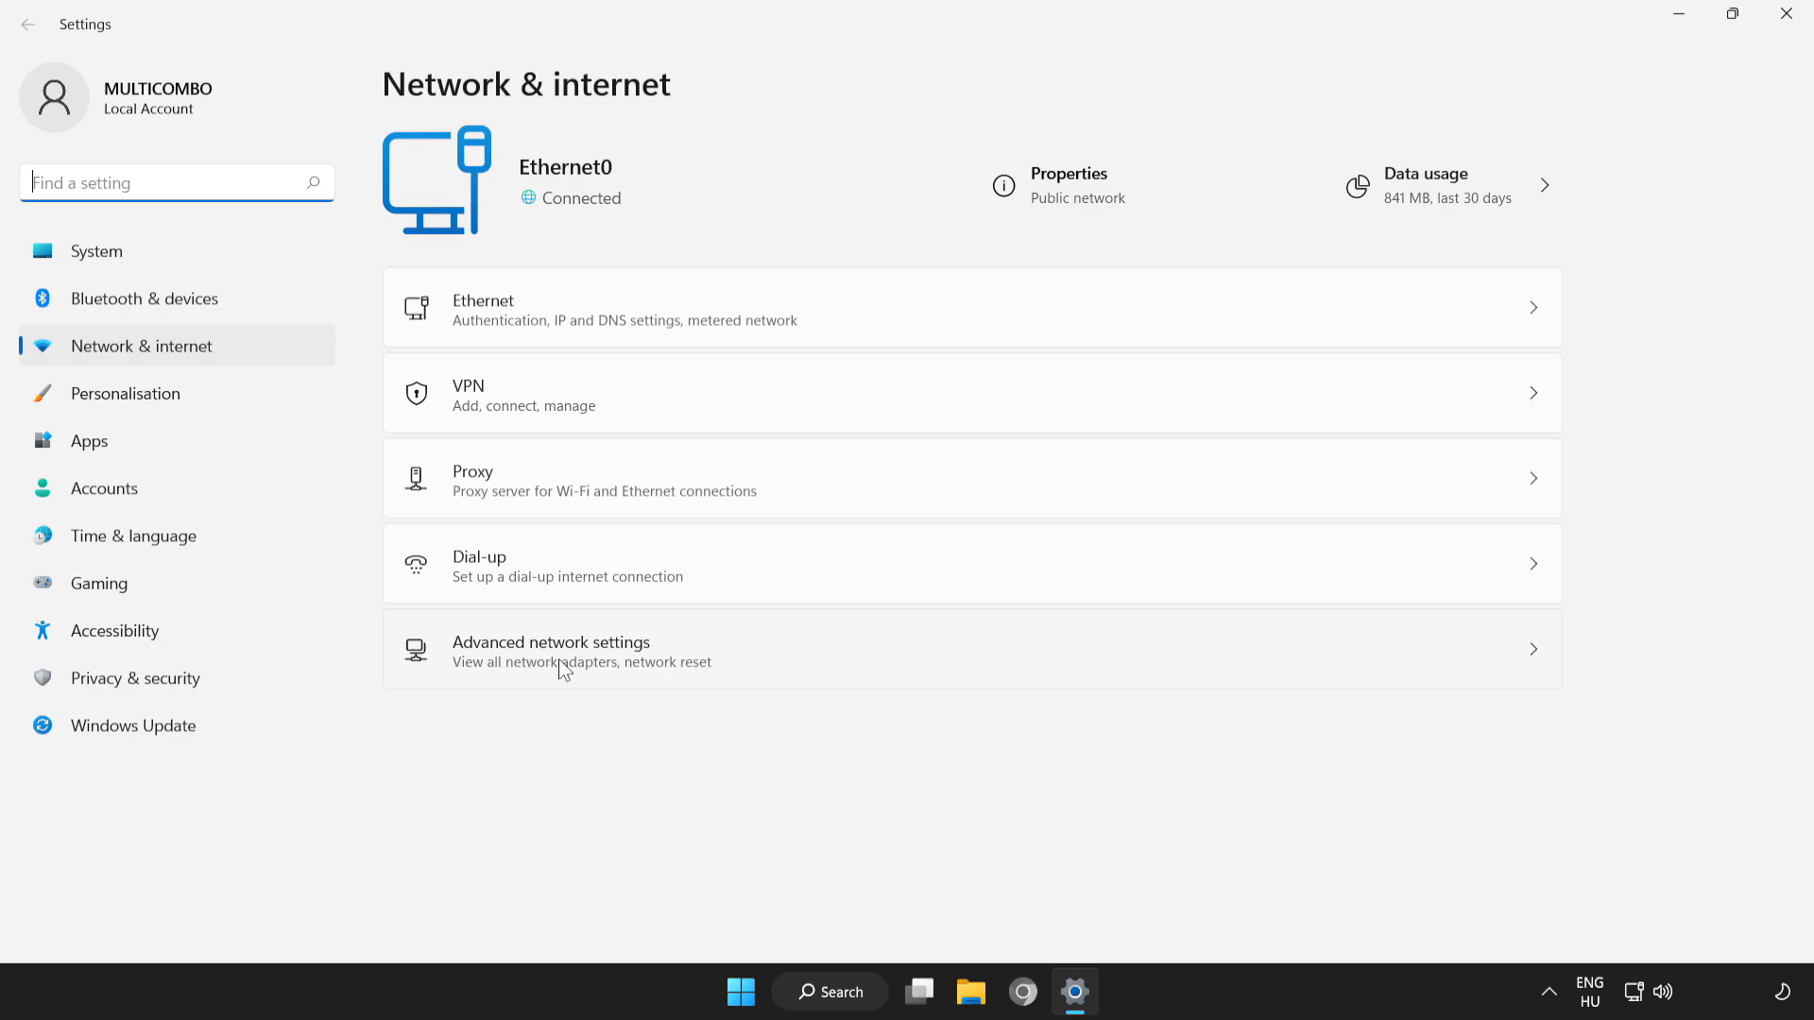
pyautogui.click(550, 650)
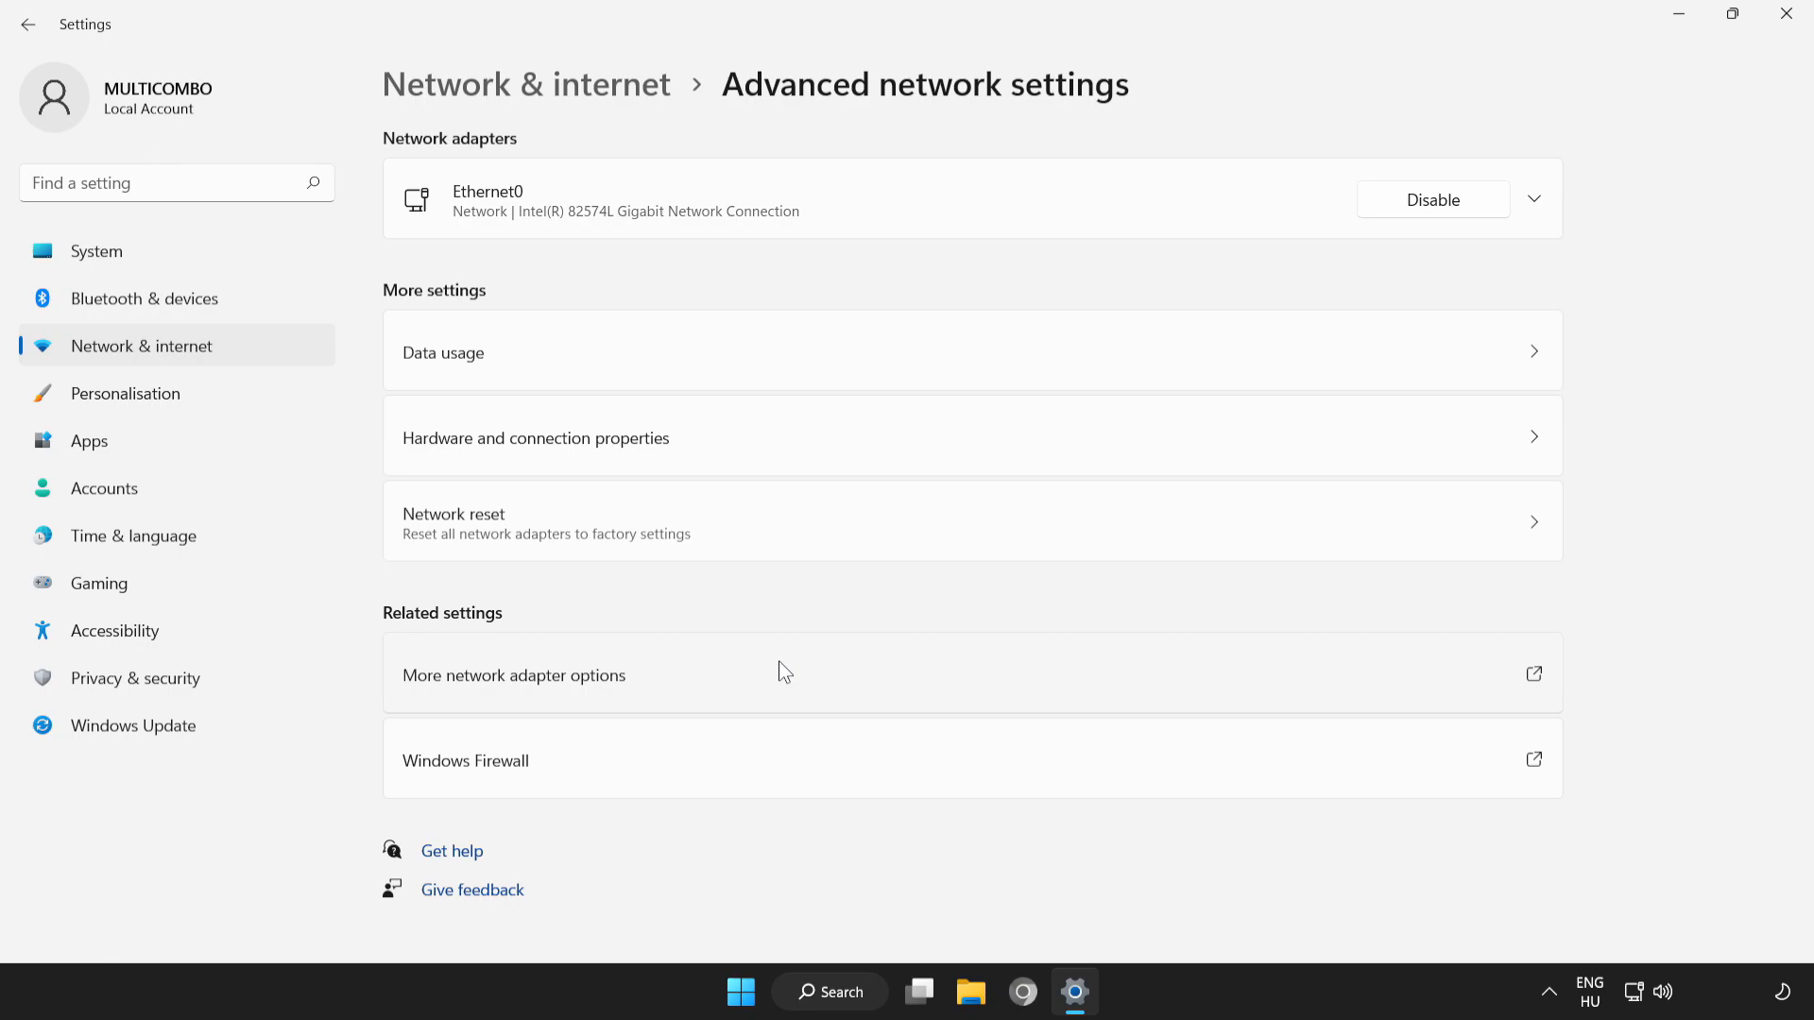
pyautogui.moveTo(538, 703)
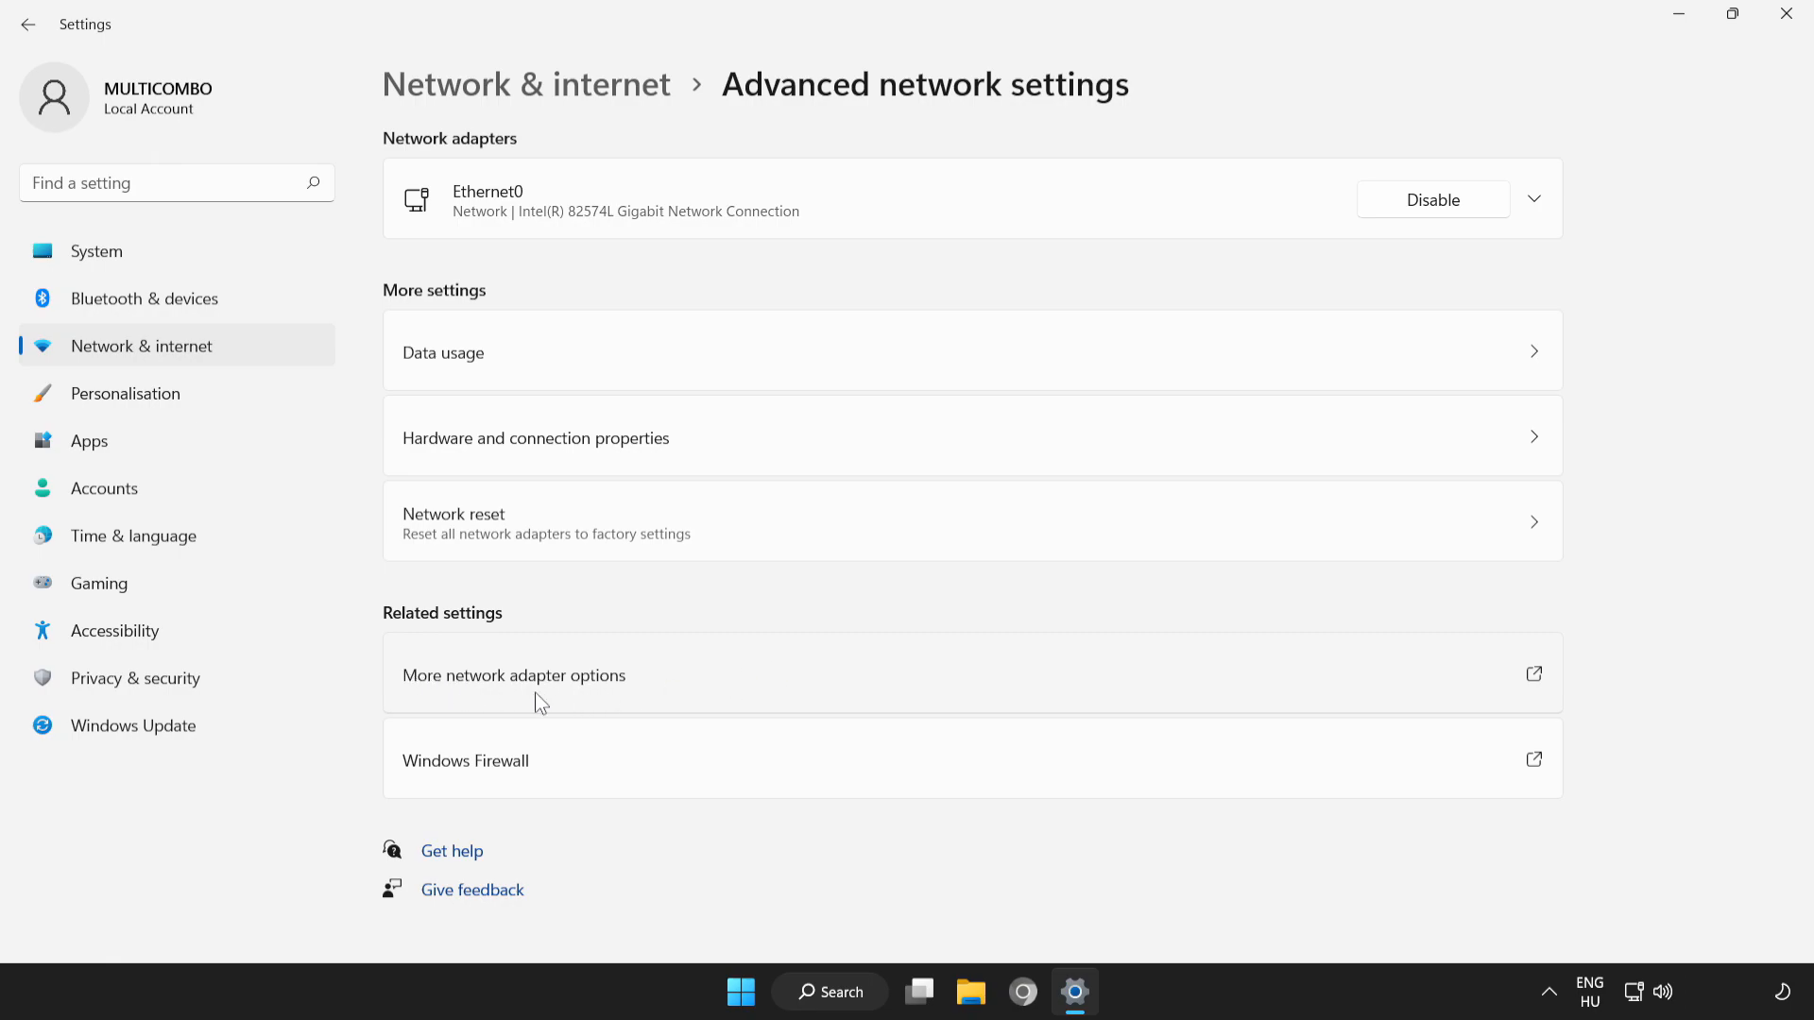
pyautogui.moveTo(843, 693)
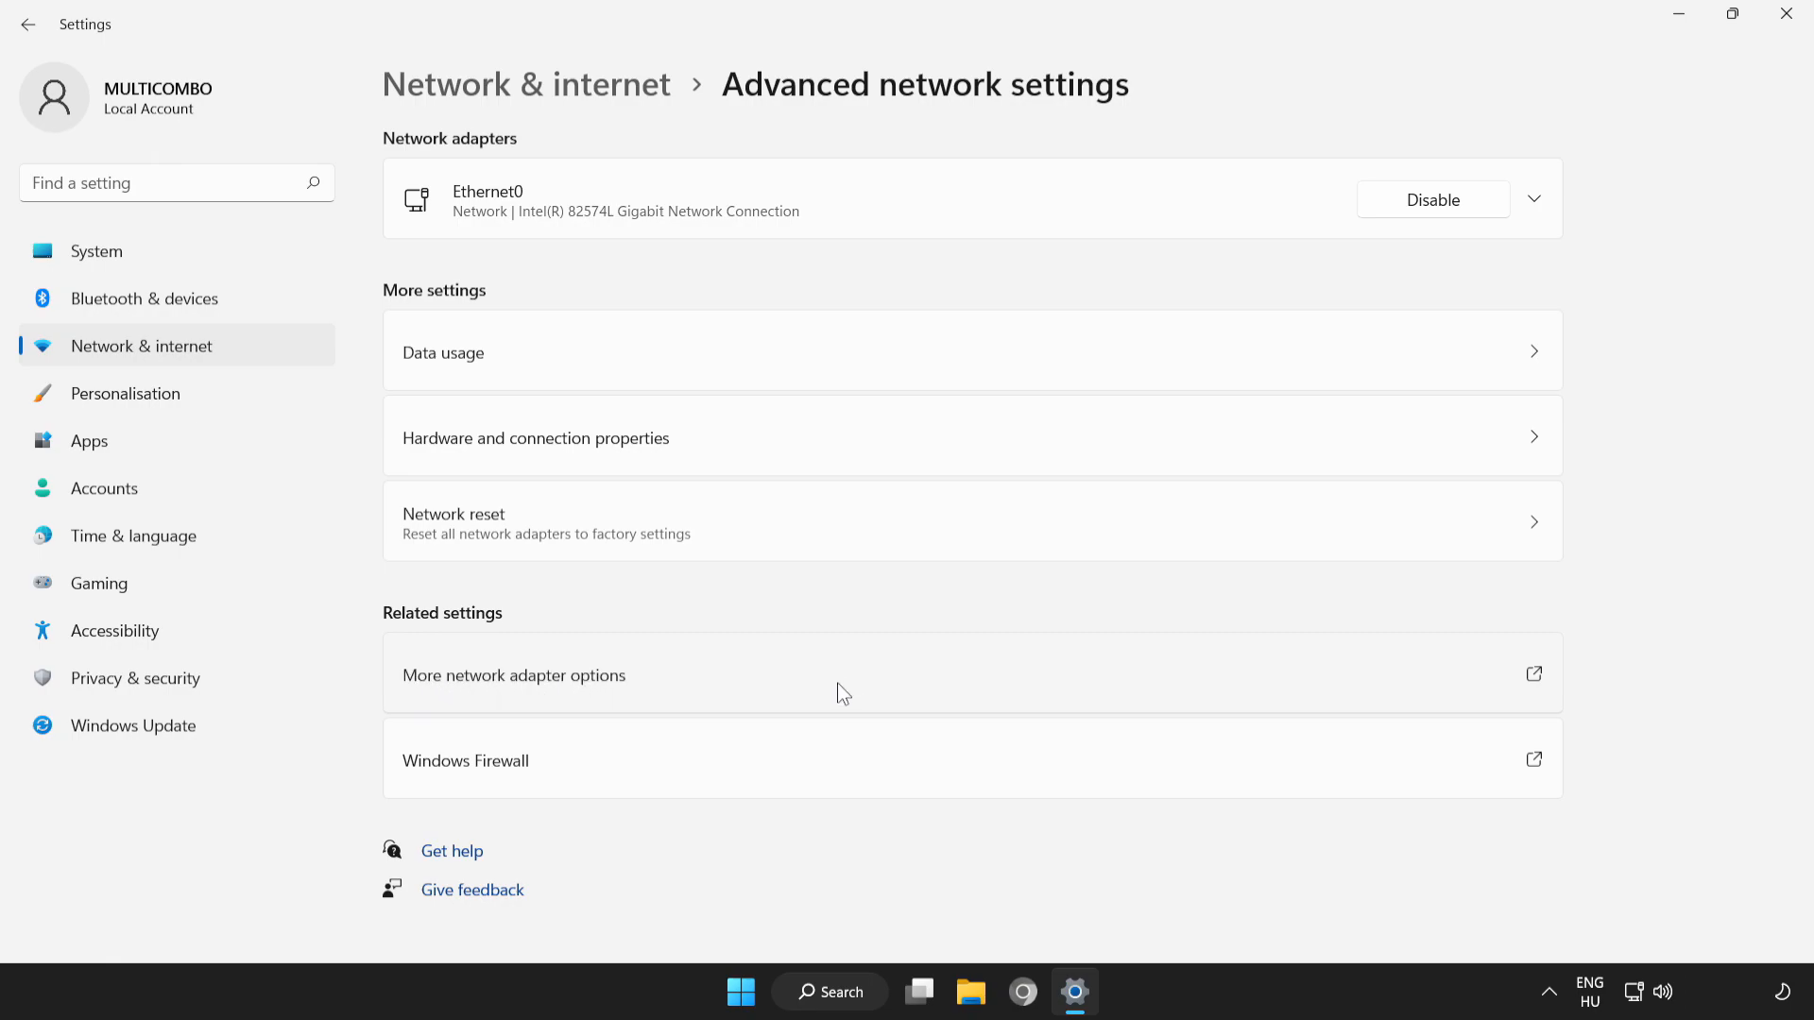
pyautogui.click(514, 676)
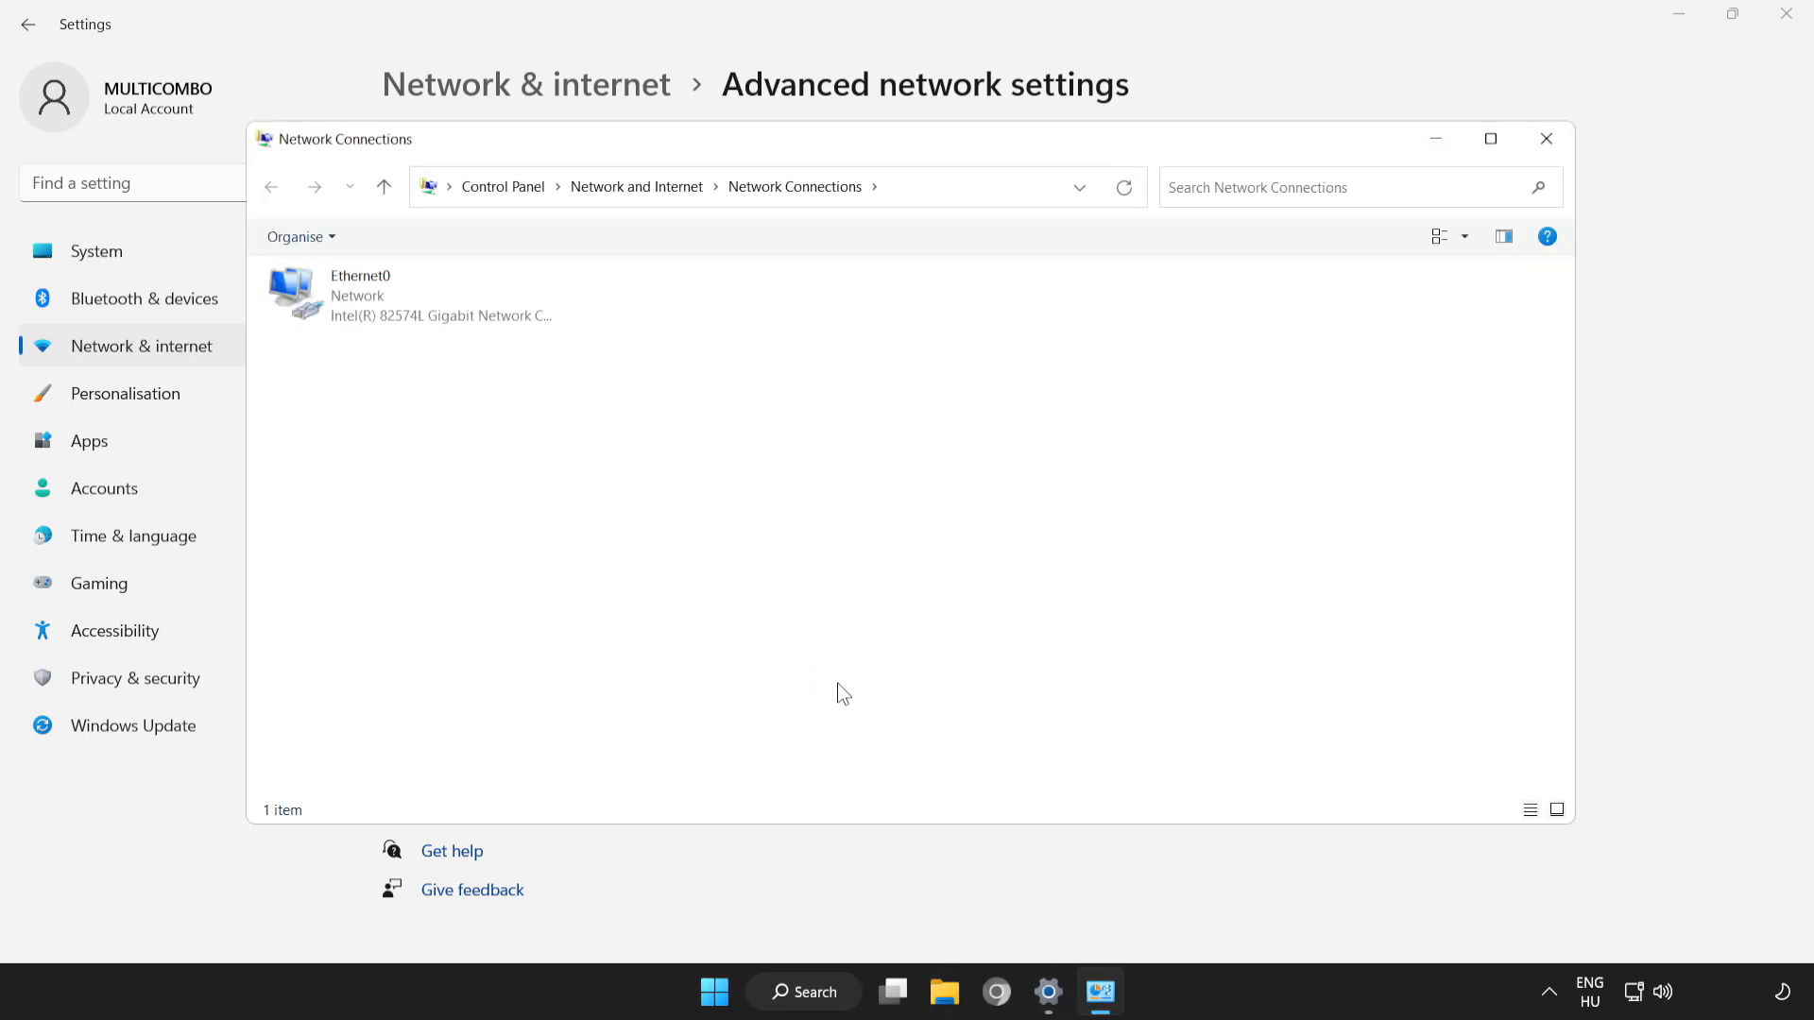
# Bring up the Properties dialog of the Ethernet0 connection.
pyautogui.click(410, 295)
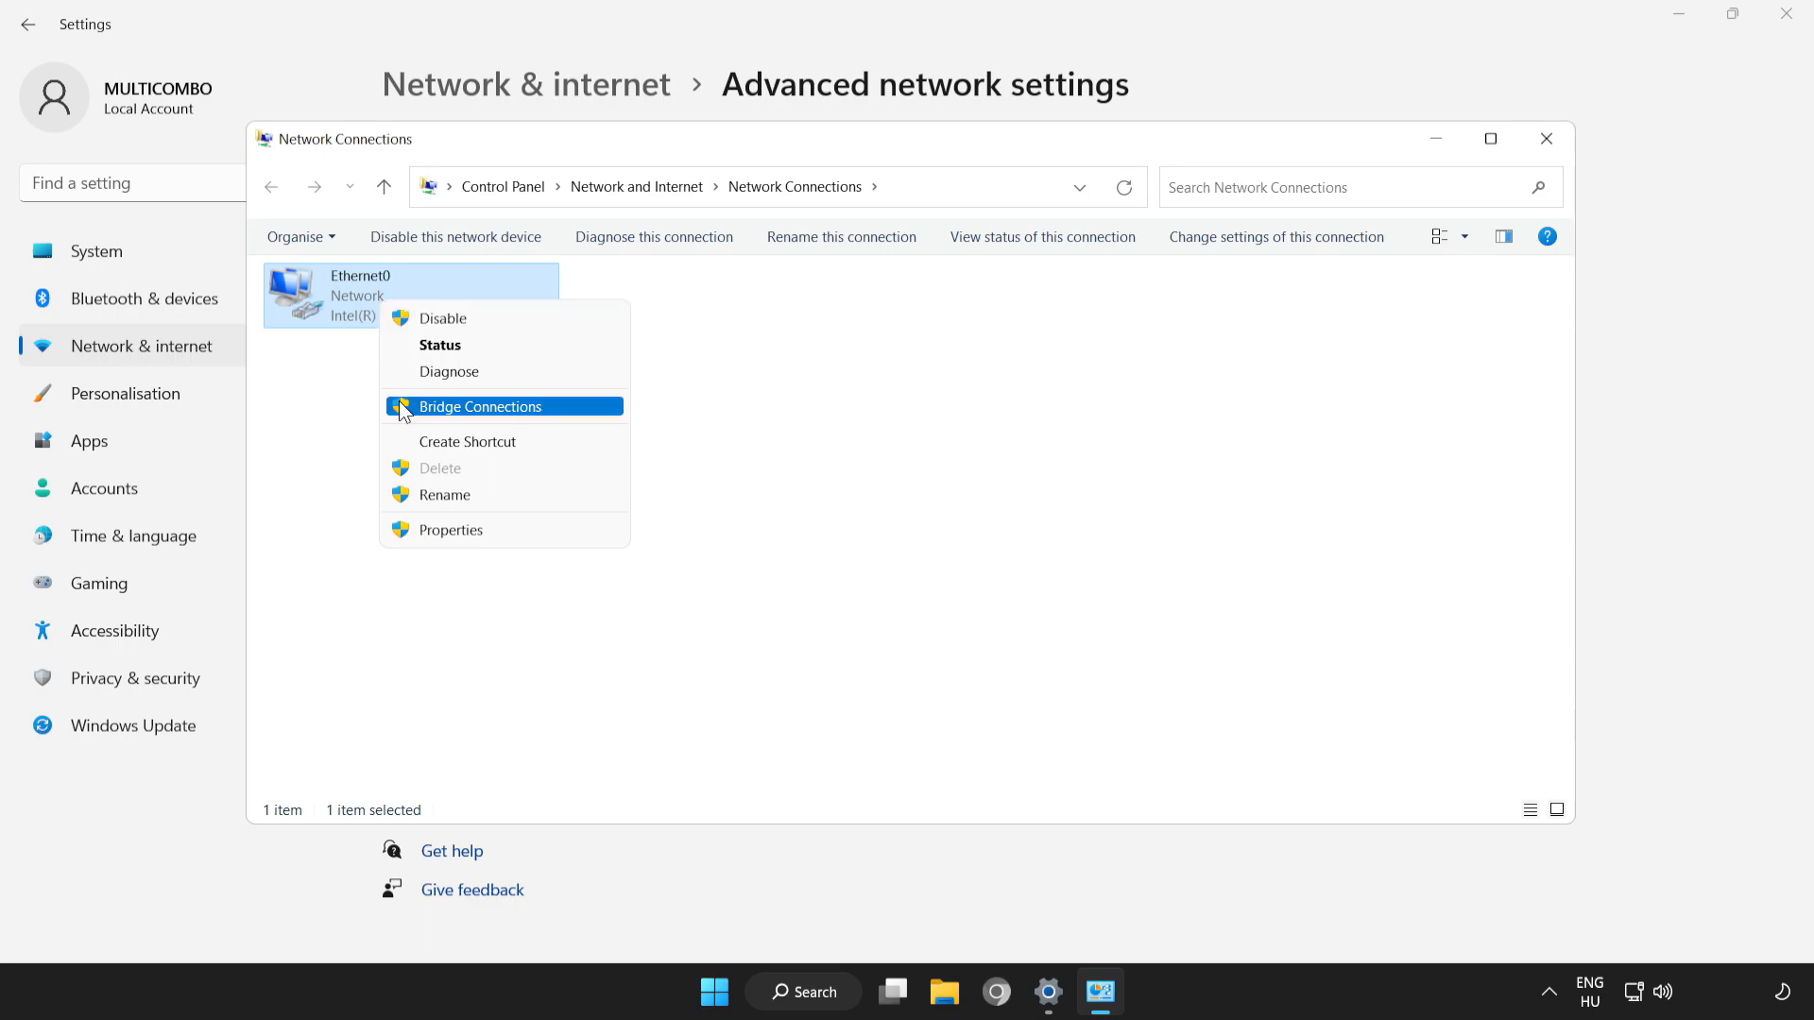
pyautogui.moveTo(518, 541)
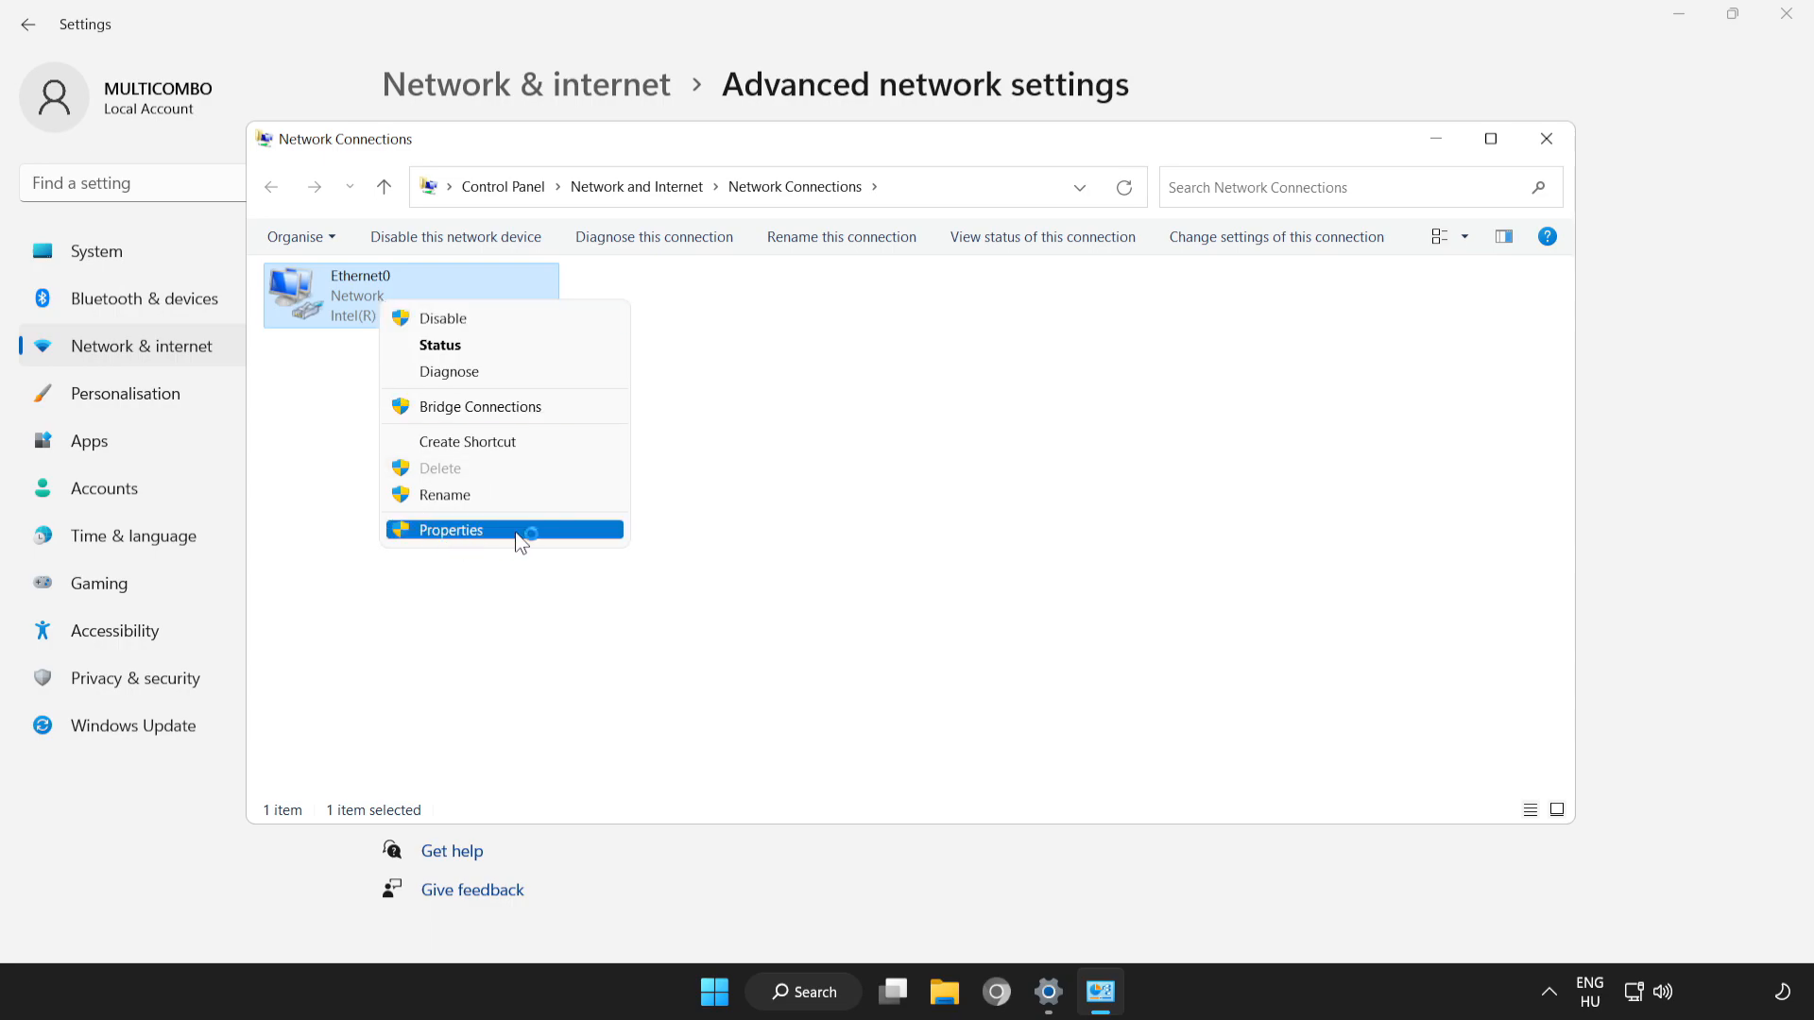
pyautogui.click(450, 529)
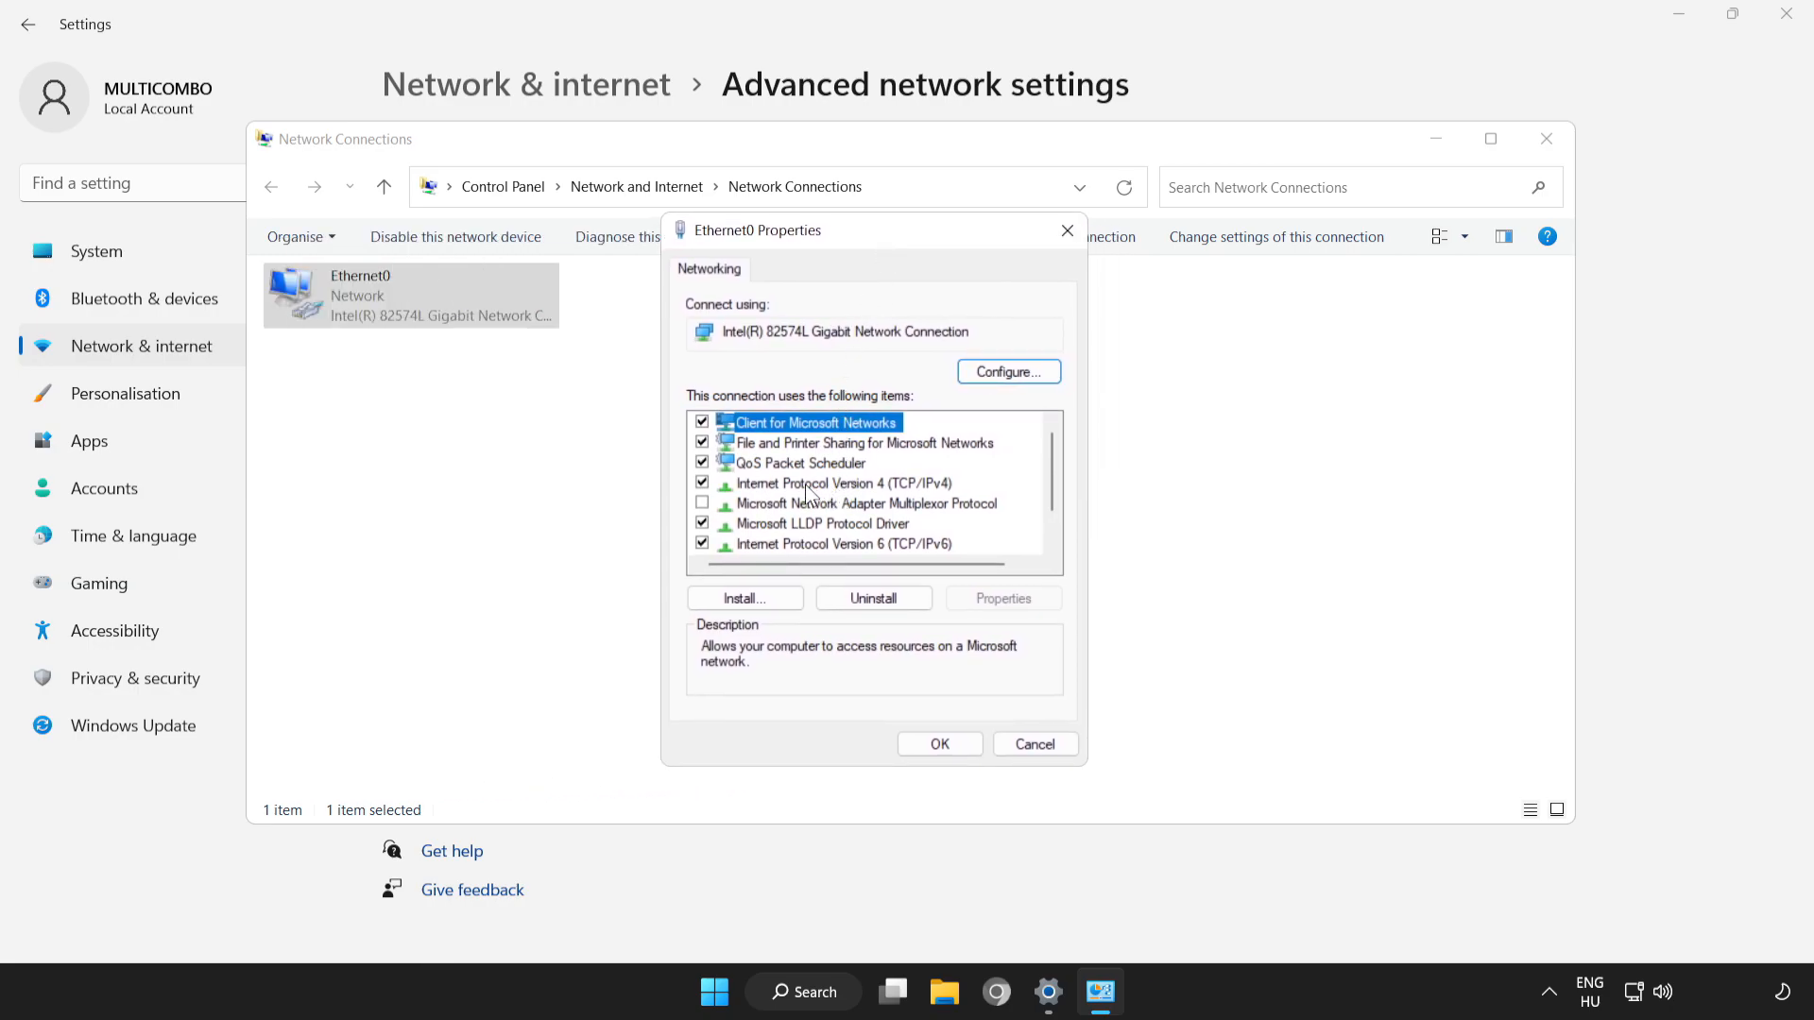
# Go into Internet Protocol Version 4 properties and choose manually specified DNS servers.
pyautogui.click(843, 482)
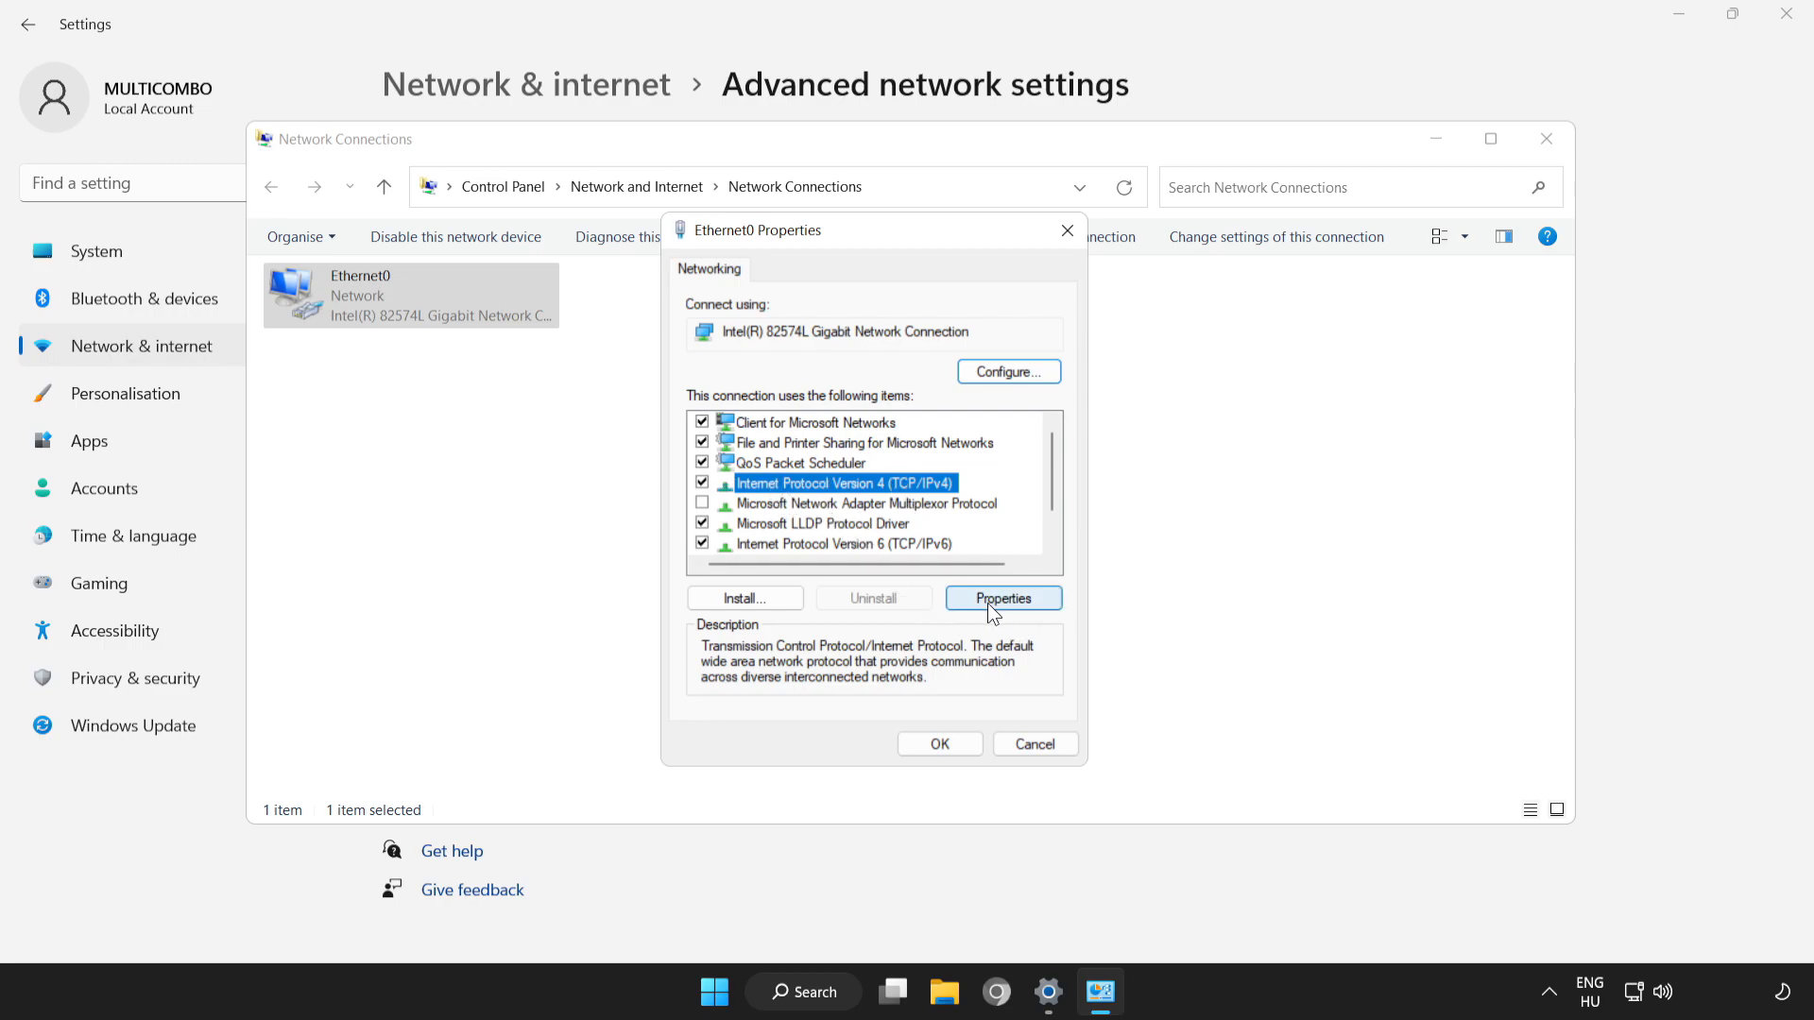
pyautogui.click(1001, 599)
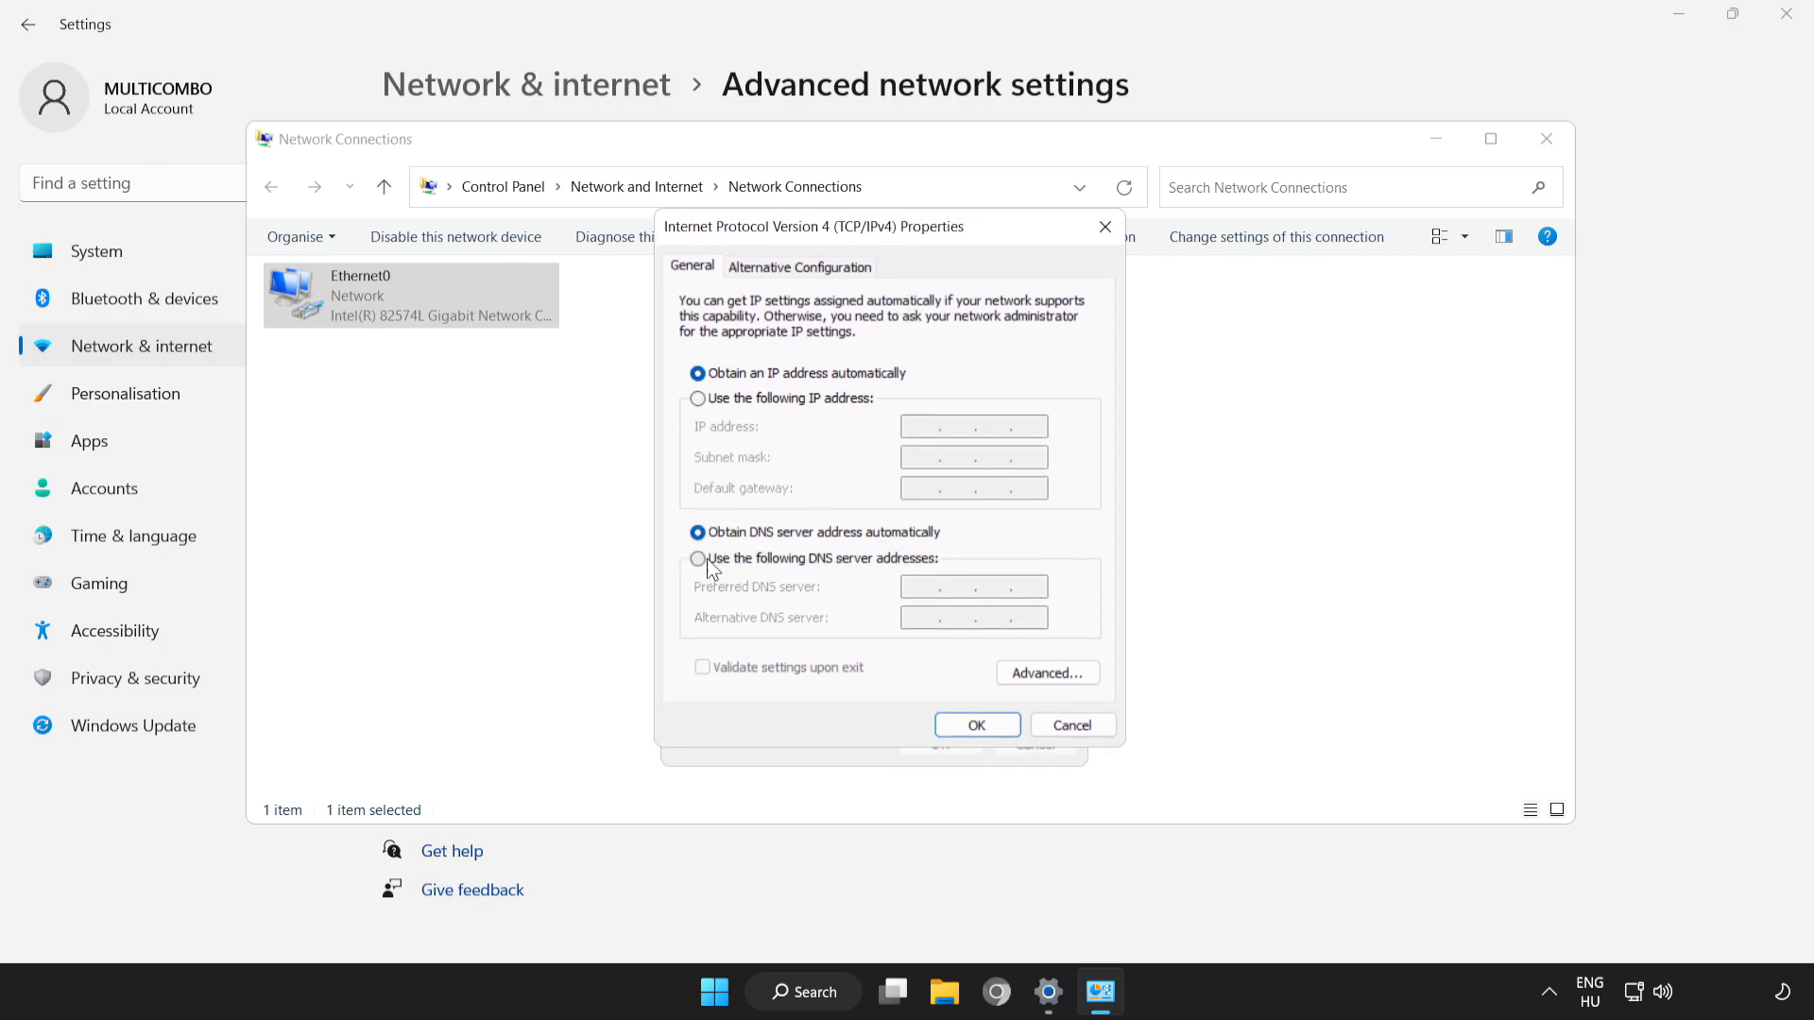
pyautogui.click(697, 559)
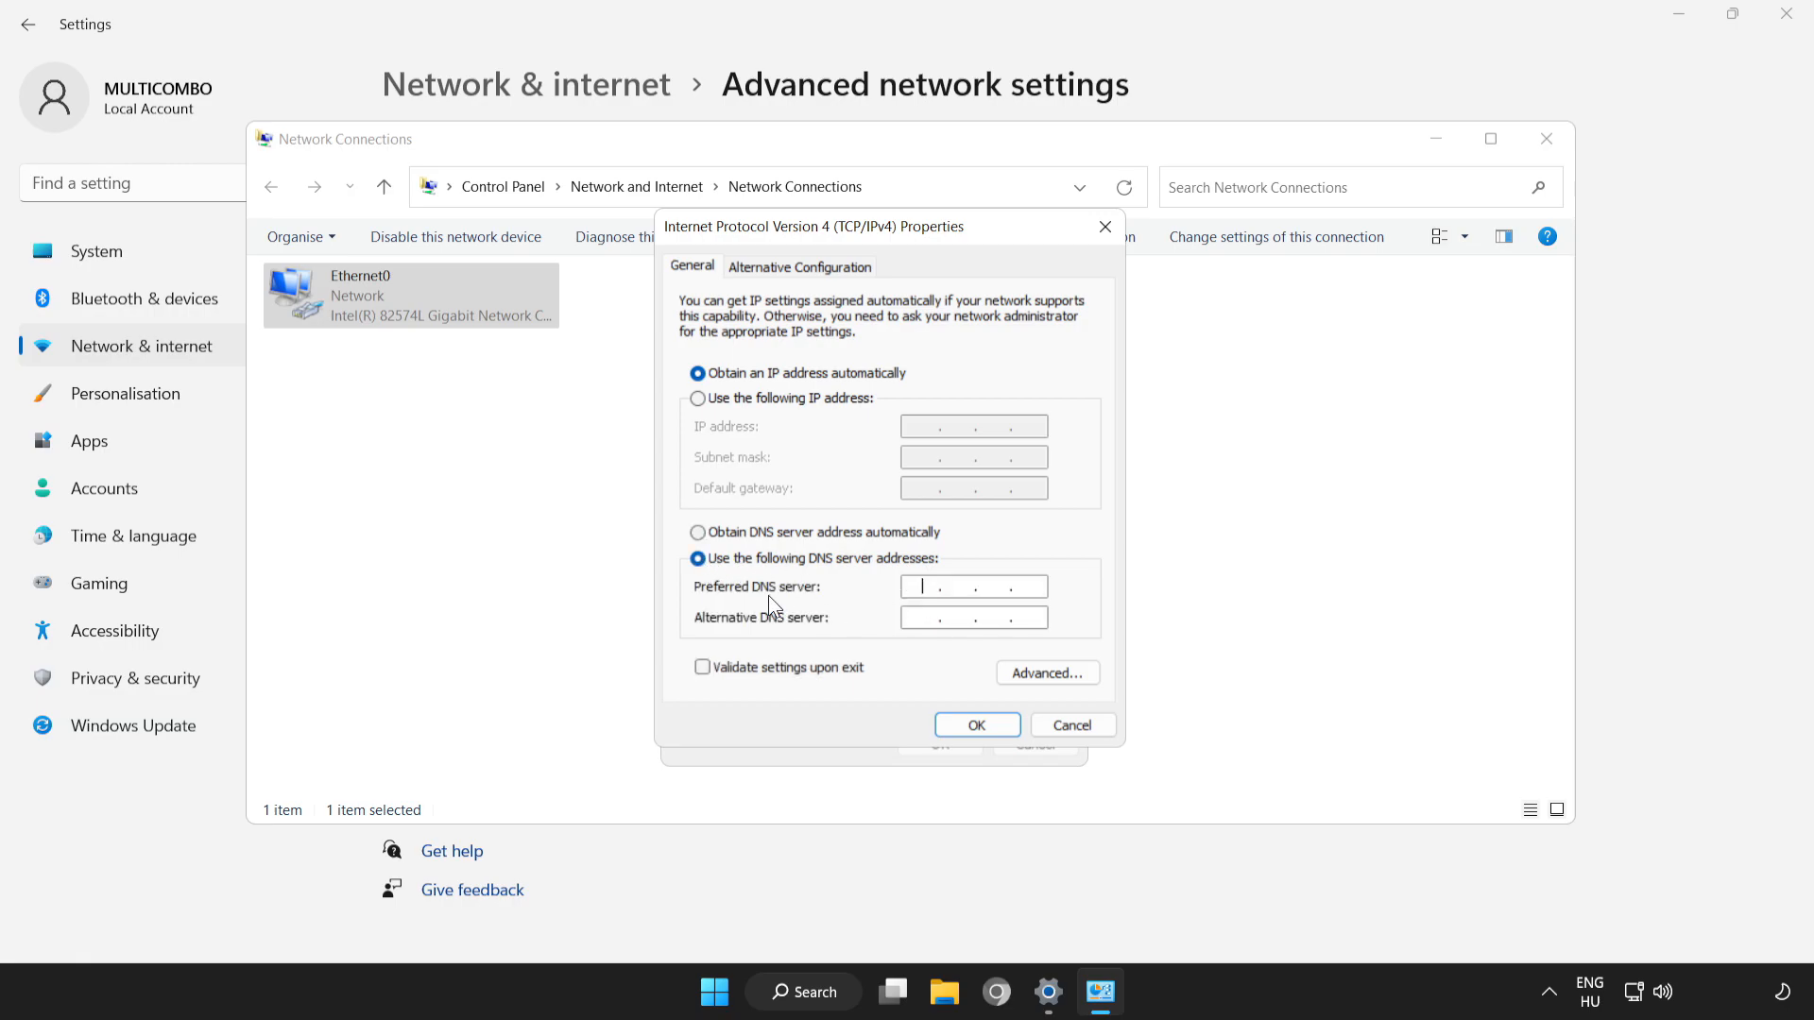
pyautogui.moveTo(863, 591)
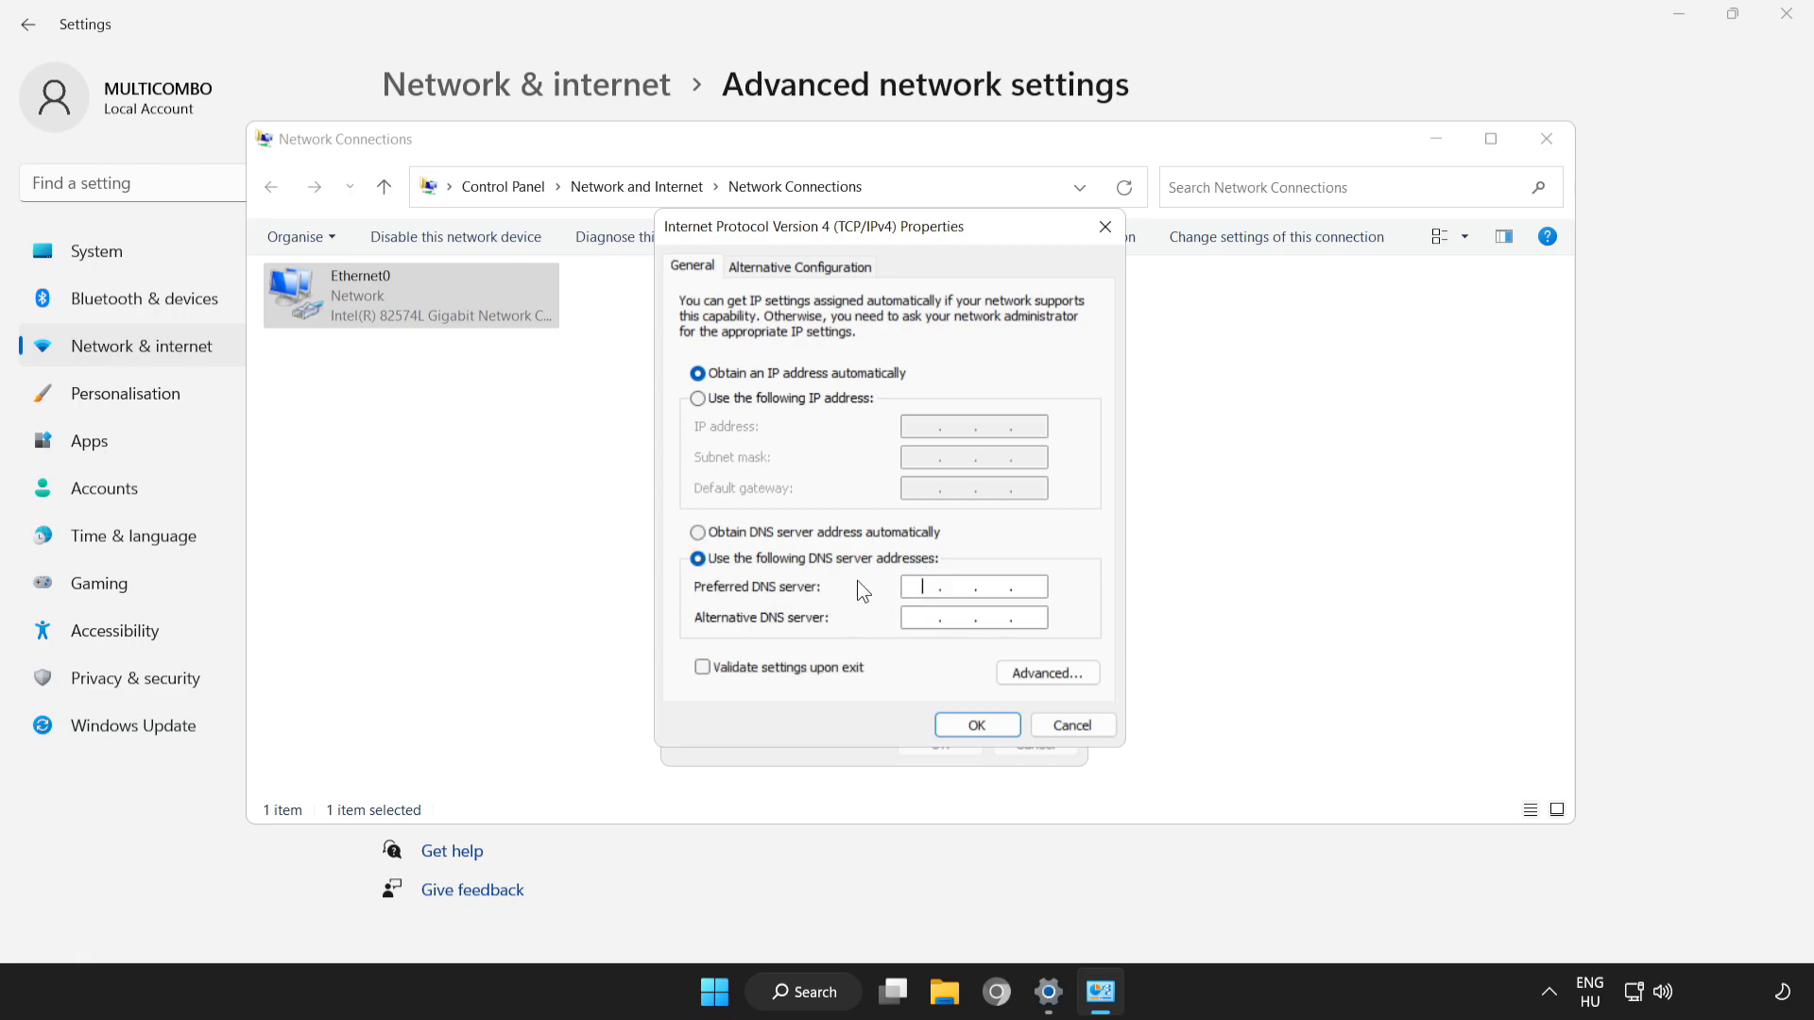
# Enter DNS servers 8.8.8.8 and 8.8.4.4, confirm, and close Ethernet0's properties.
pyautogui.write('8.8..')
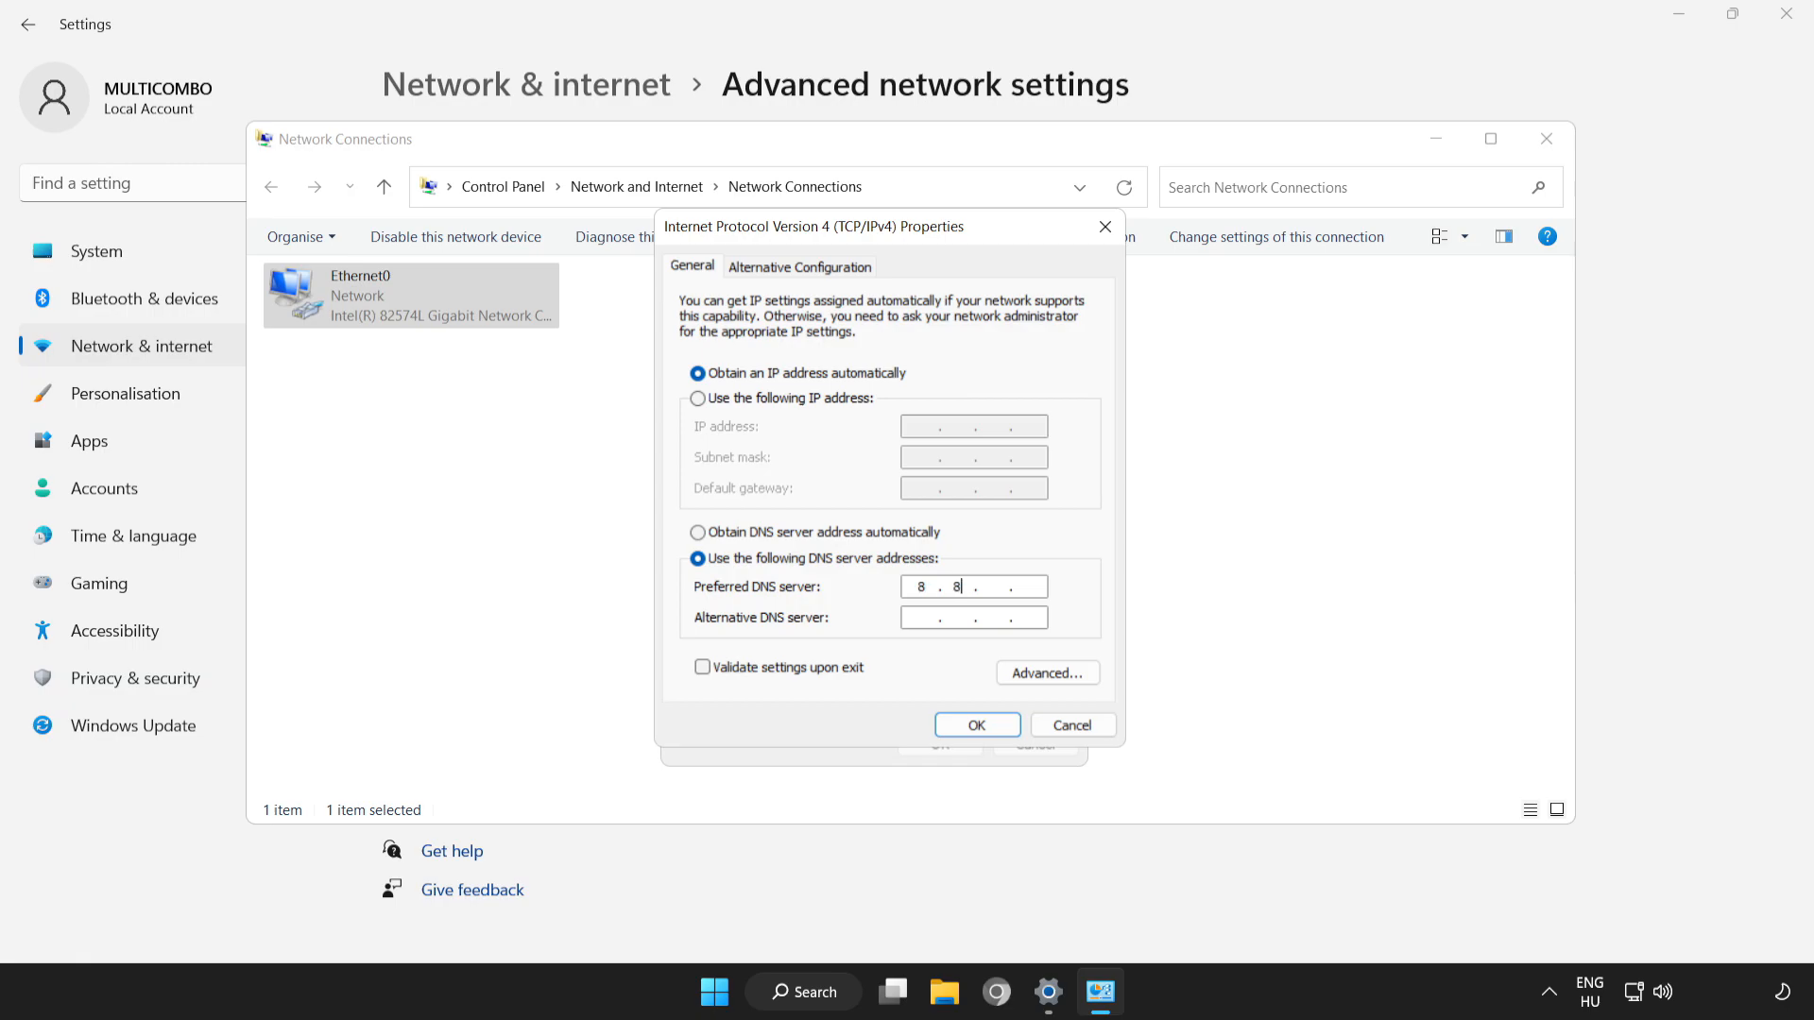
pyautogui.write('8.8')
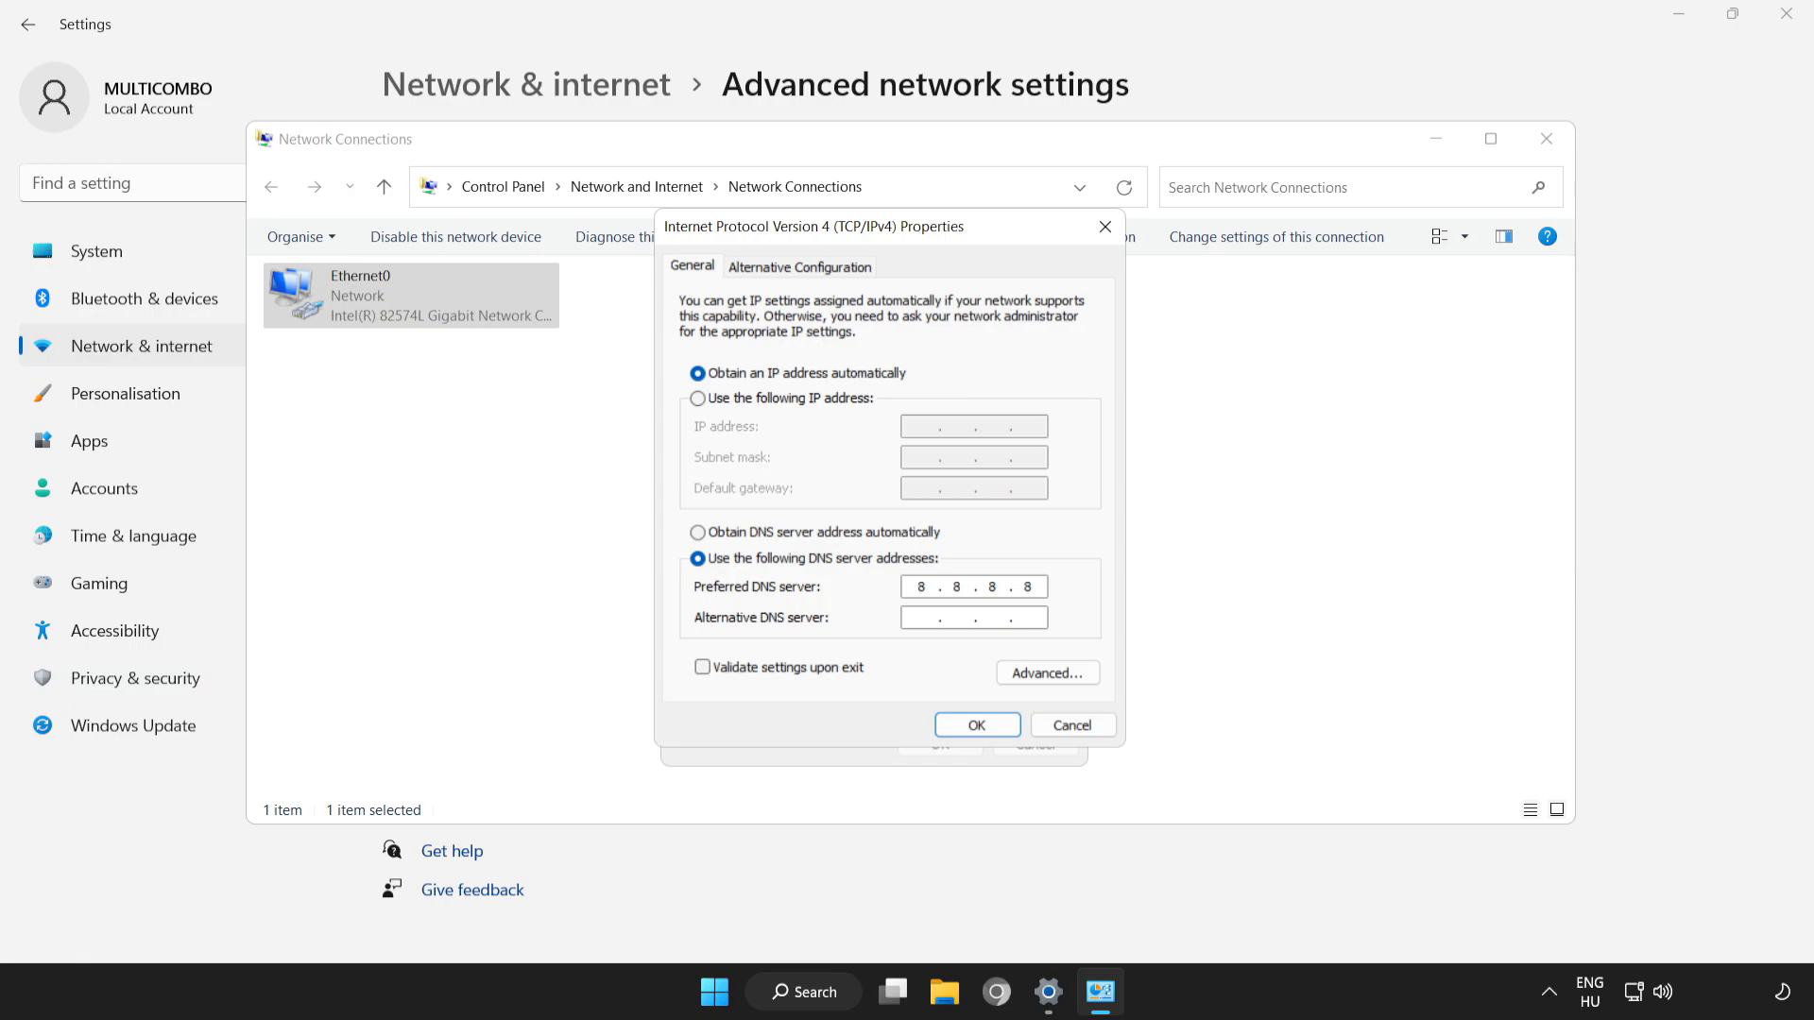
pyautogui.click(971, 616)
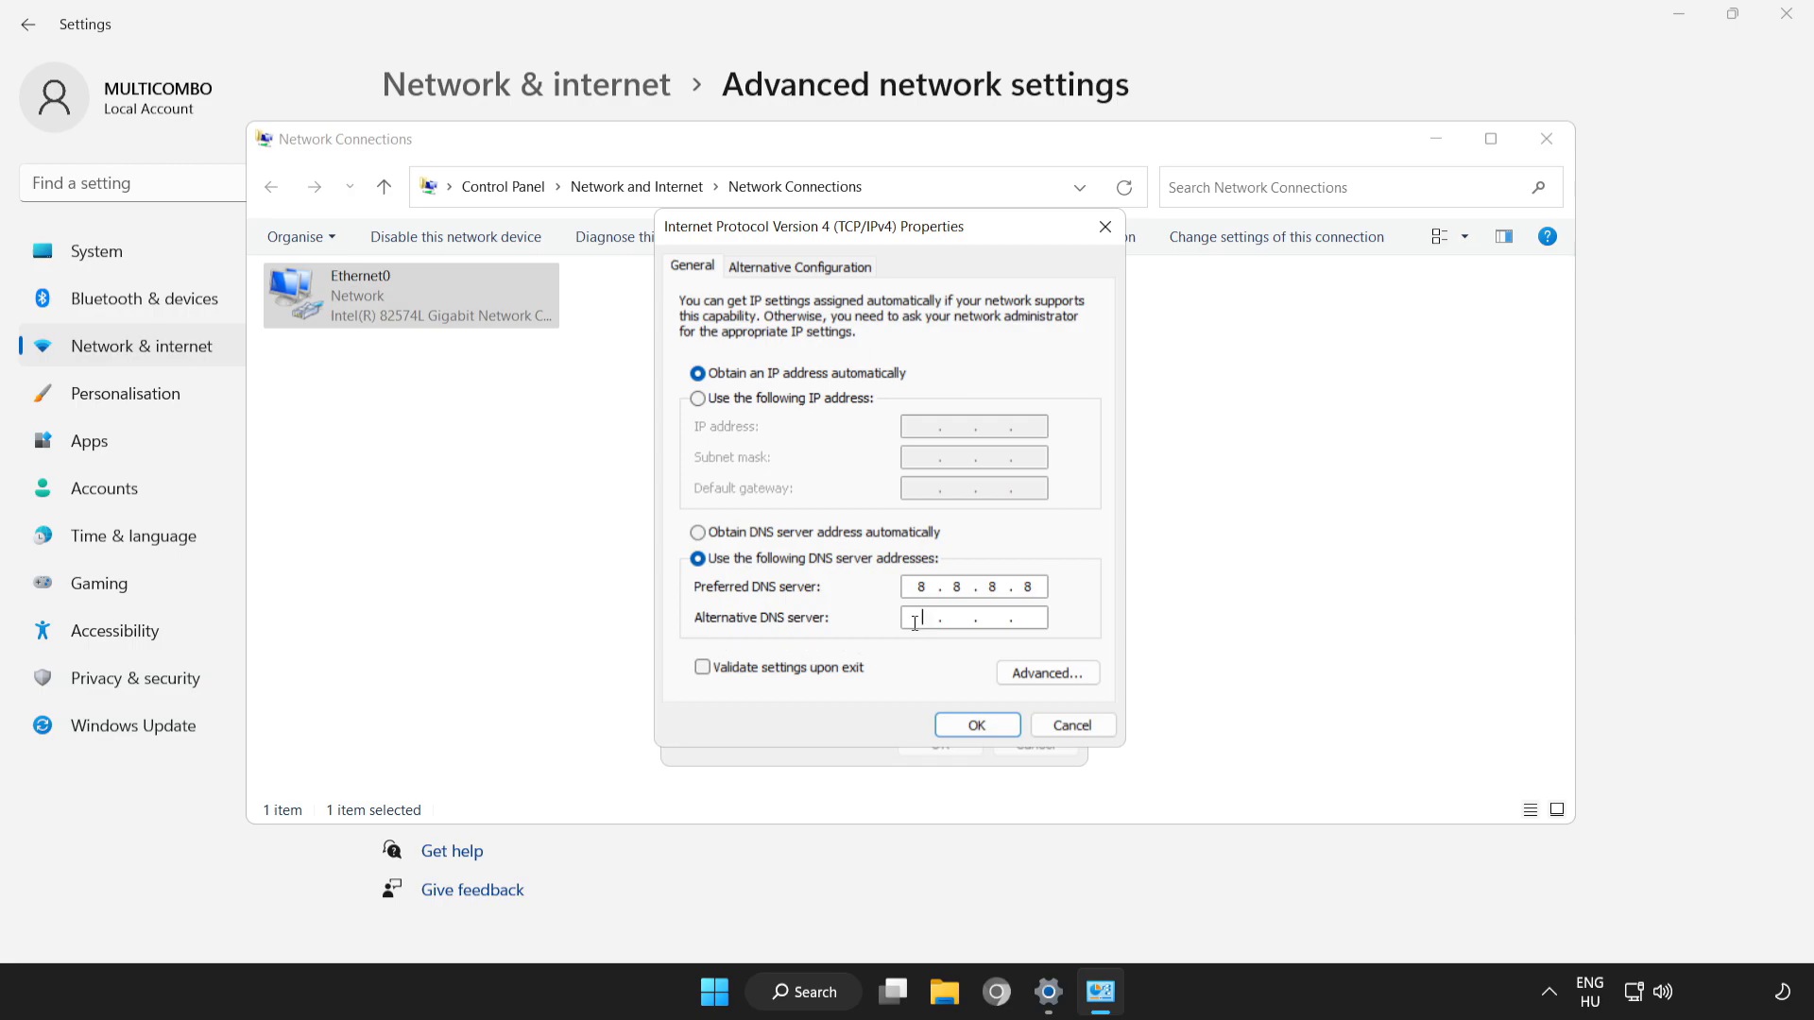
pyautogui.write('8')
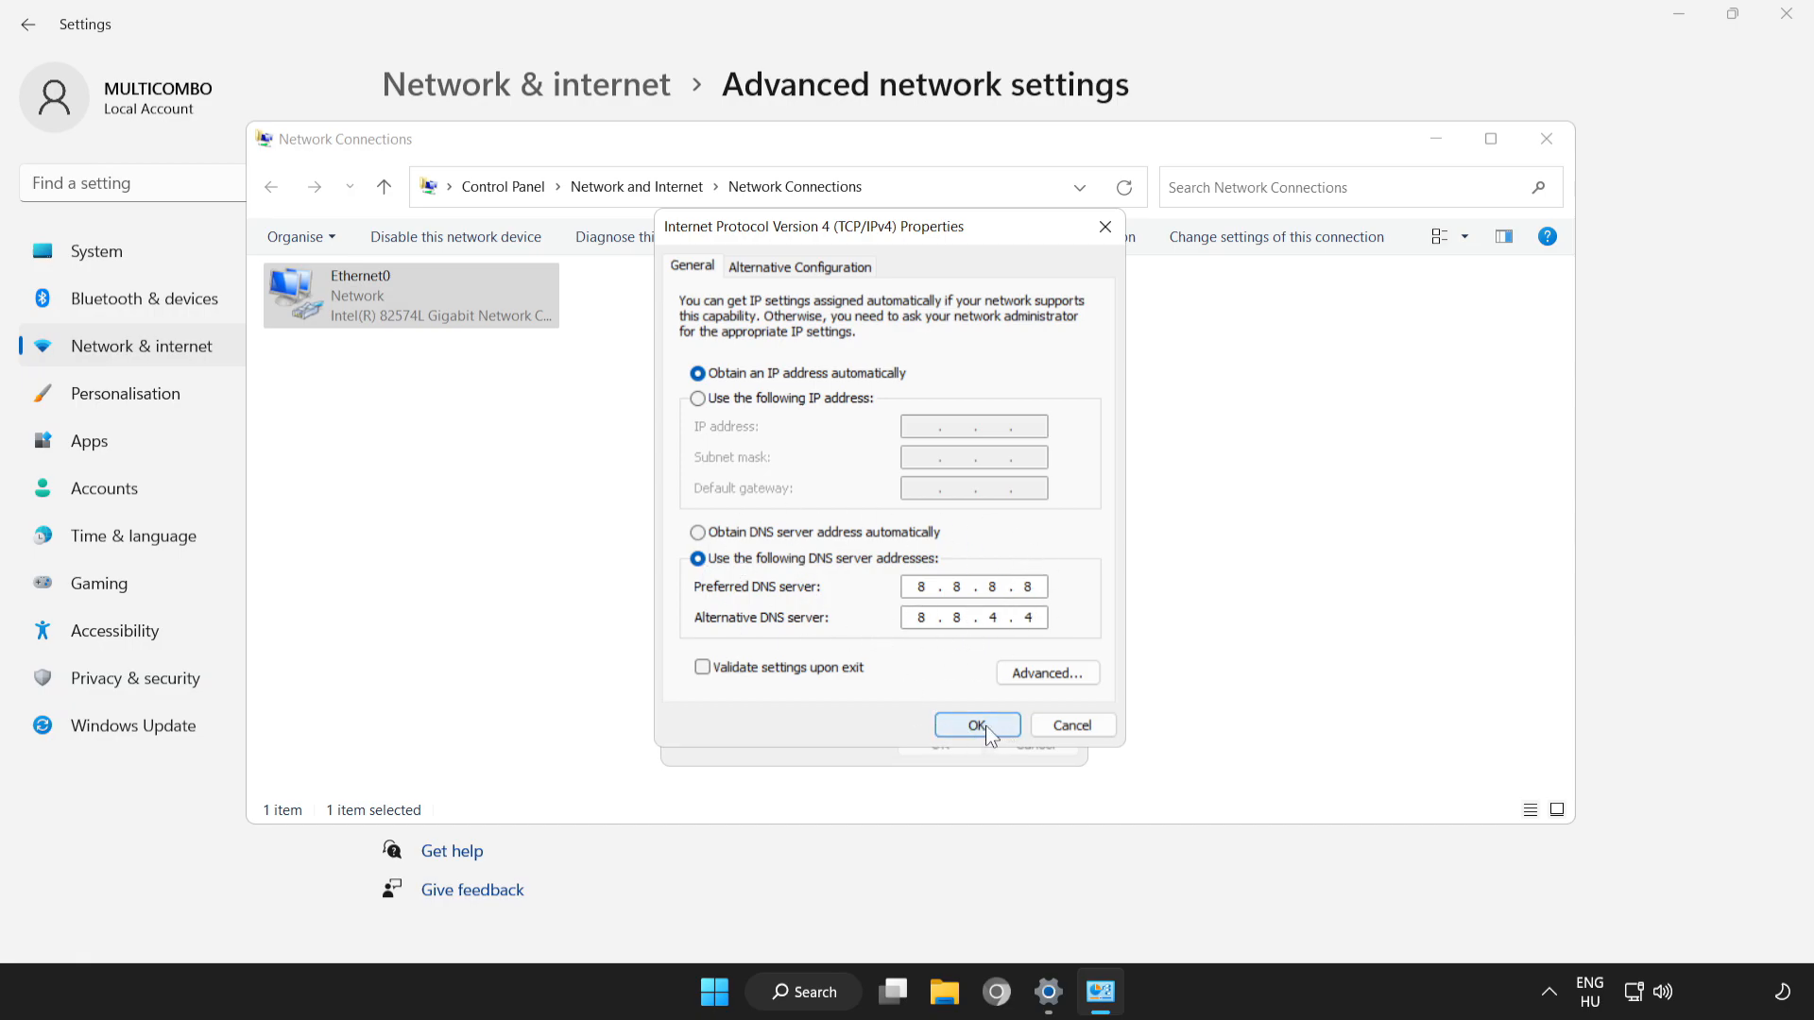
pyautogui.click(975, 723)
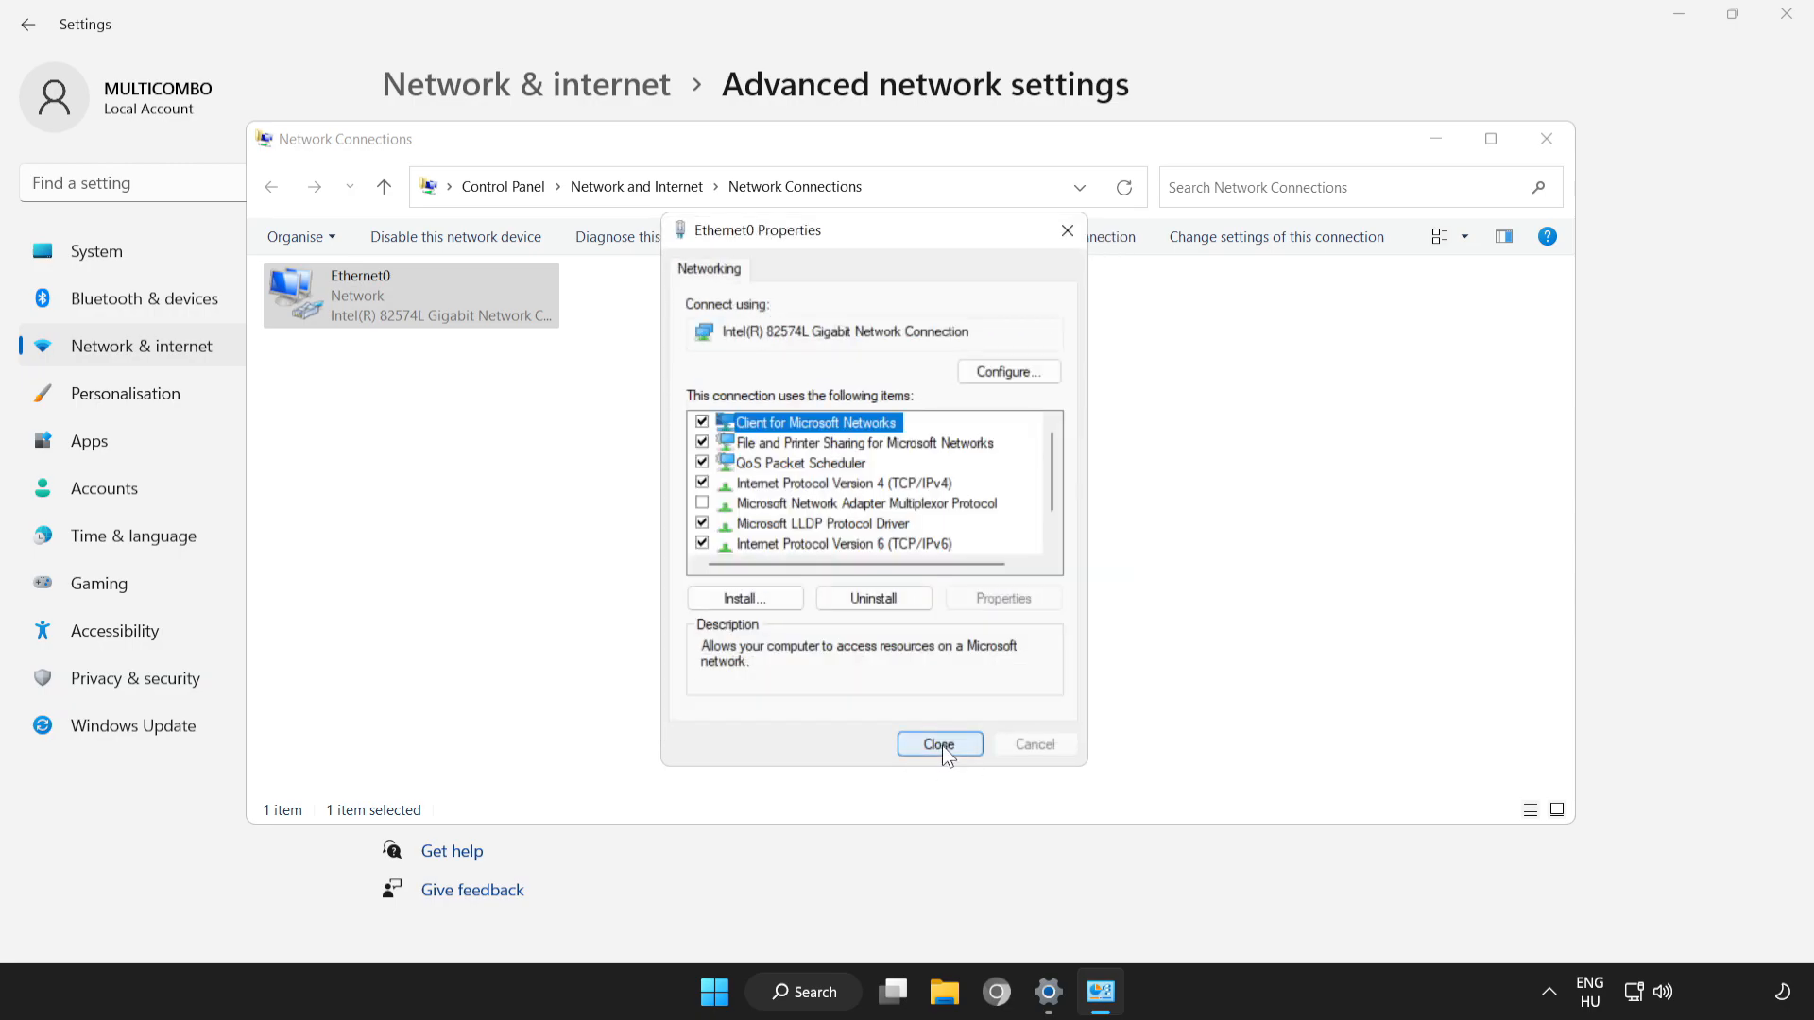
pyautogui.click(939, 744)
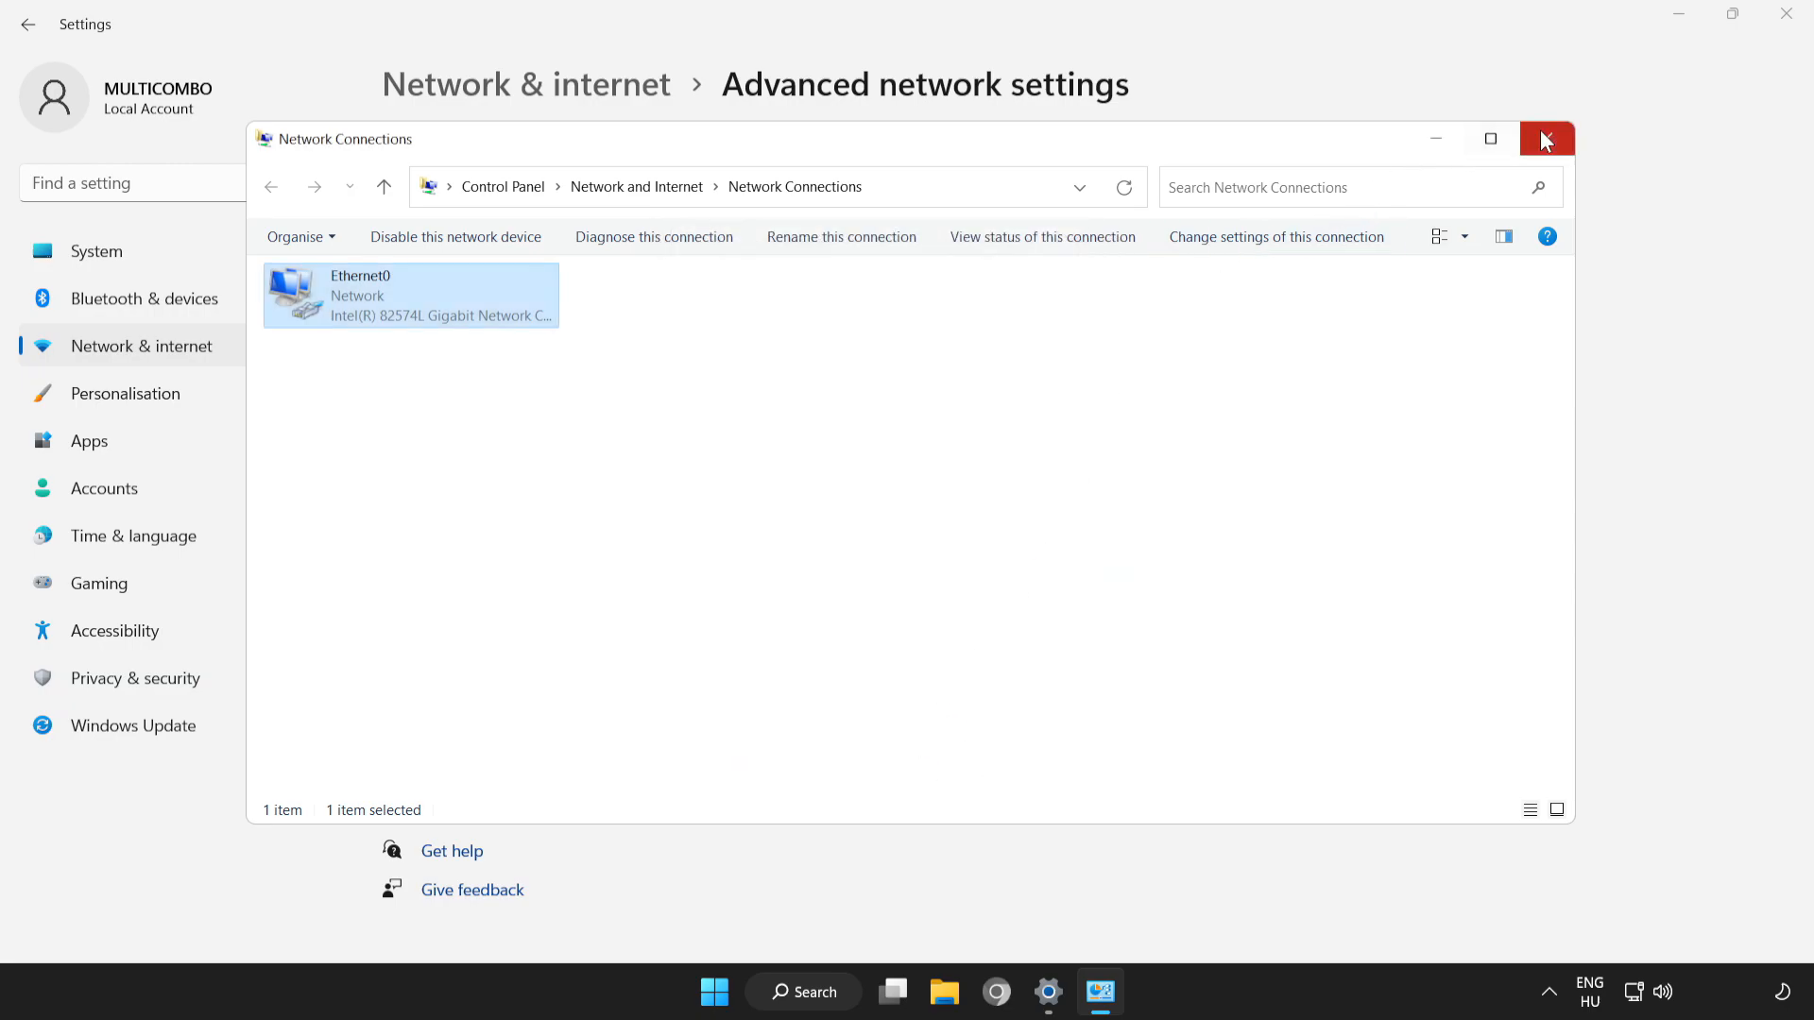
# Close Network Connections and bring up the Start menu's power options for a restart.
pyautogui.click(1547, 138)
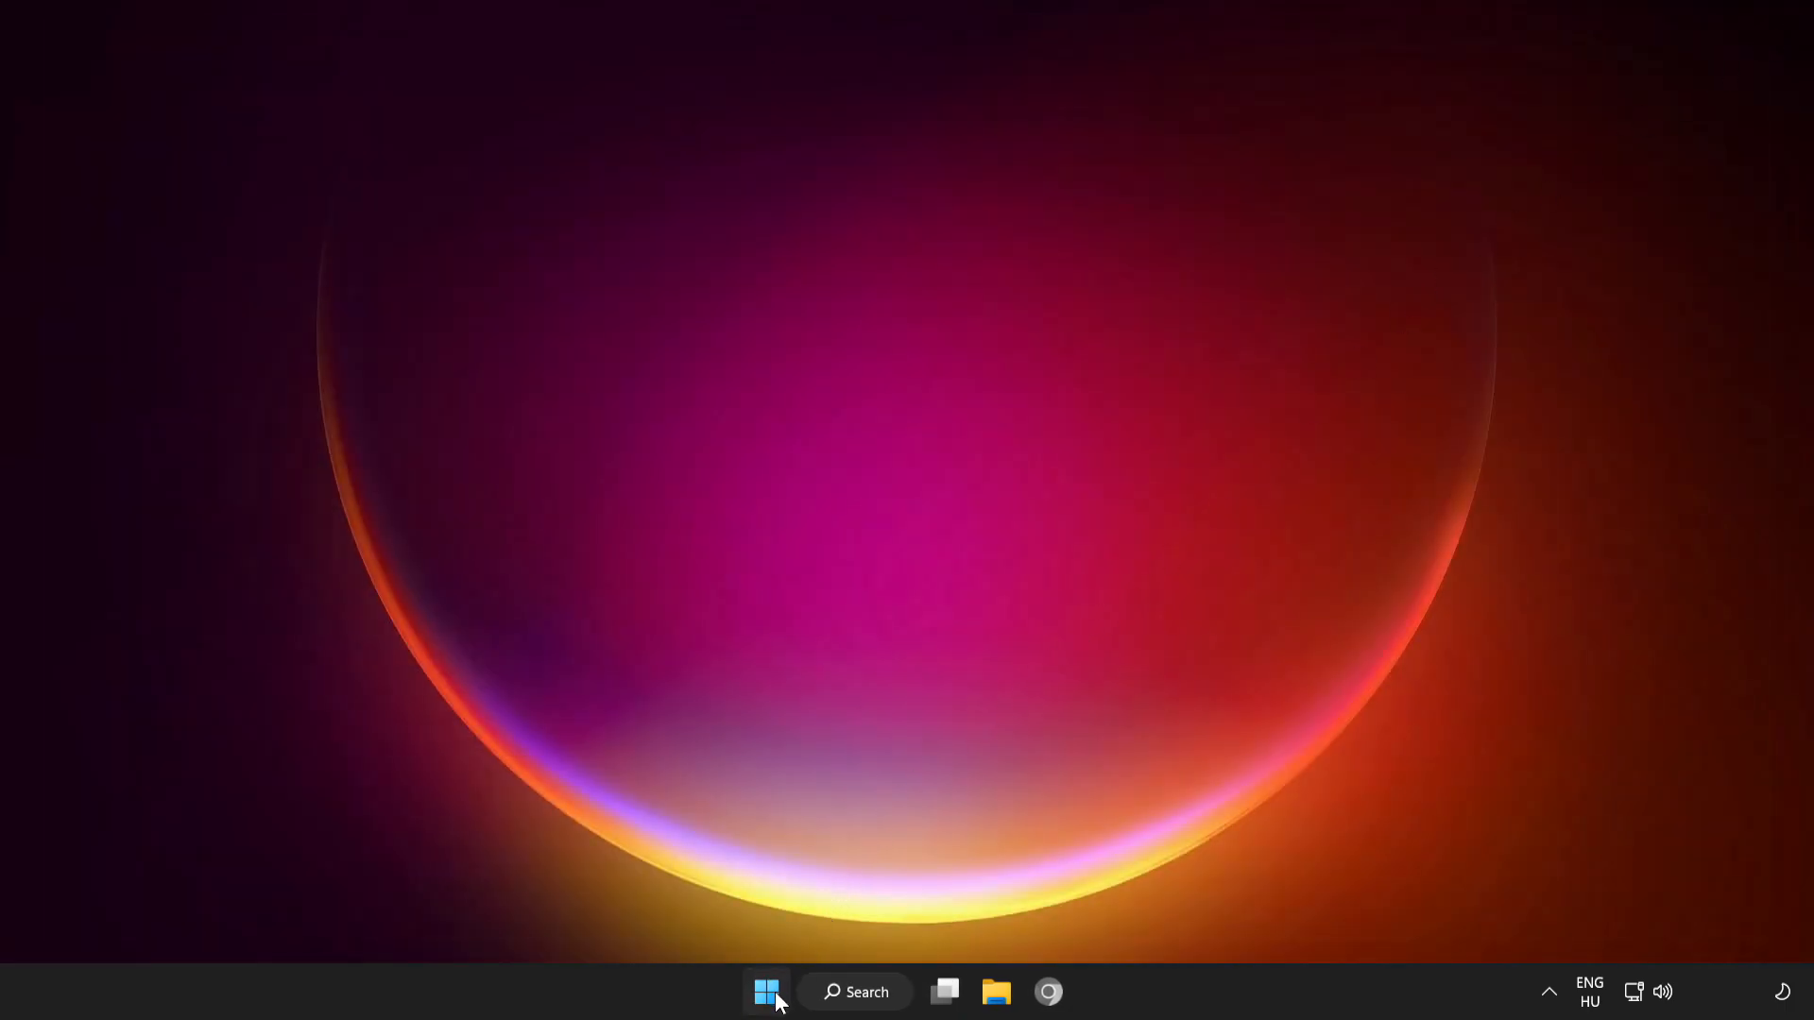
pyautogui.click(766, 991)
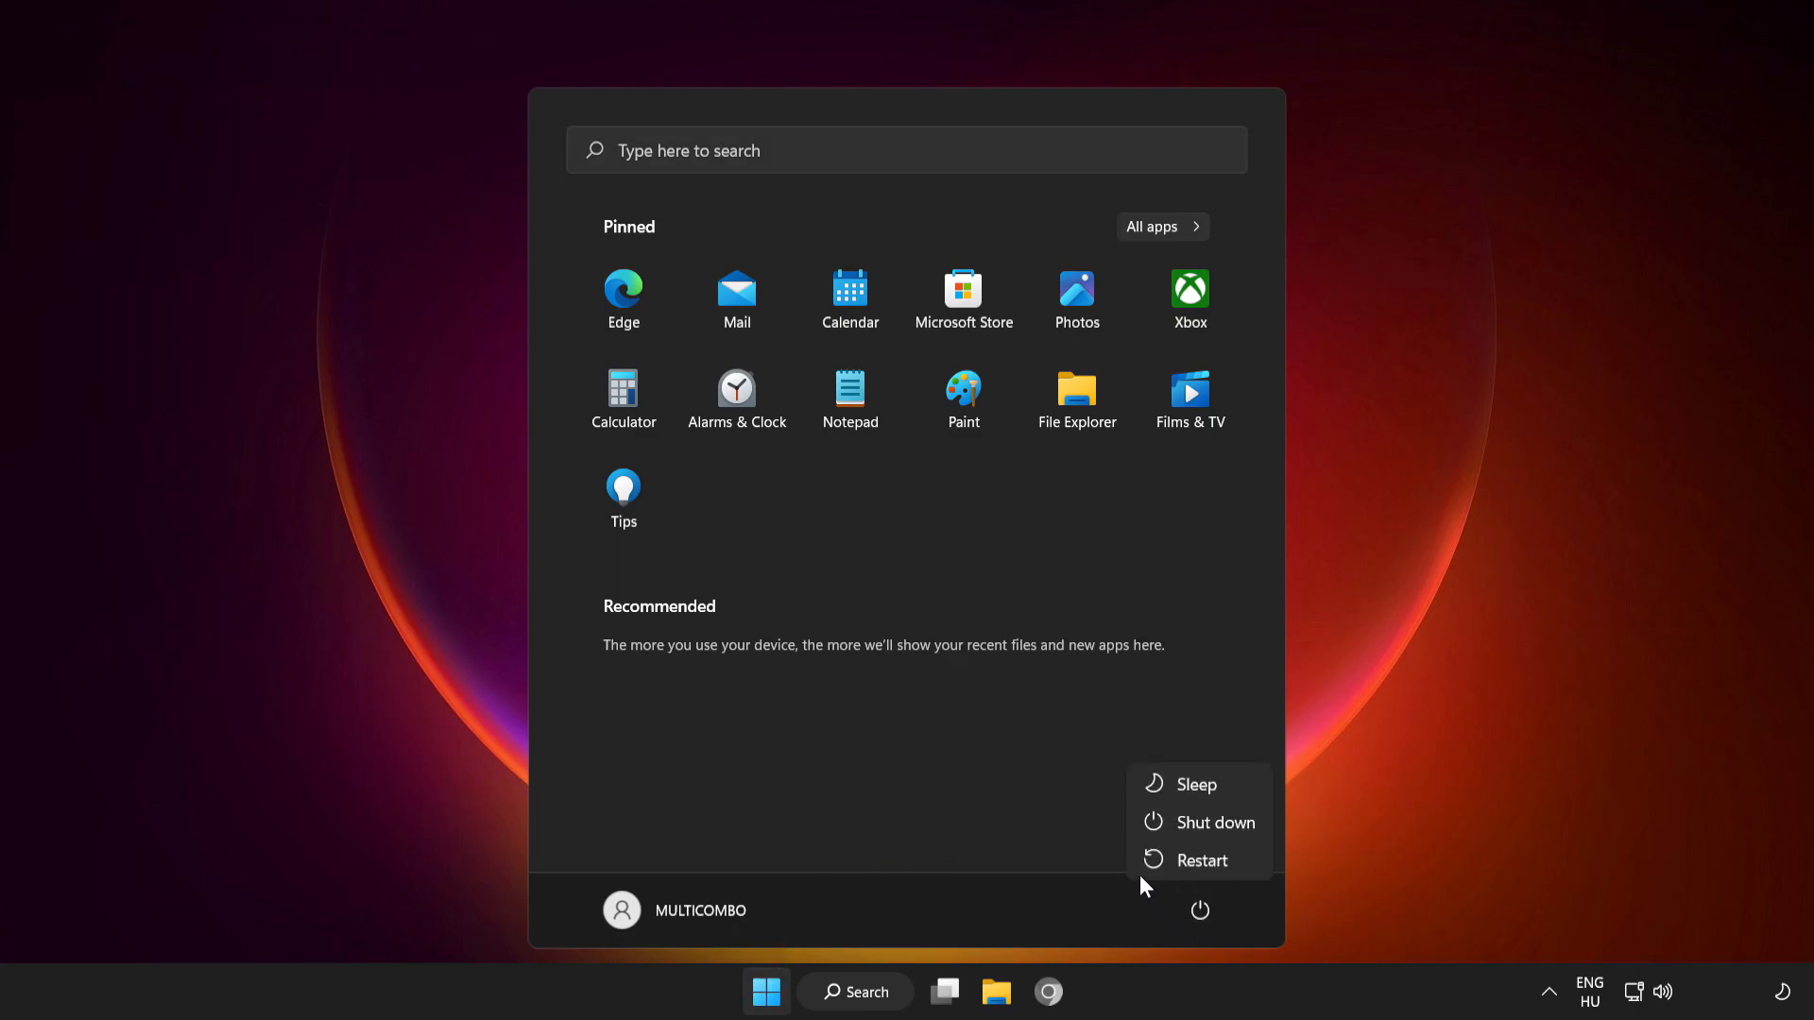
pyautogui.moveTo(1202, 860)
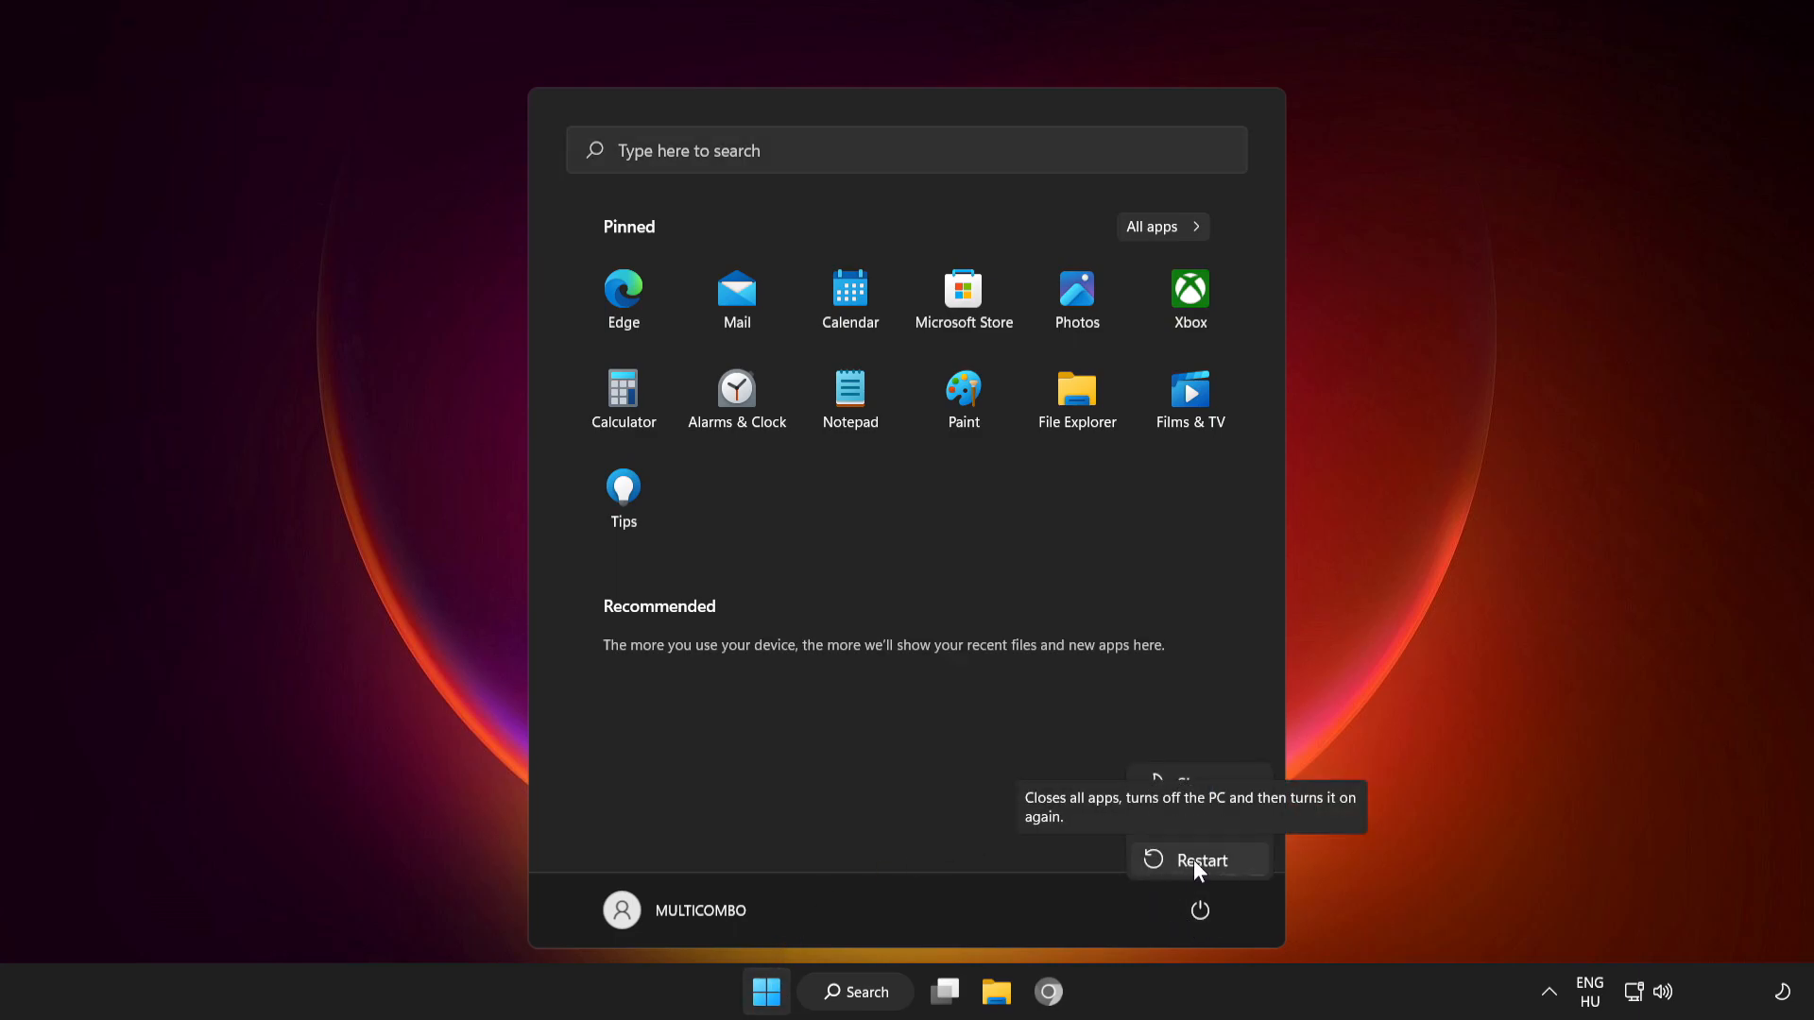